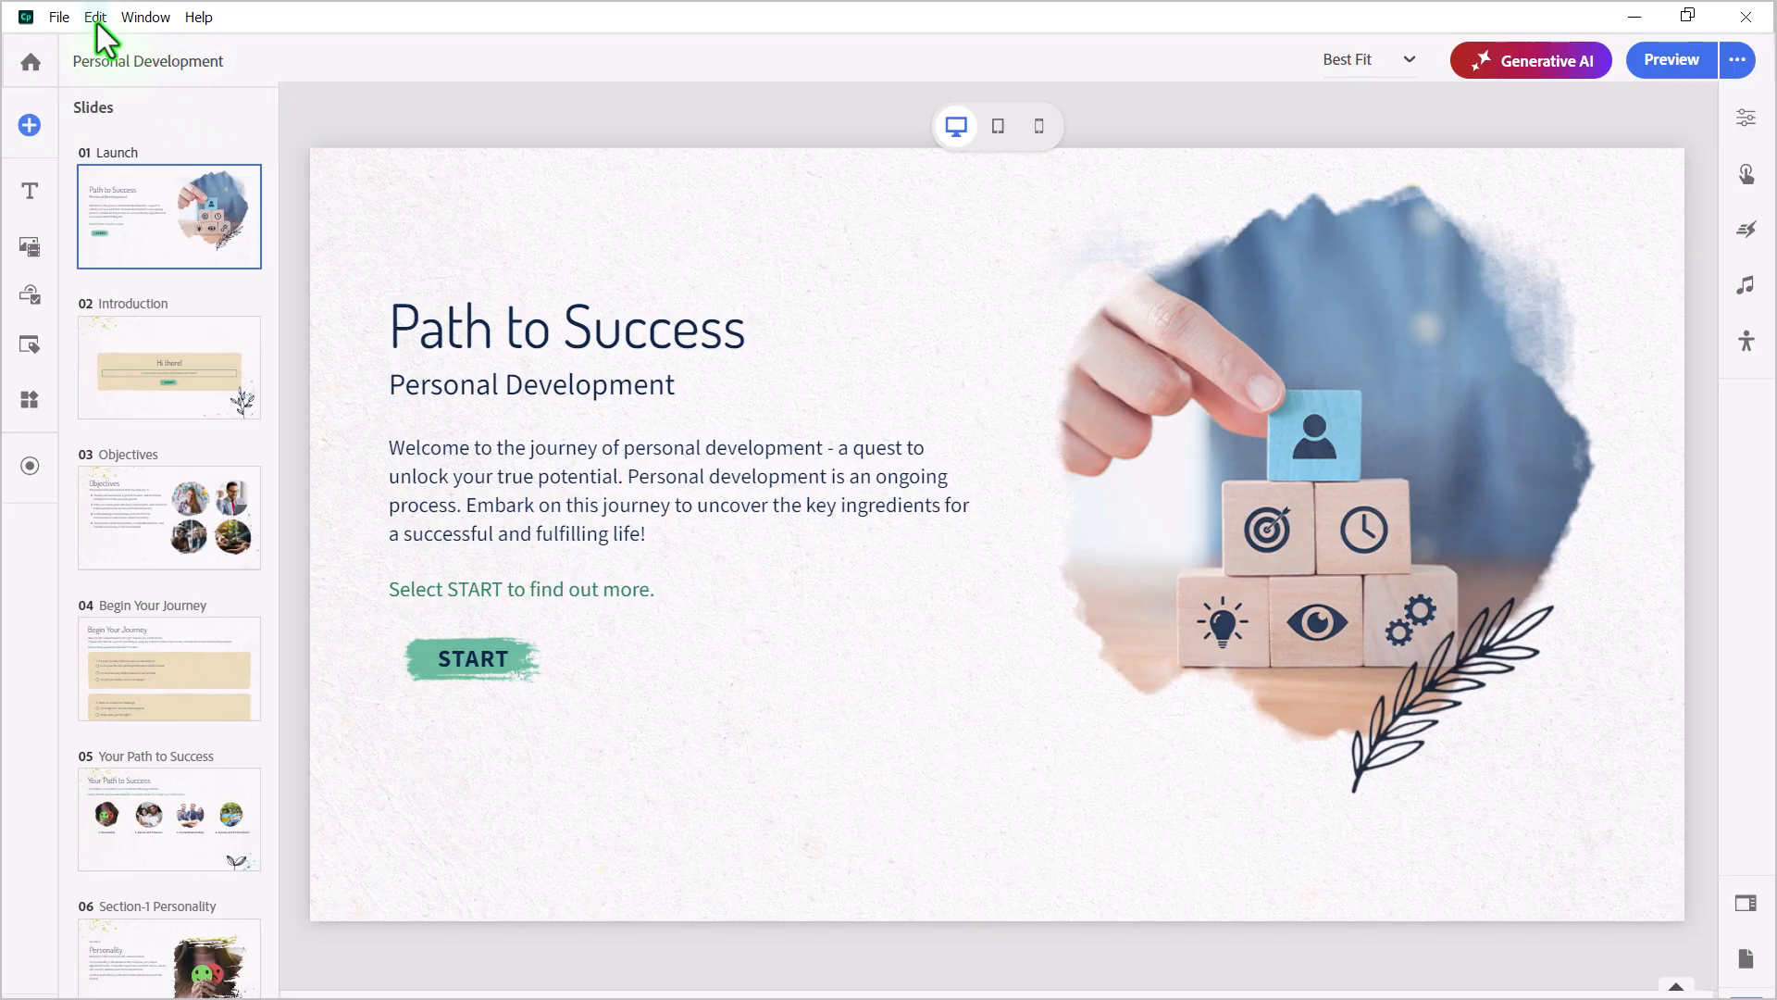
Open Captivate's Preferences dialog from the Edit menu
left_click(95, 17)
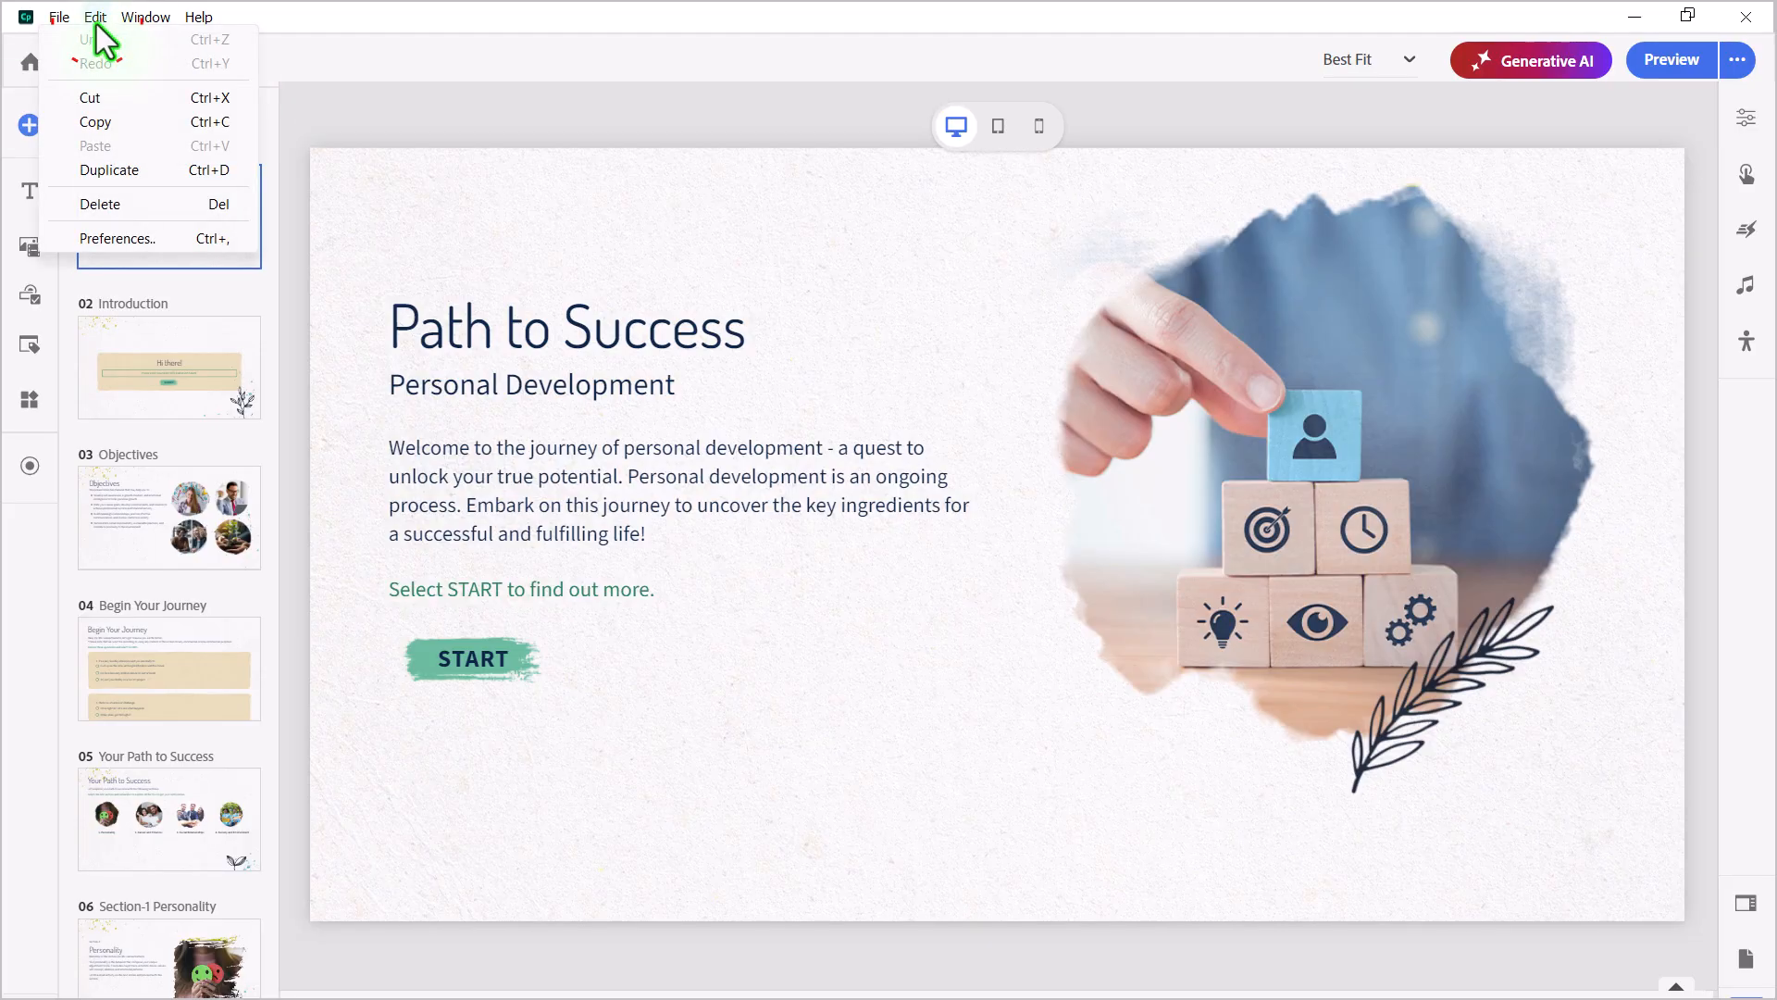
mouse_move(118, 238)
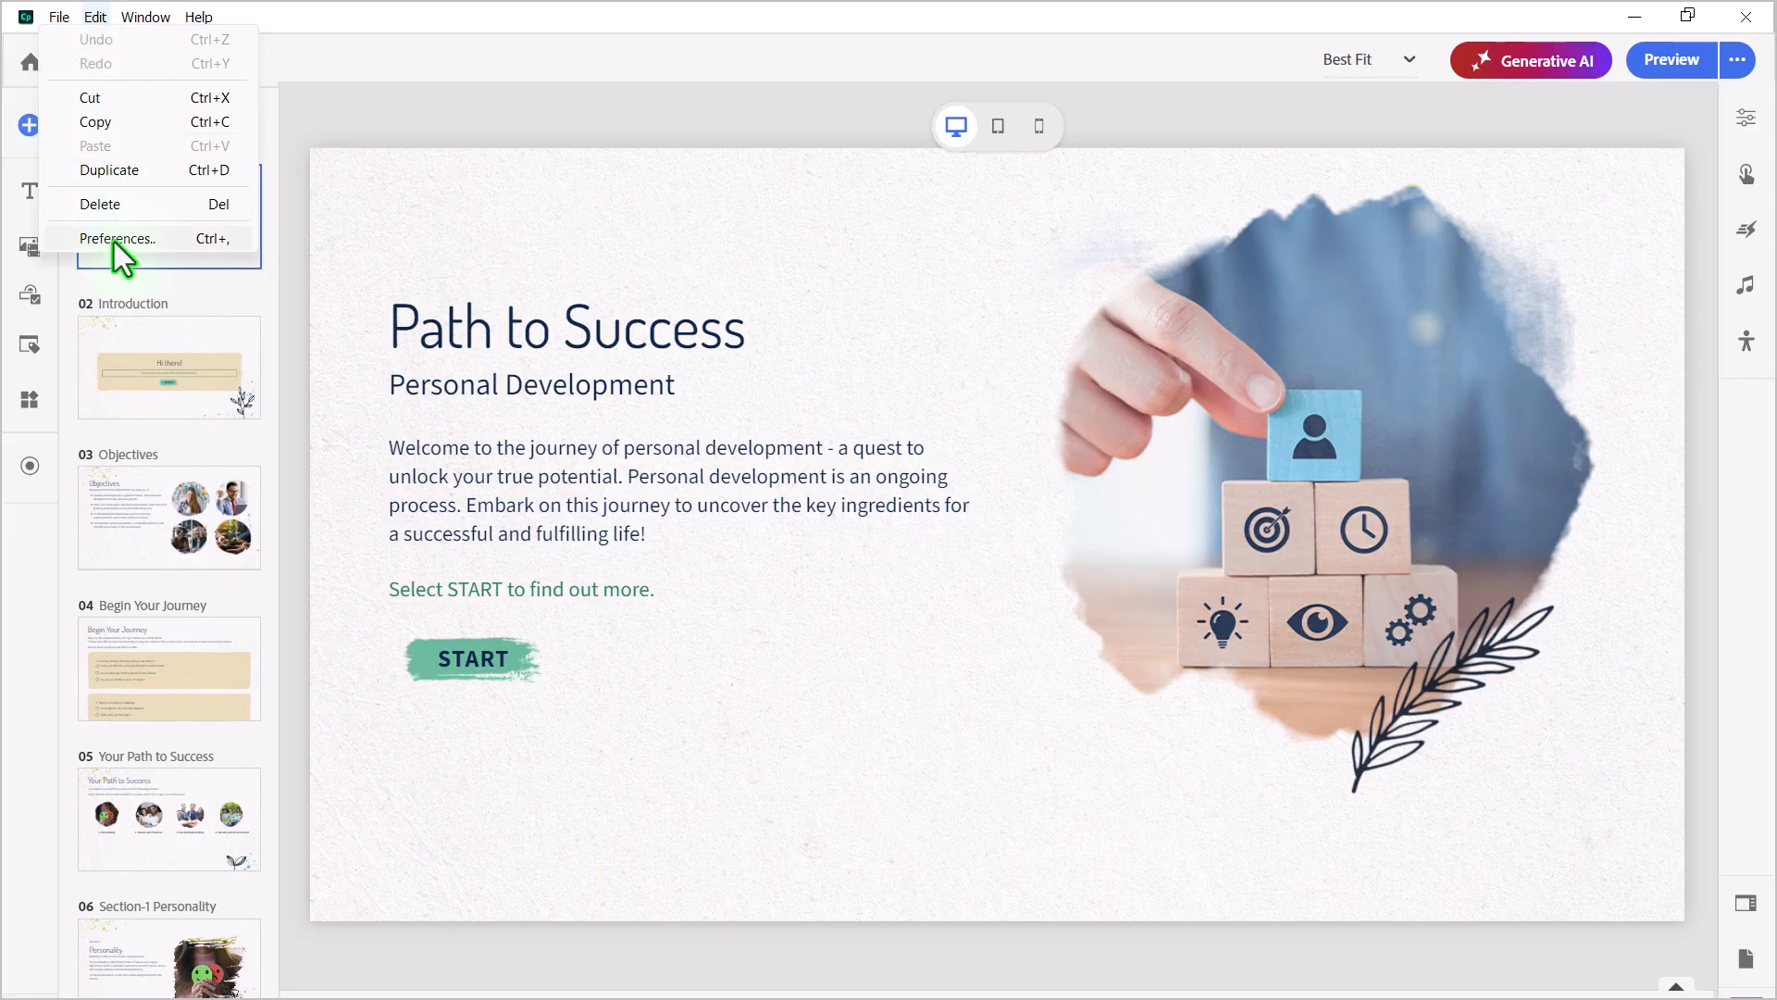
left_click(118, 237)
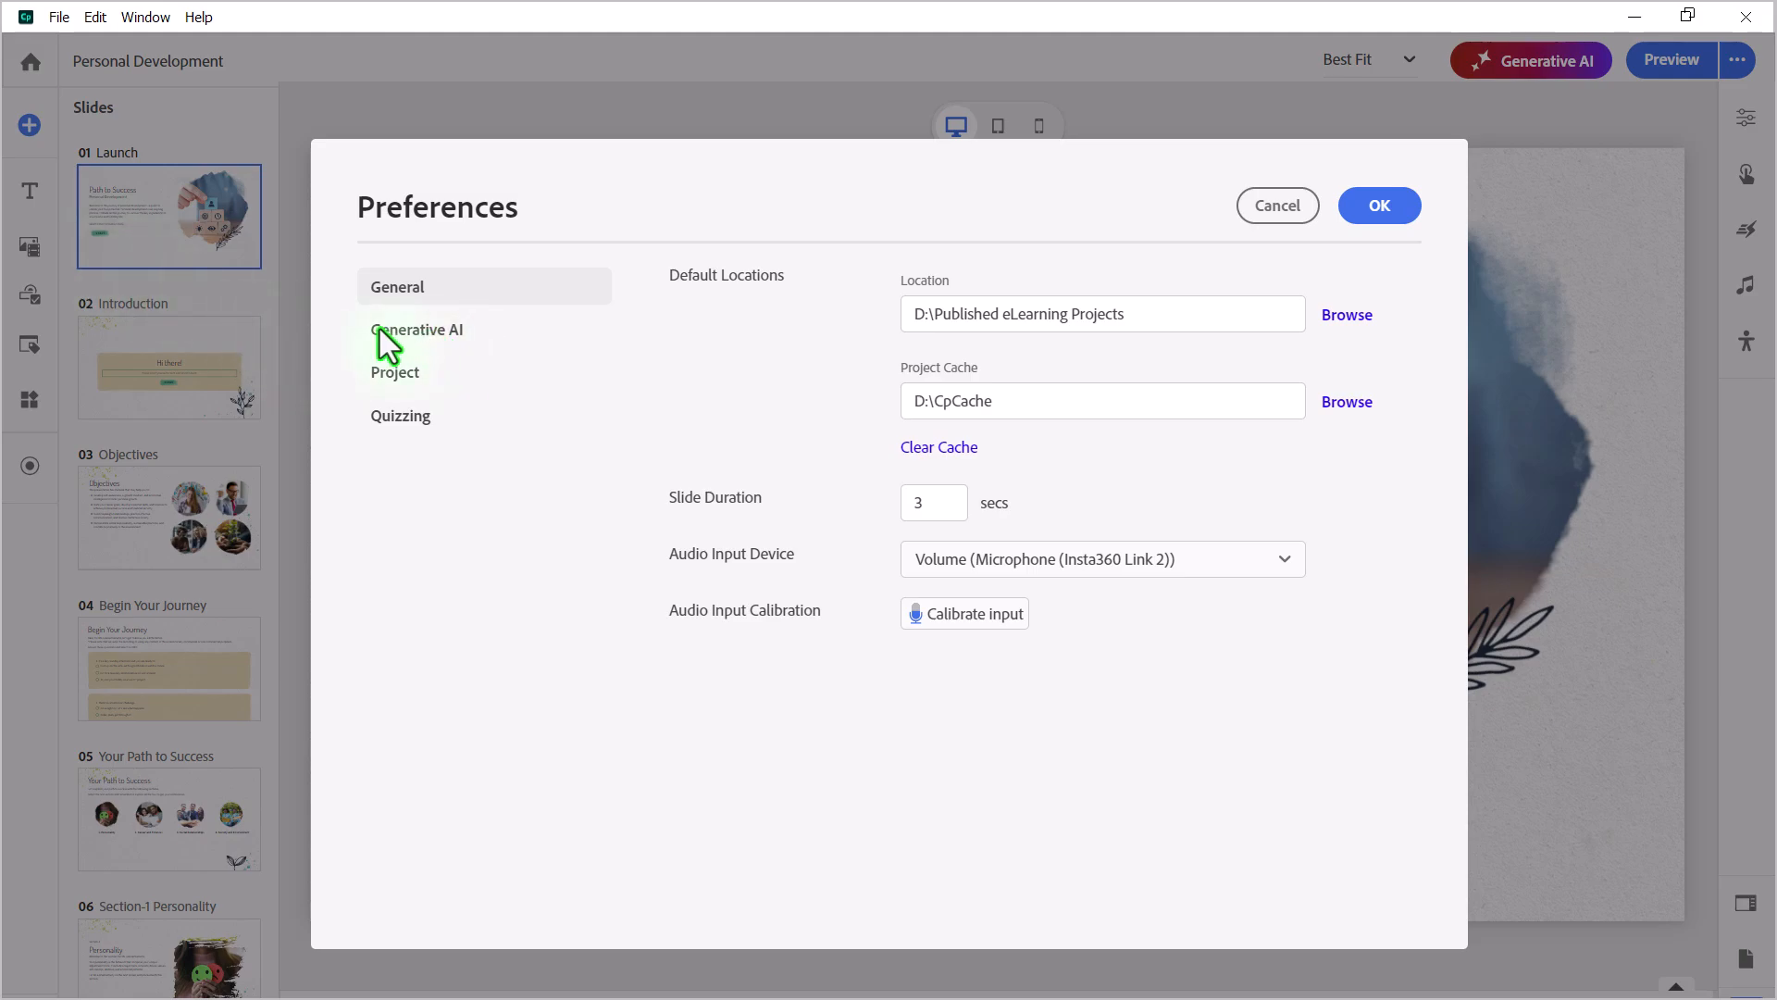
mouse_move(415, 345)
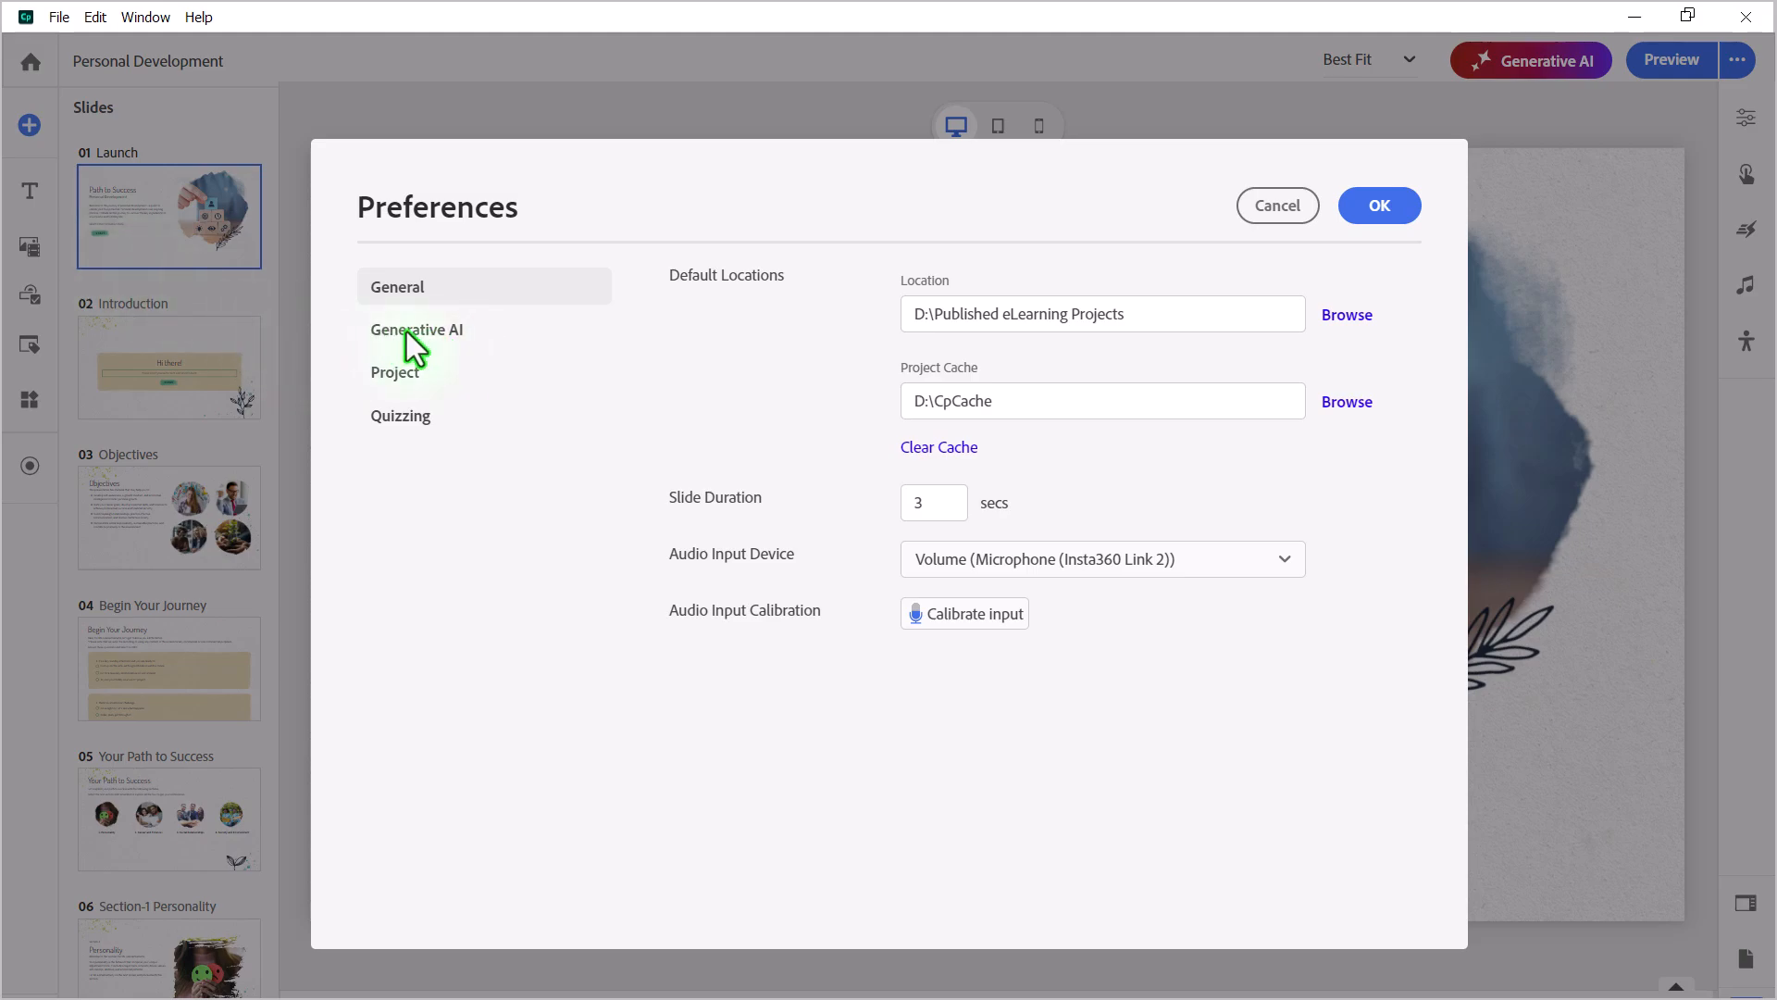
Show the Generative AI preferences with text, transcript, audio, avatar and image generation enabled
left_click(416, 328)
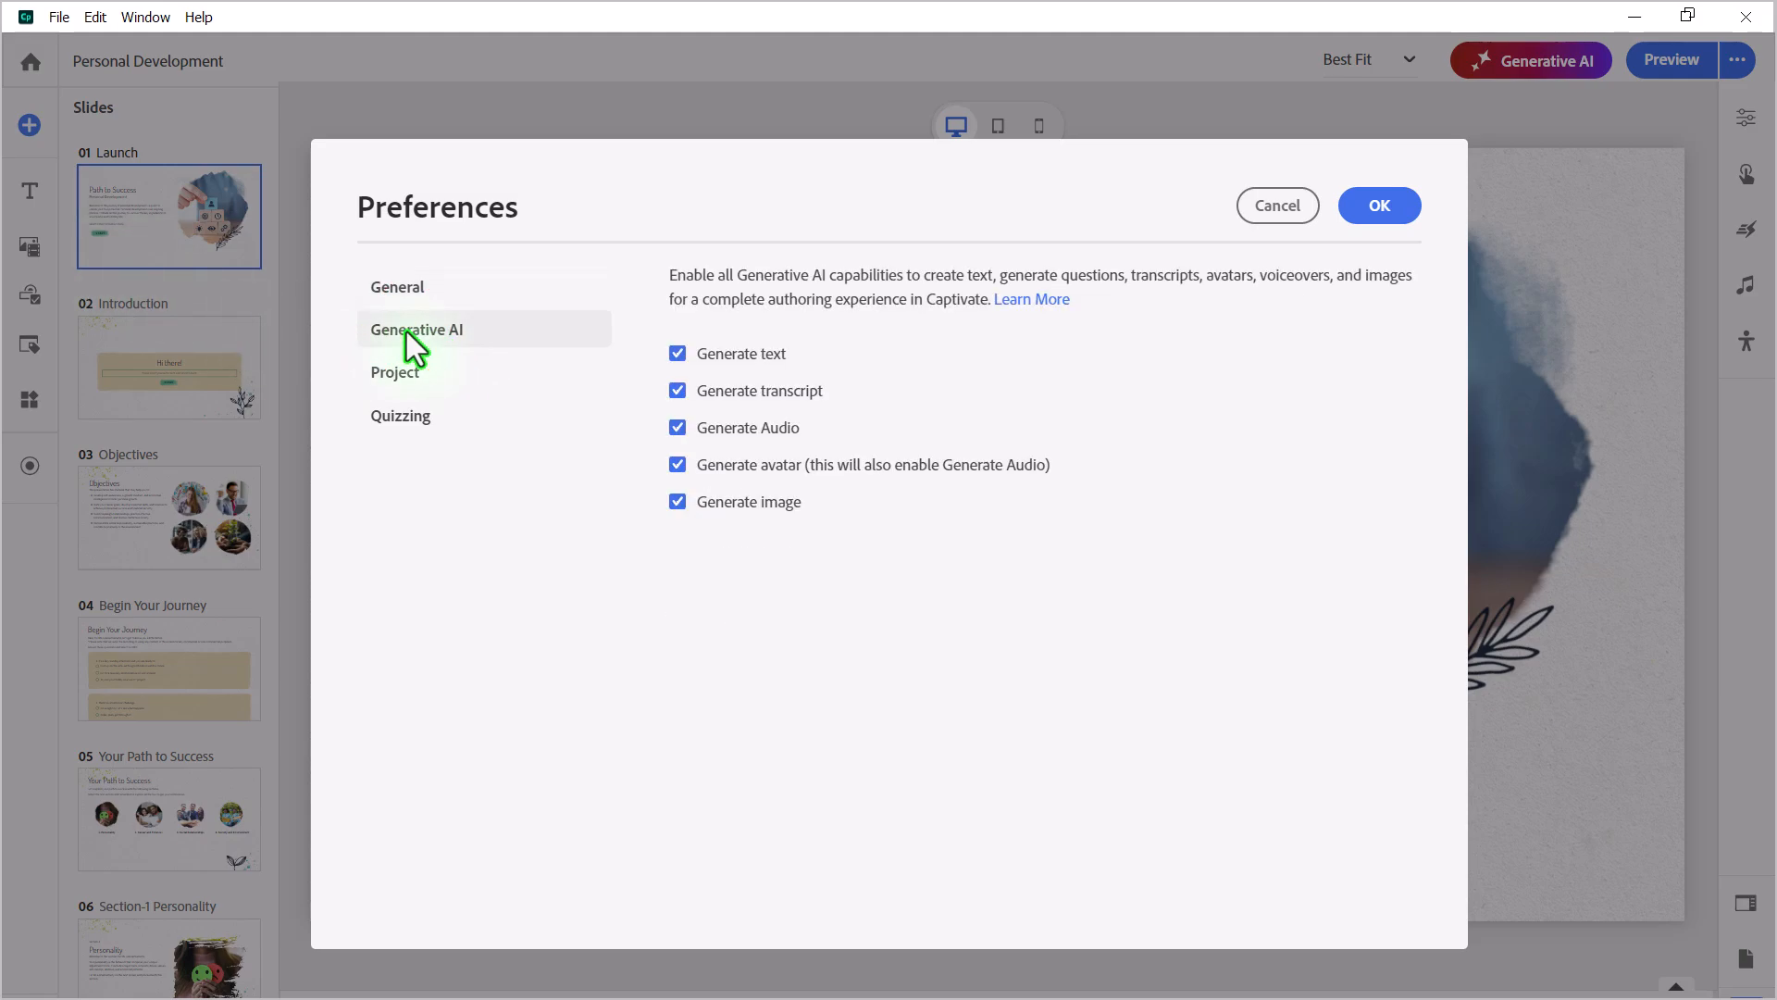
mouse_move(838, 352)
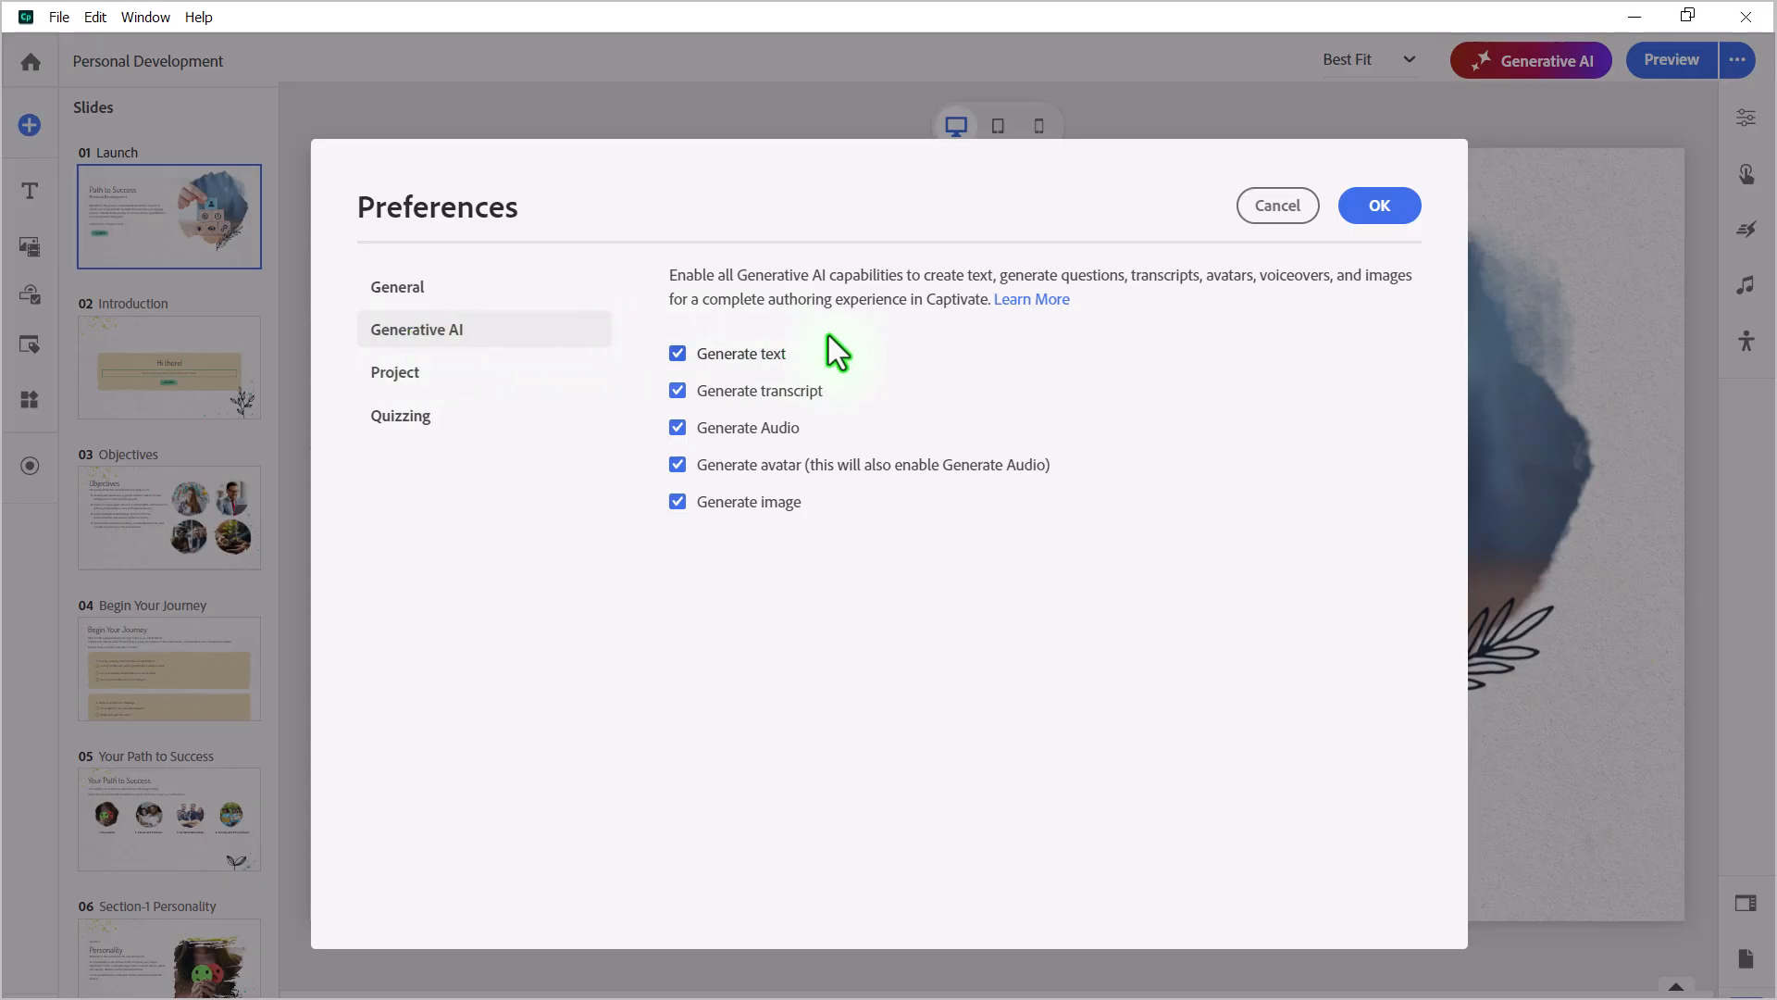
mouse_move(839, 403)
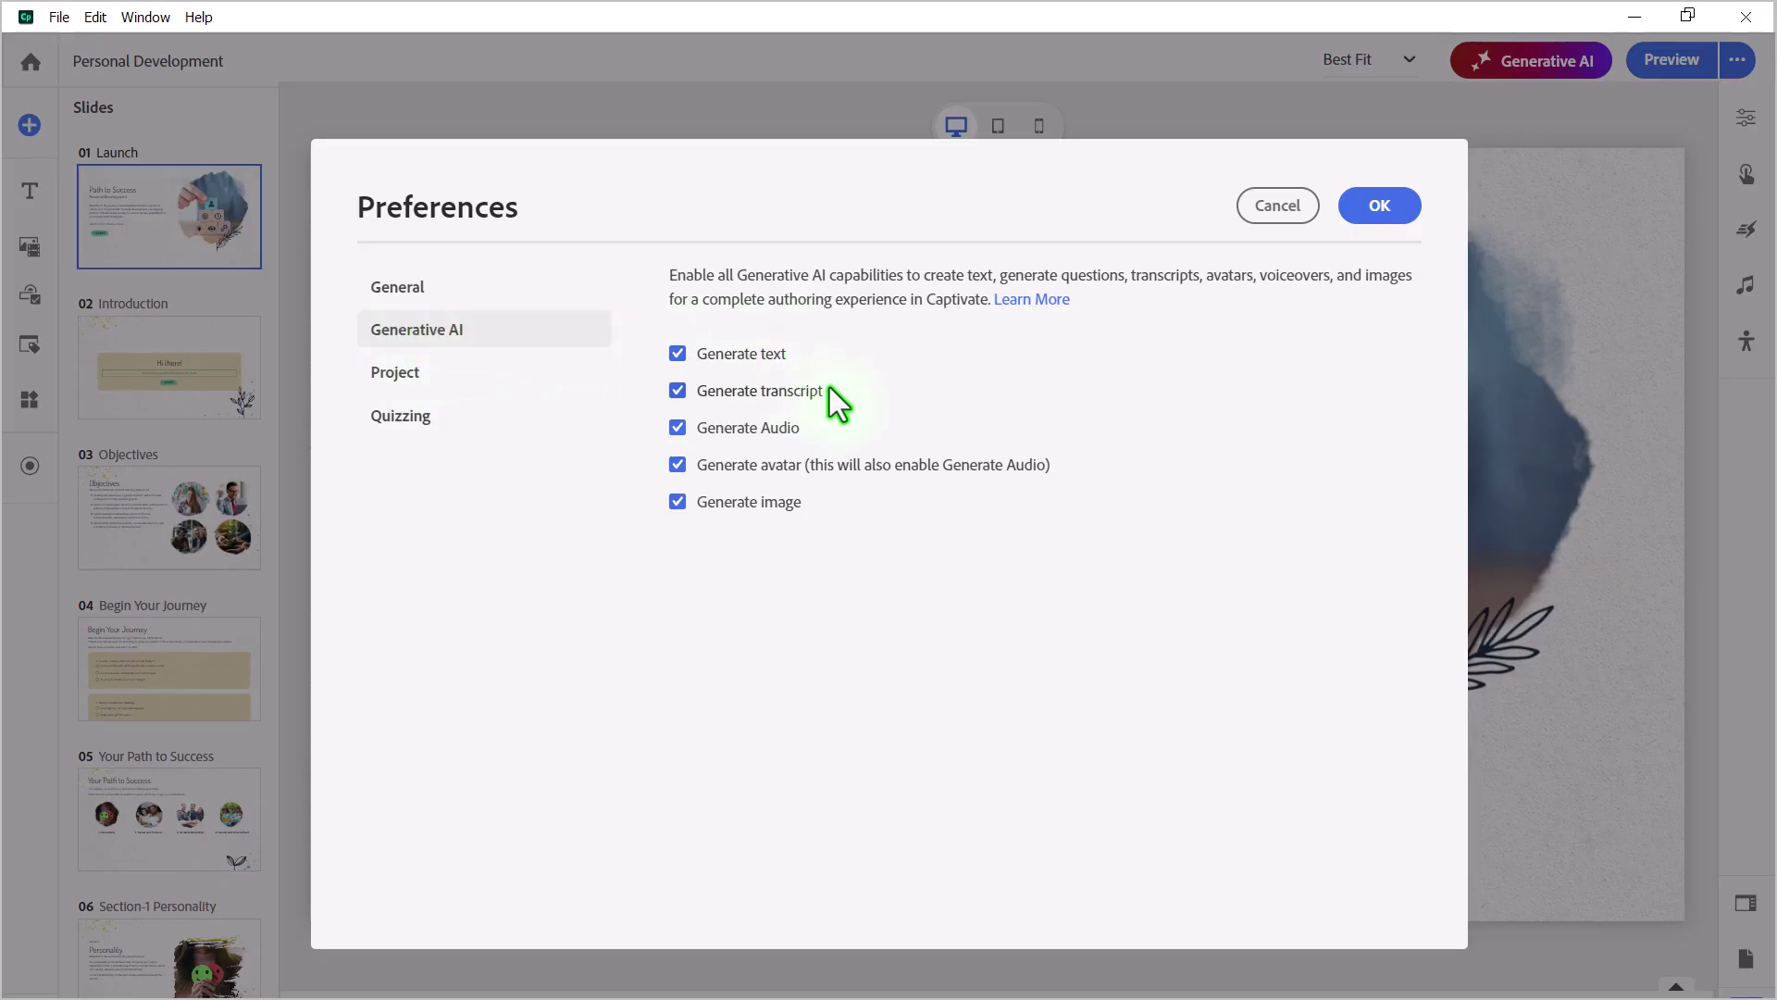
mouse_move(712, 451)
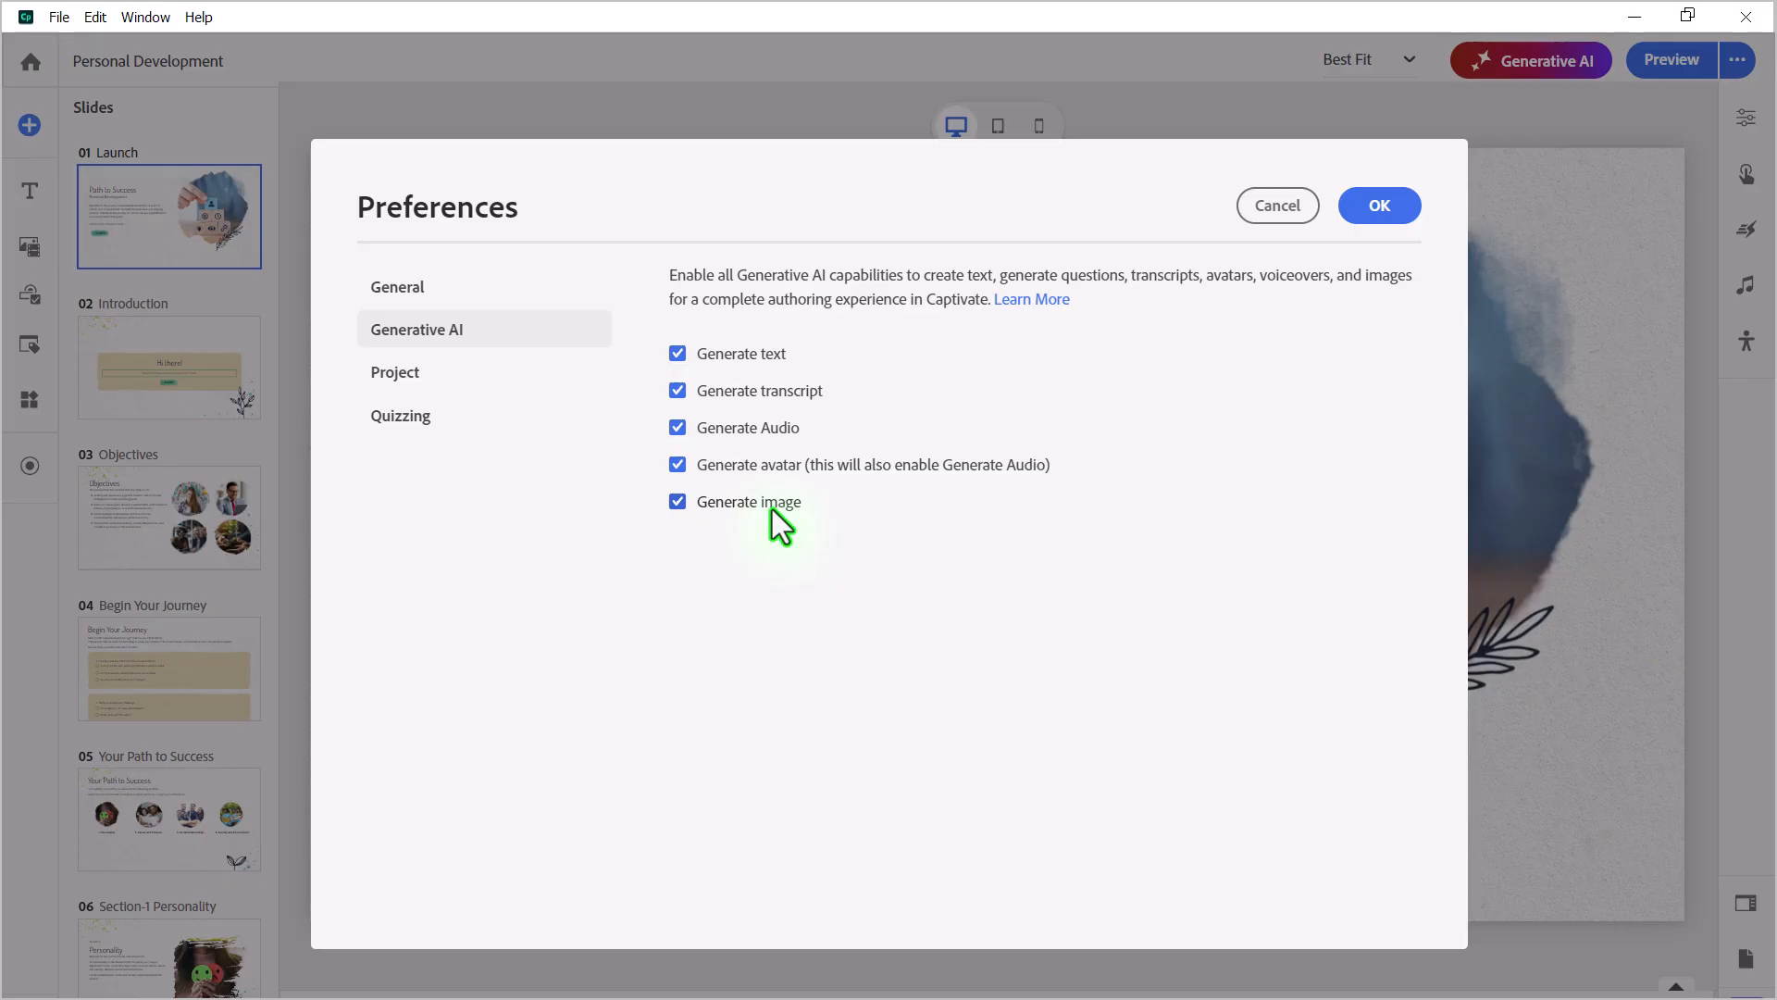
mouse_move(765, 482)
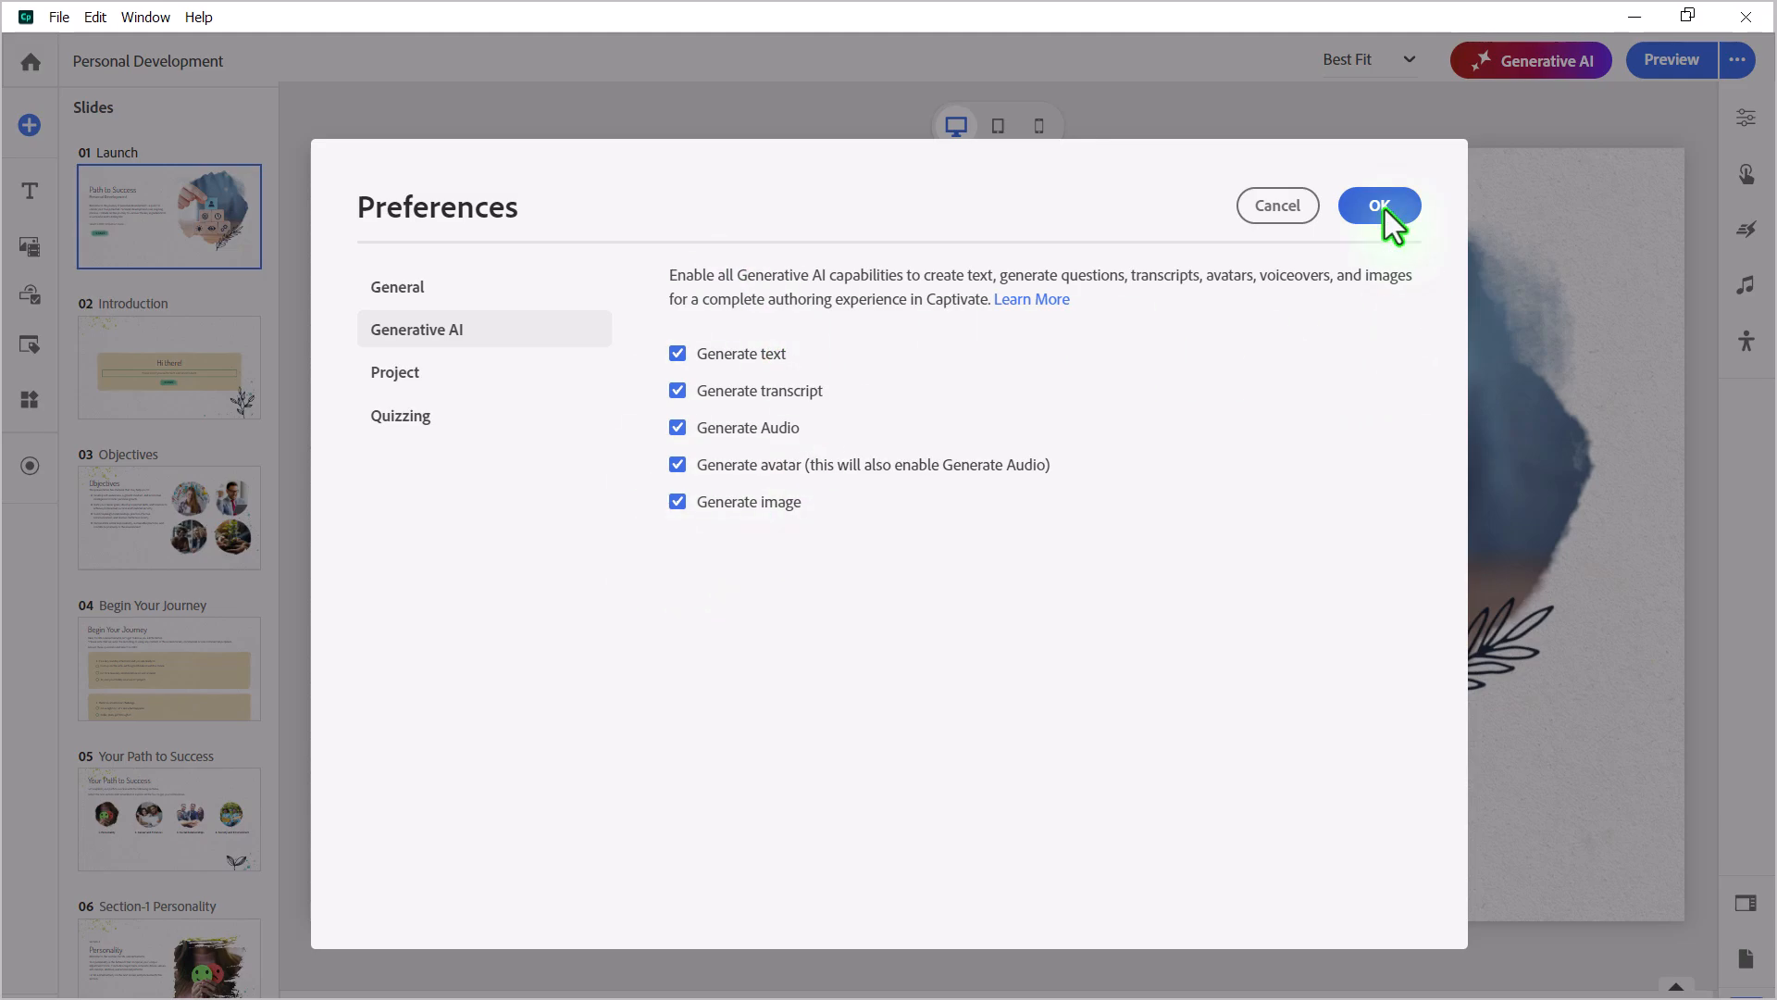
Confirm Preferences with OK and select the Launch slide's welcome paragraph
left_click(1378, 206)
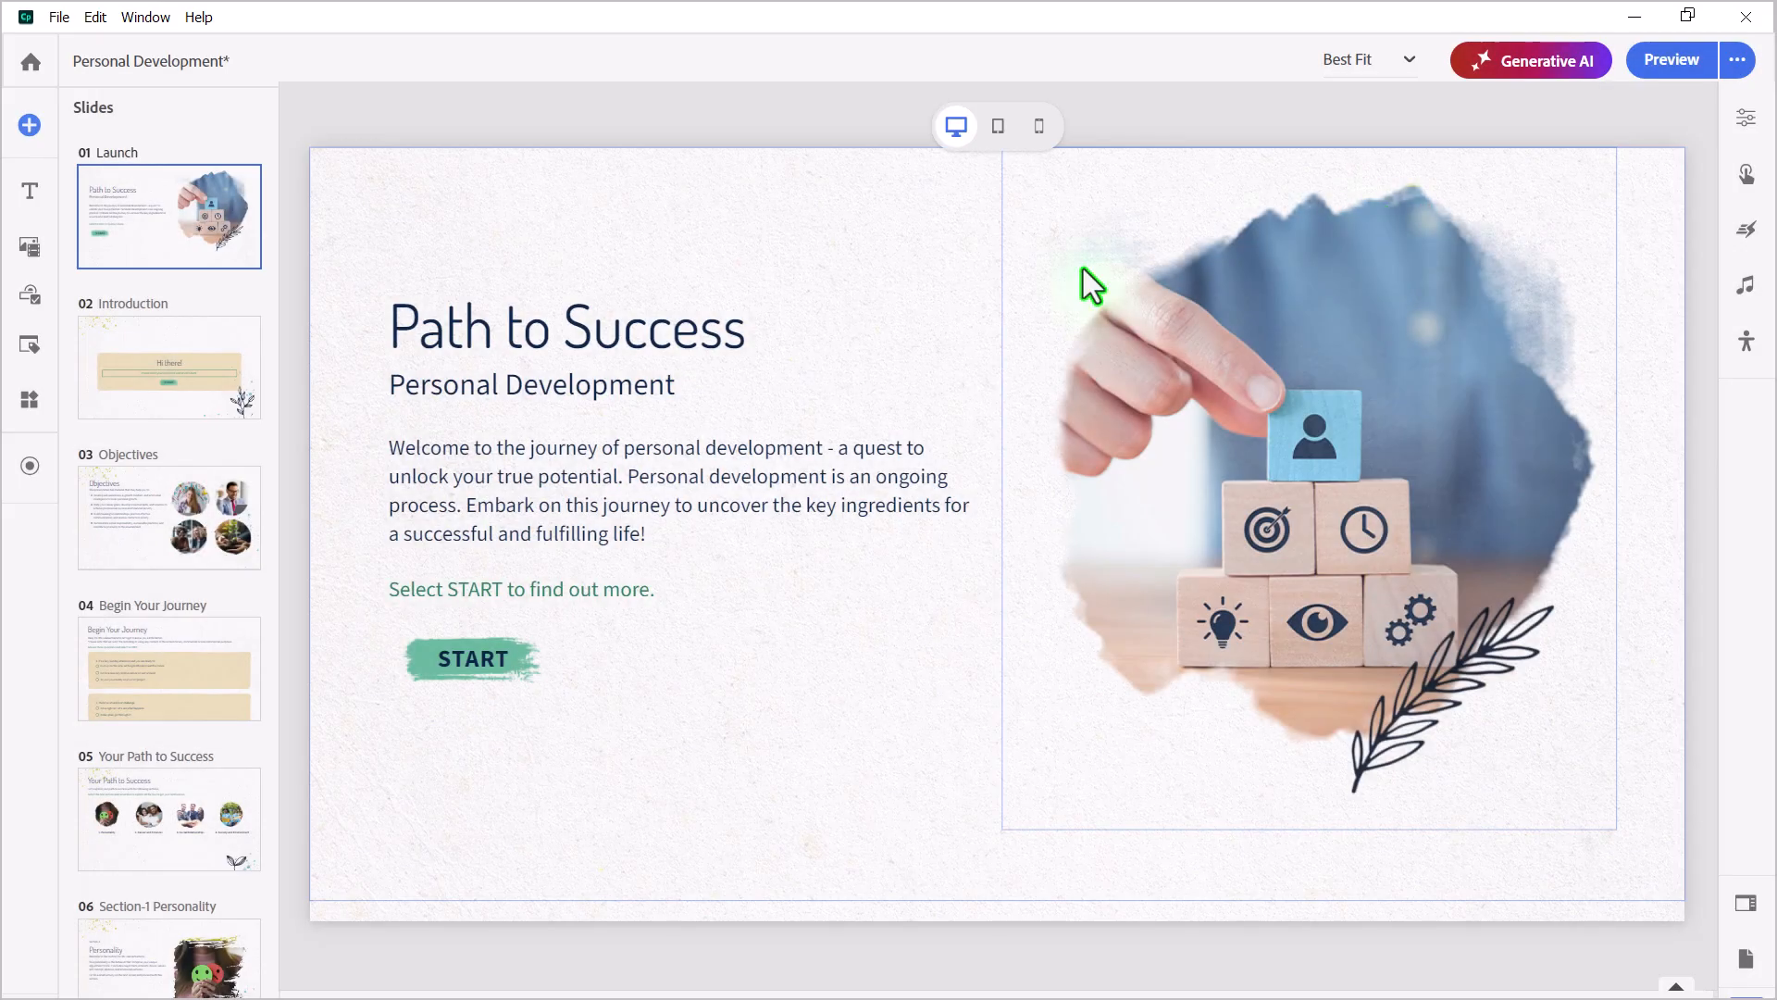
left_click(463, 505)
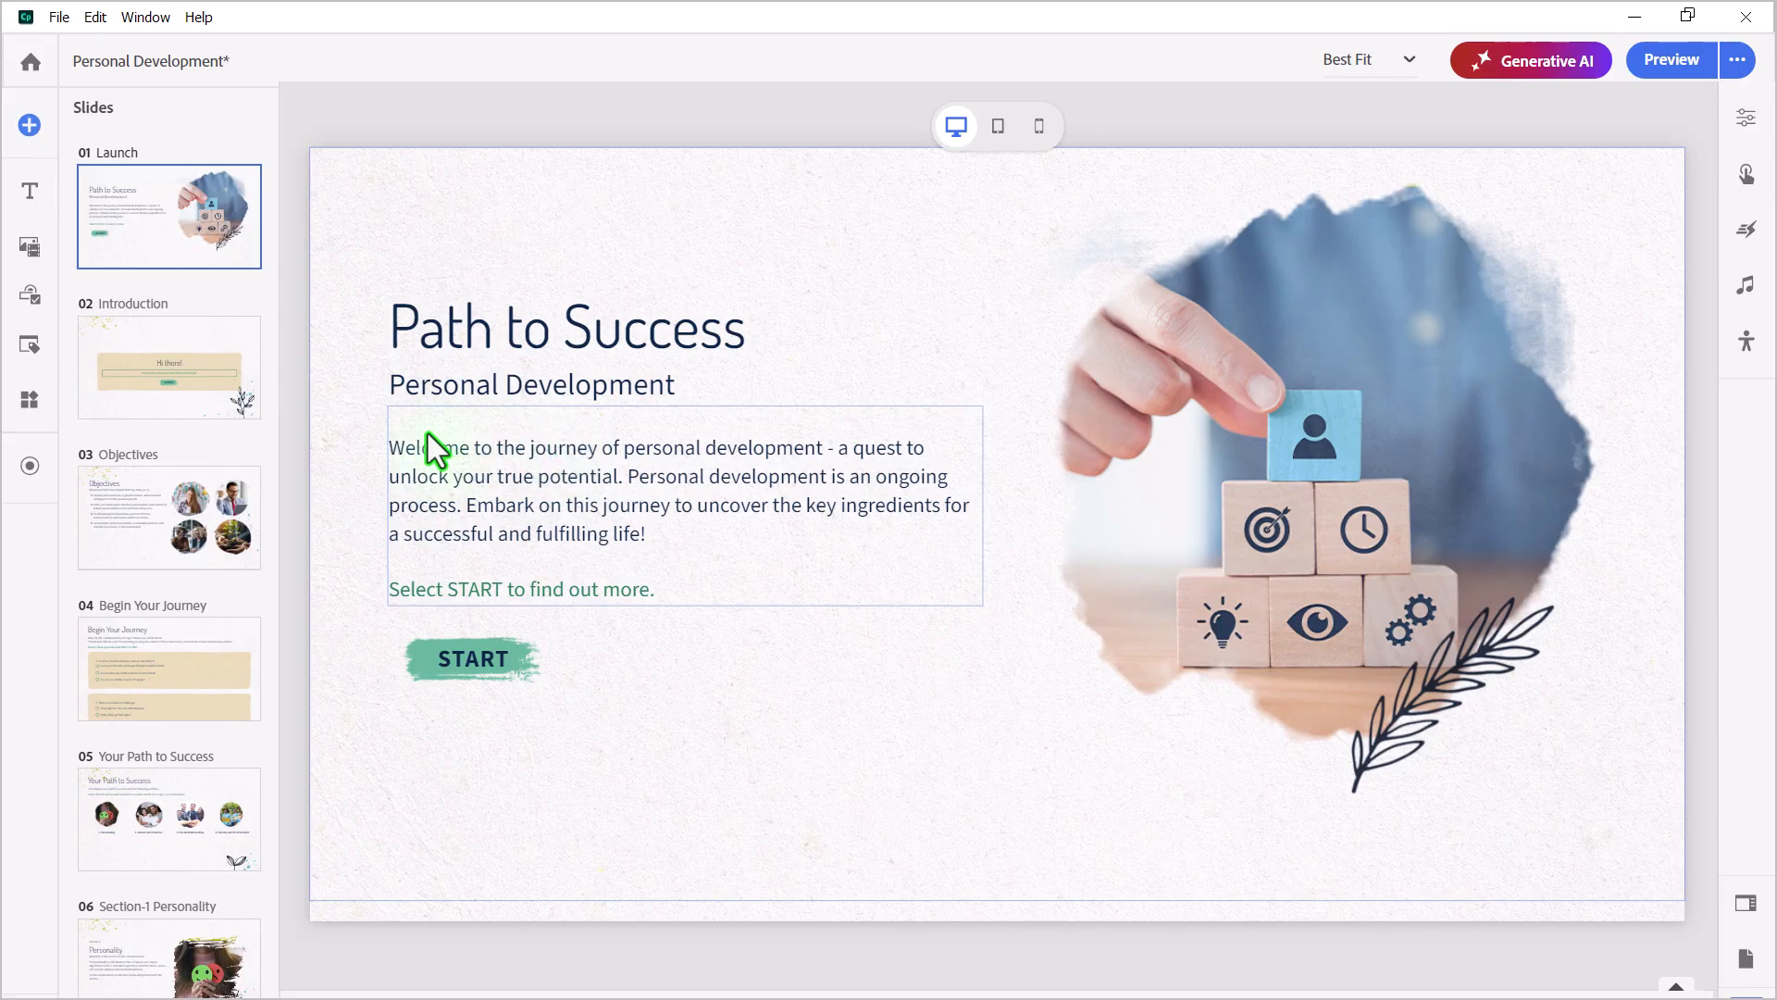
mouse_move(547, 502)
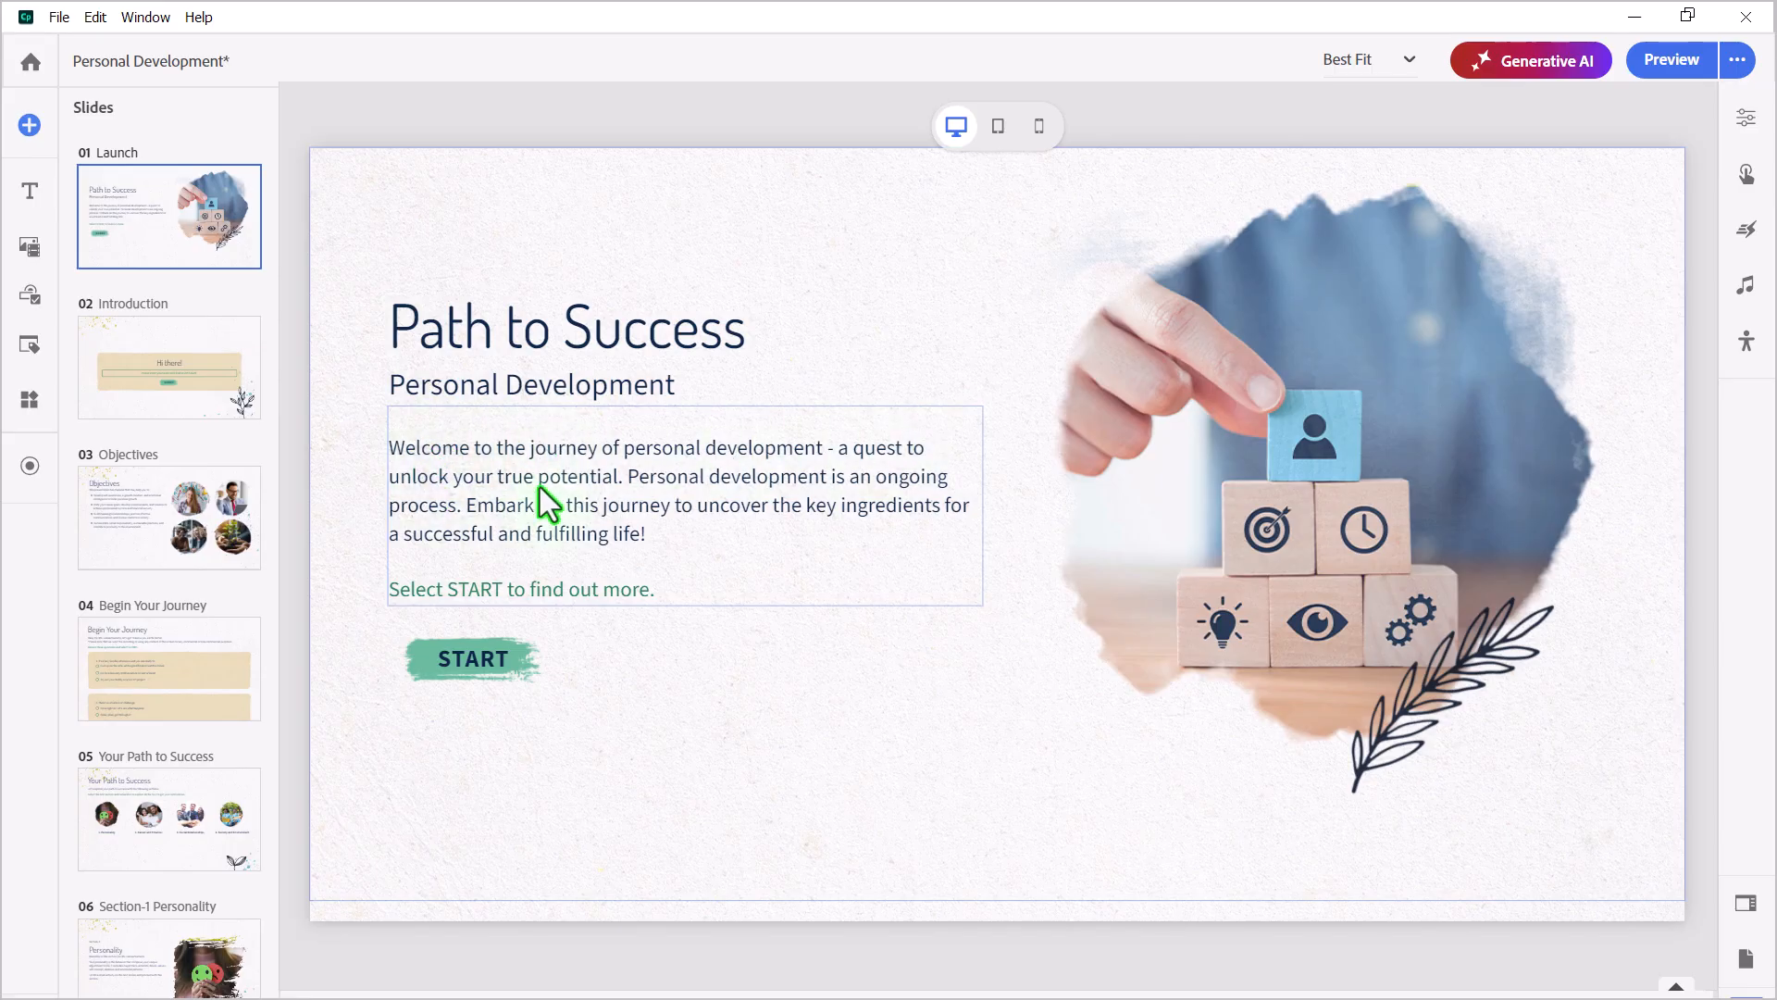
mouse_move(617, 533)
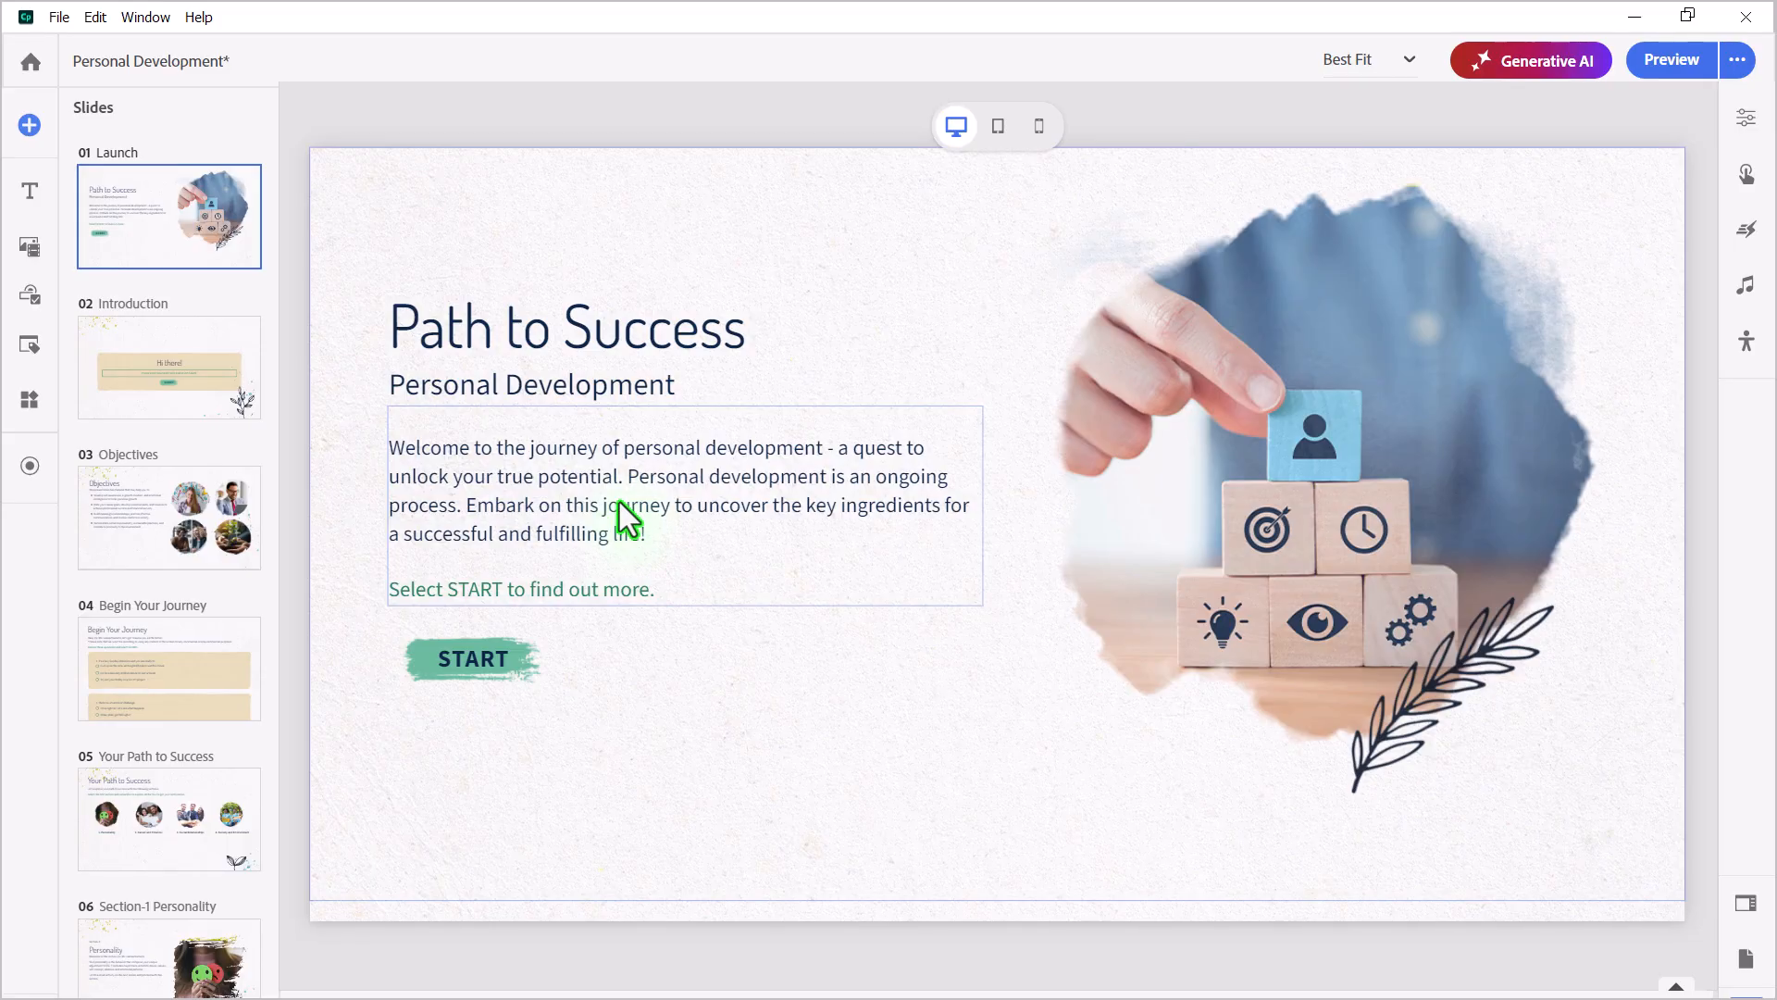
mouse_move(660, 499)
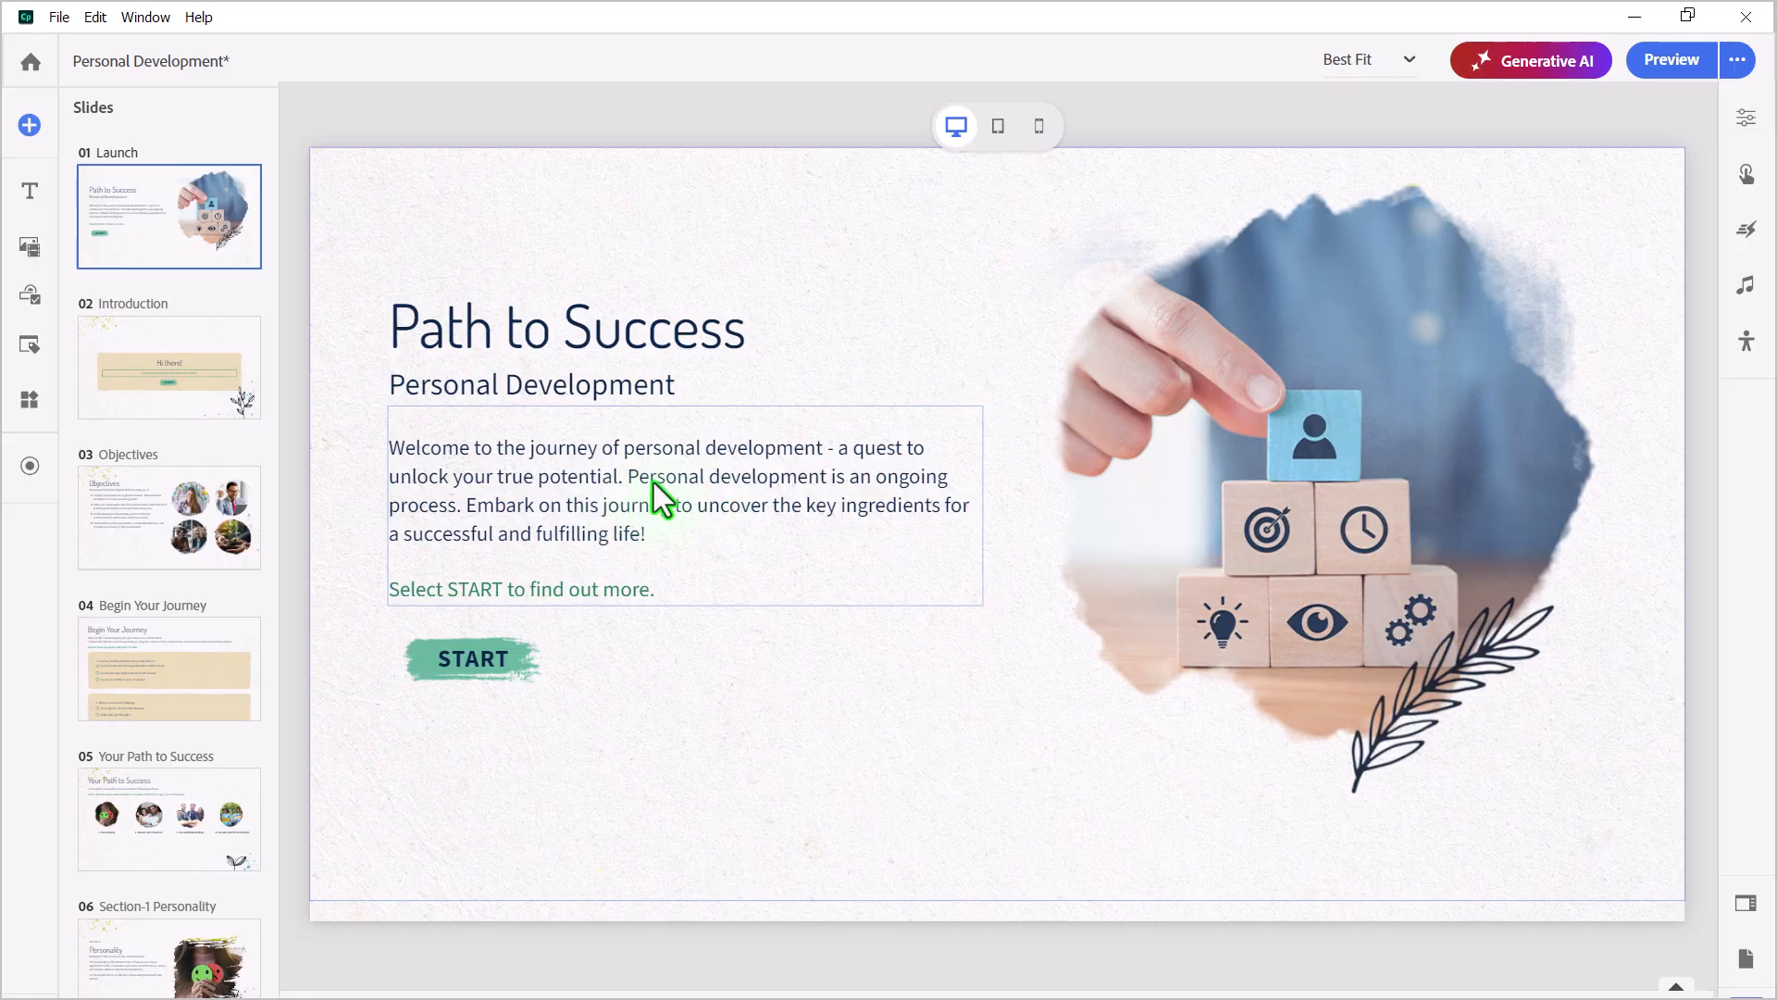
left_click(680, 504)
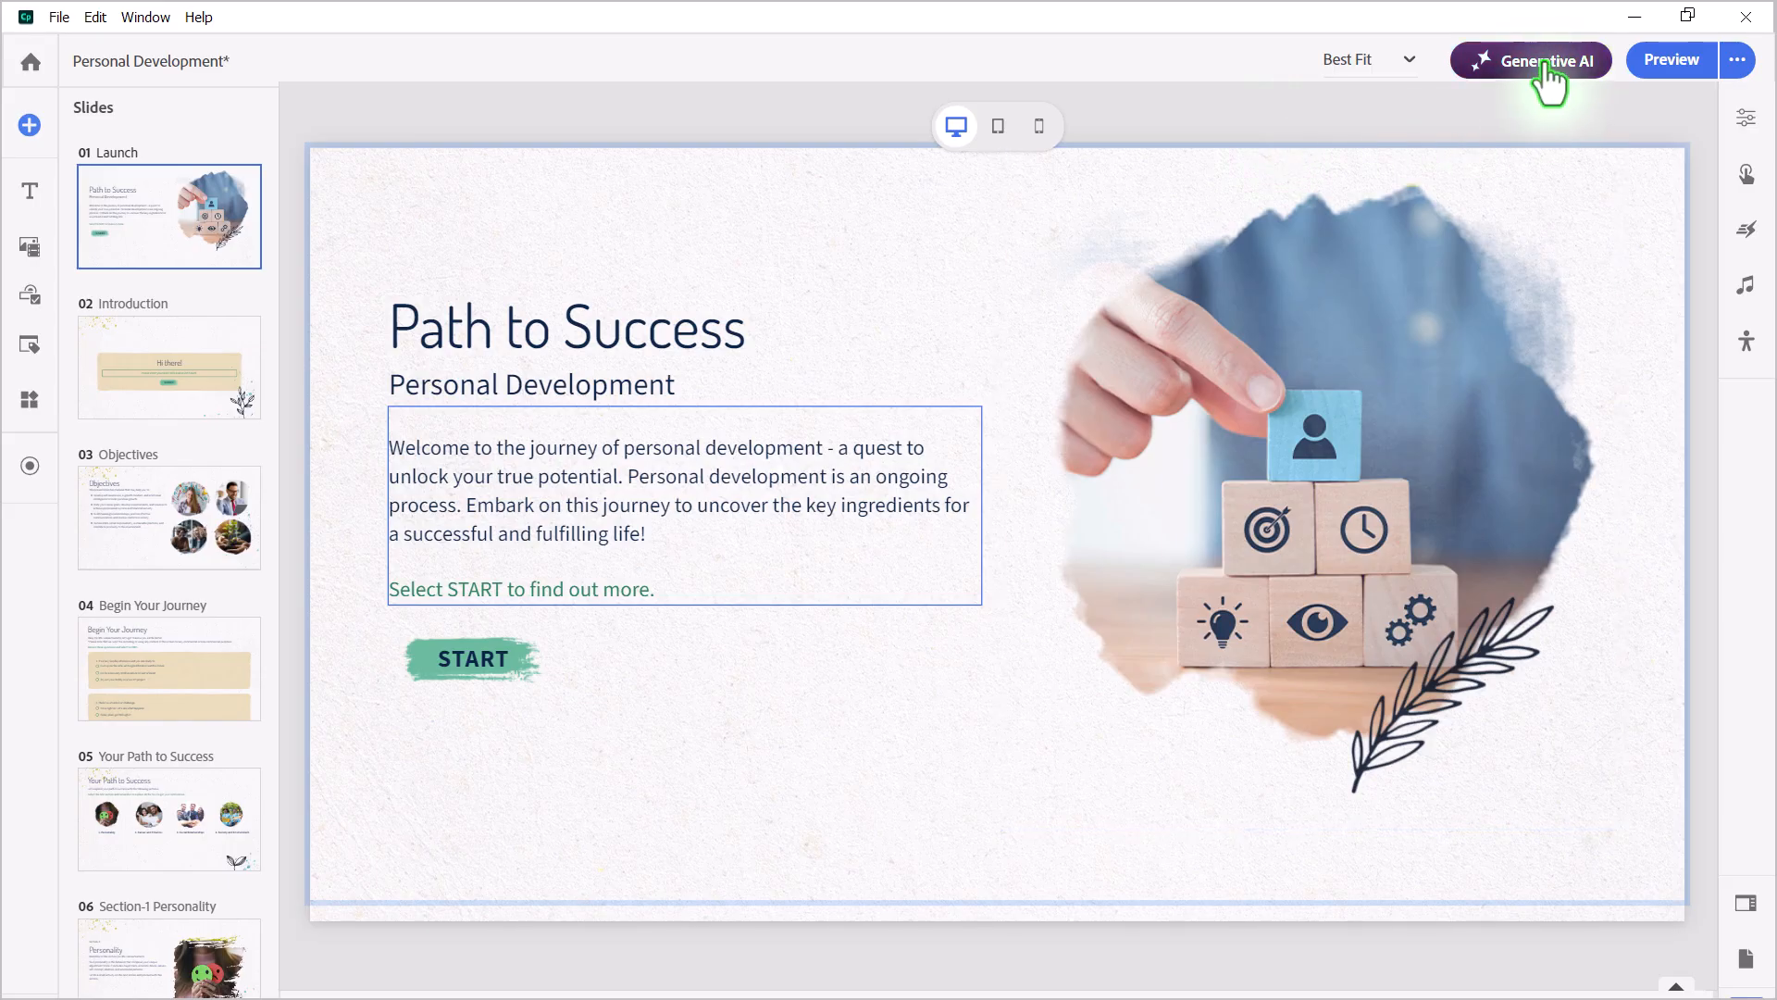
Check the Generative AI dropdown, then select the welcome text box to show its Text_4 properties
left_click(1528, 60)
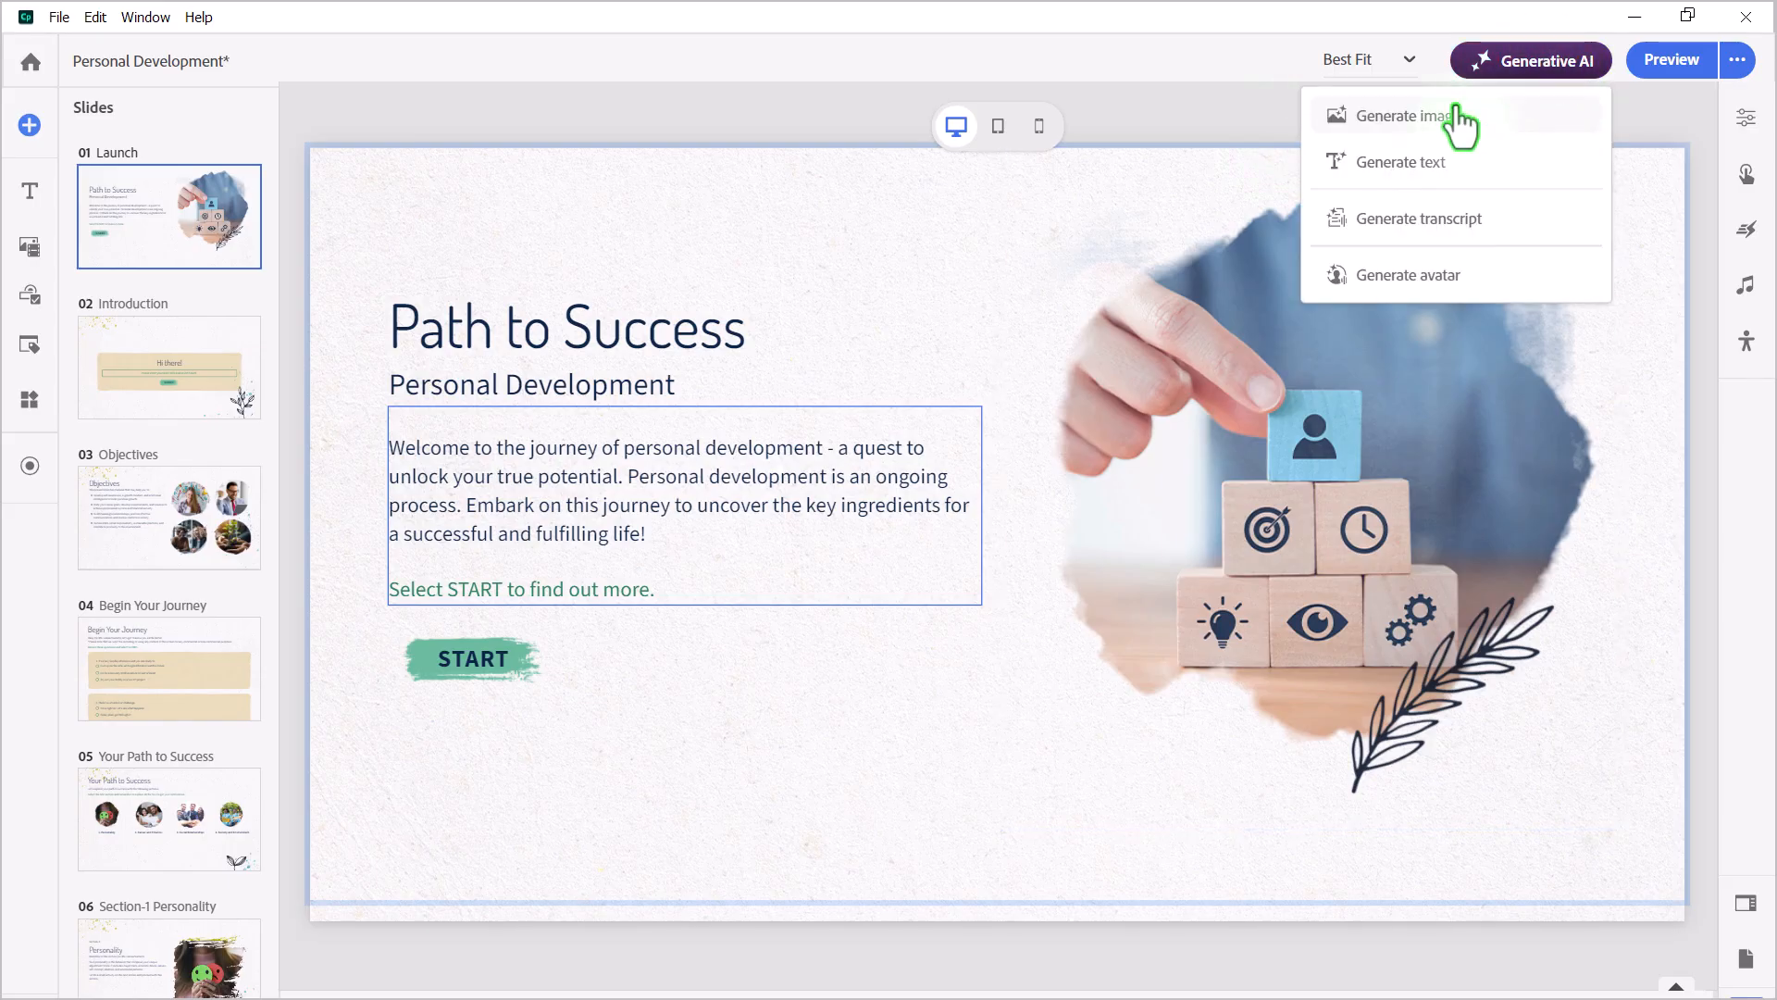
mouse_move(1610, 128)
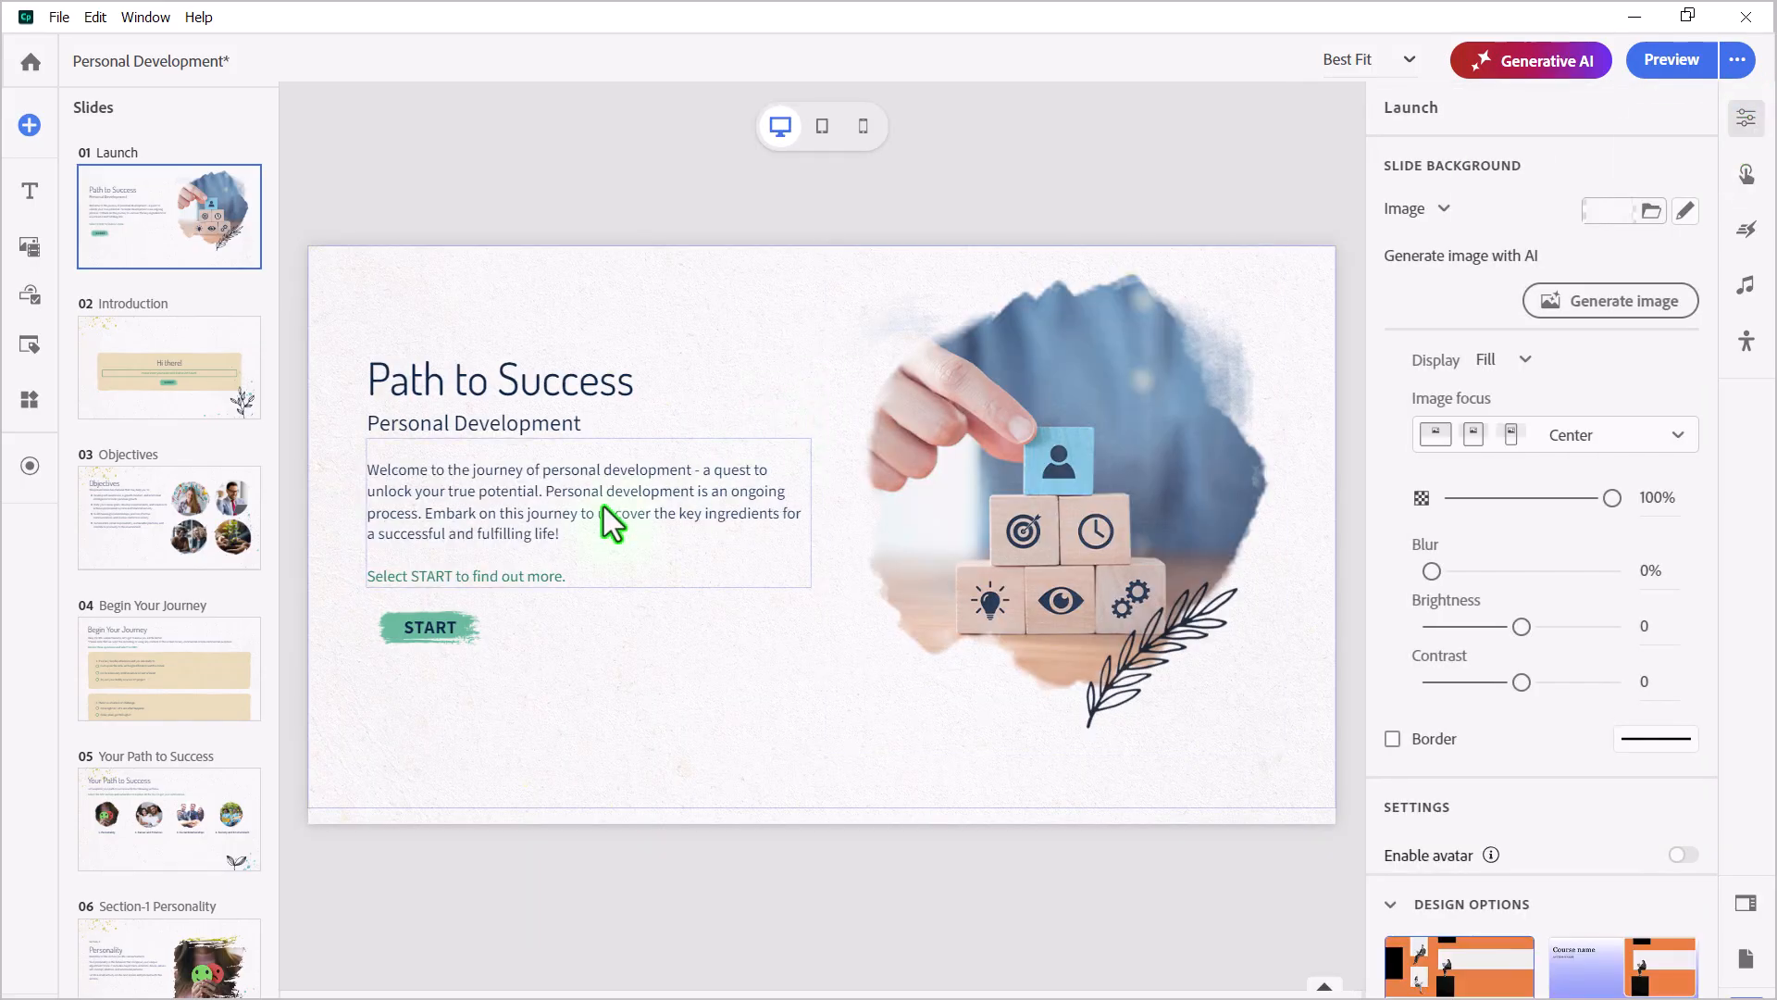
left_click(587, 510)
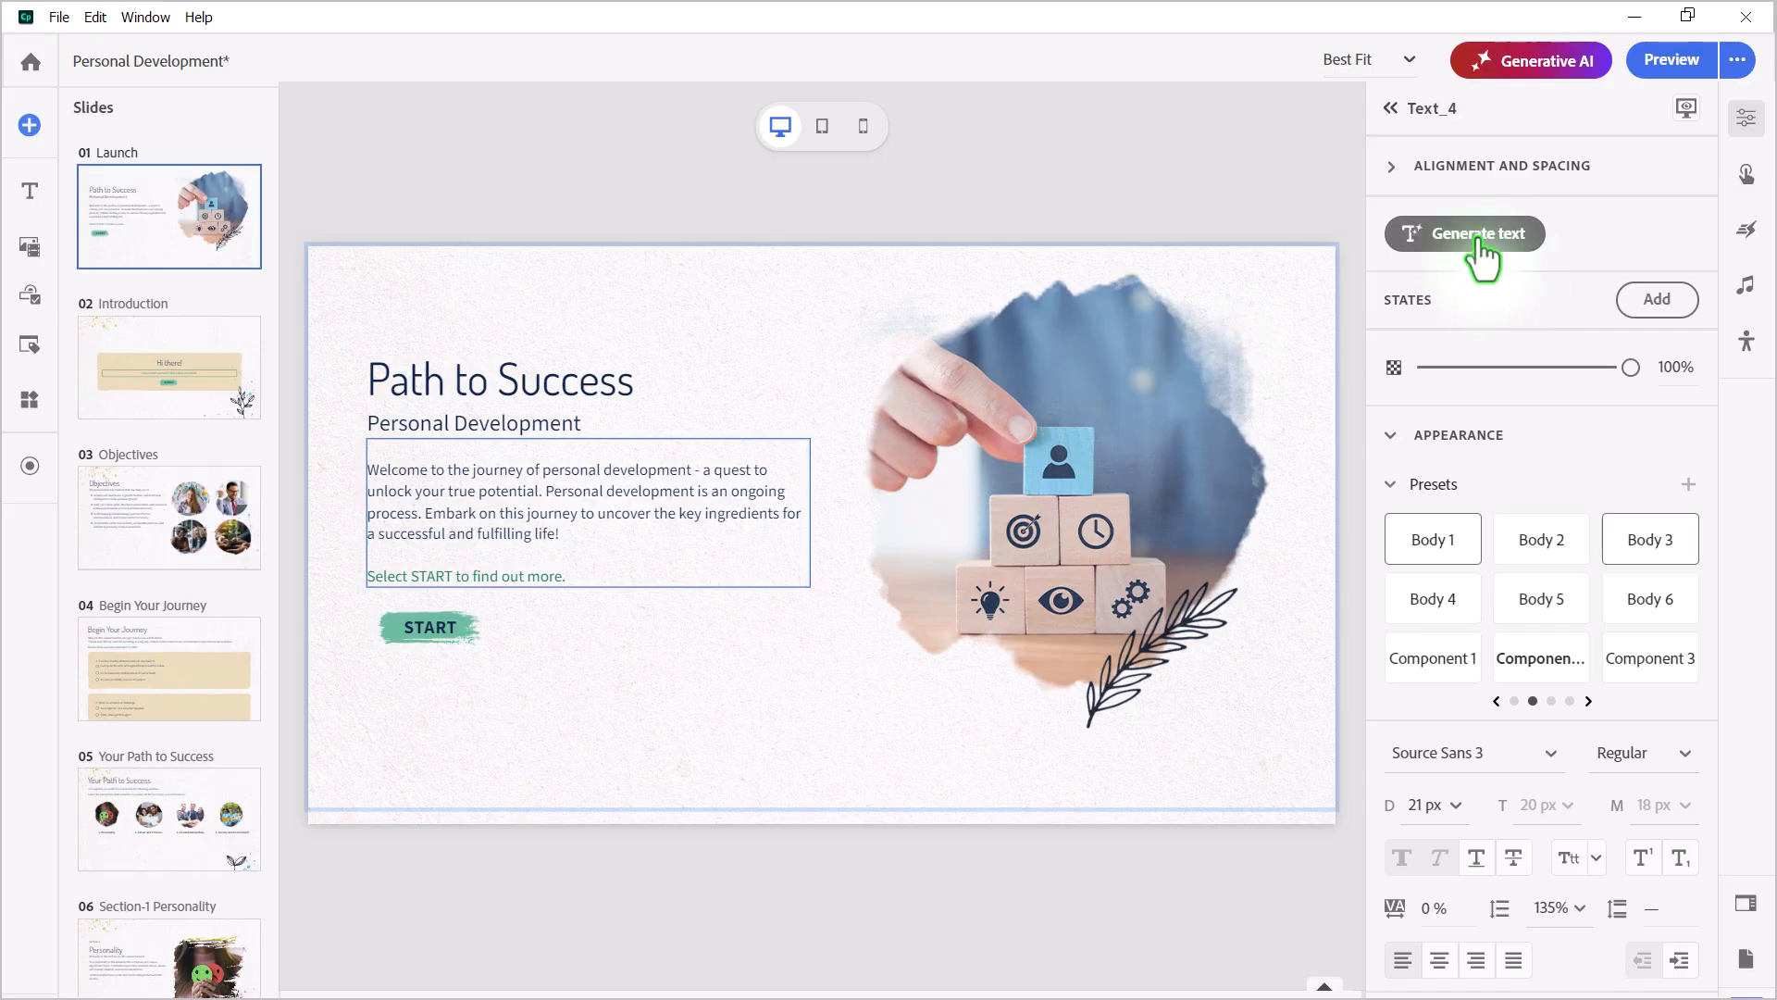
Open the Generate Text panel for the welcome paragraph
left_click(1463, 233)
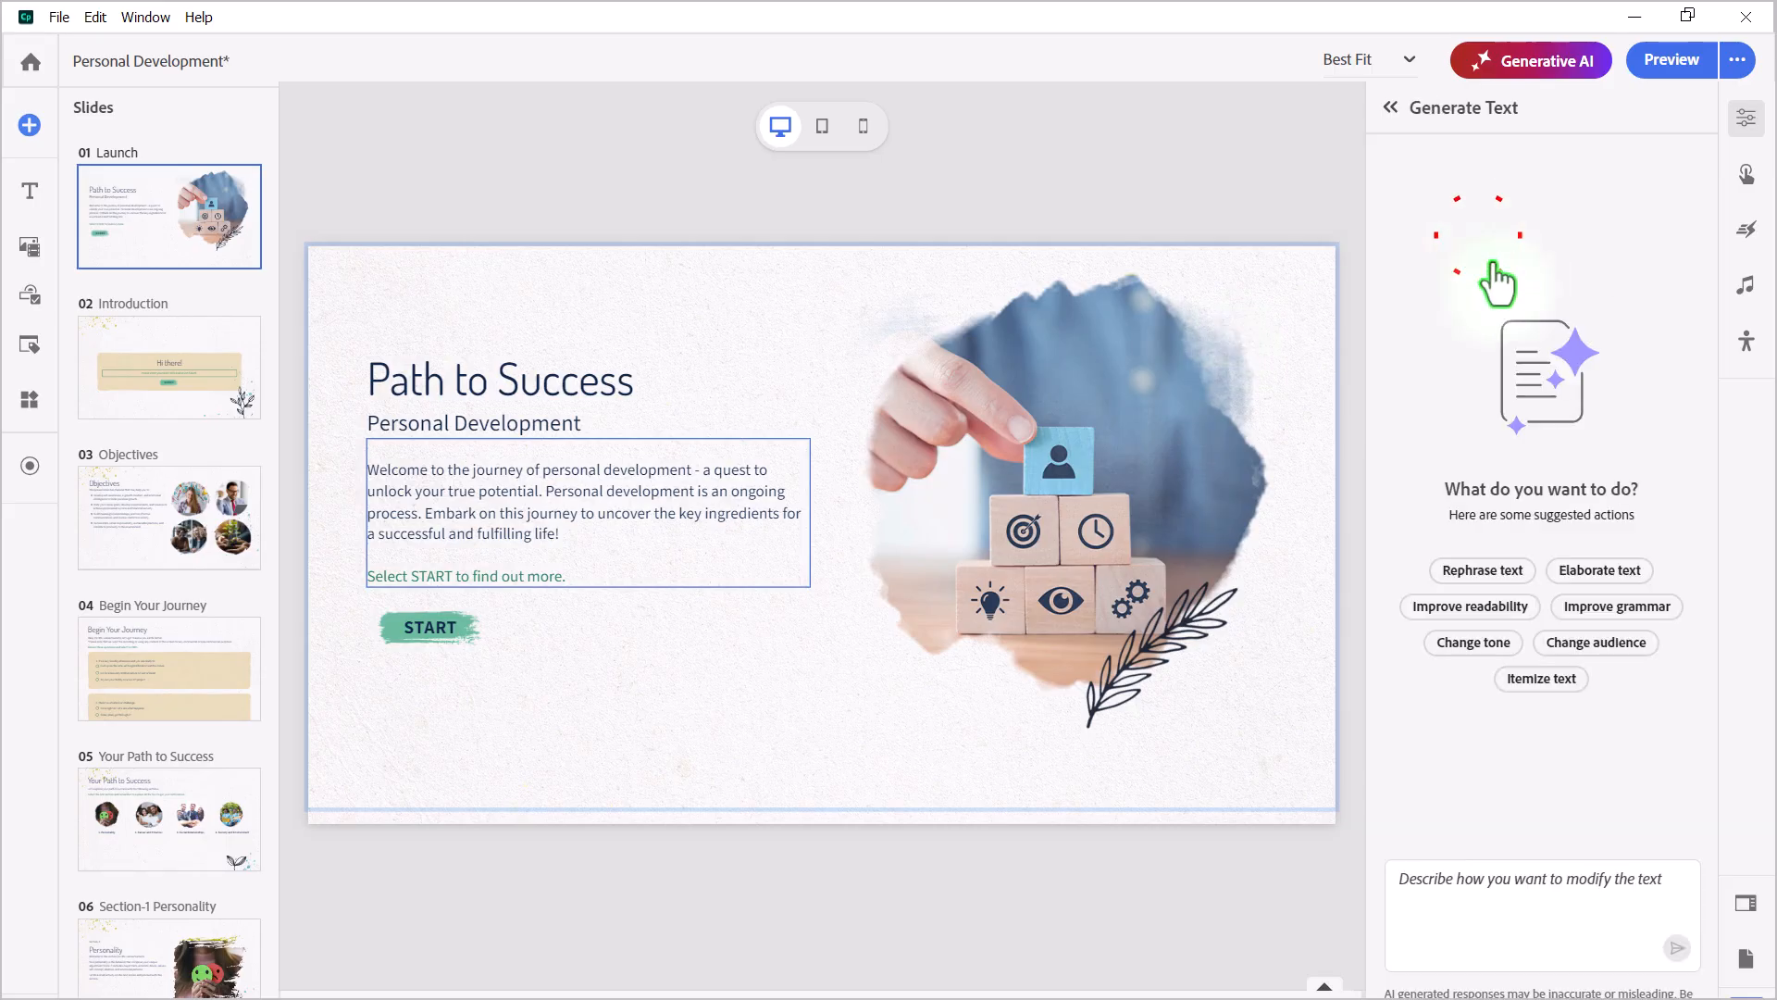
mouse_move(1632, 500)
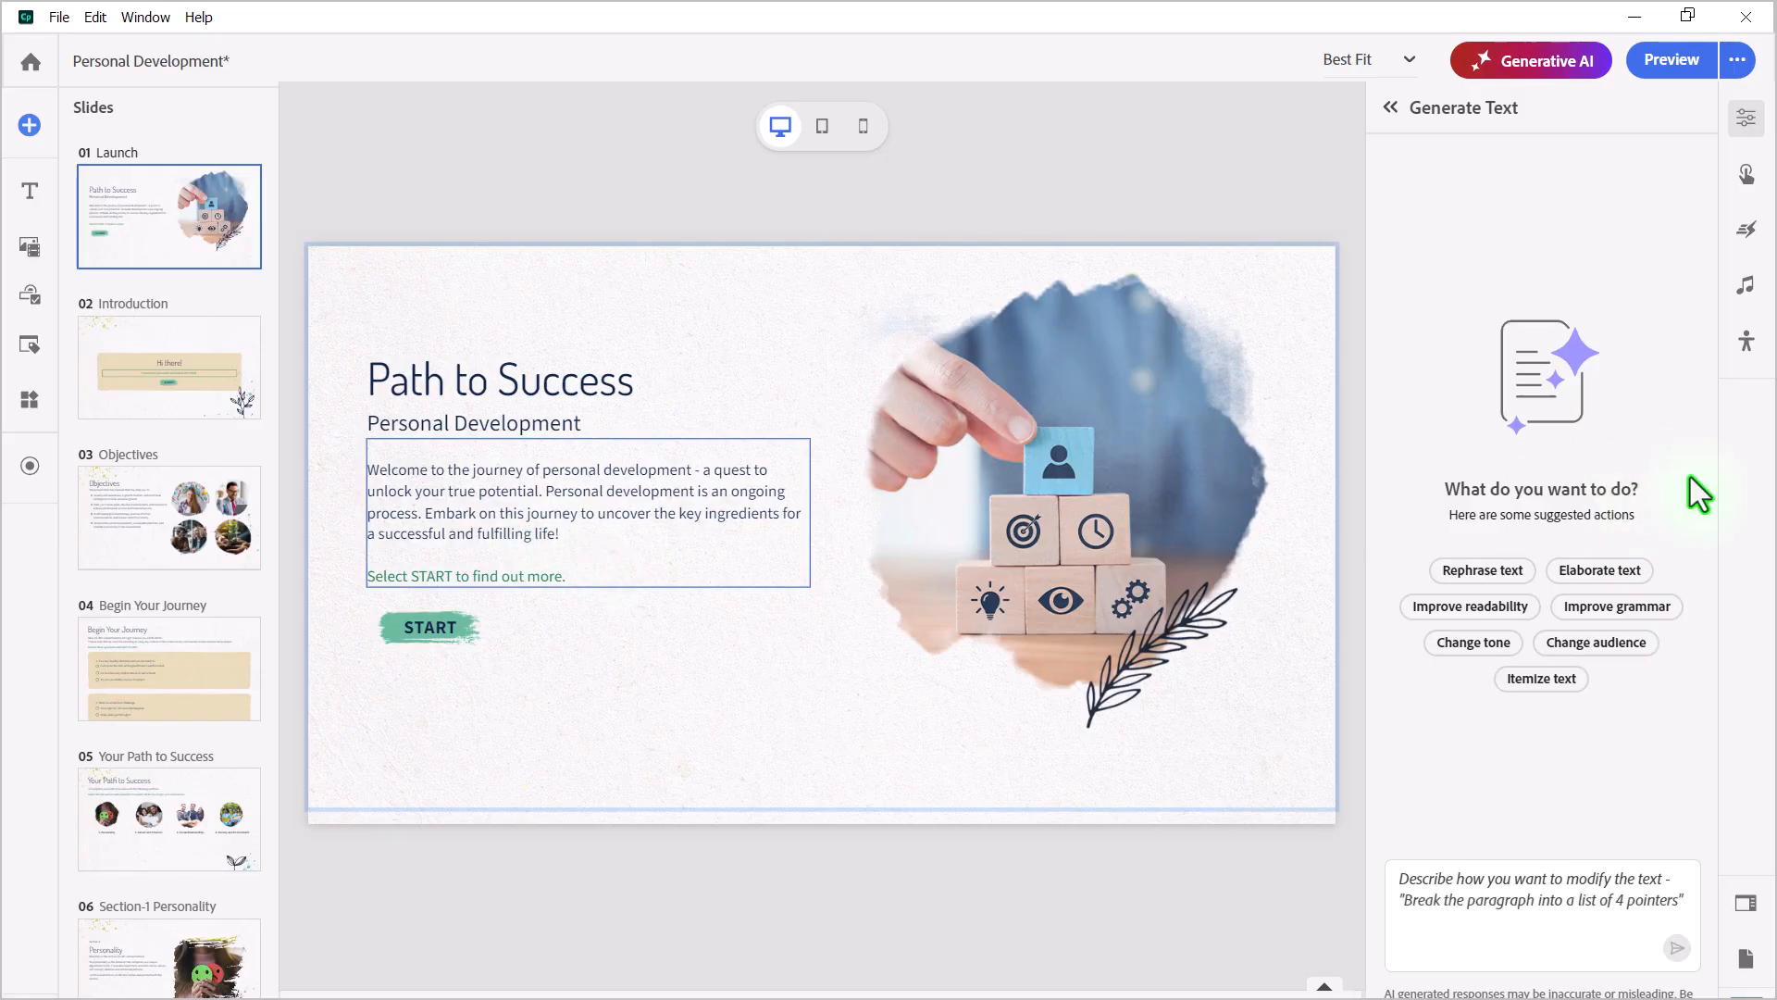
left_click(1480, 570)
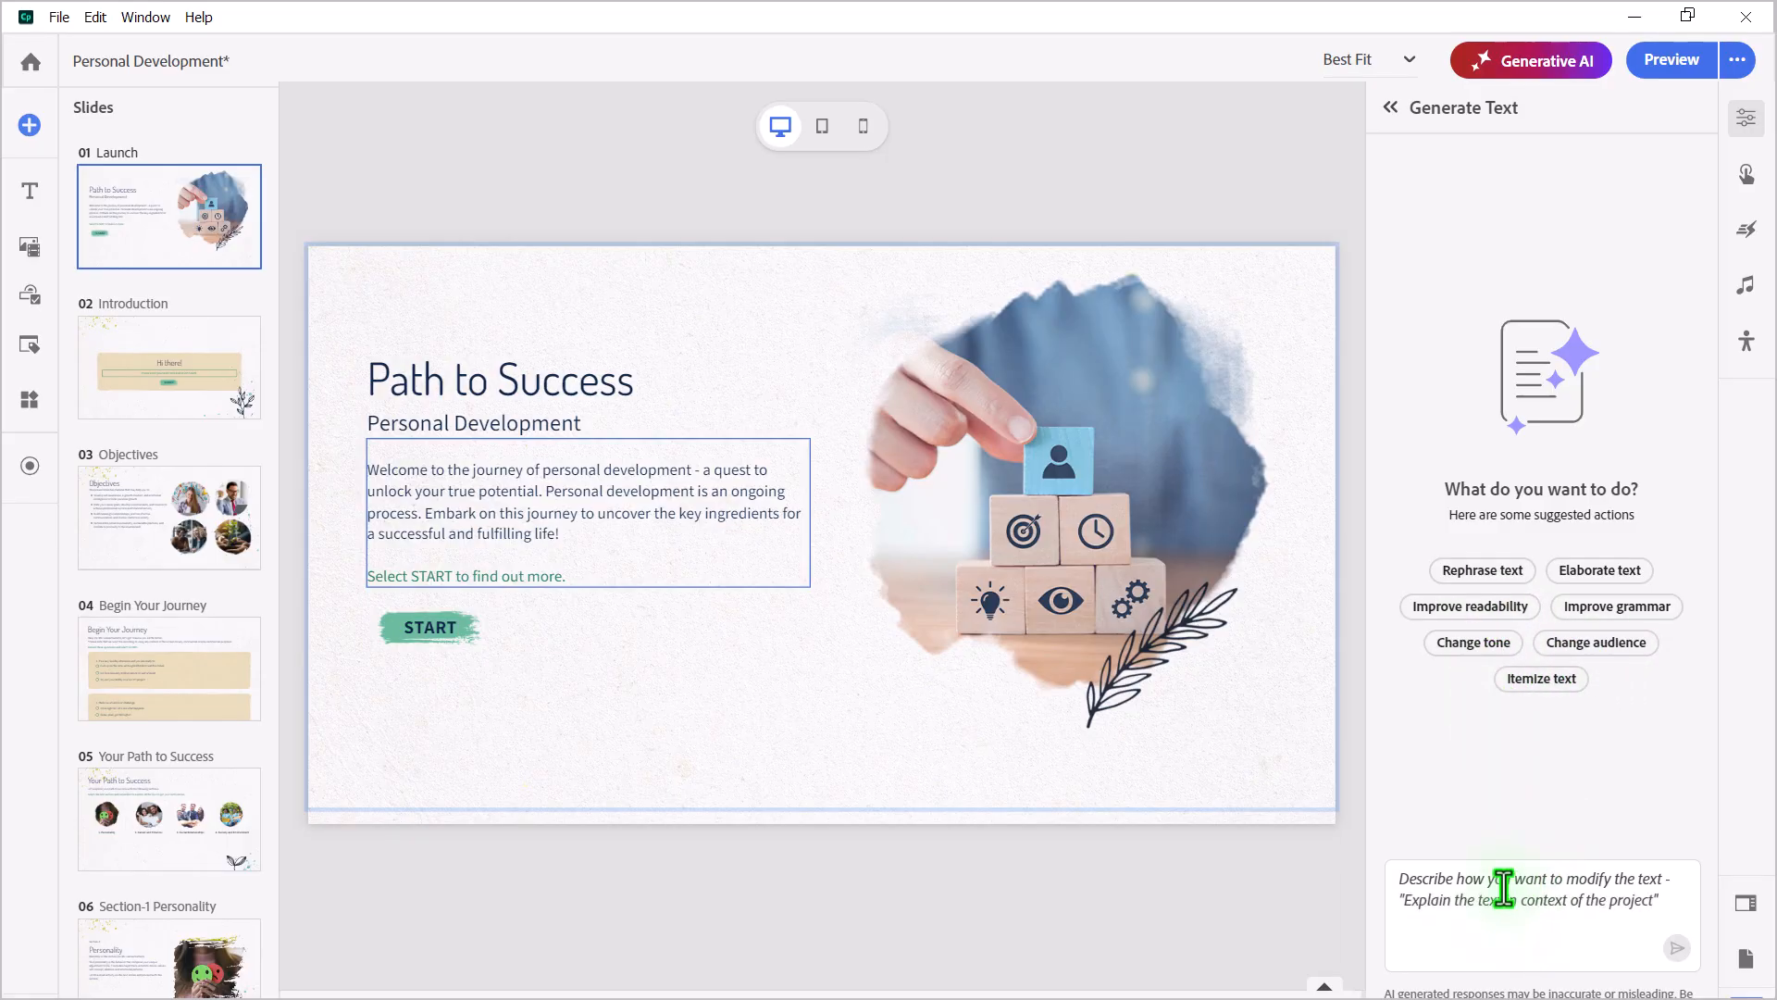
Write a prompt asking for a personal development definition followed by 'Select START to find out more.'
left_click(1535, 907)
type("I would like a clear definition of pers")
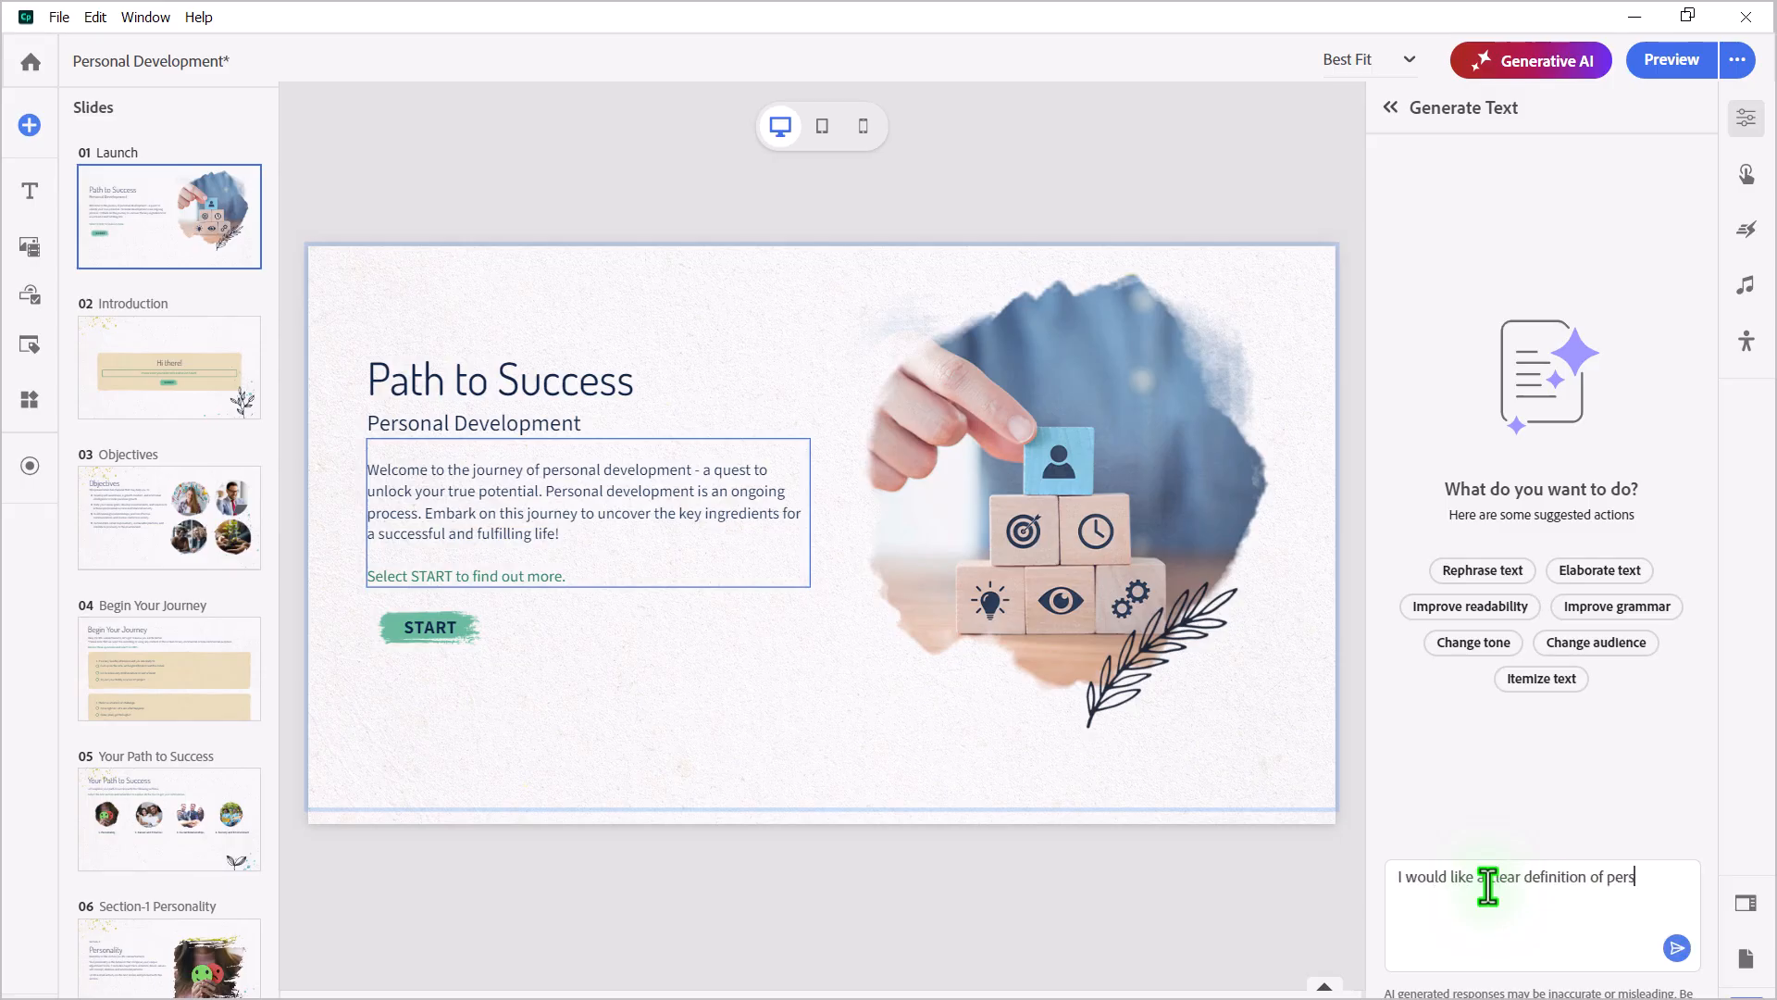
type("onal development")
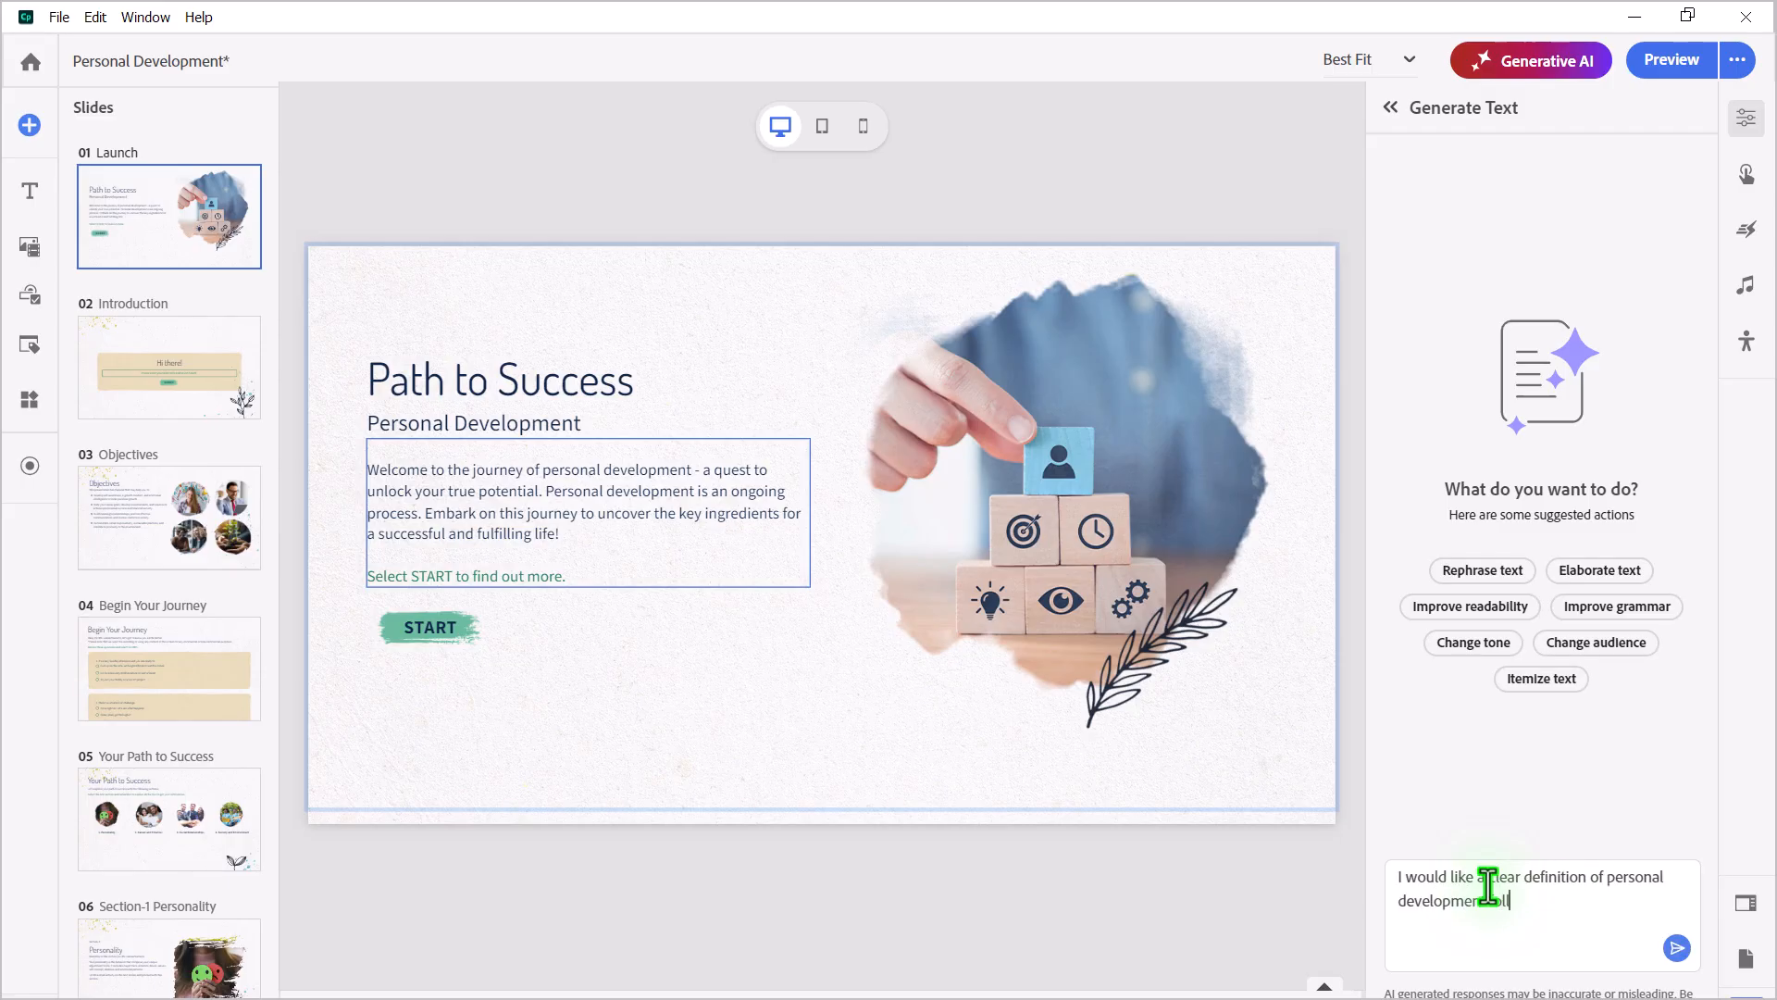
type("followed by")
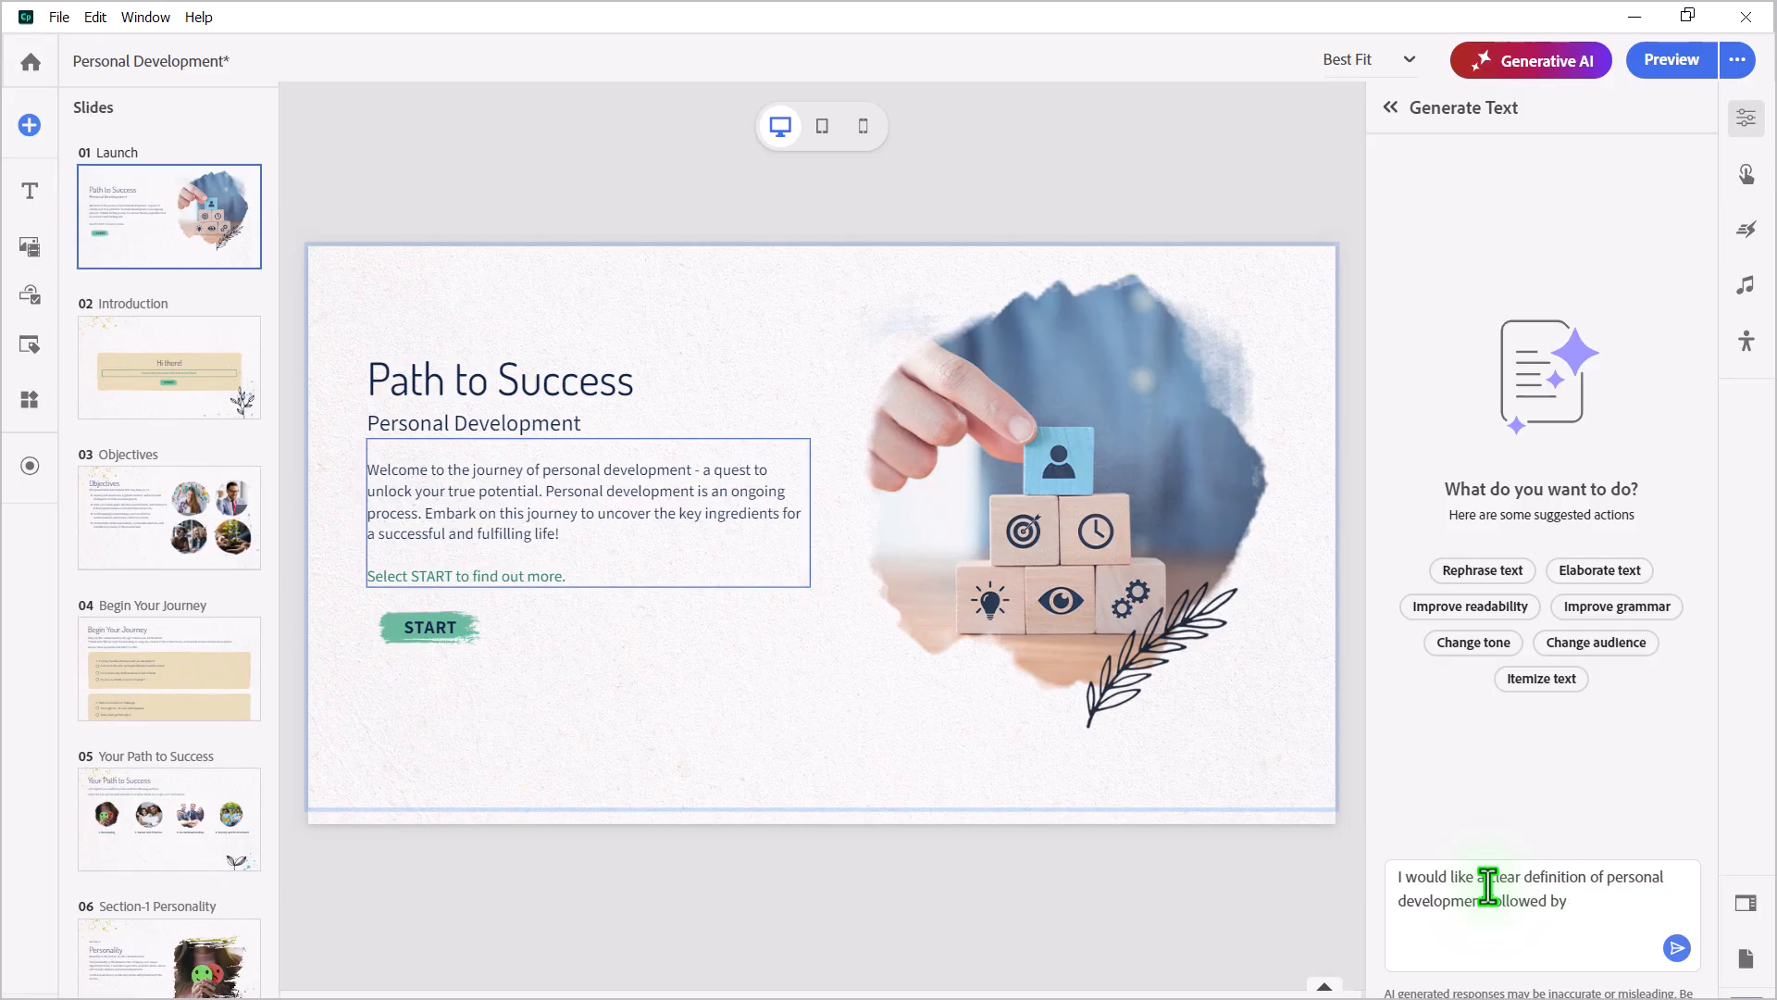
type("a")
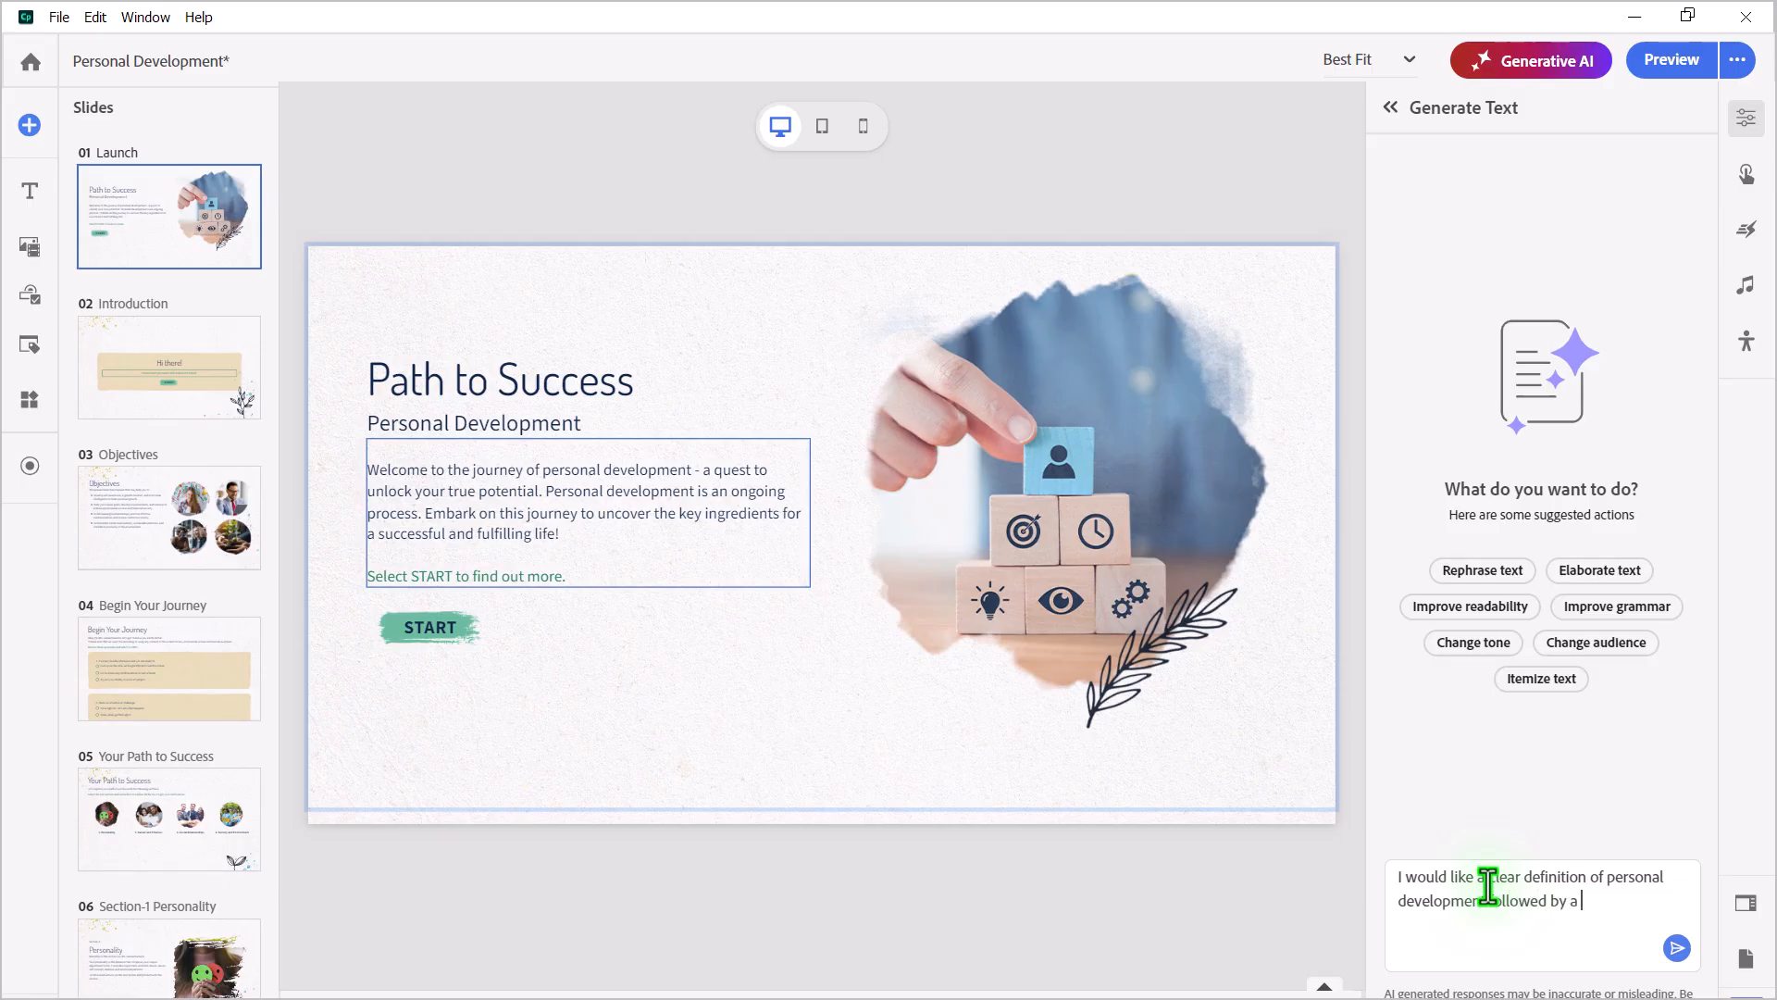
type("statement that")
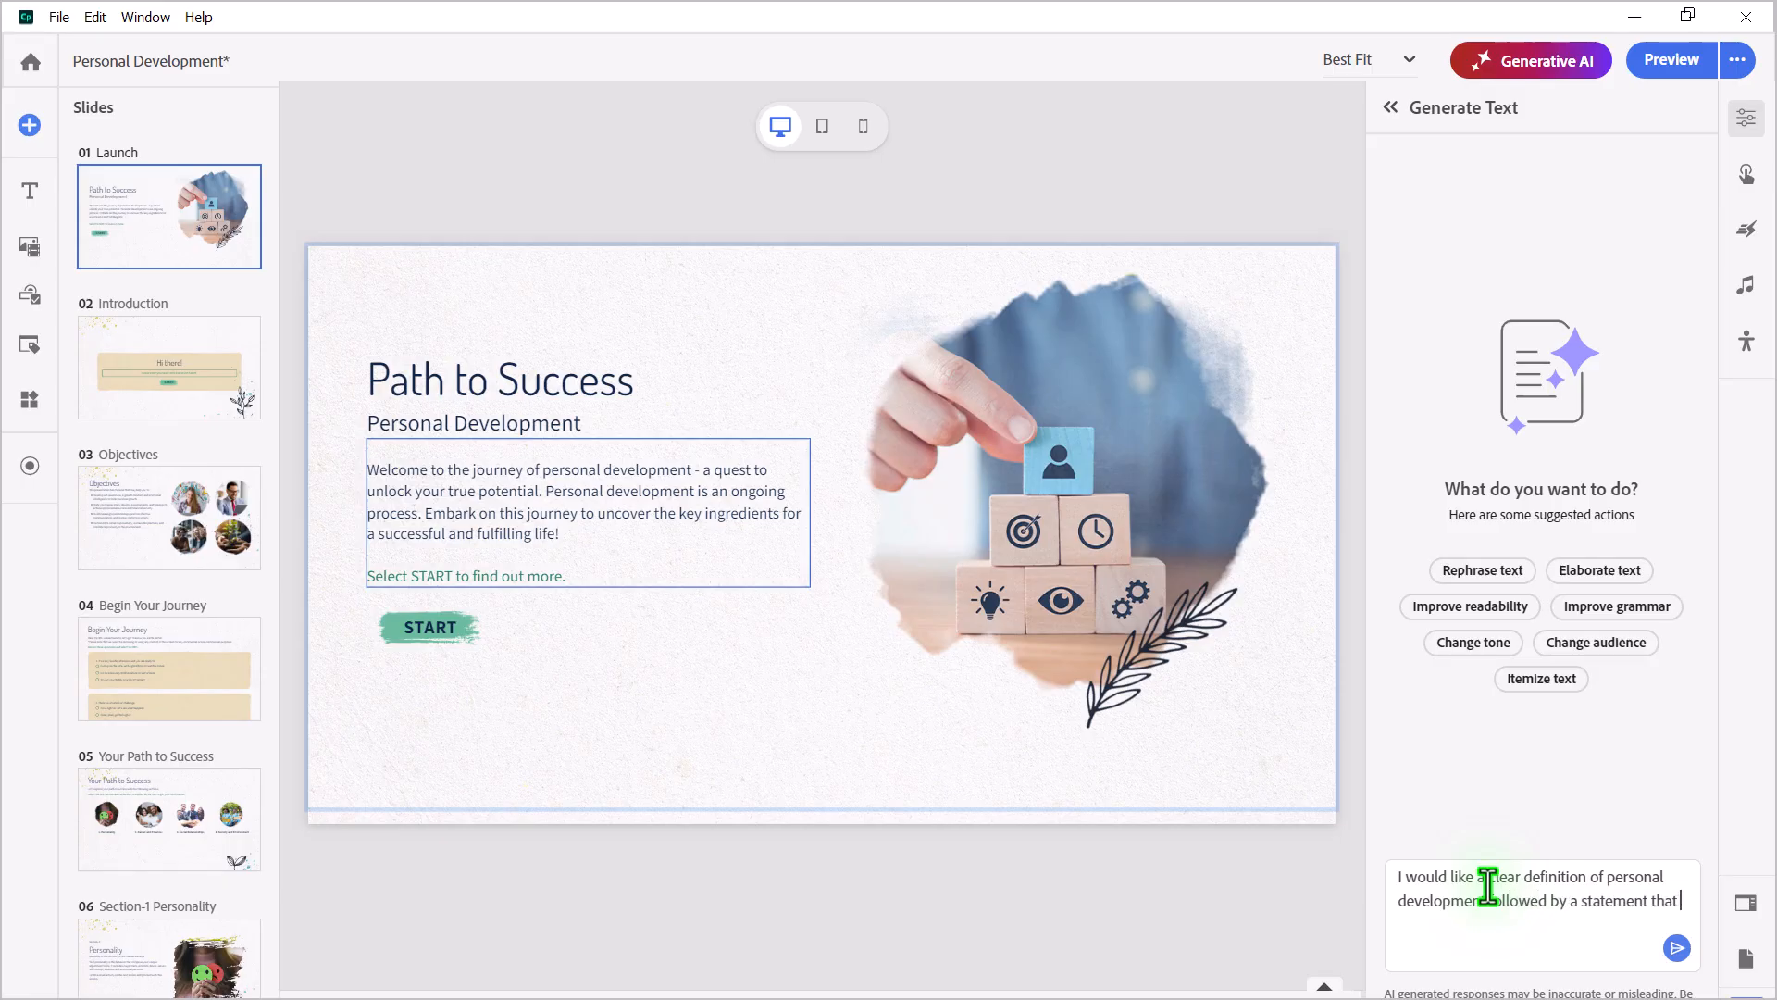
type("says \"Select START")
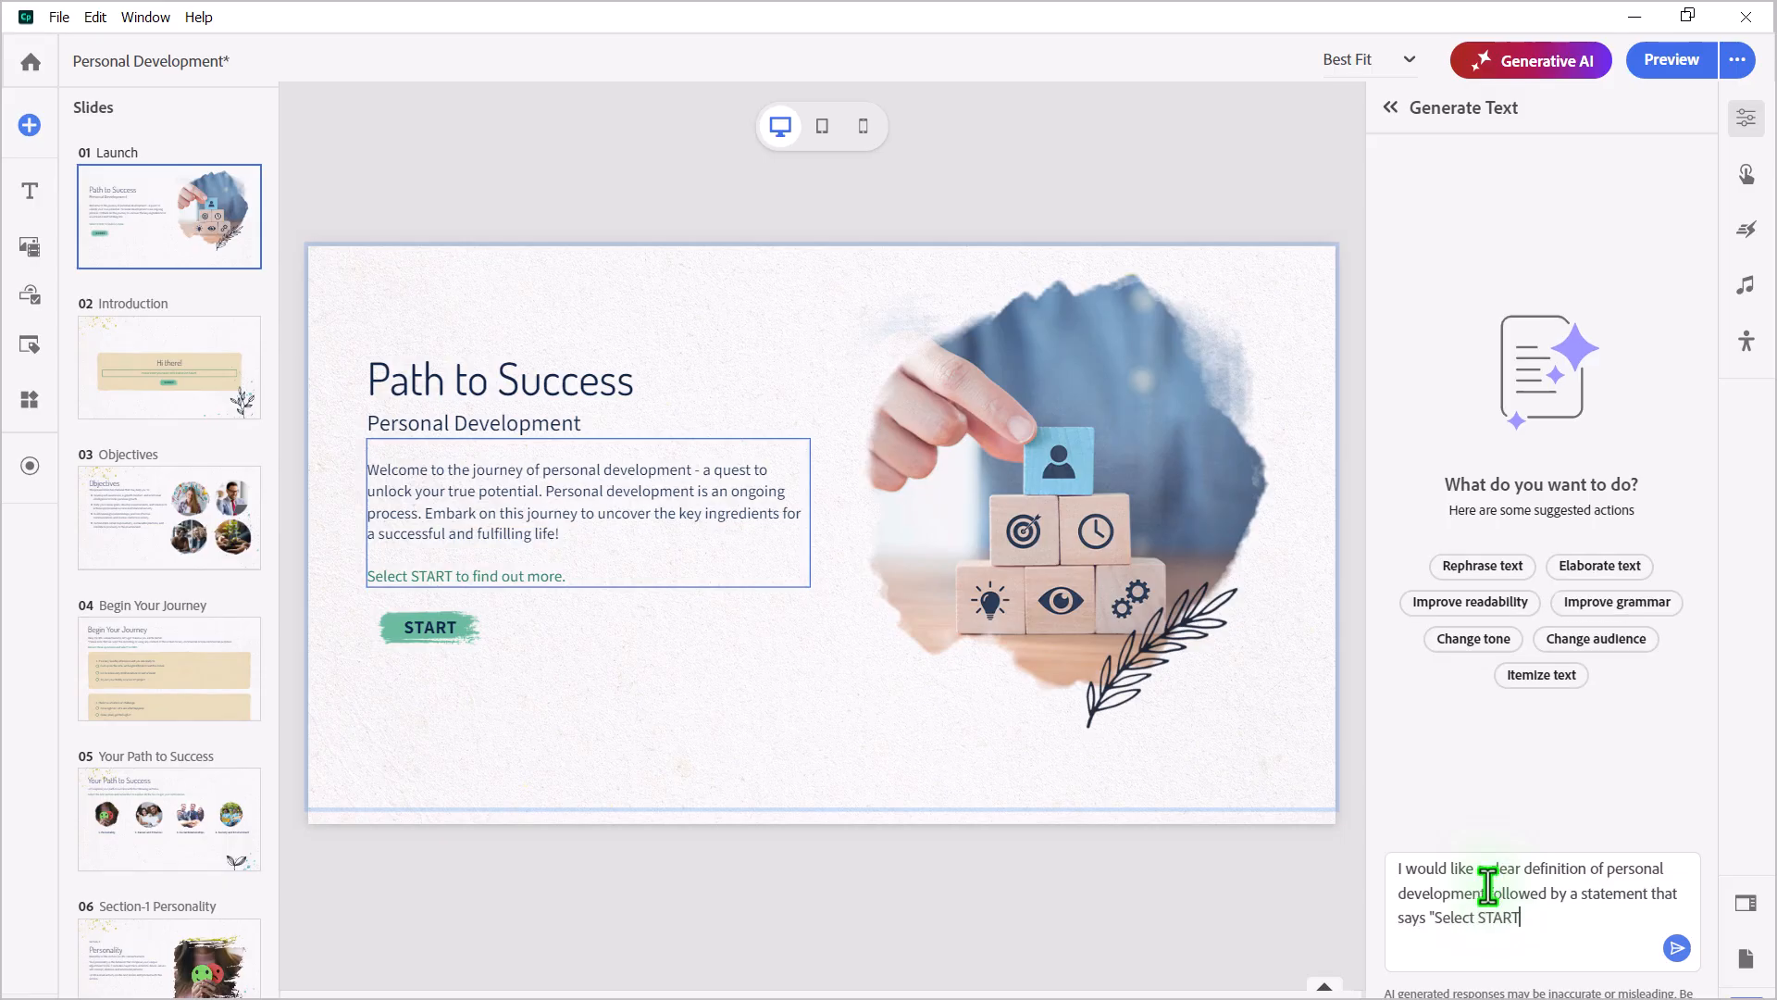
type("to find out")
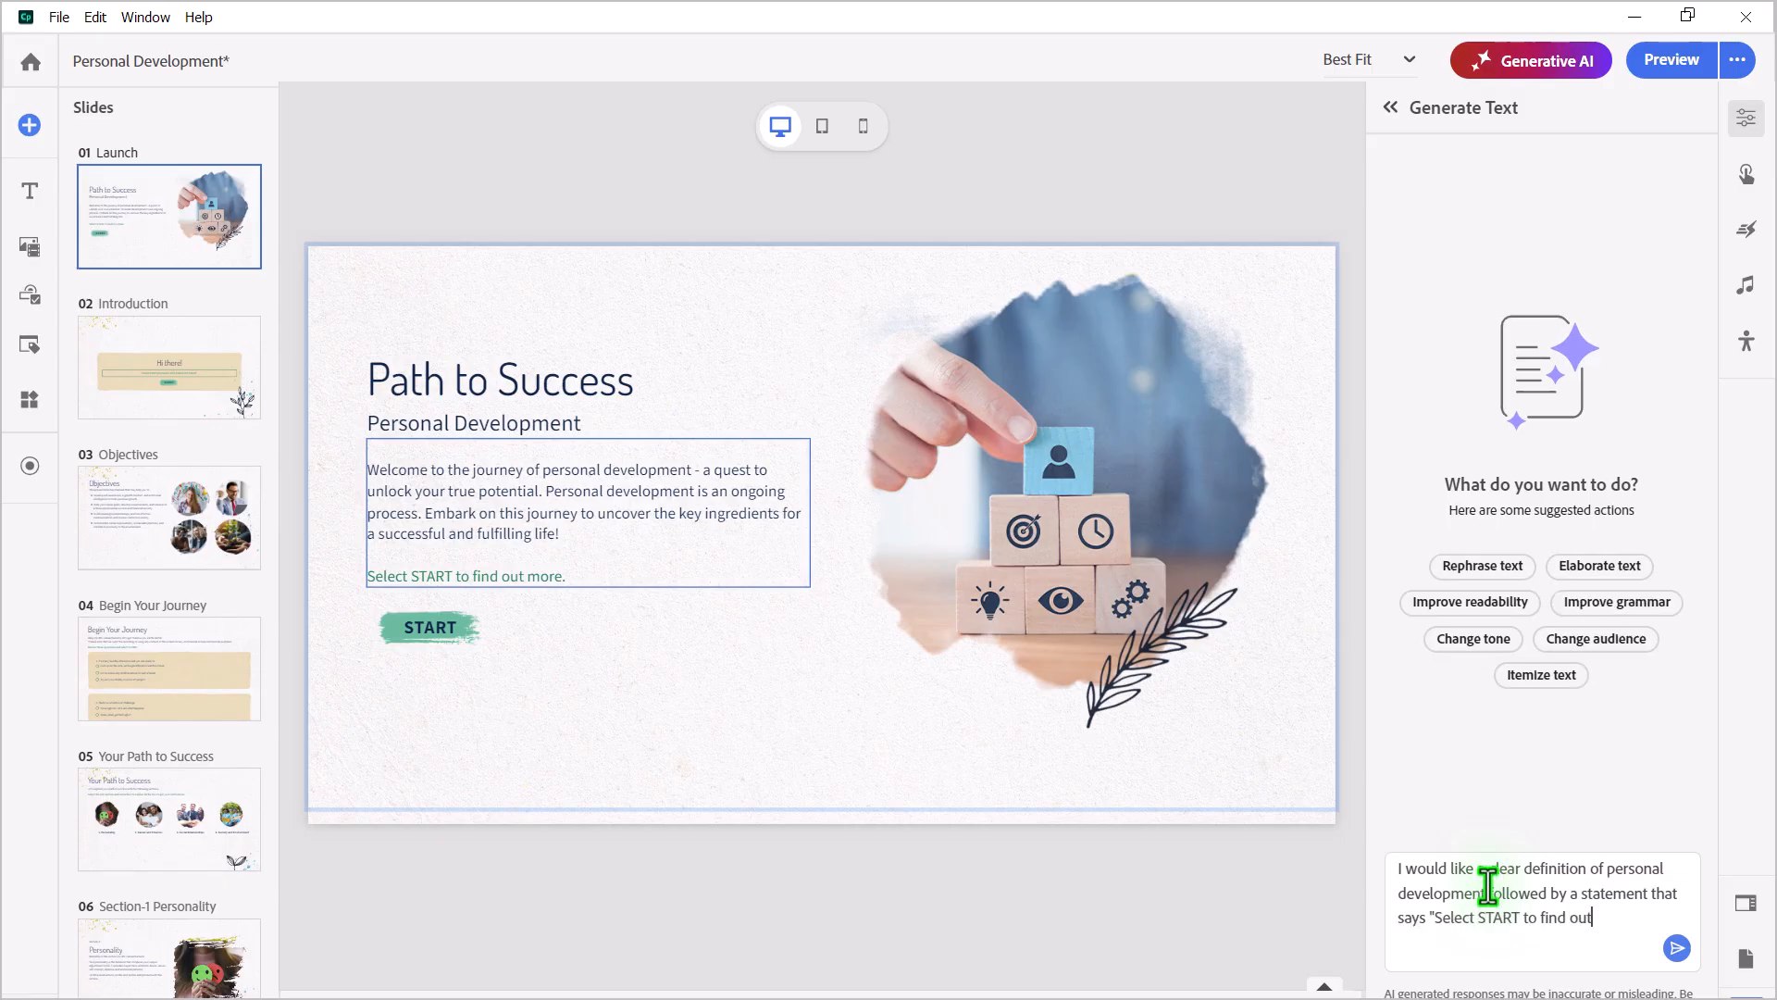
type("more.\"")
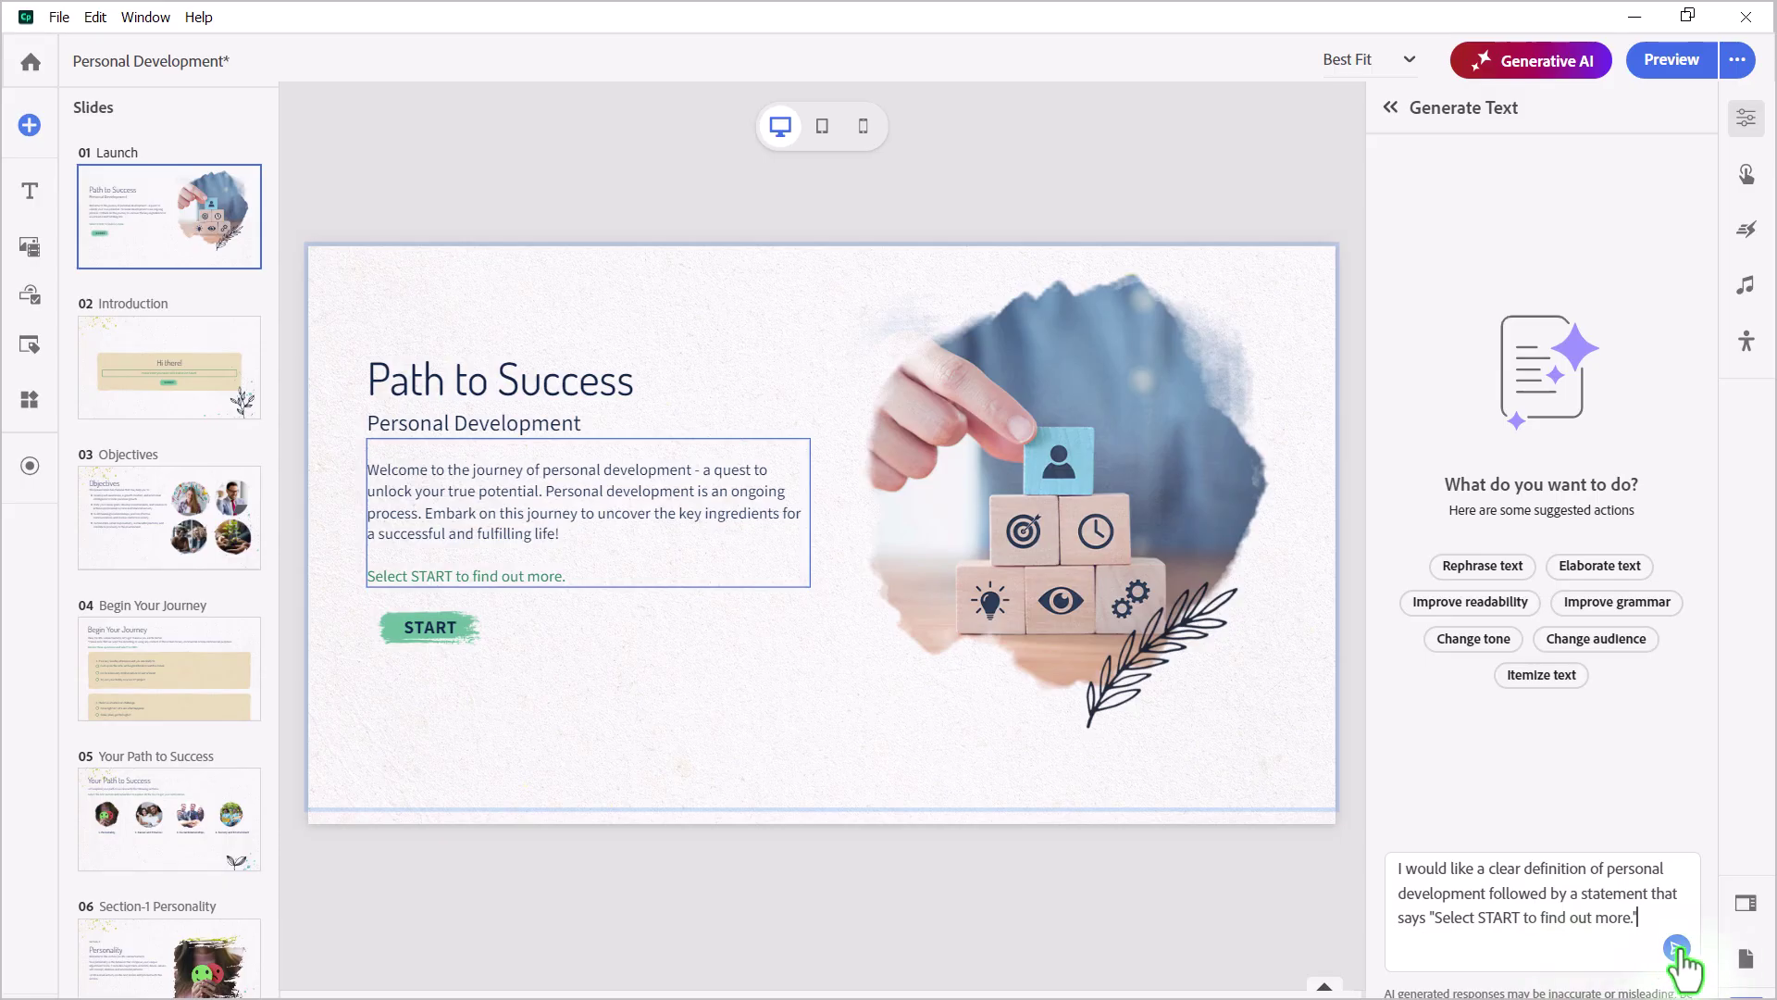
Send the prompt and receive the AI-written personal development definition
left_click(1677, 950)
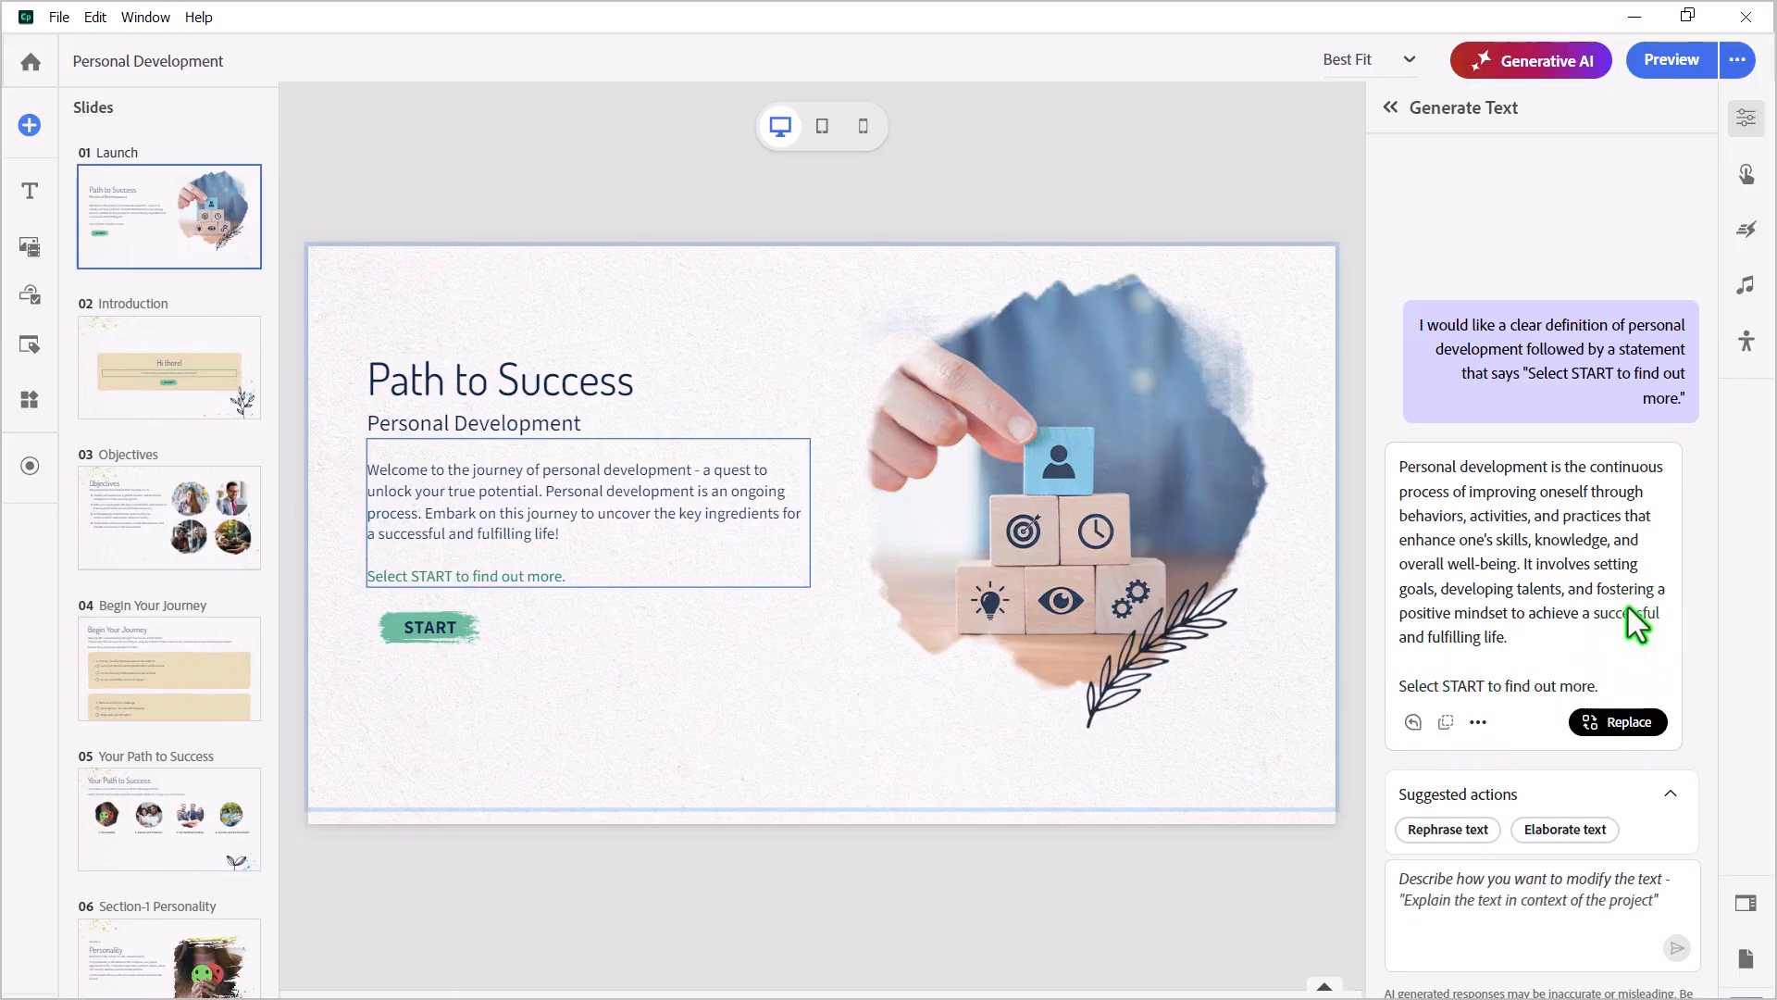
mouse_move(1561, 445)
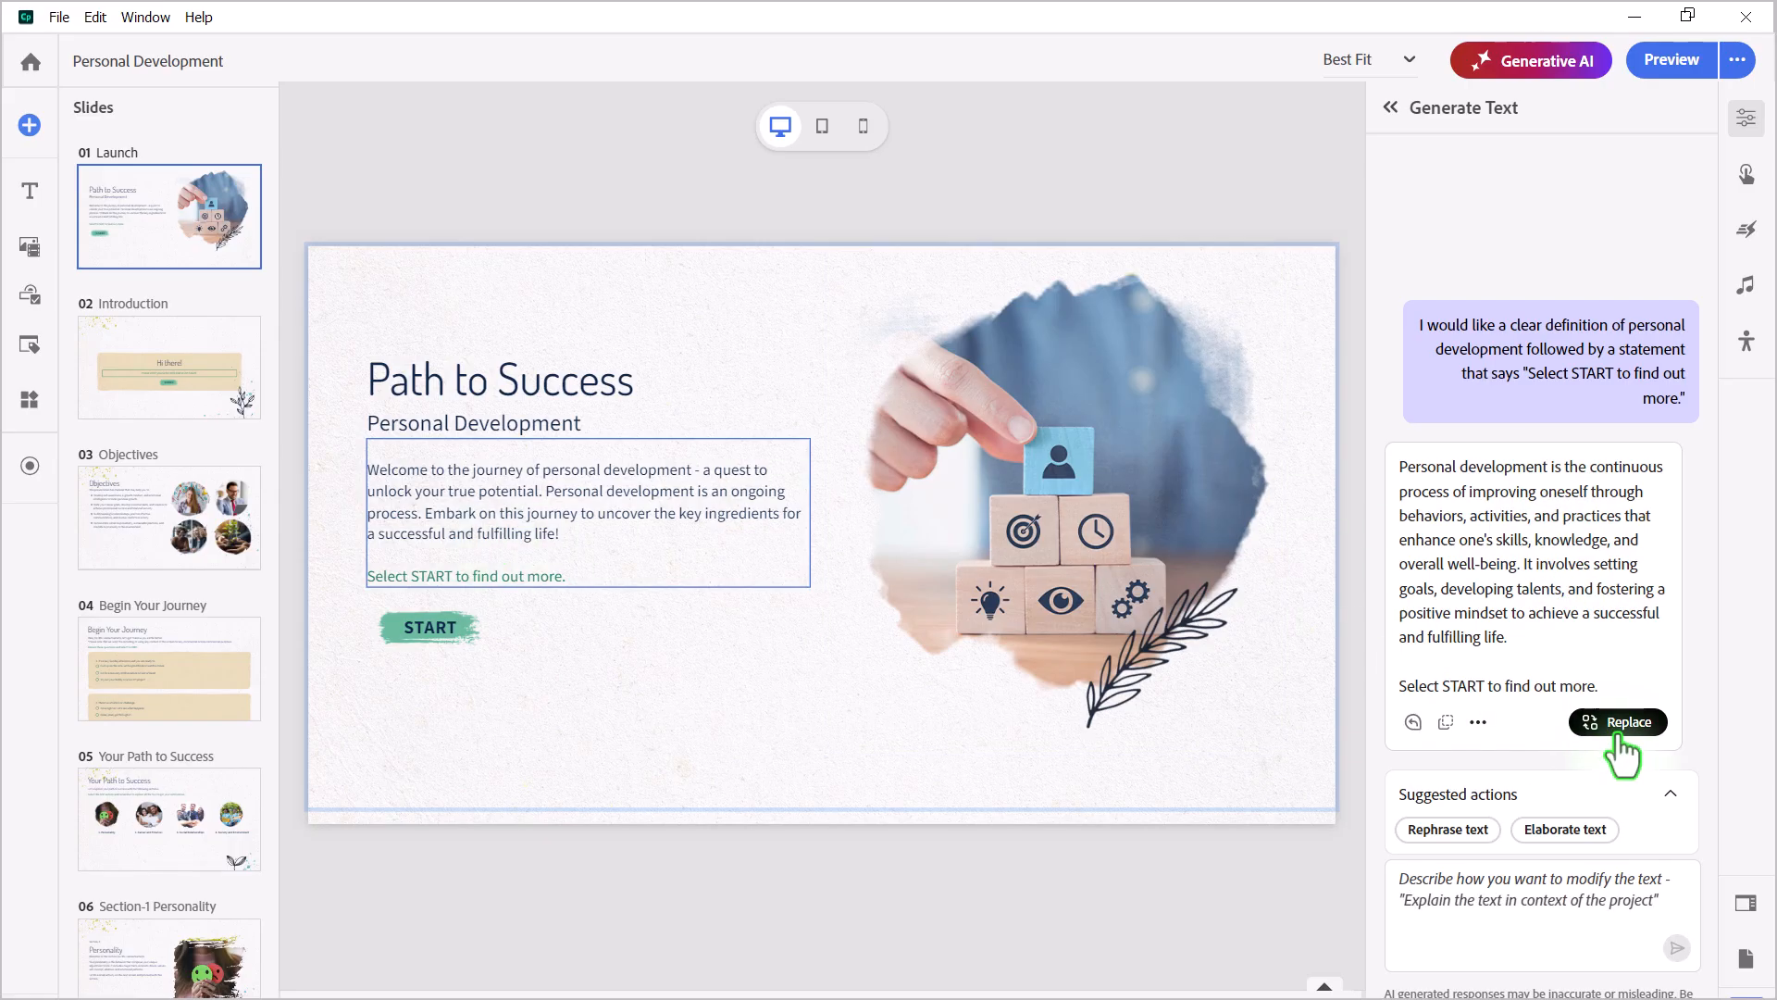
mouse_move(1519, 648)
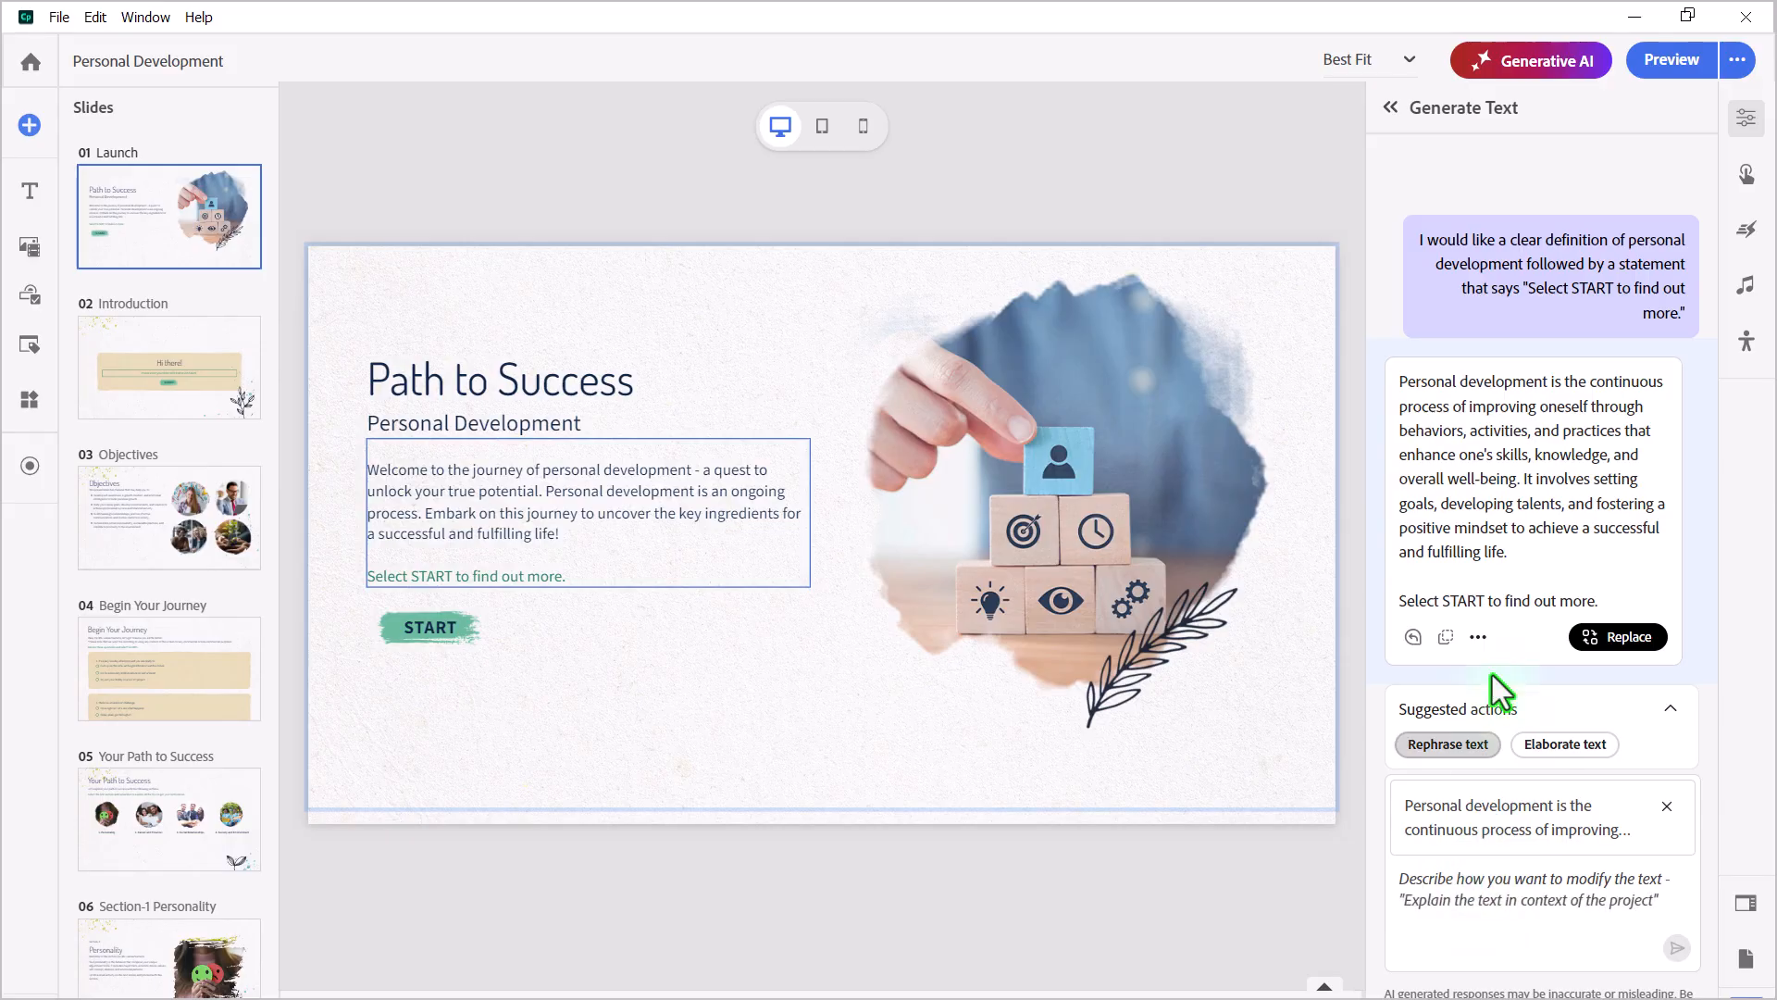
mouse_move(1444, 636)
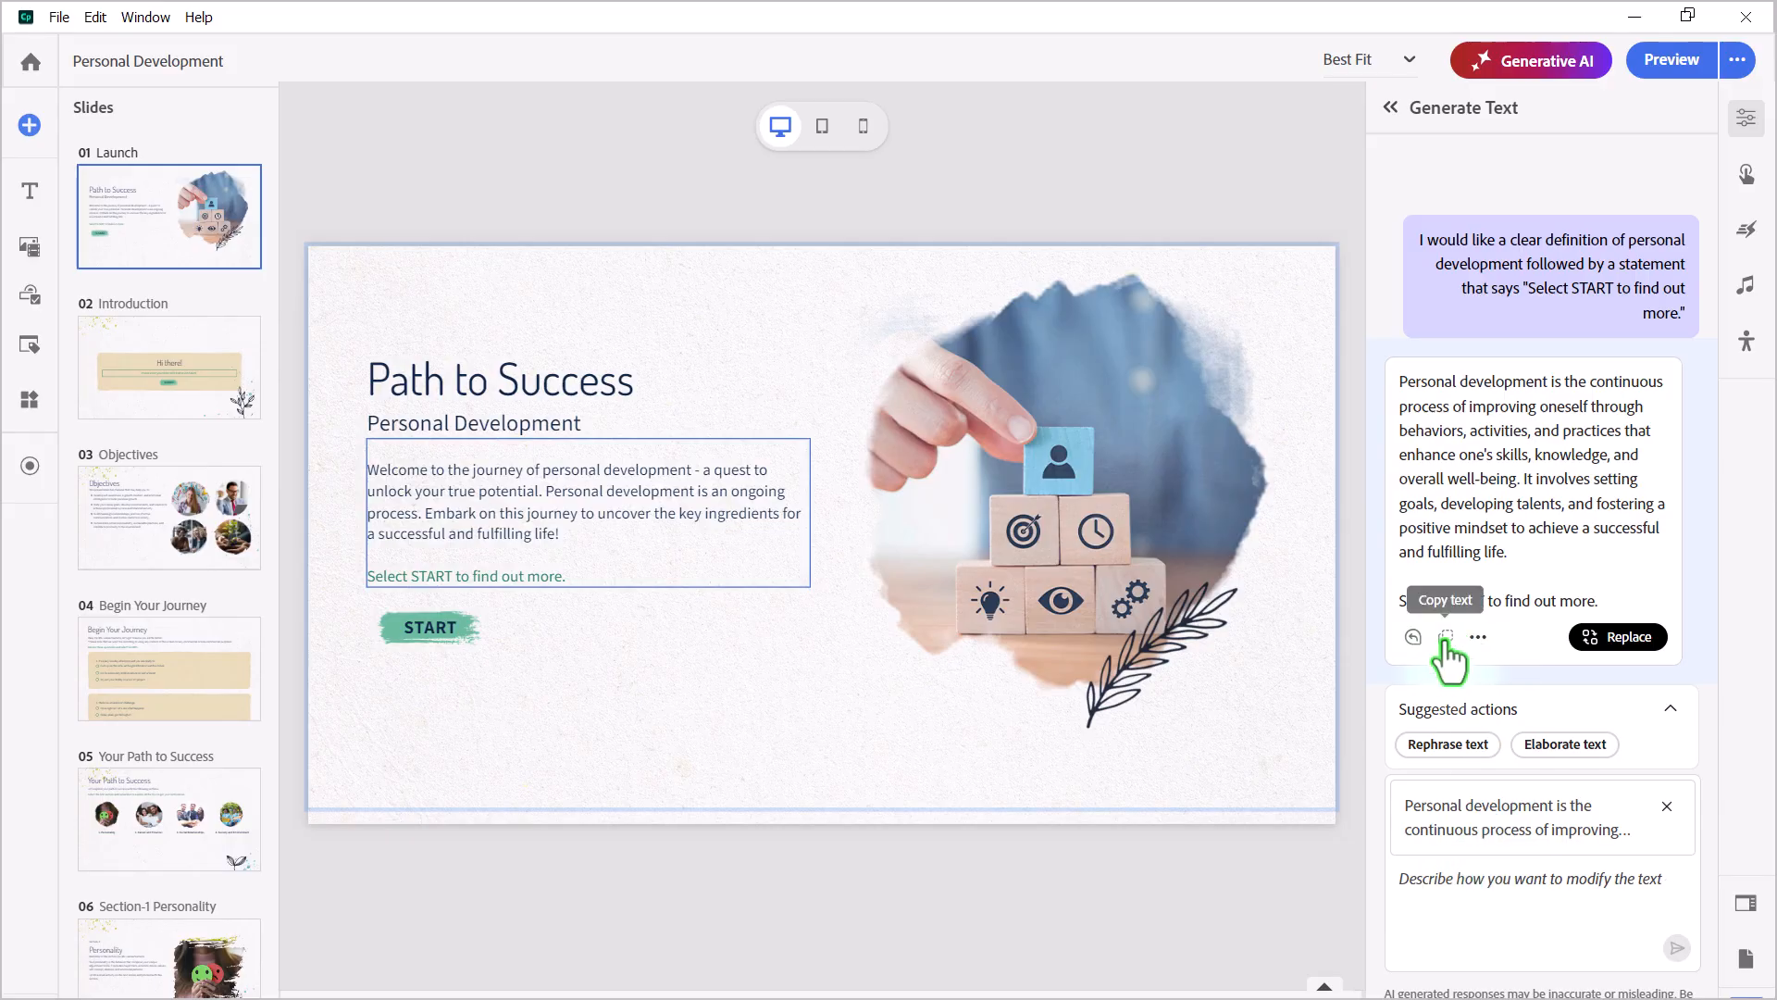
mouse_move(1445, 637)
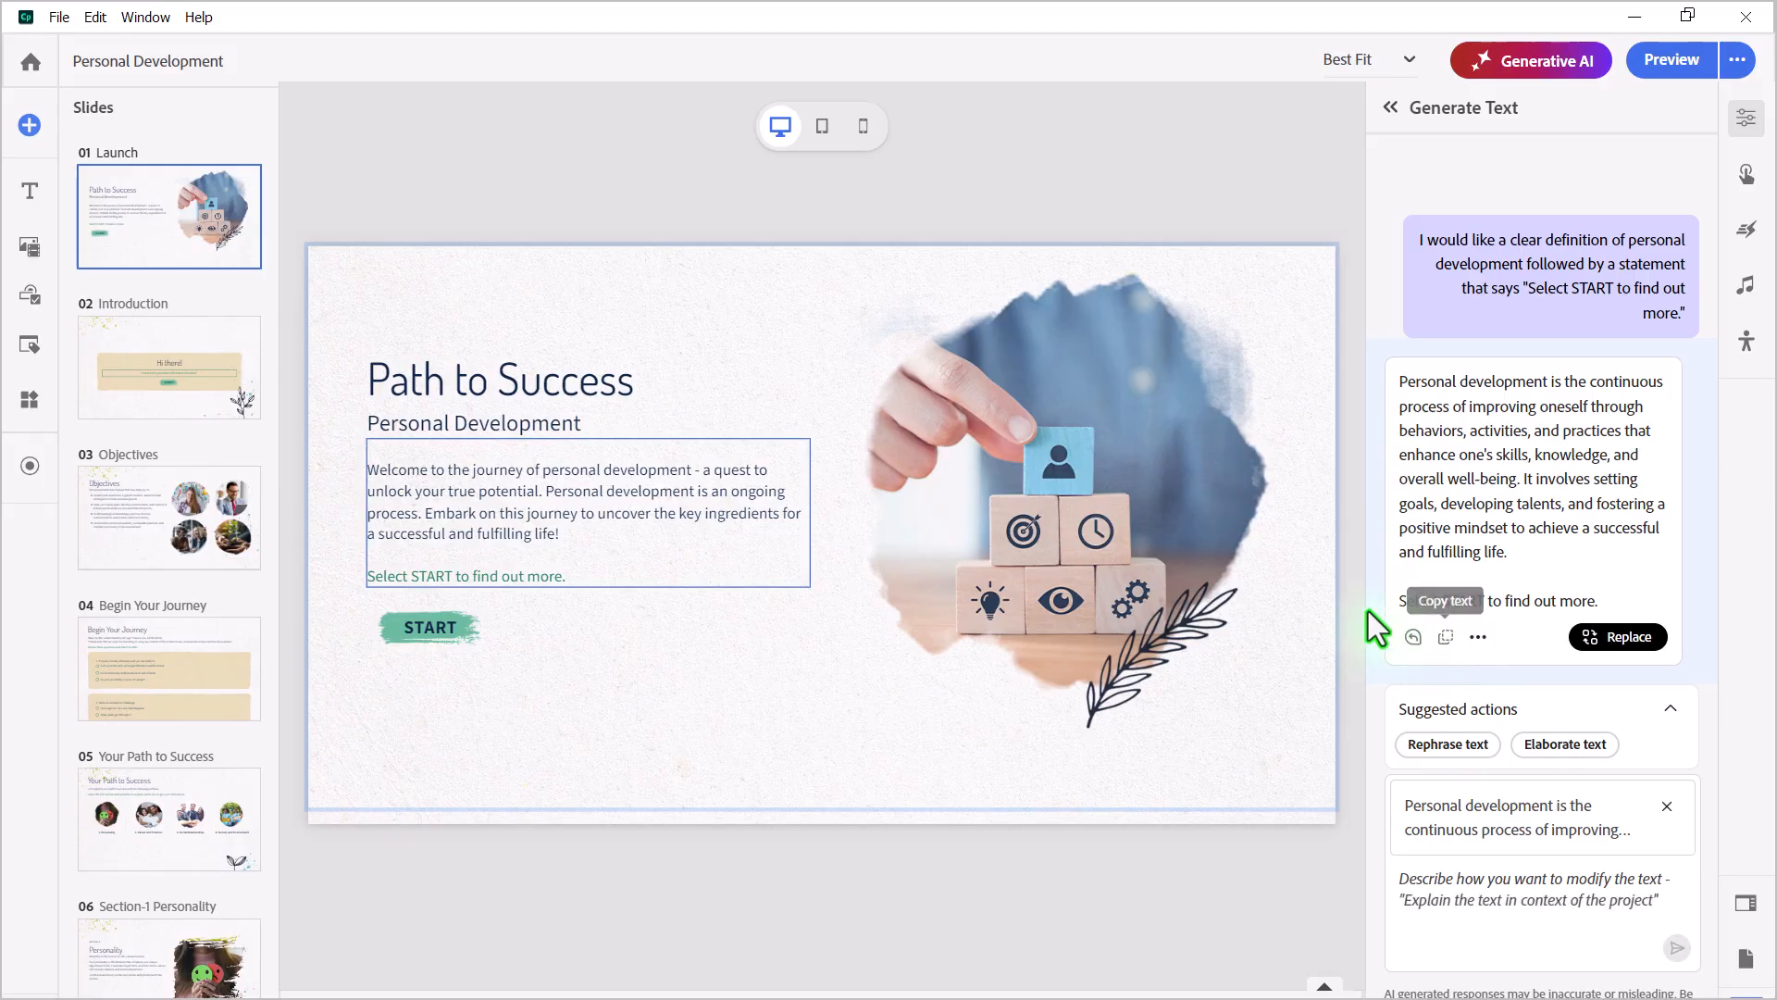
mouse_move(793, 476)
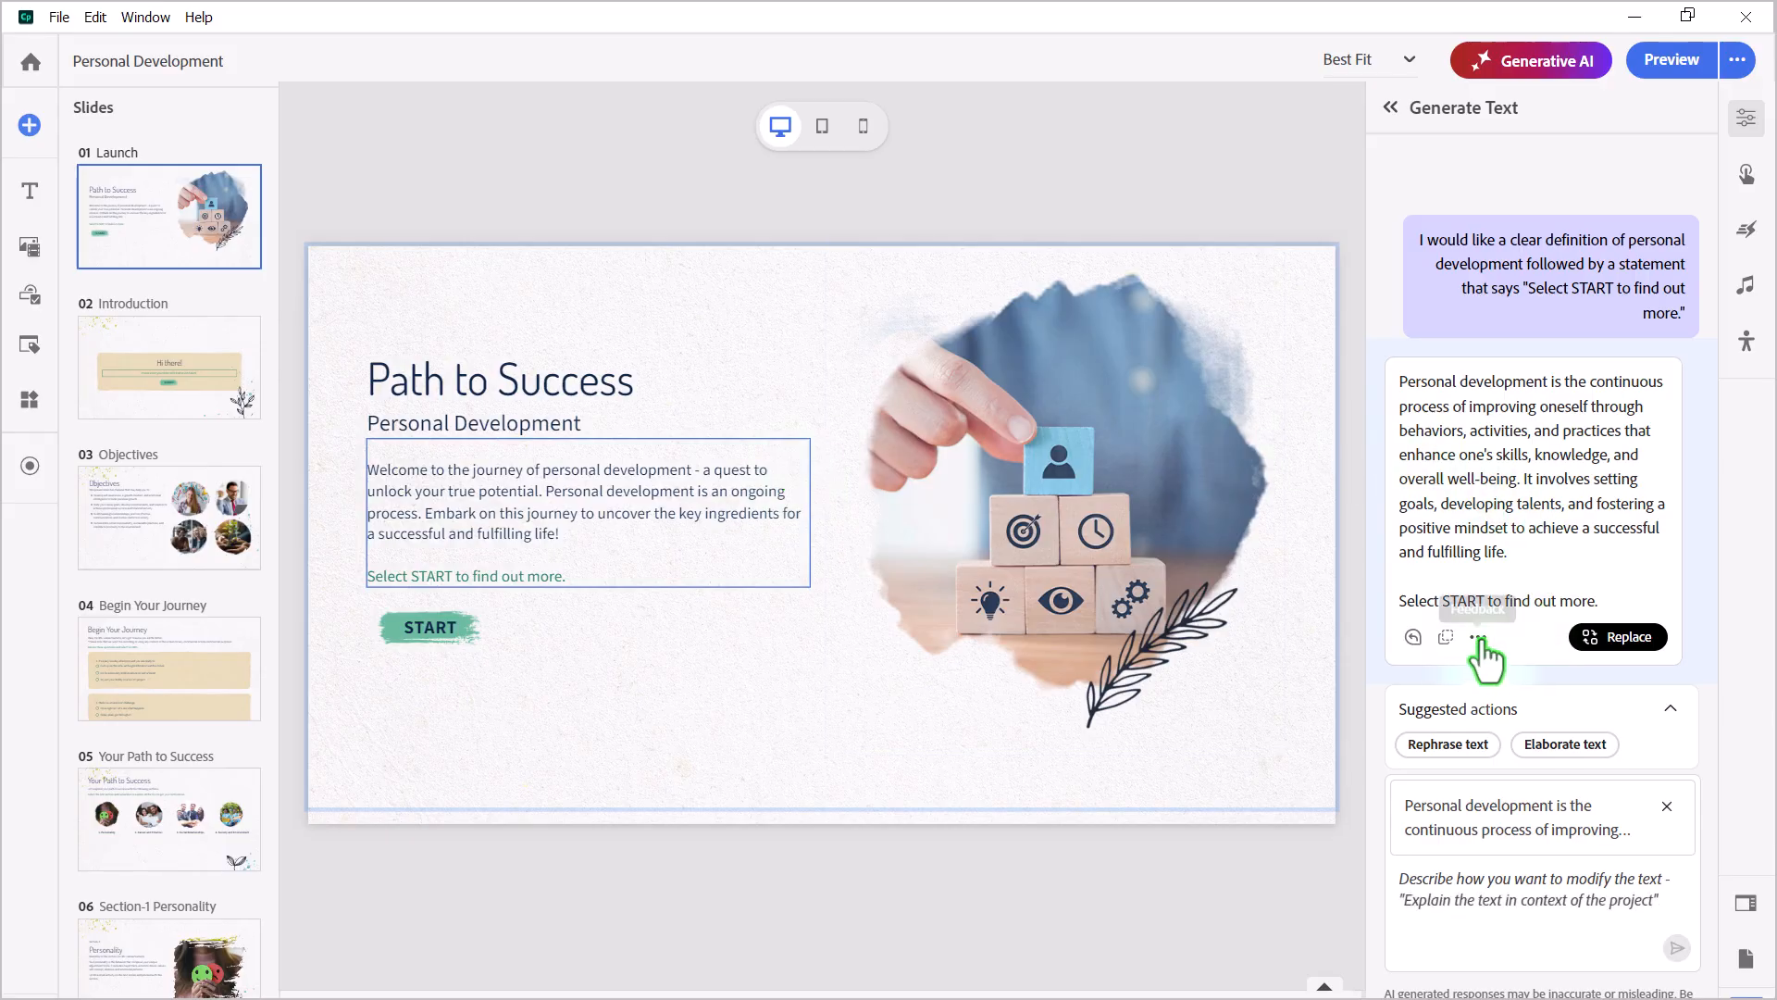
mouse_move(1479, 636)
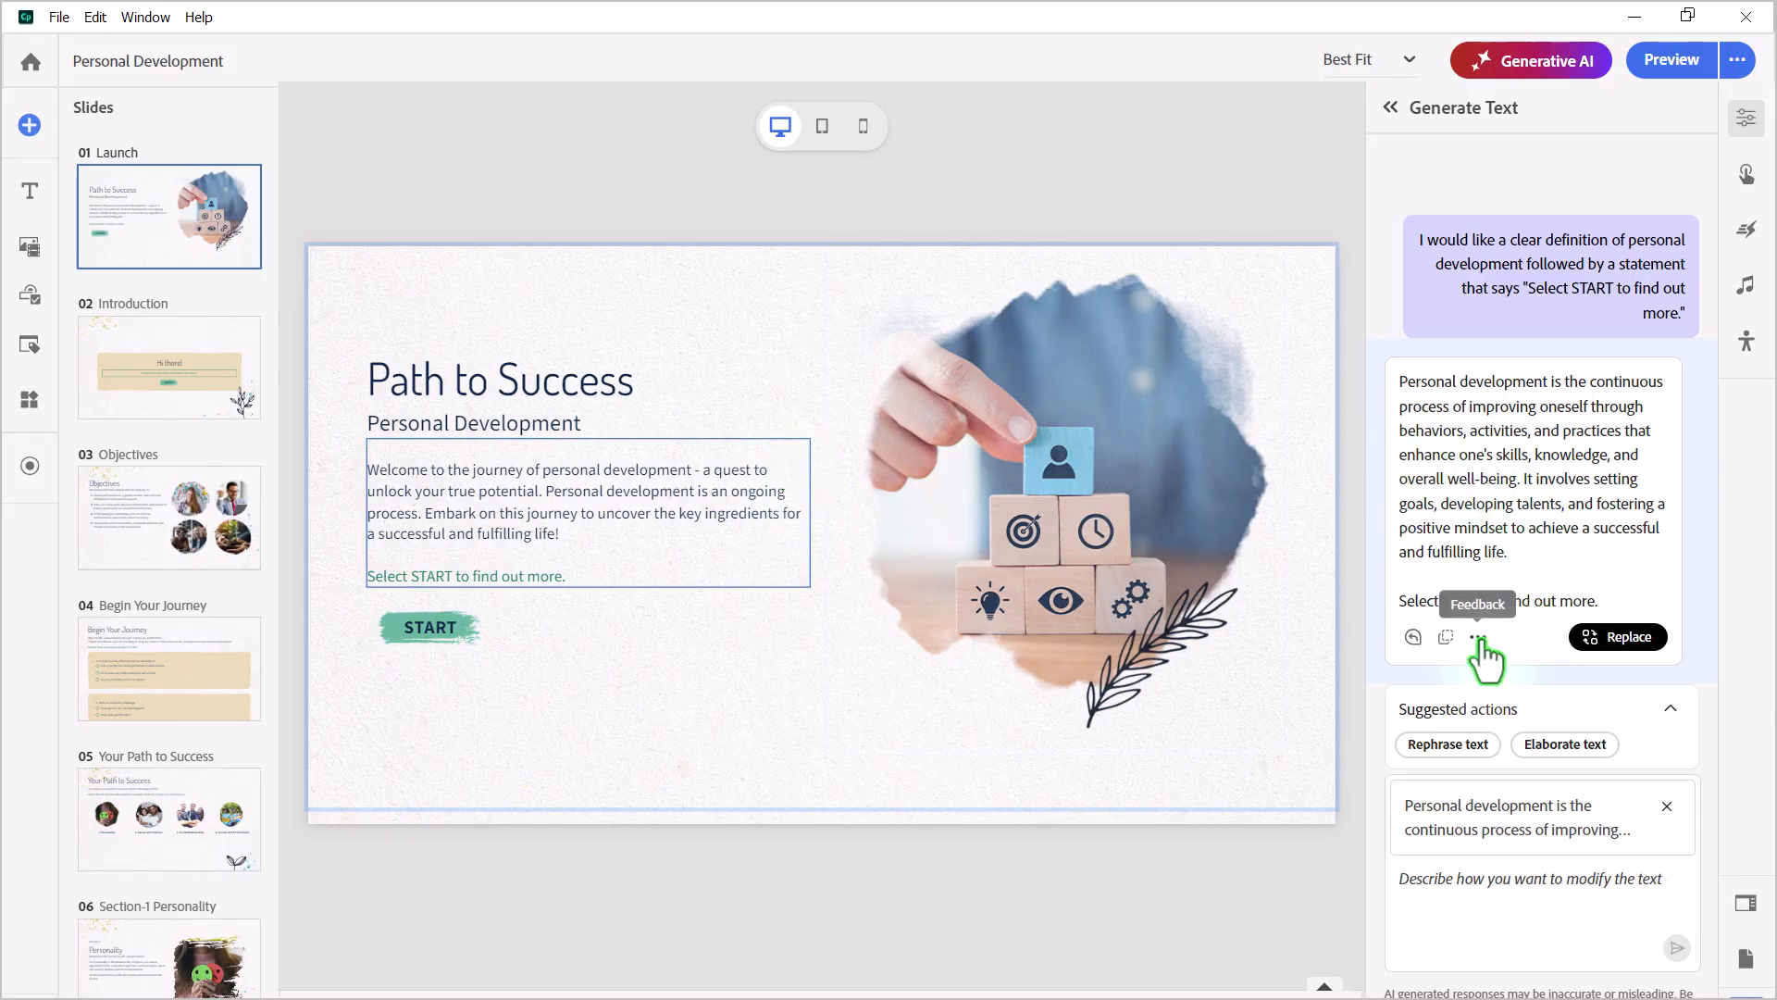
Check the response feedback options, then replace the welcome paragraph with the generated definition
left_click(1478, 636)
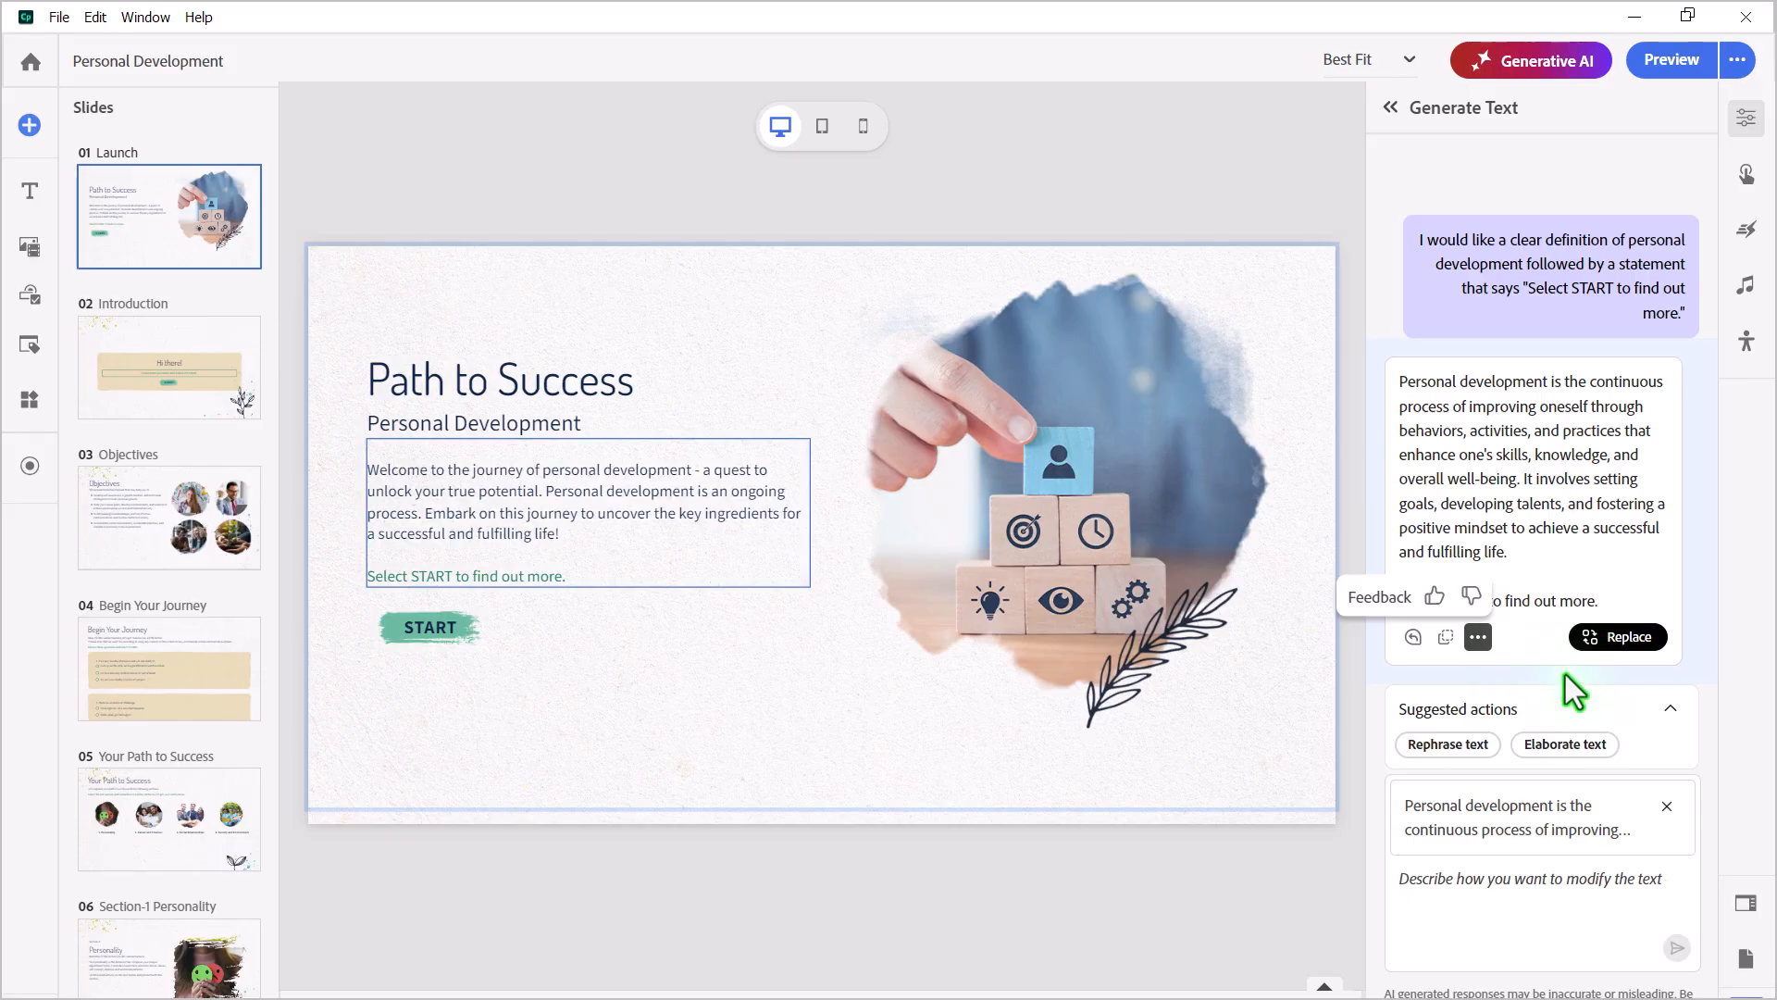
left_click(1617, 636)
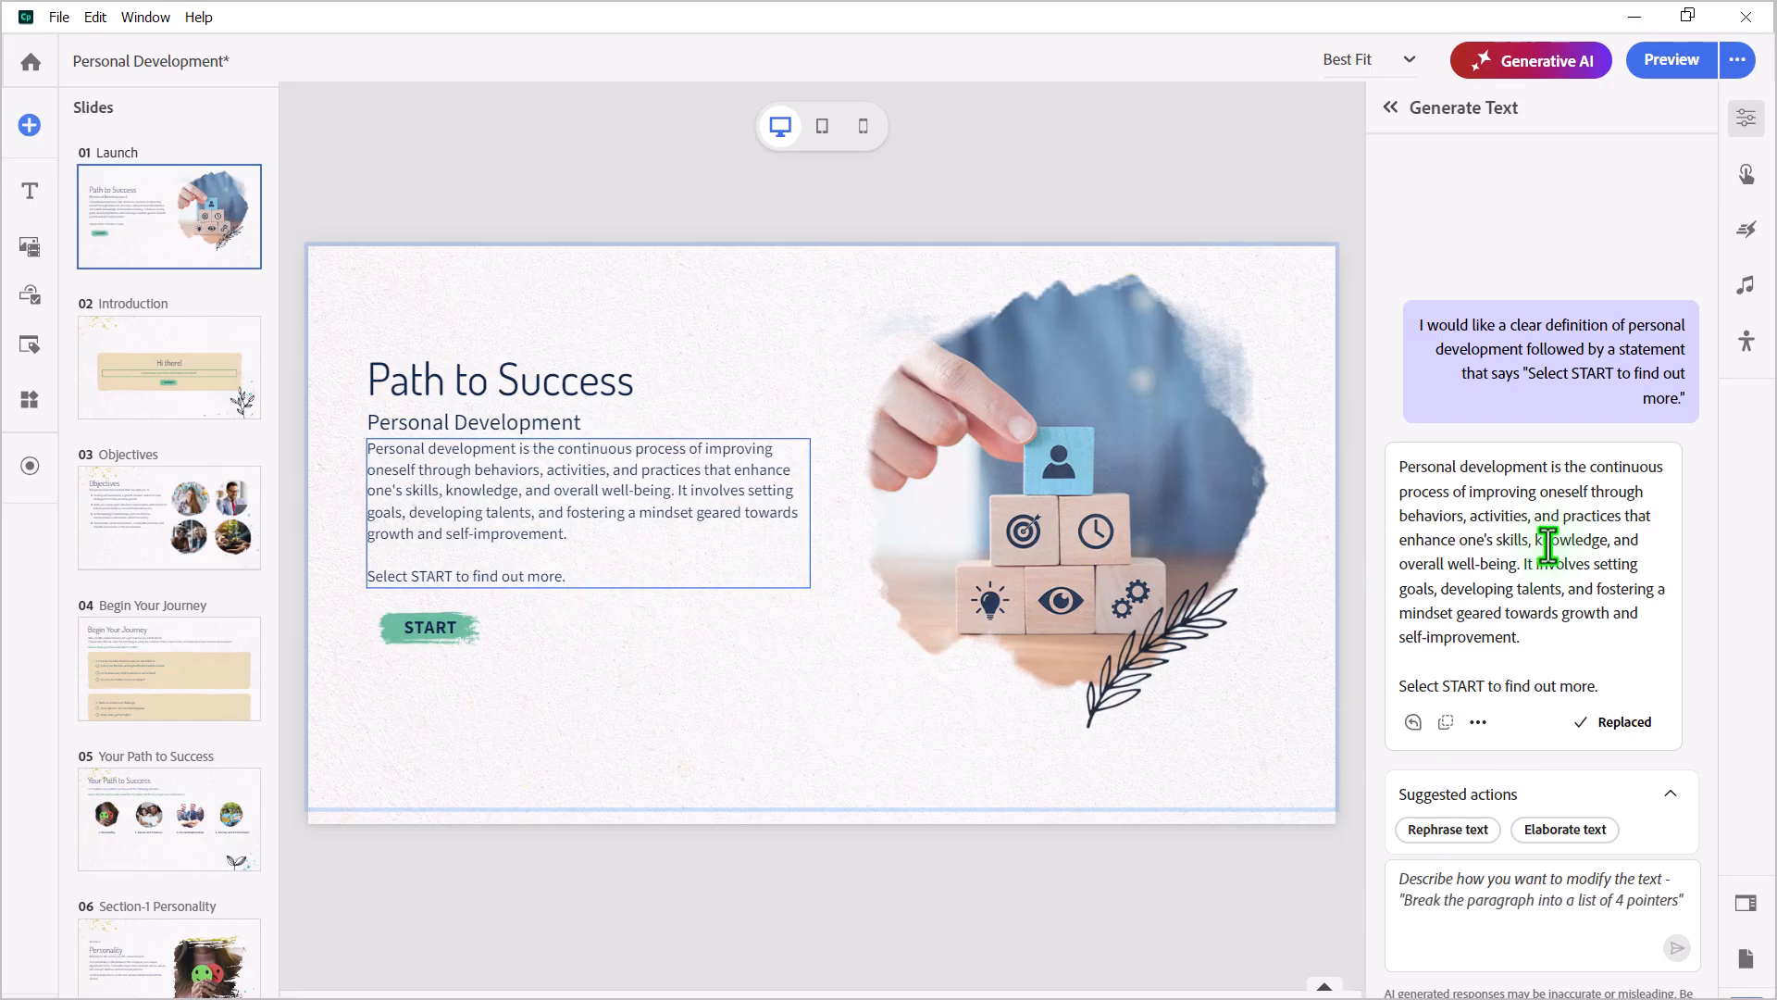
Select slide 03 Objectives and its bulleted learning objectives text box
left_click(167, 517)
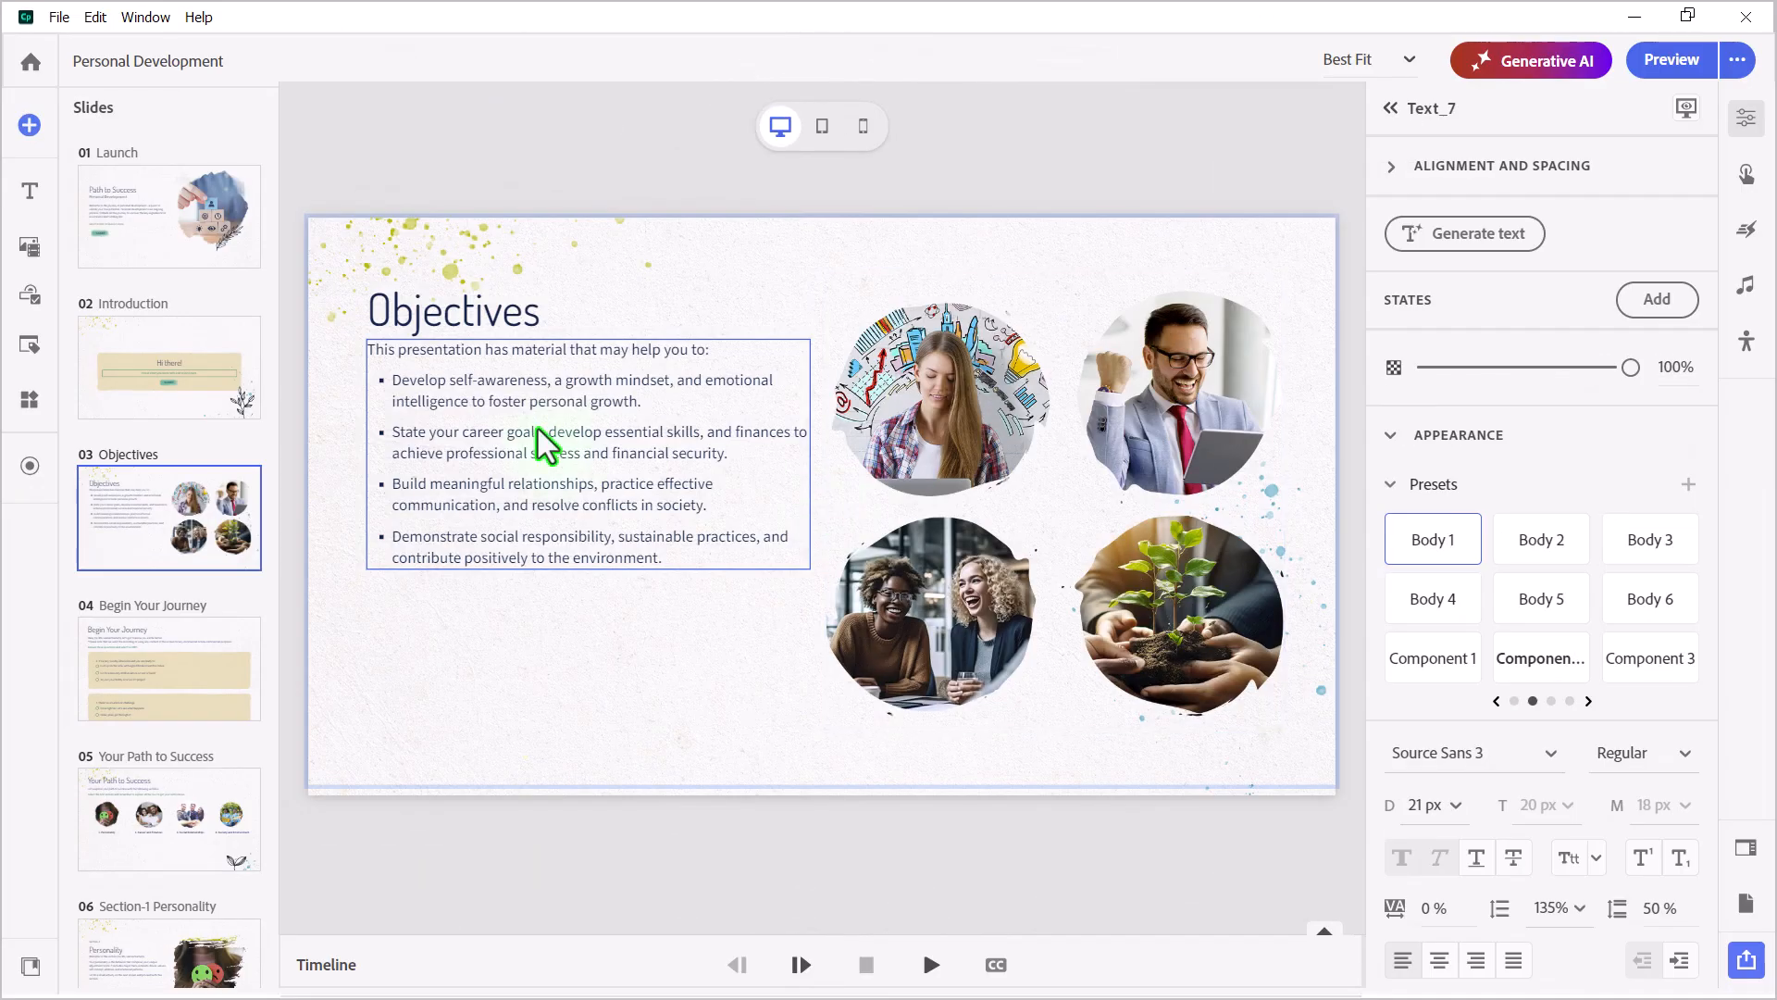
mouse_move(459, 391)
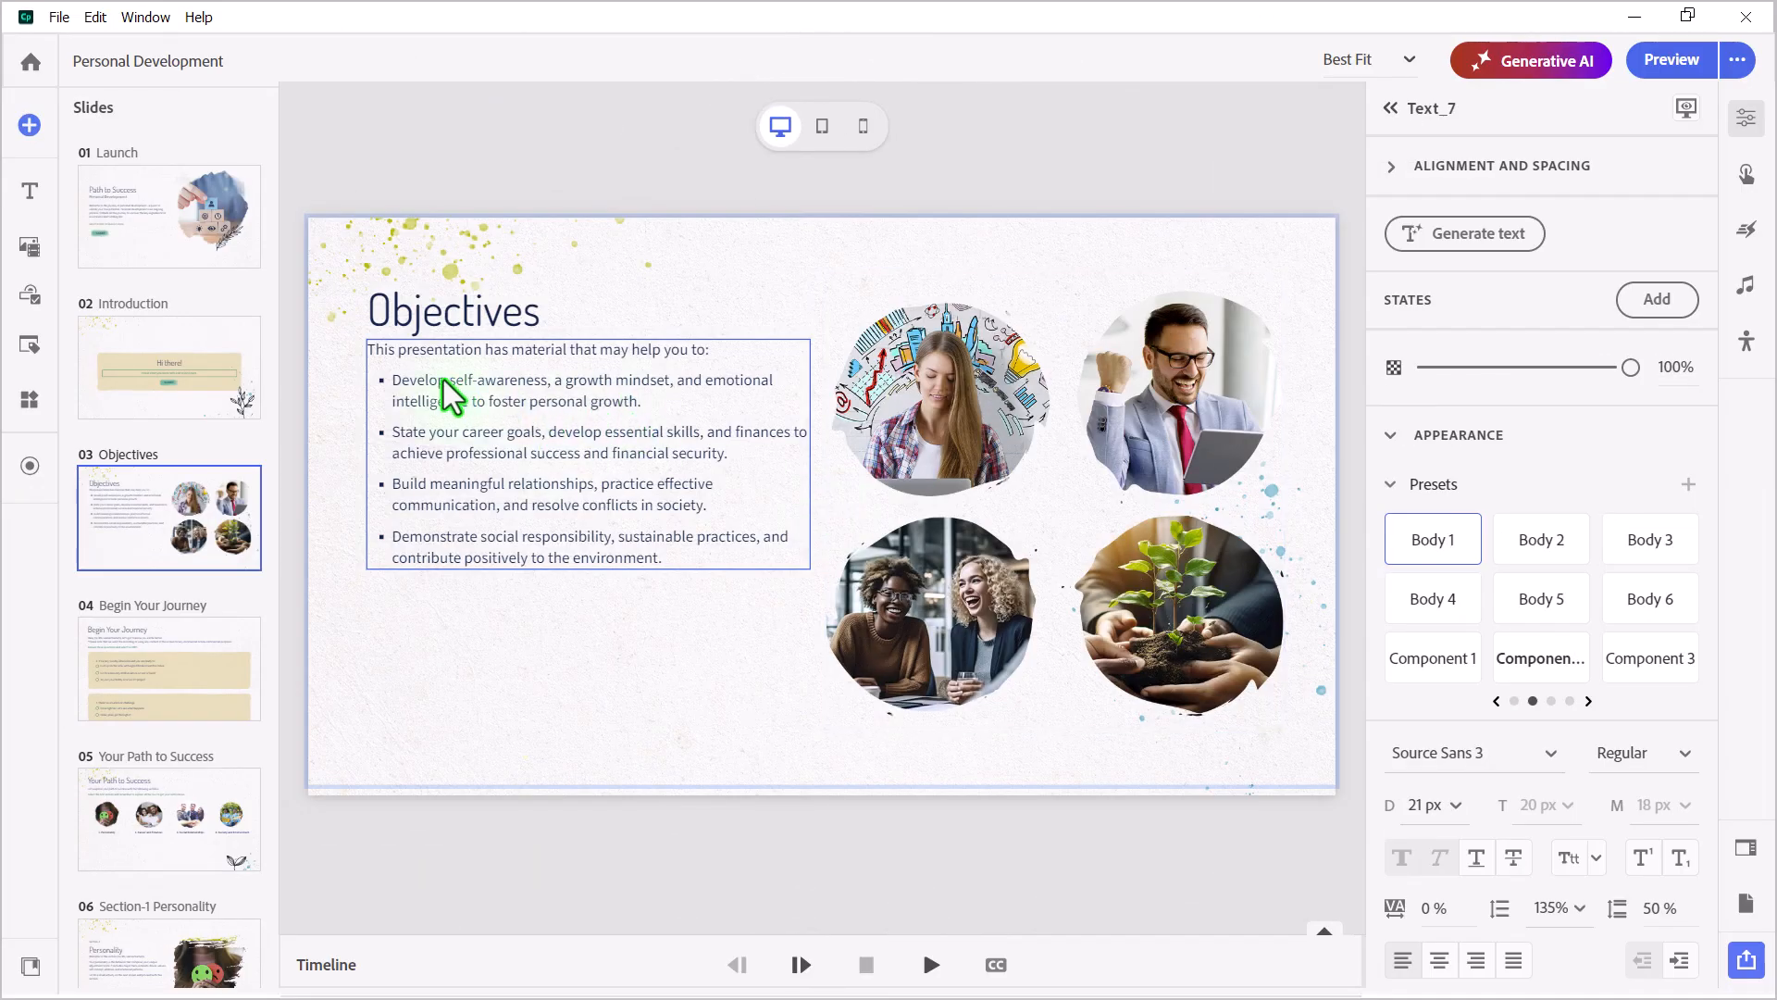
mouse_move(468, 456)
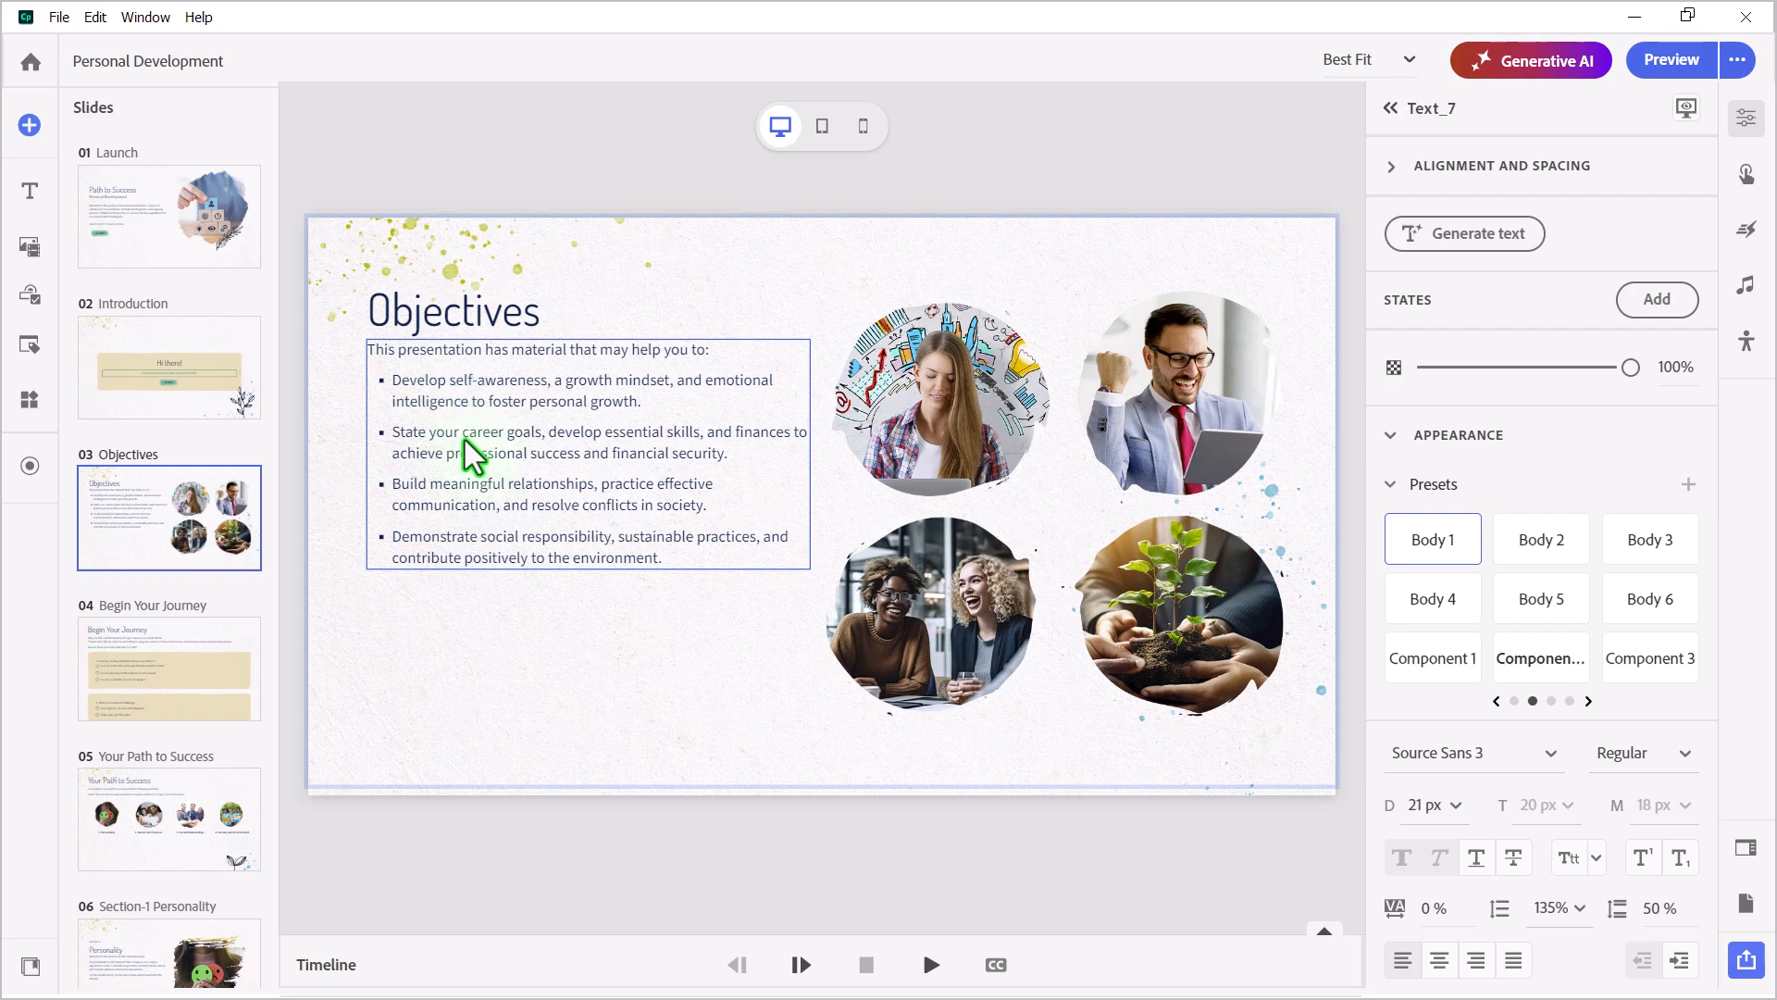
mouse_move(424, 454)
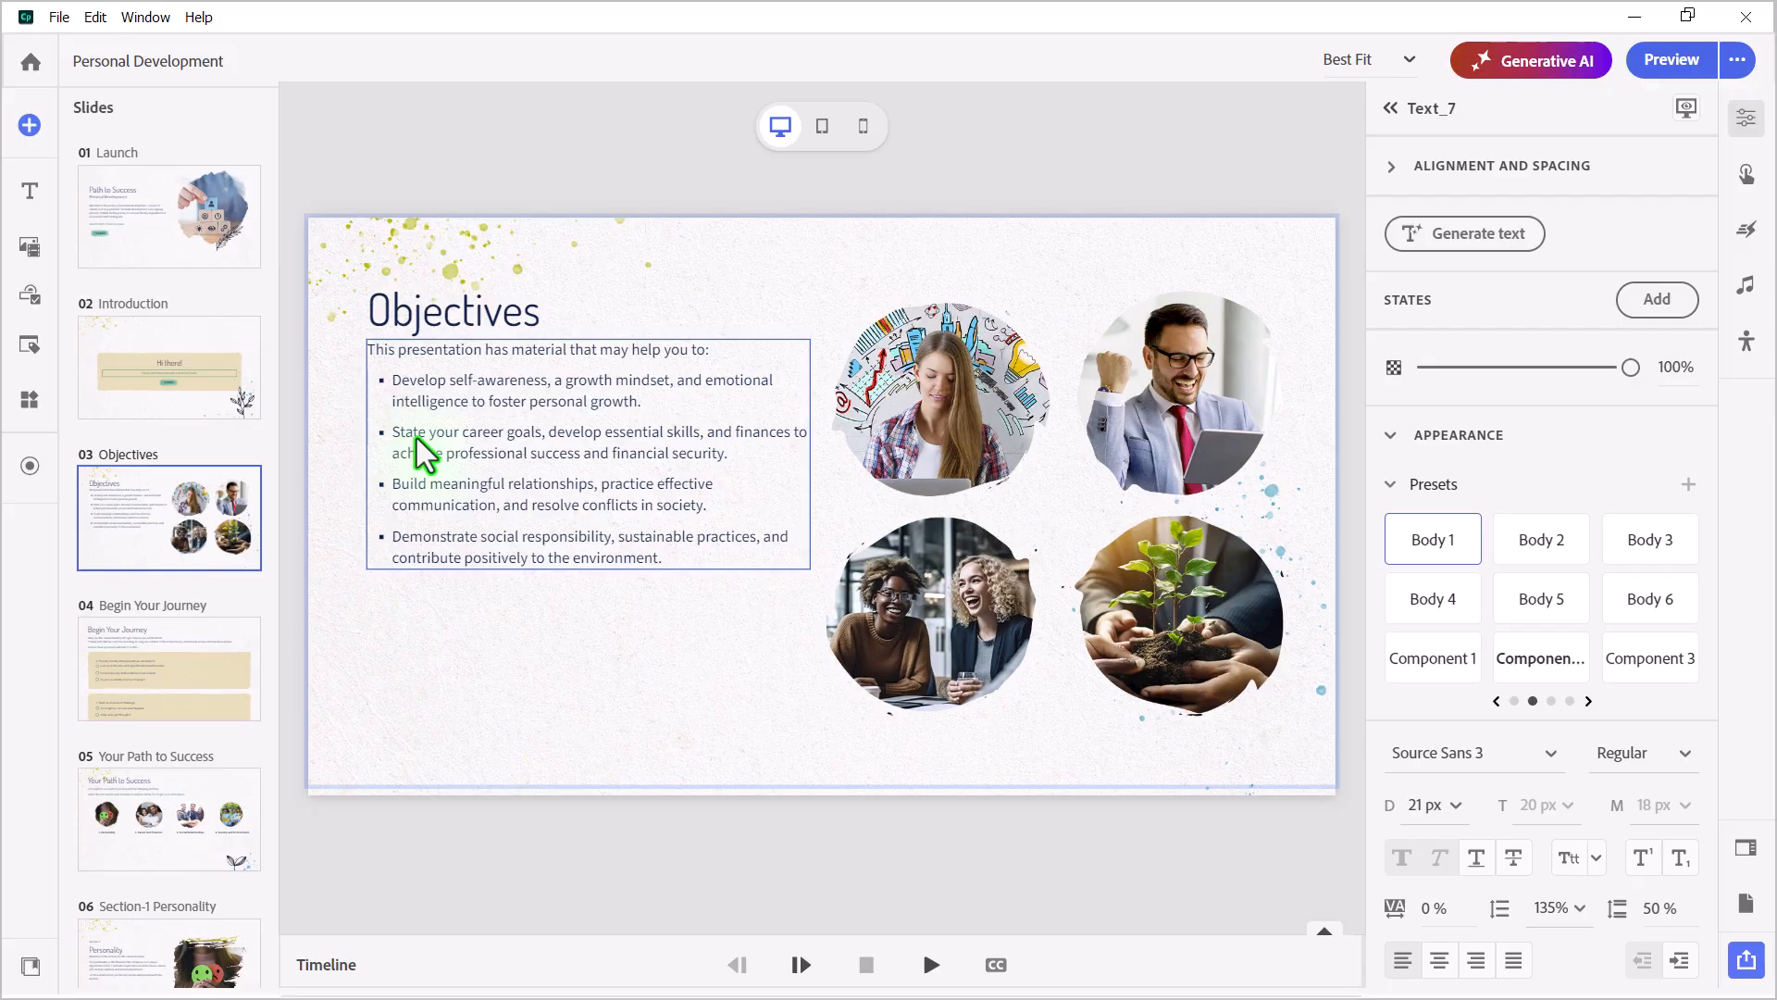
mouse_move(439, 459)
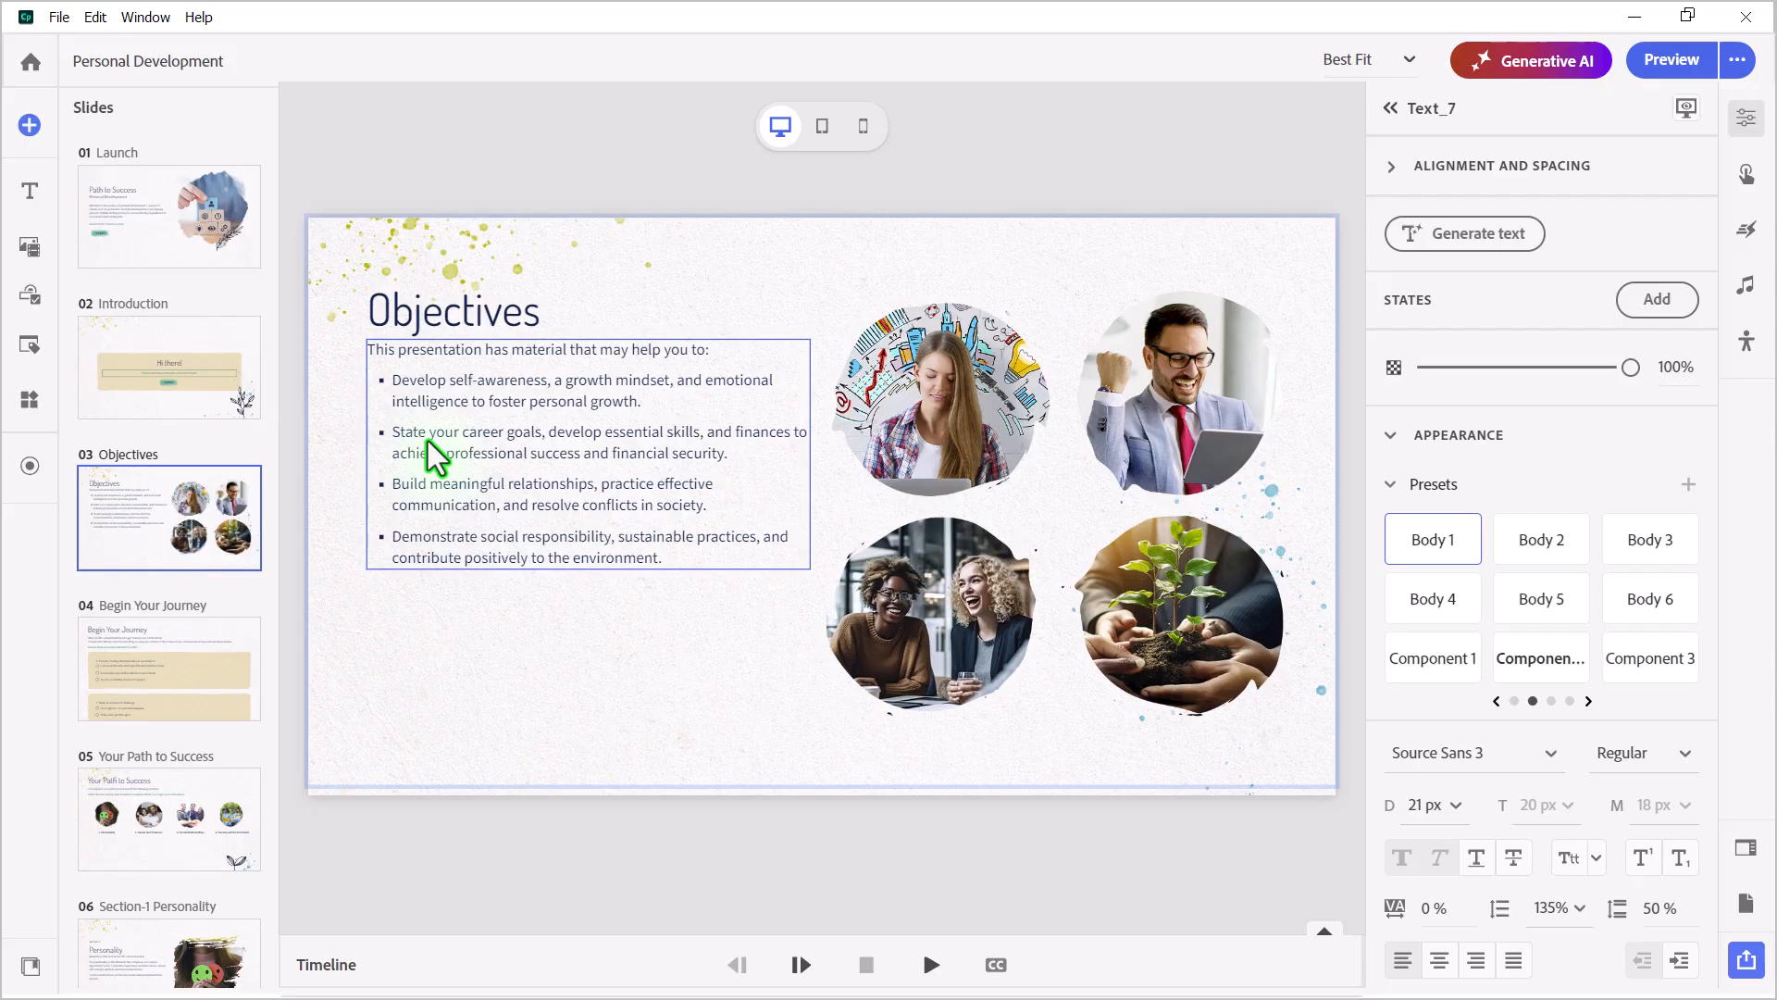
mouse_move(578, 504)
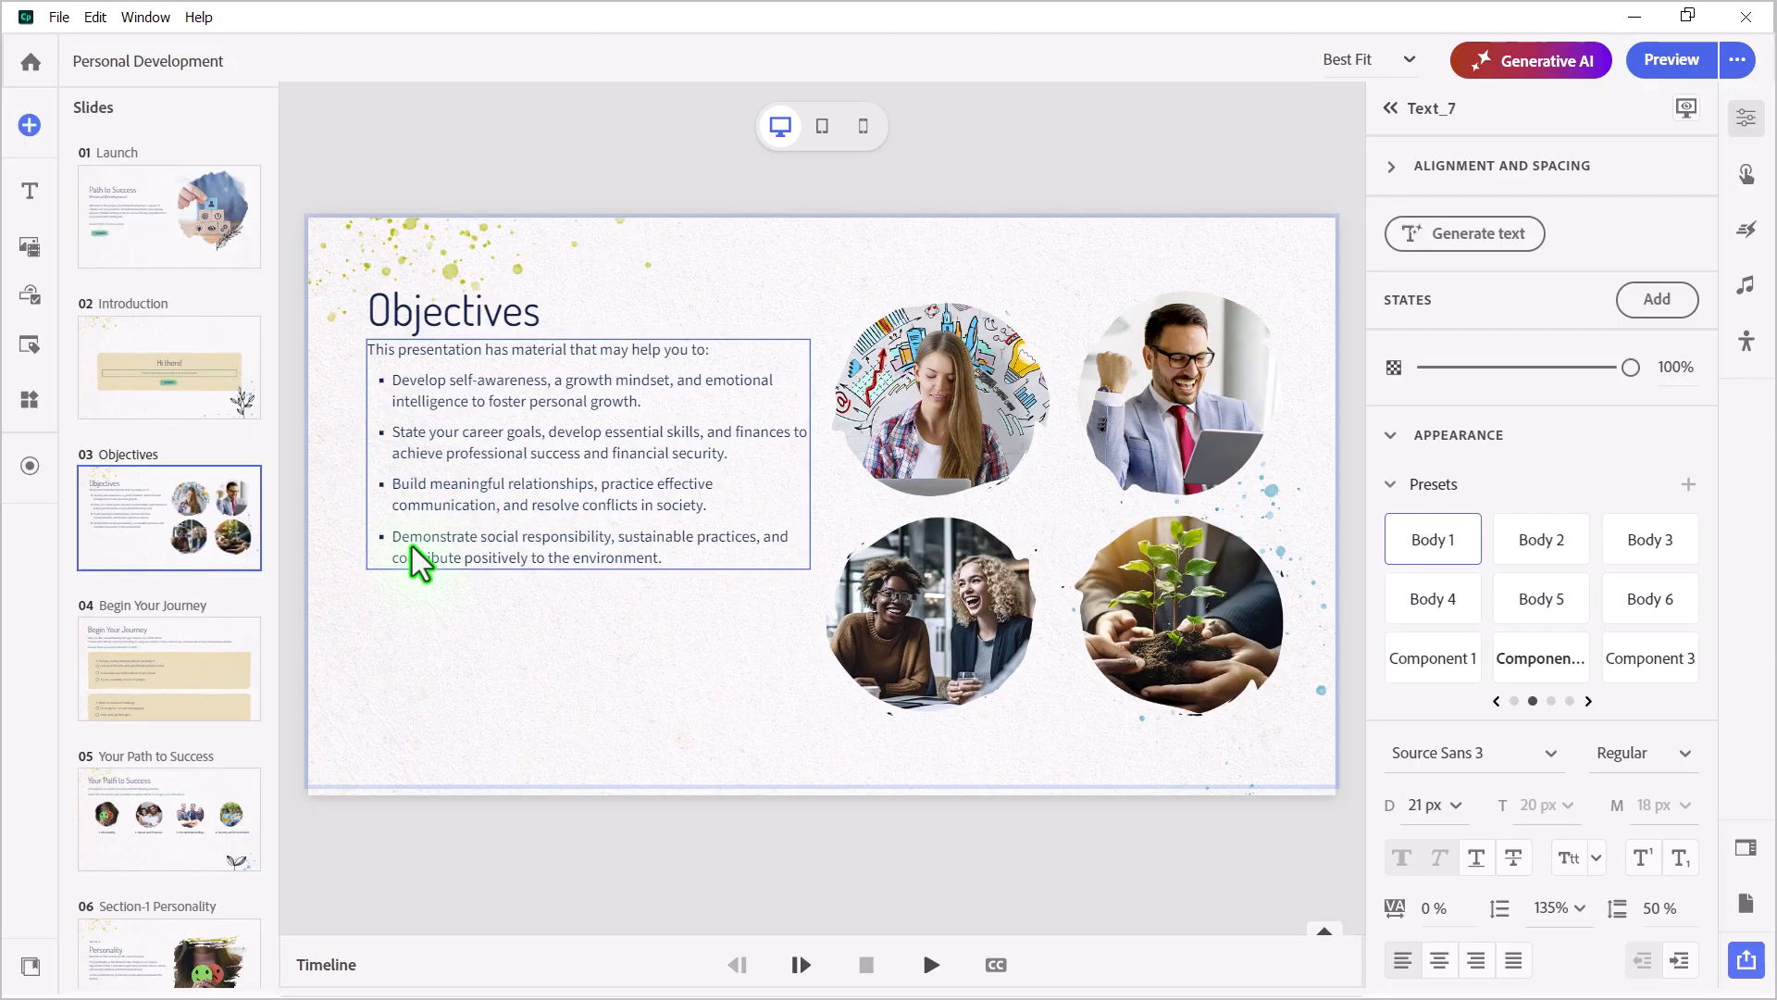
mouse_move(646, 556)
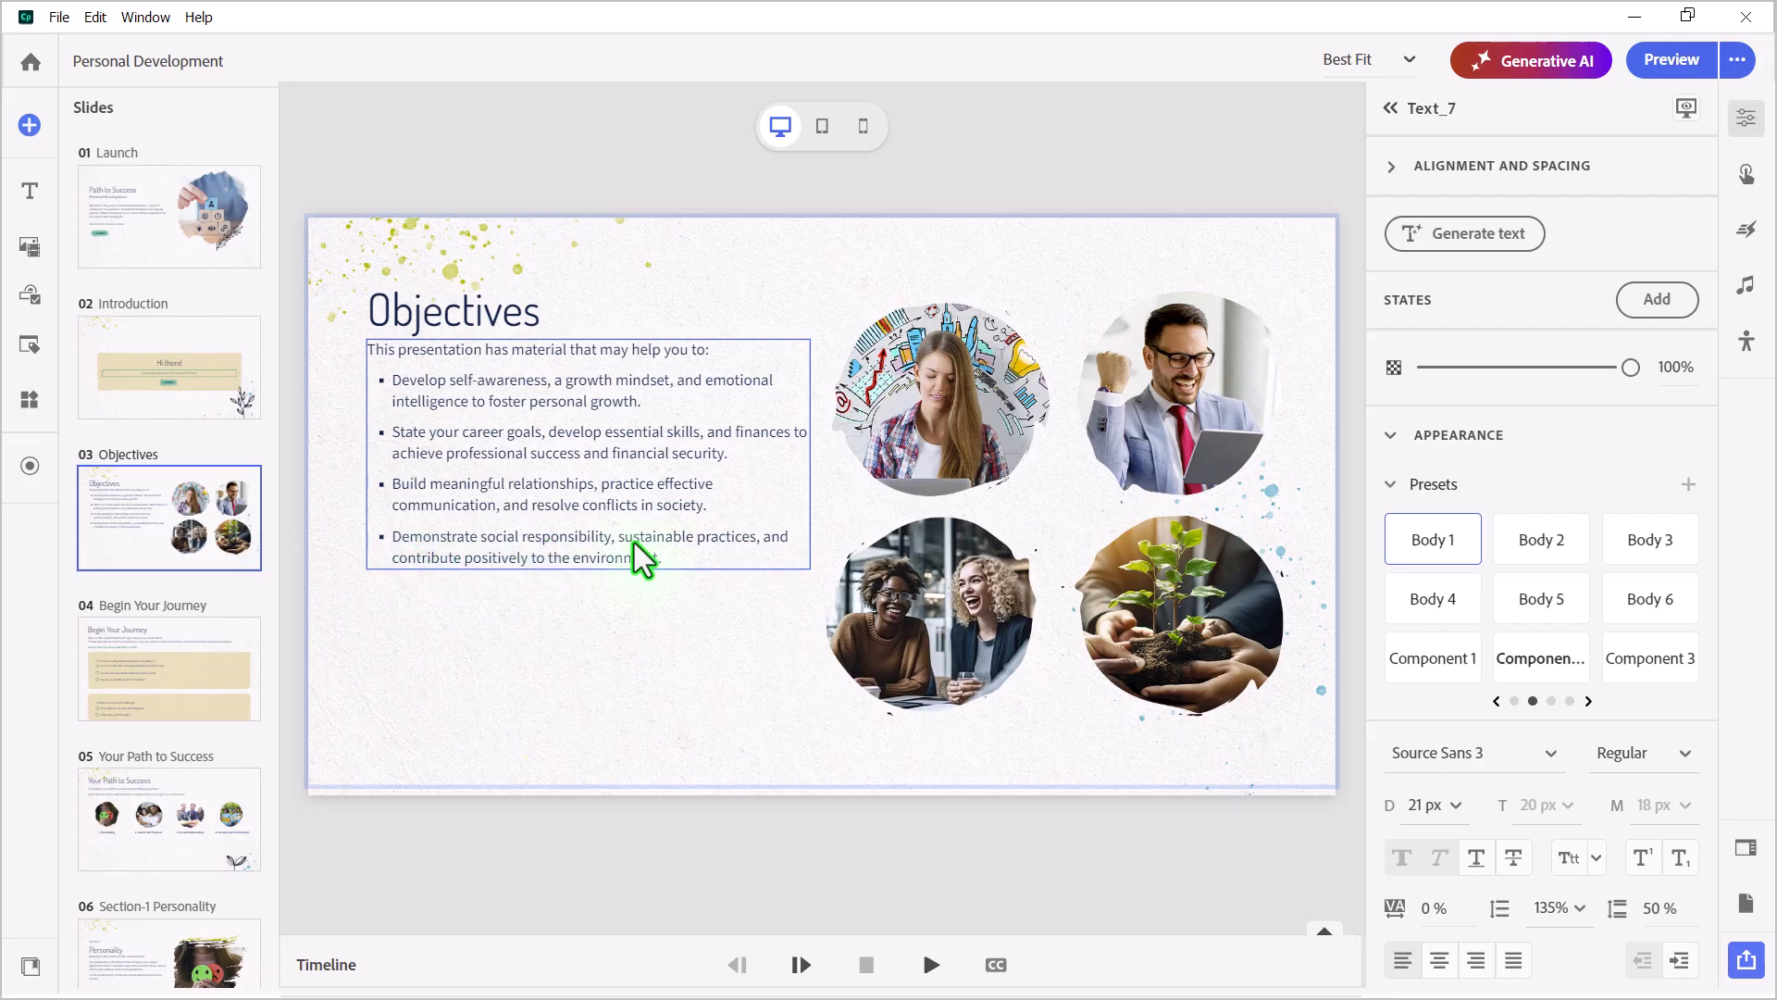
mouse_move(408, 400)
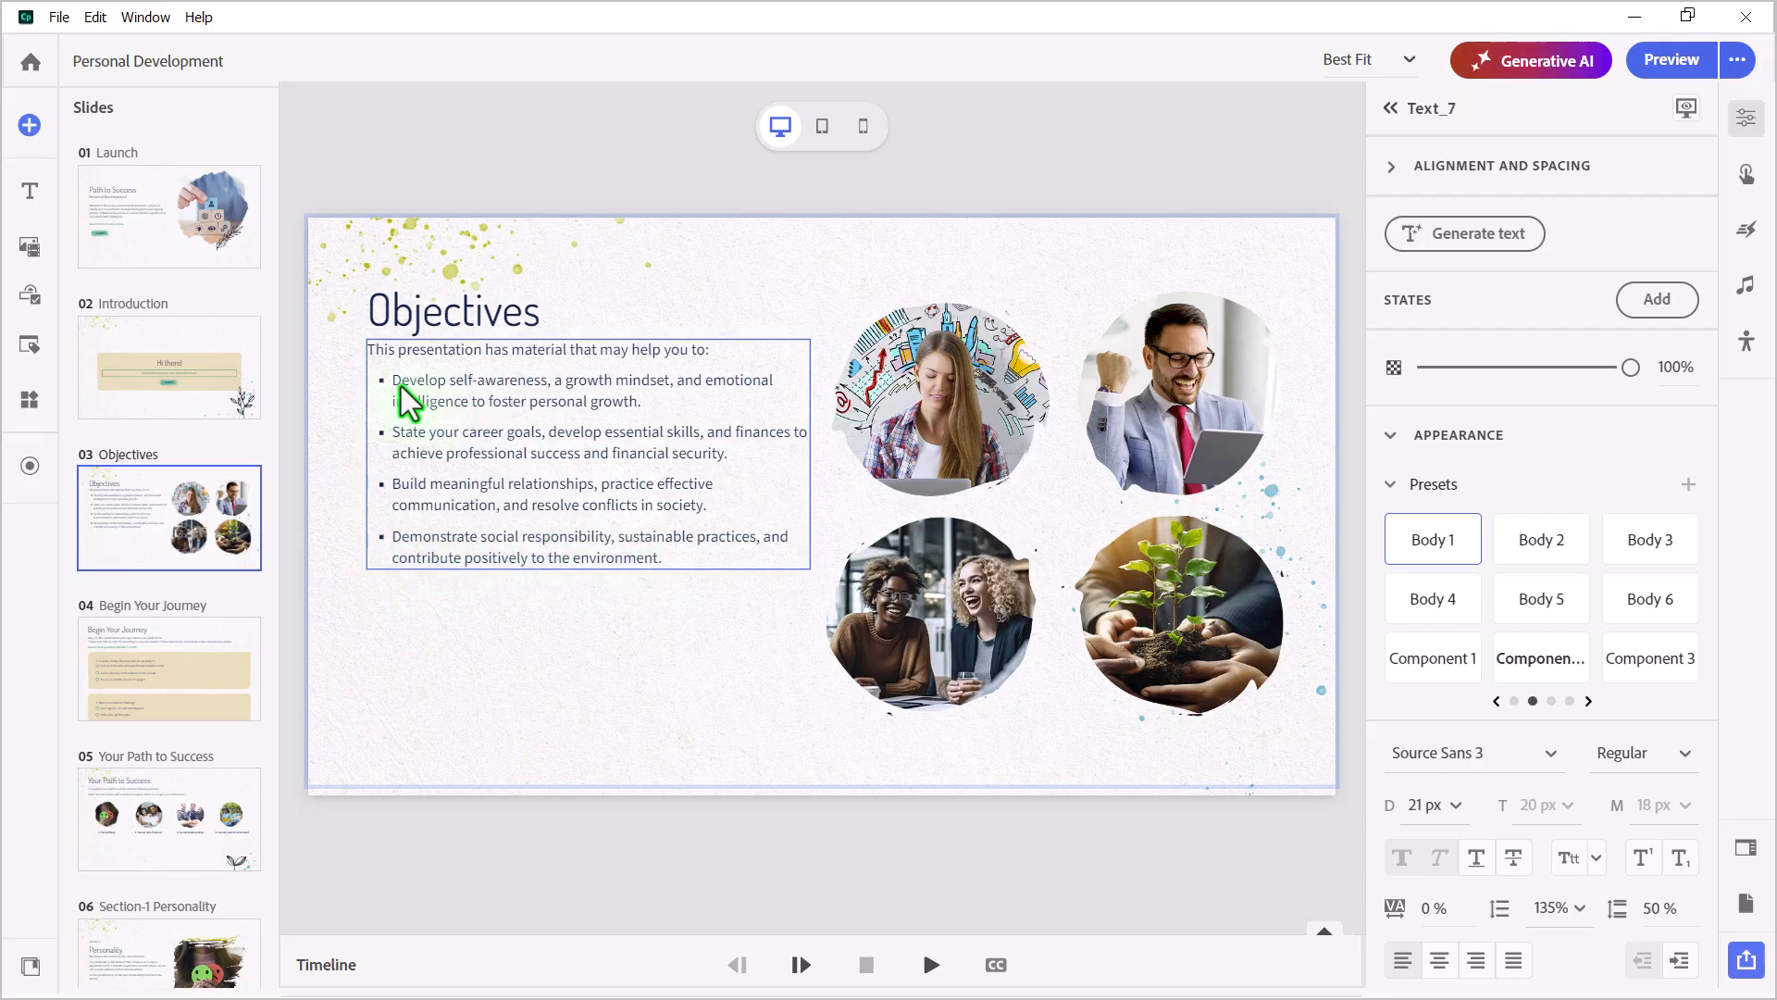
mouse_move(742, 487)
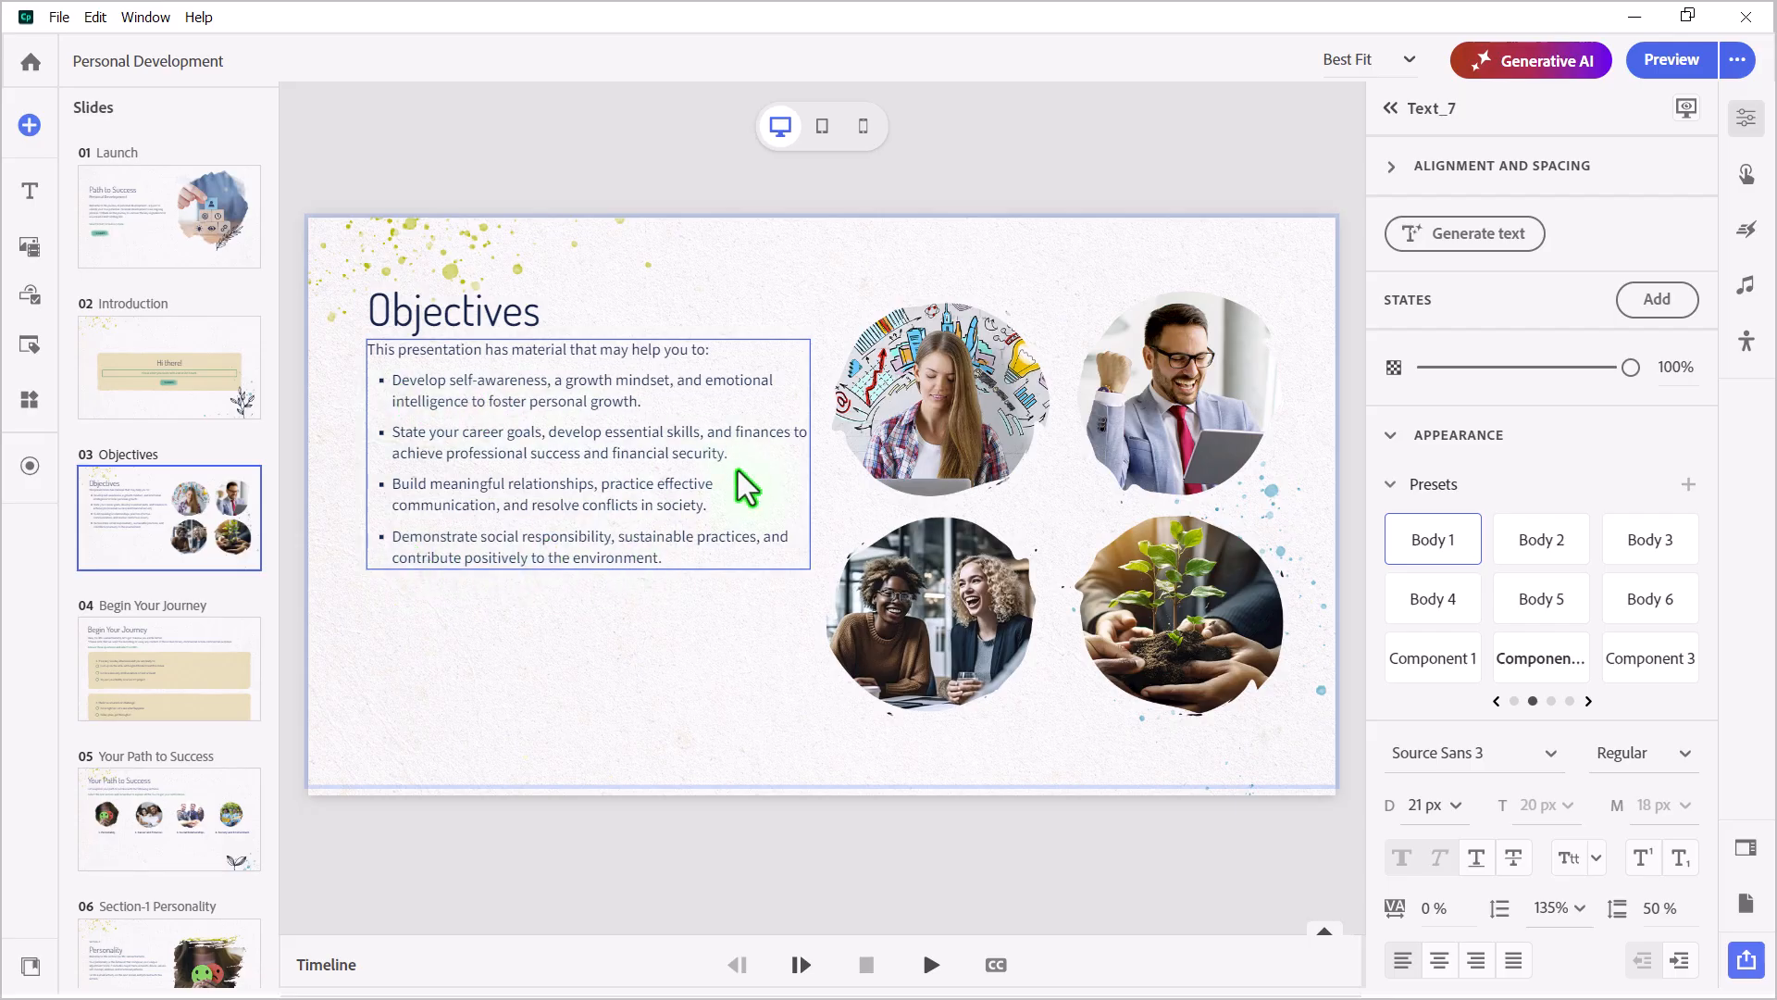
mouse_move(826, 294)
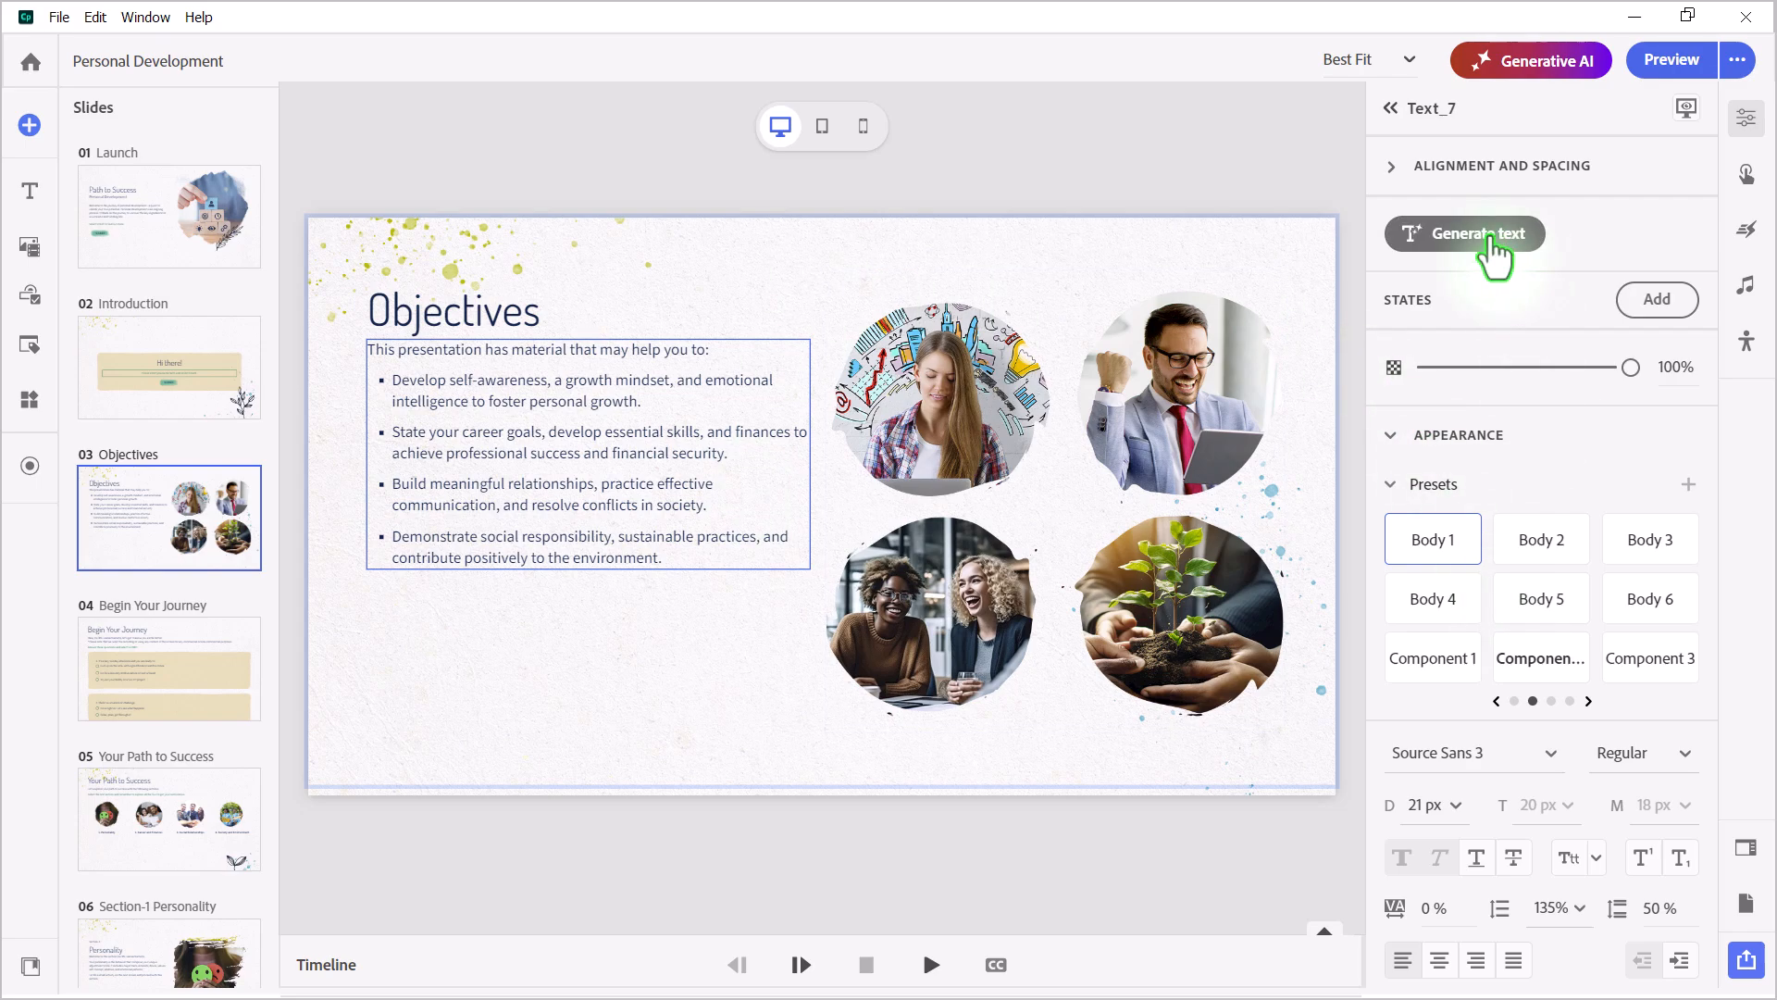
Request a Bloom's level 1 rewrite of the objectives using recognize, identify, recall
left_click(1464, 233)
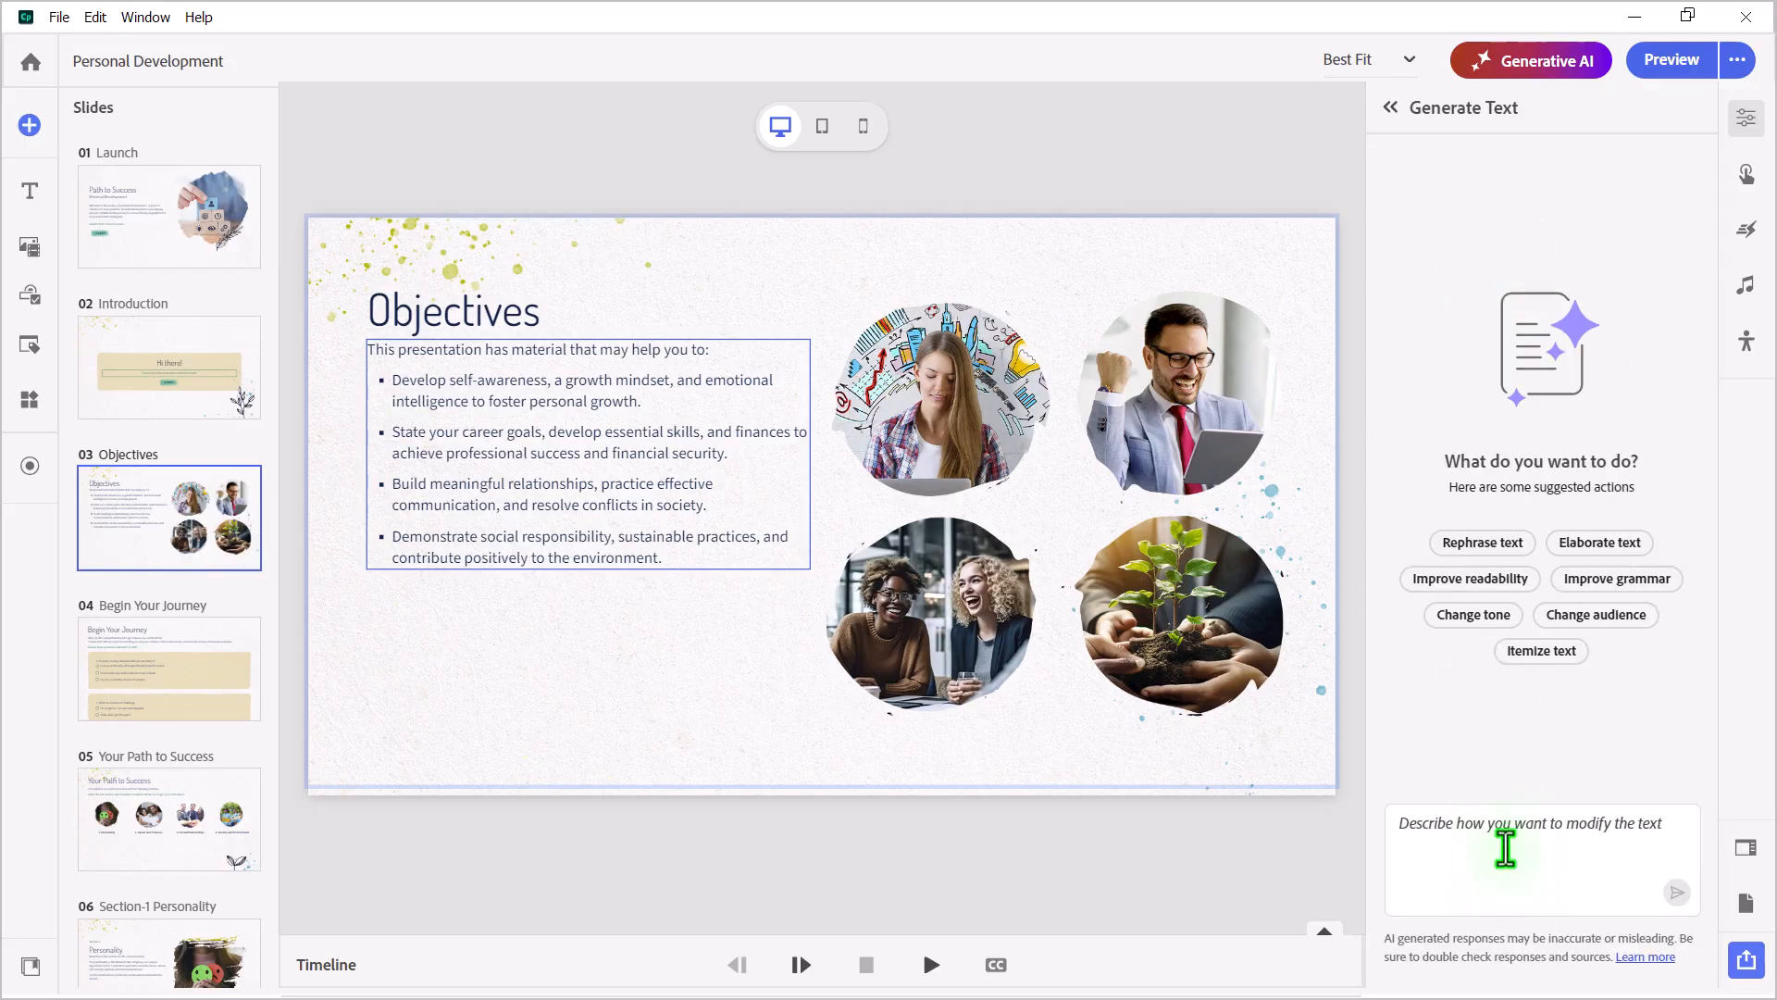
left_click(1504, 847)
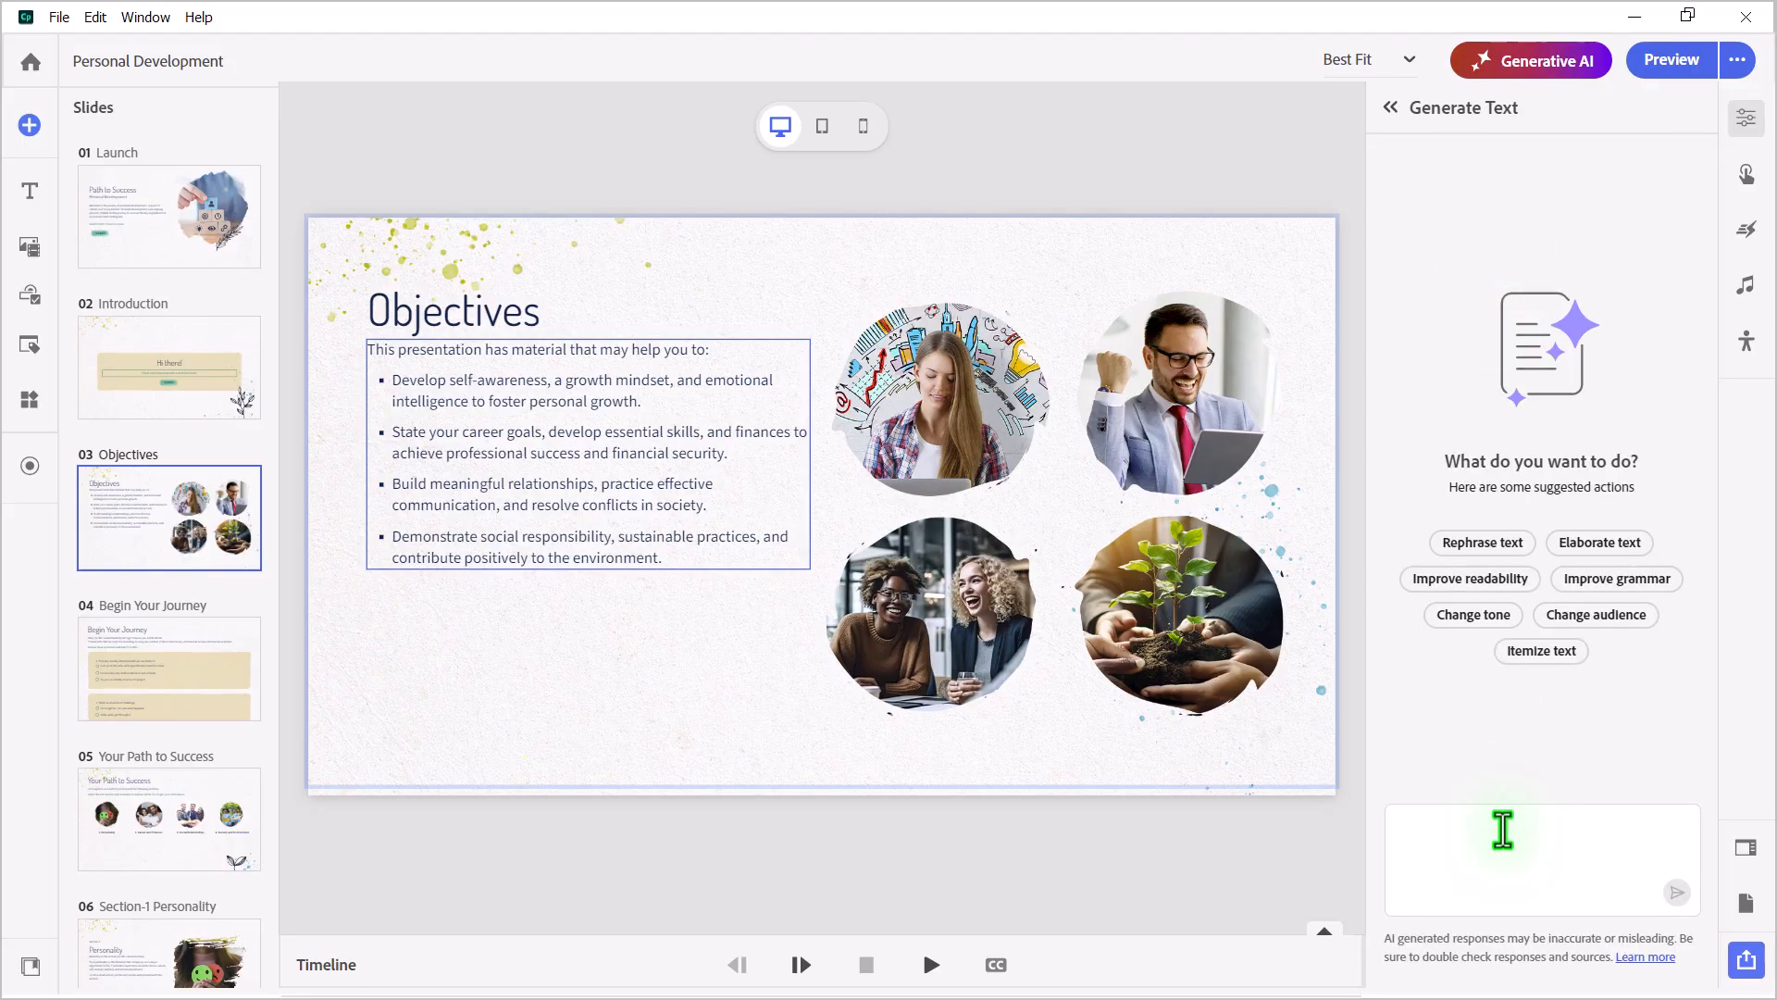
type("to")
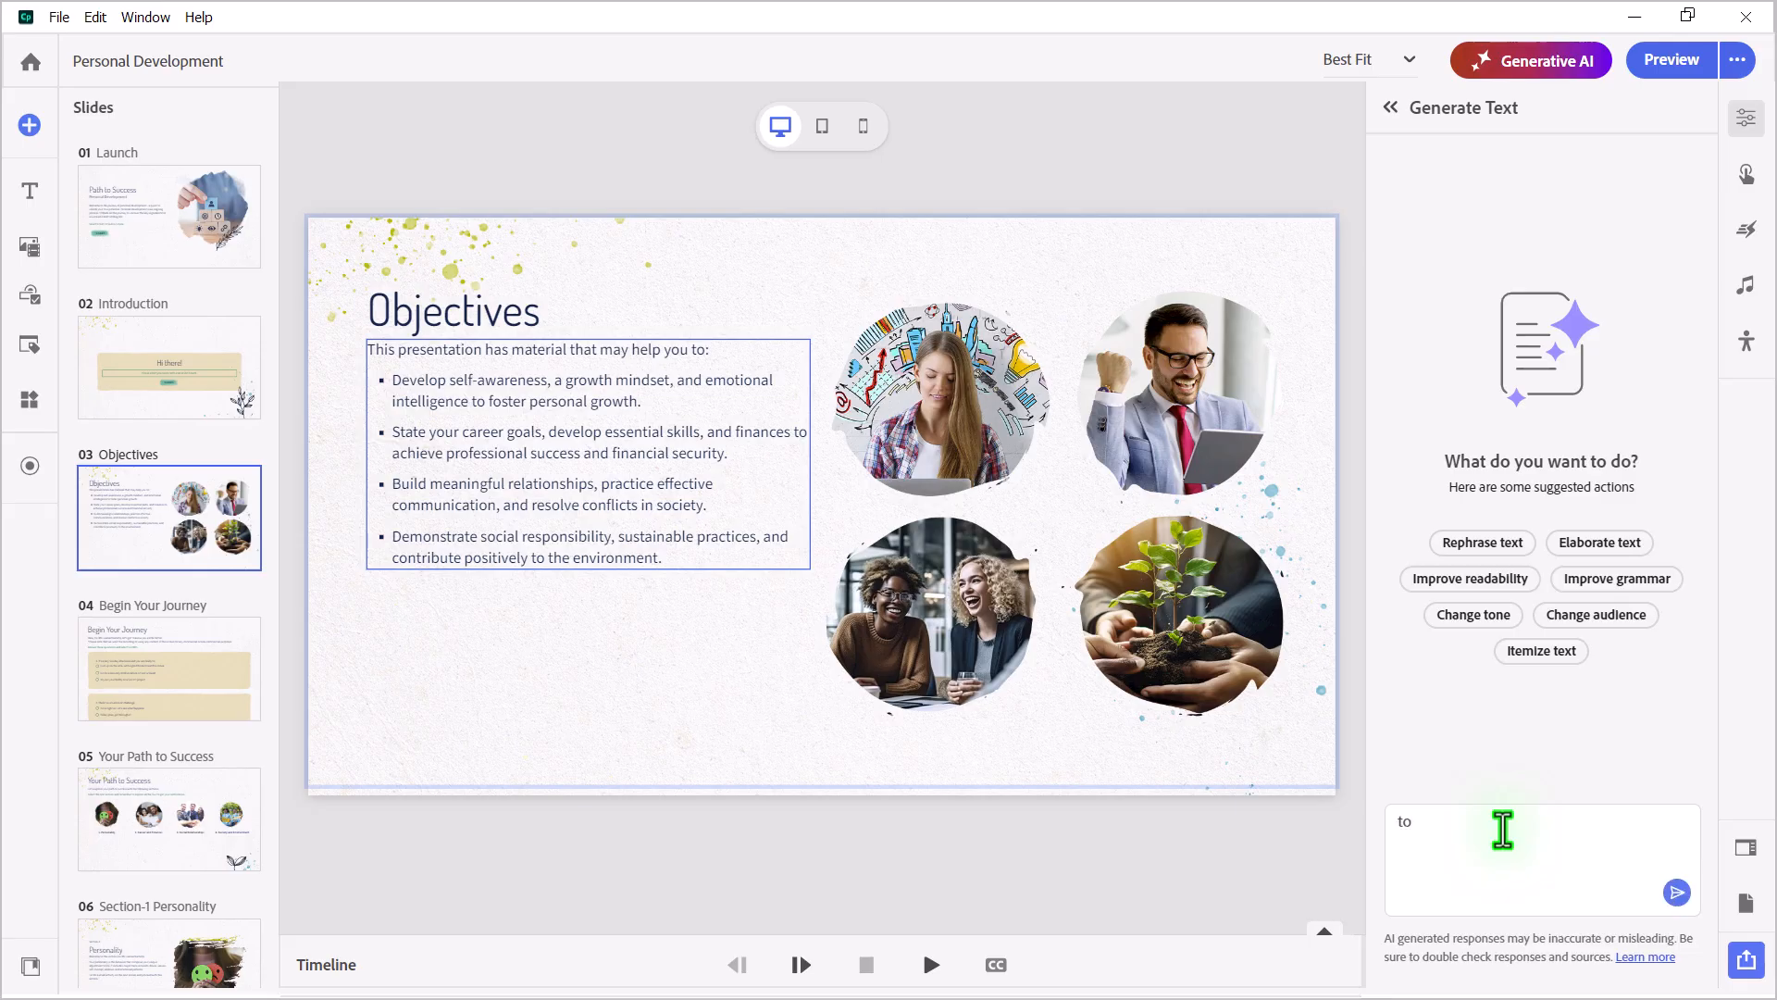
type("rewrite these learning objectives for bloom")
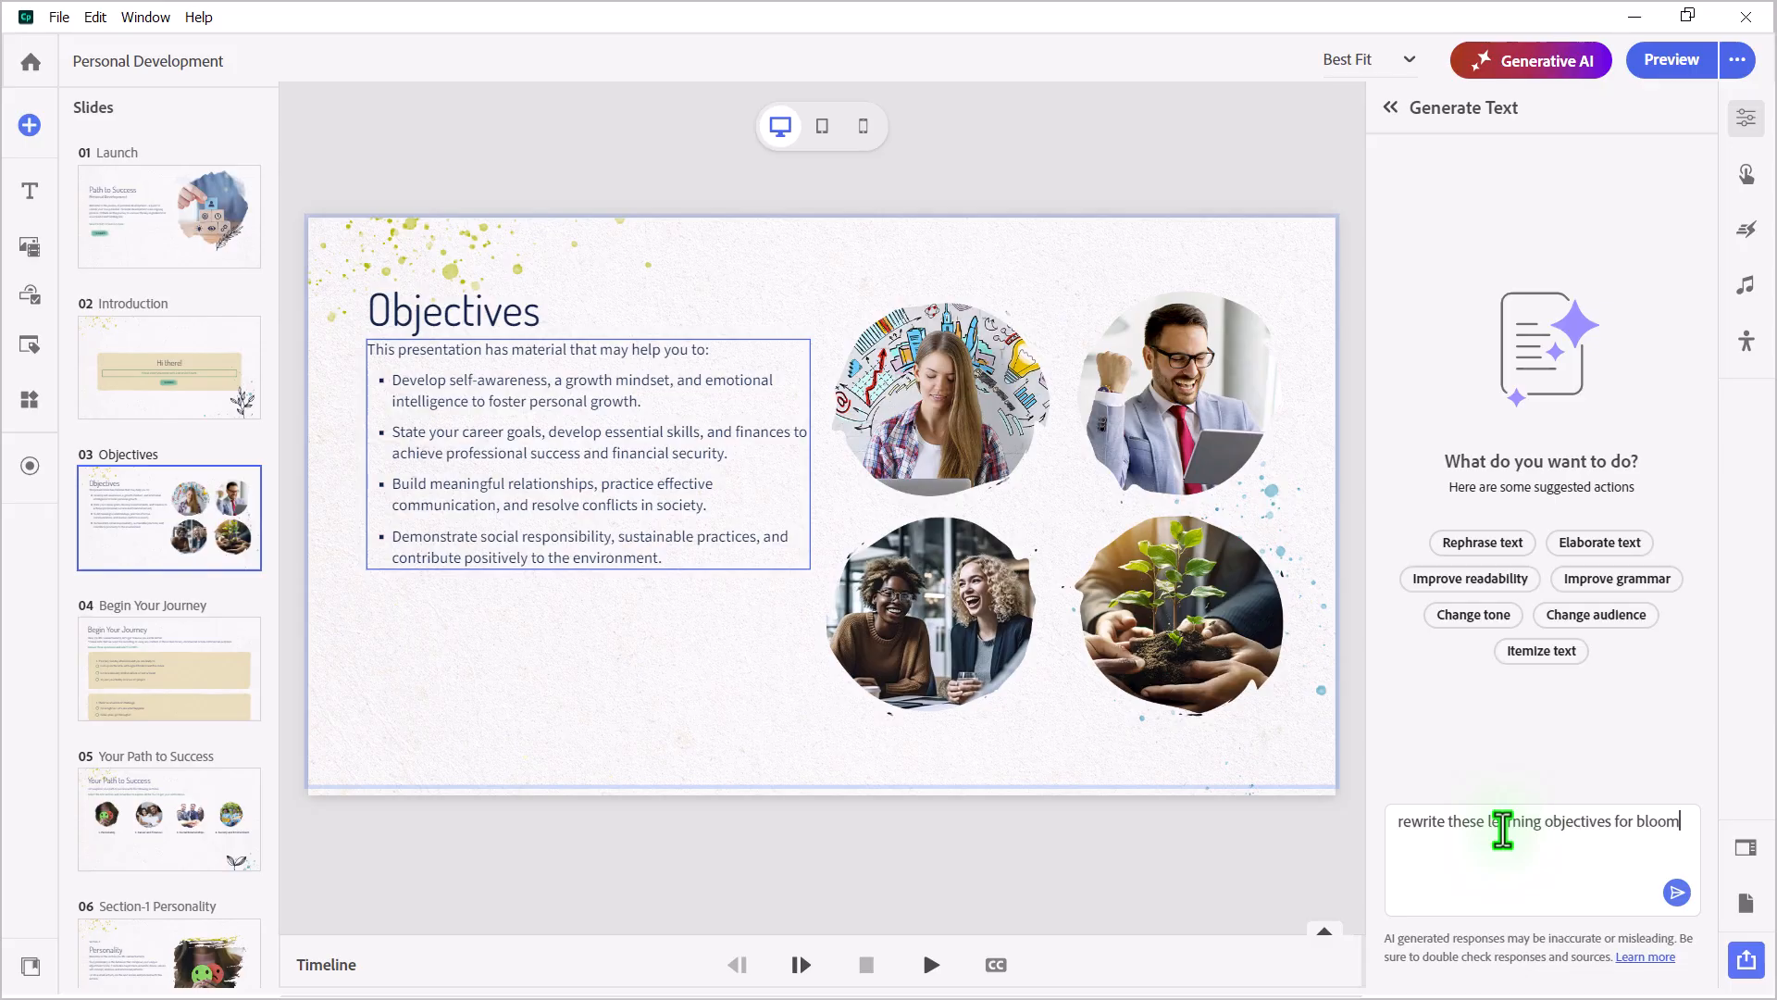
type("'s taxonomy level 1 (")
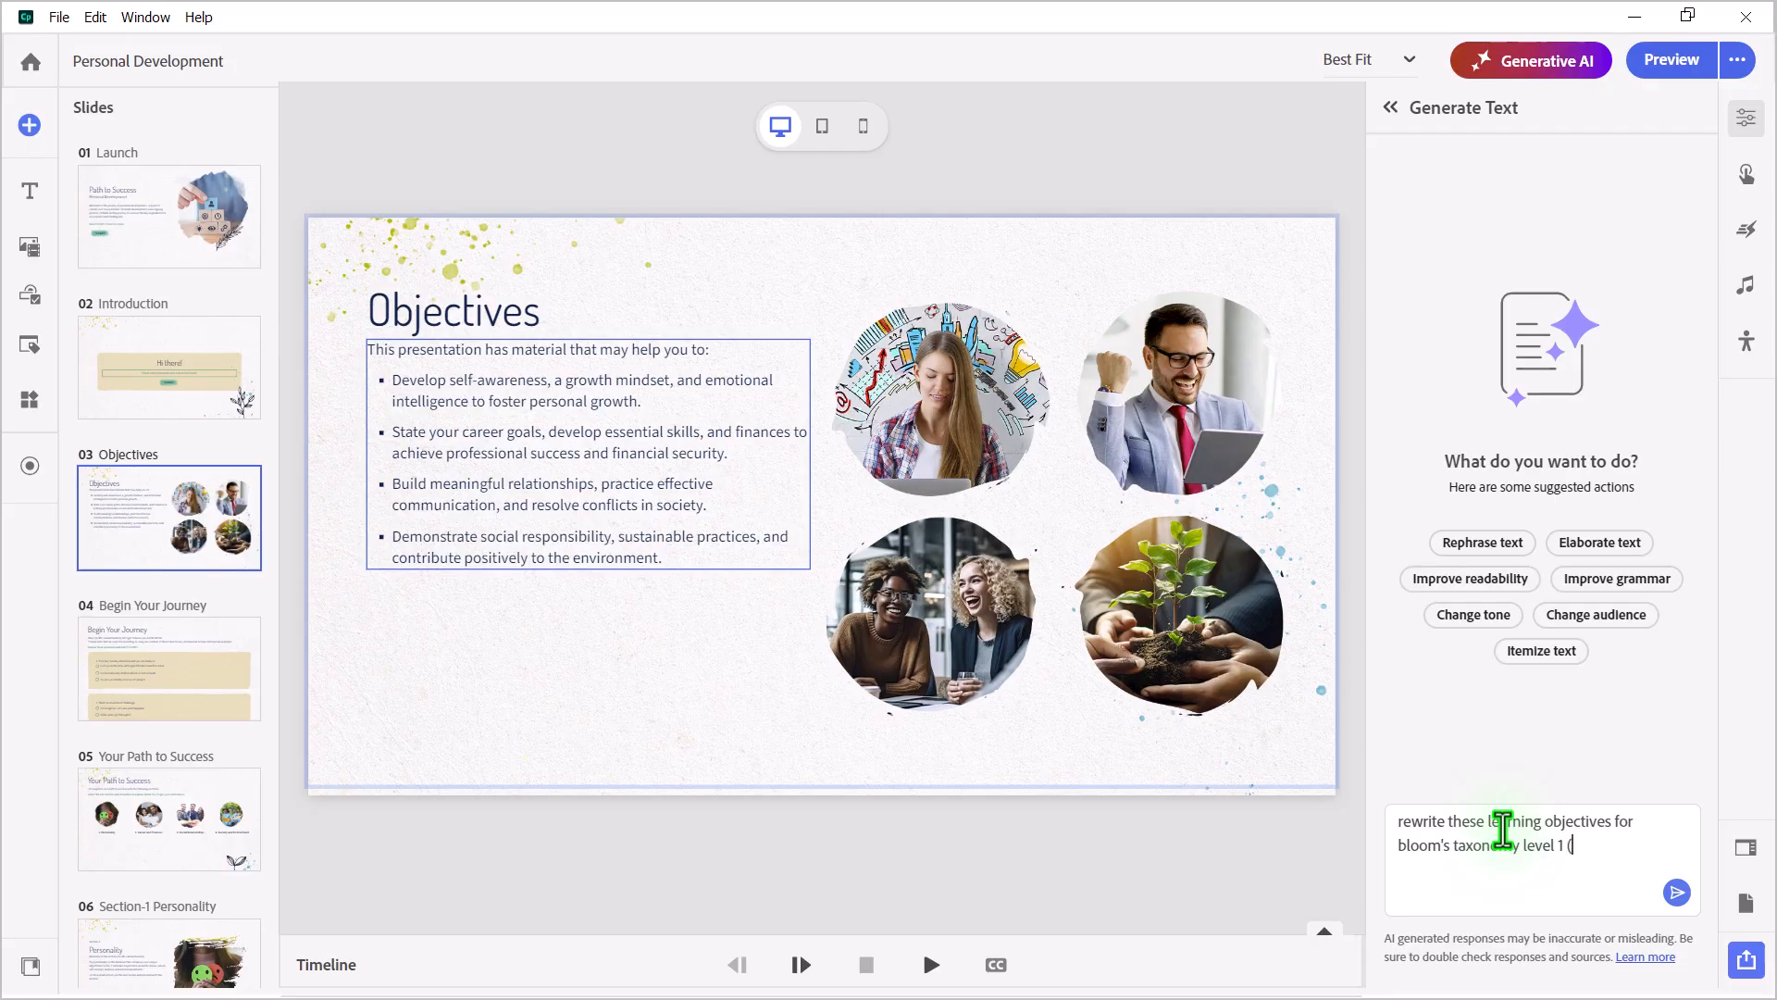
type("knowledge).")
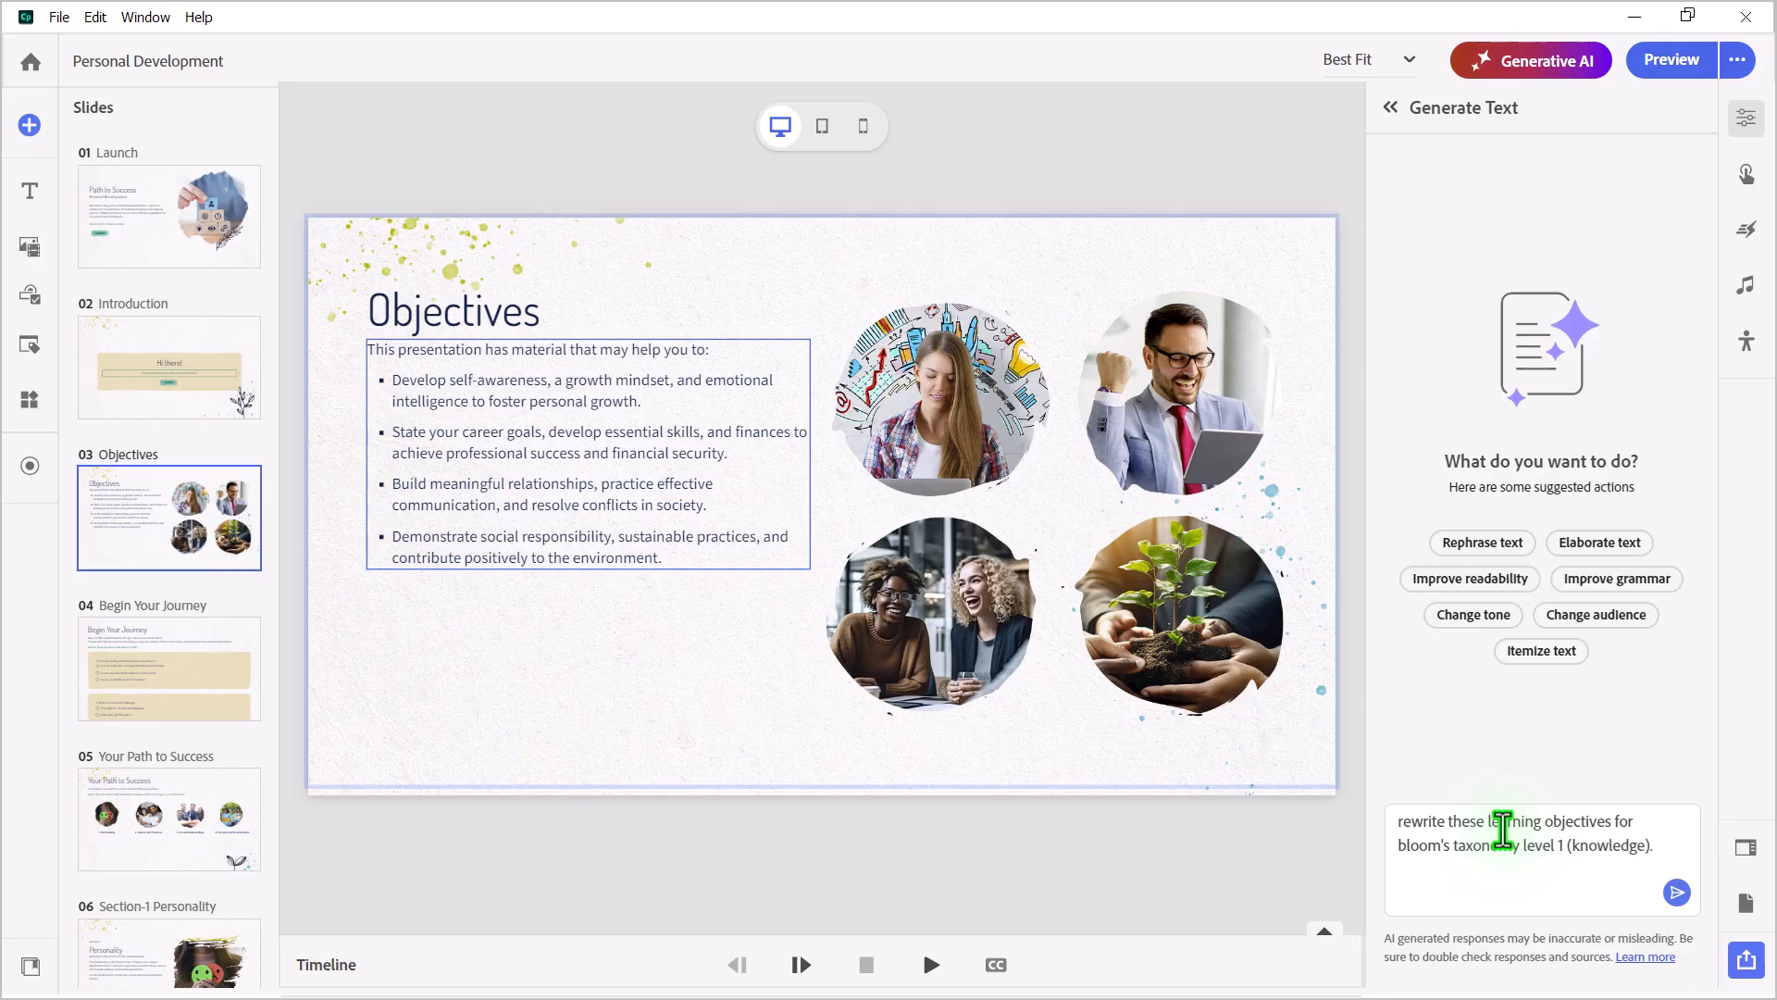
type("use words like")
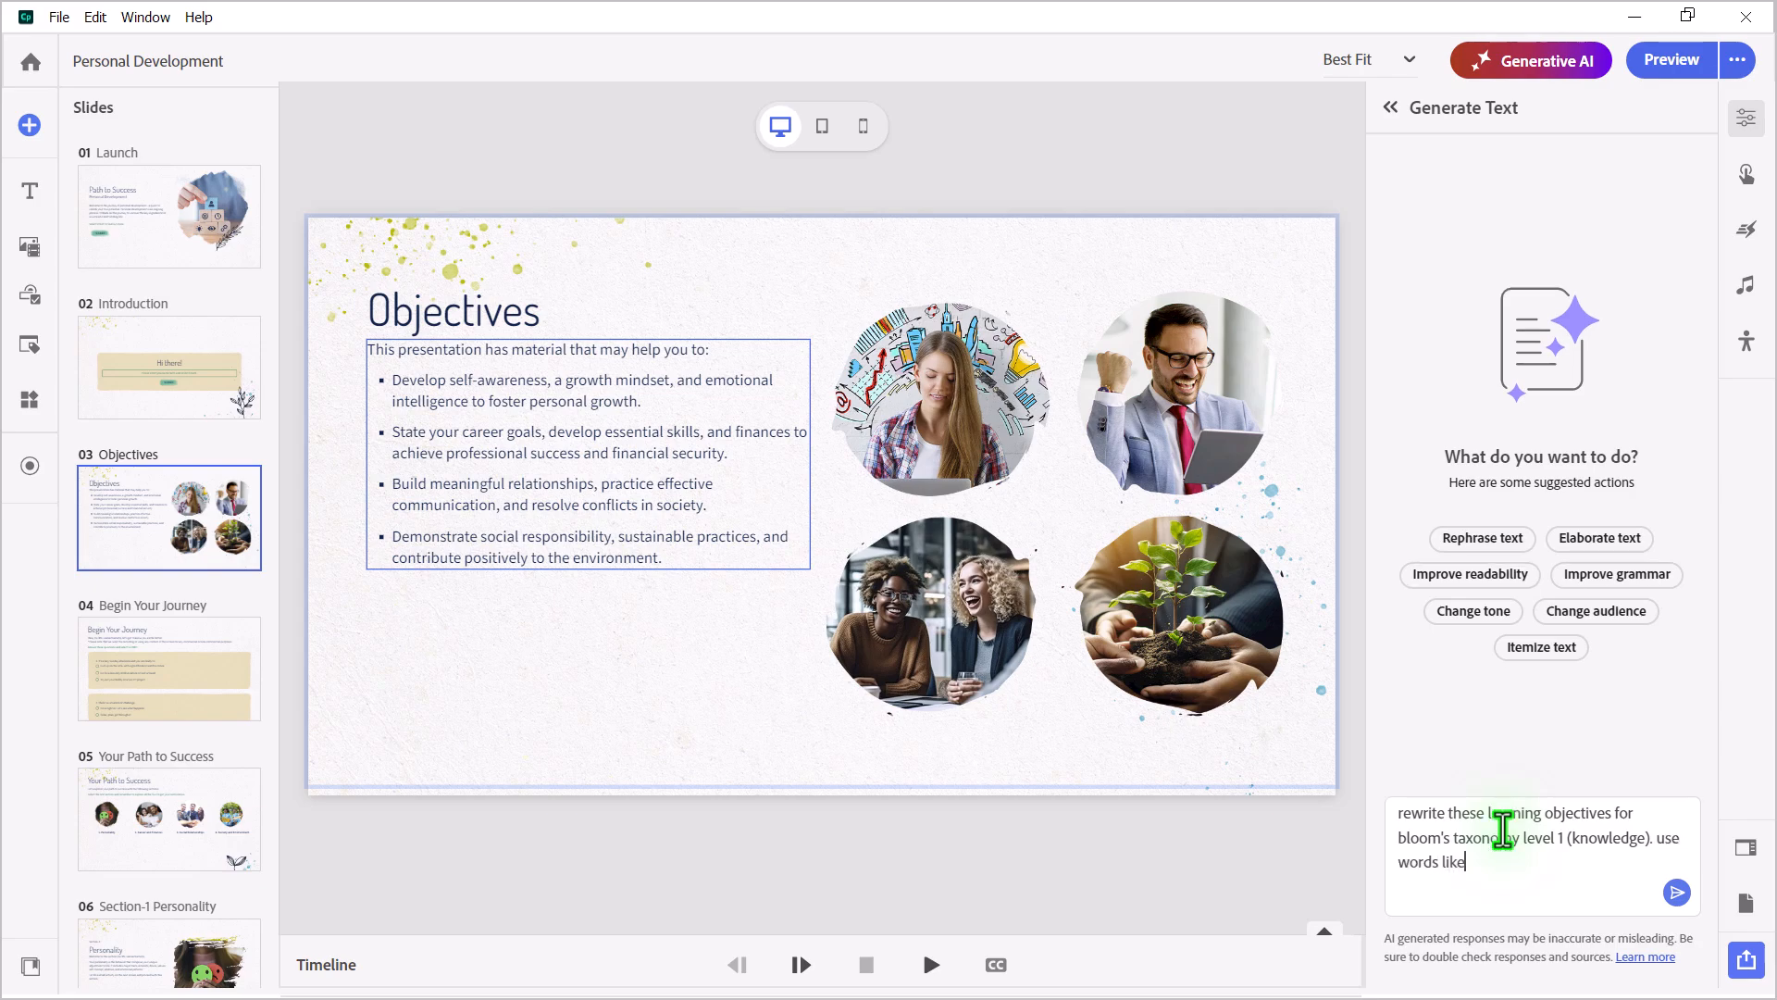
type("recognize, id")
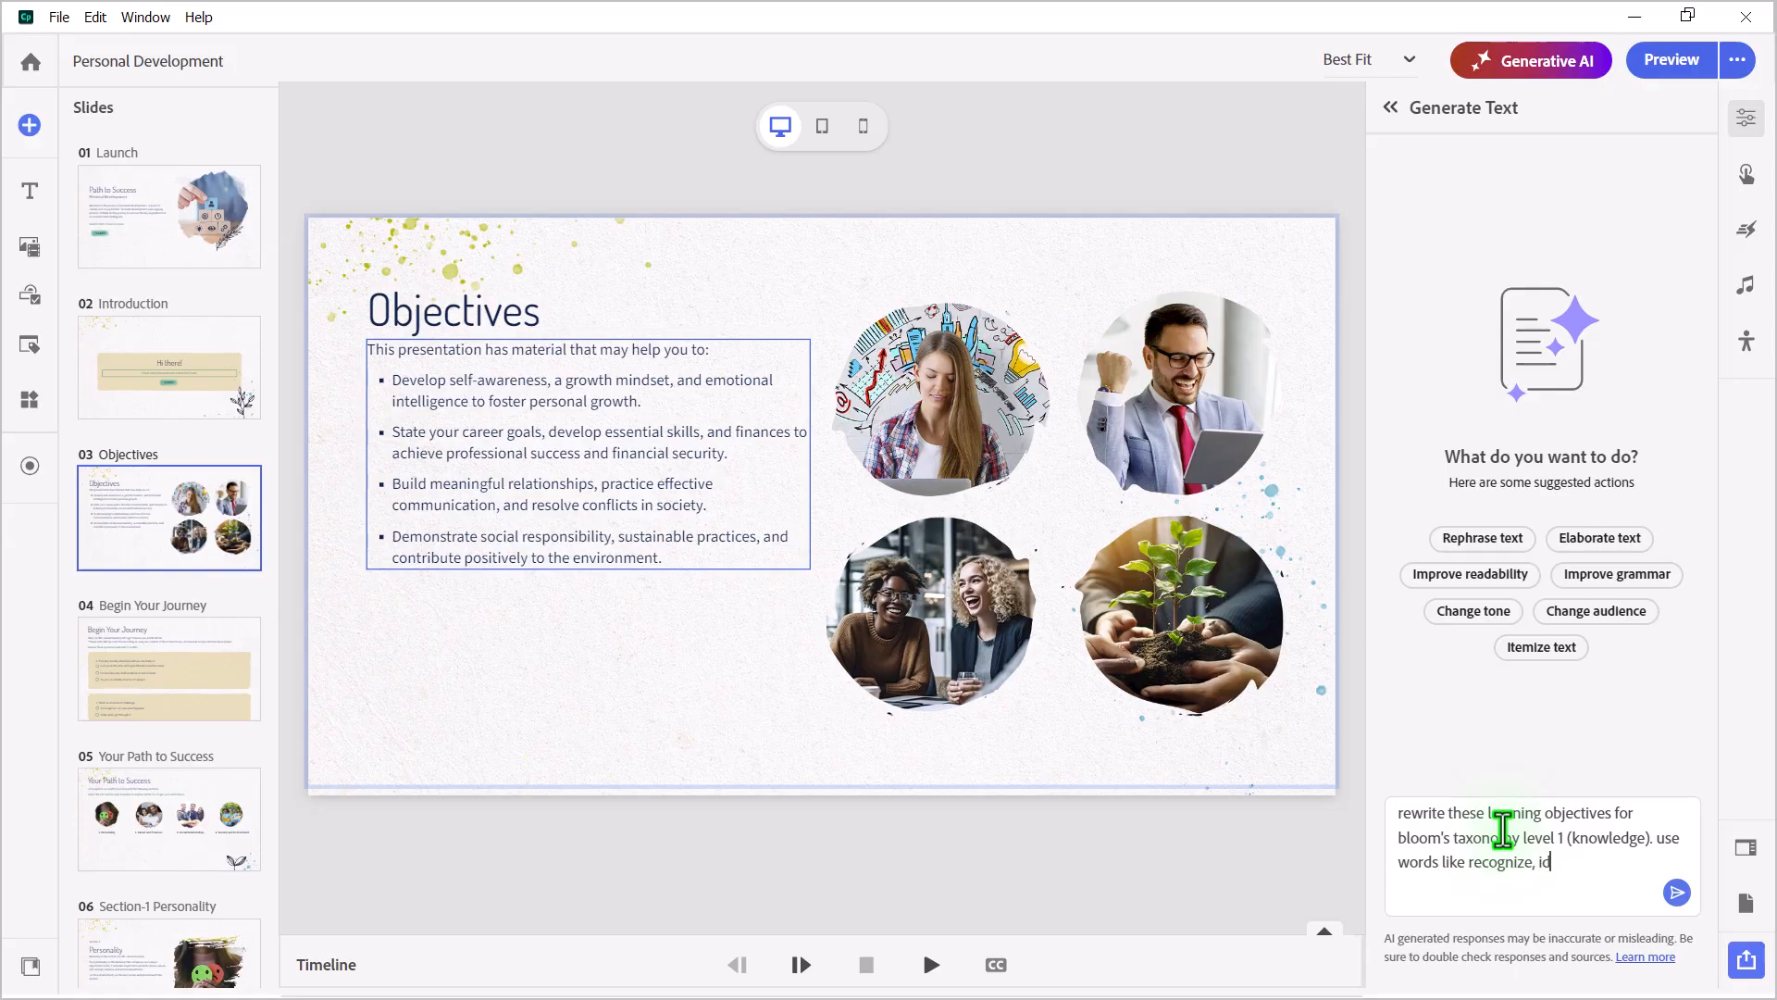
type("entify, recall to state")
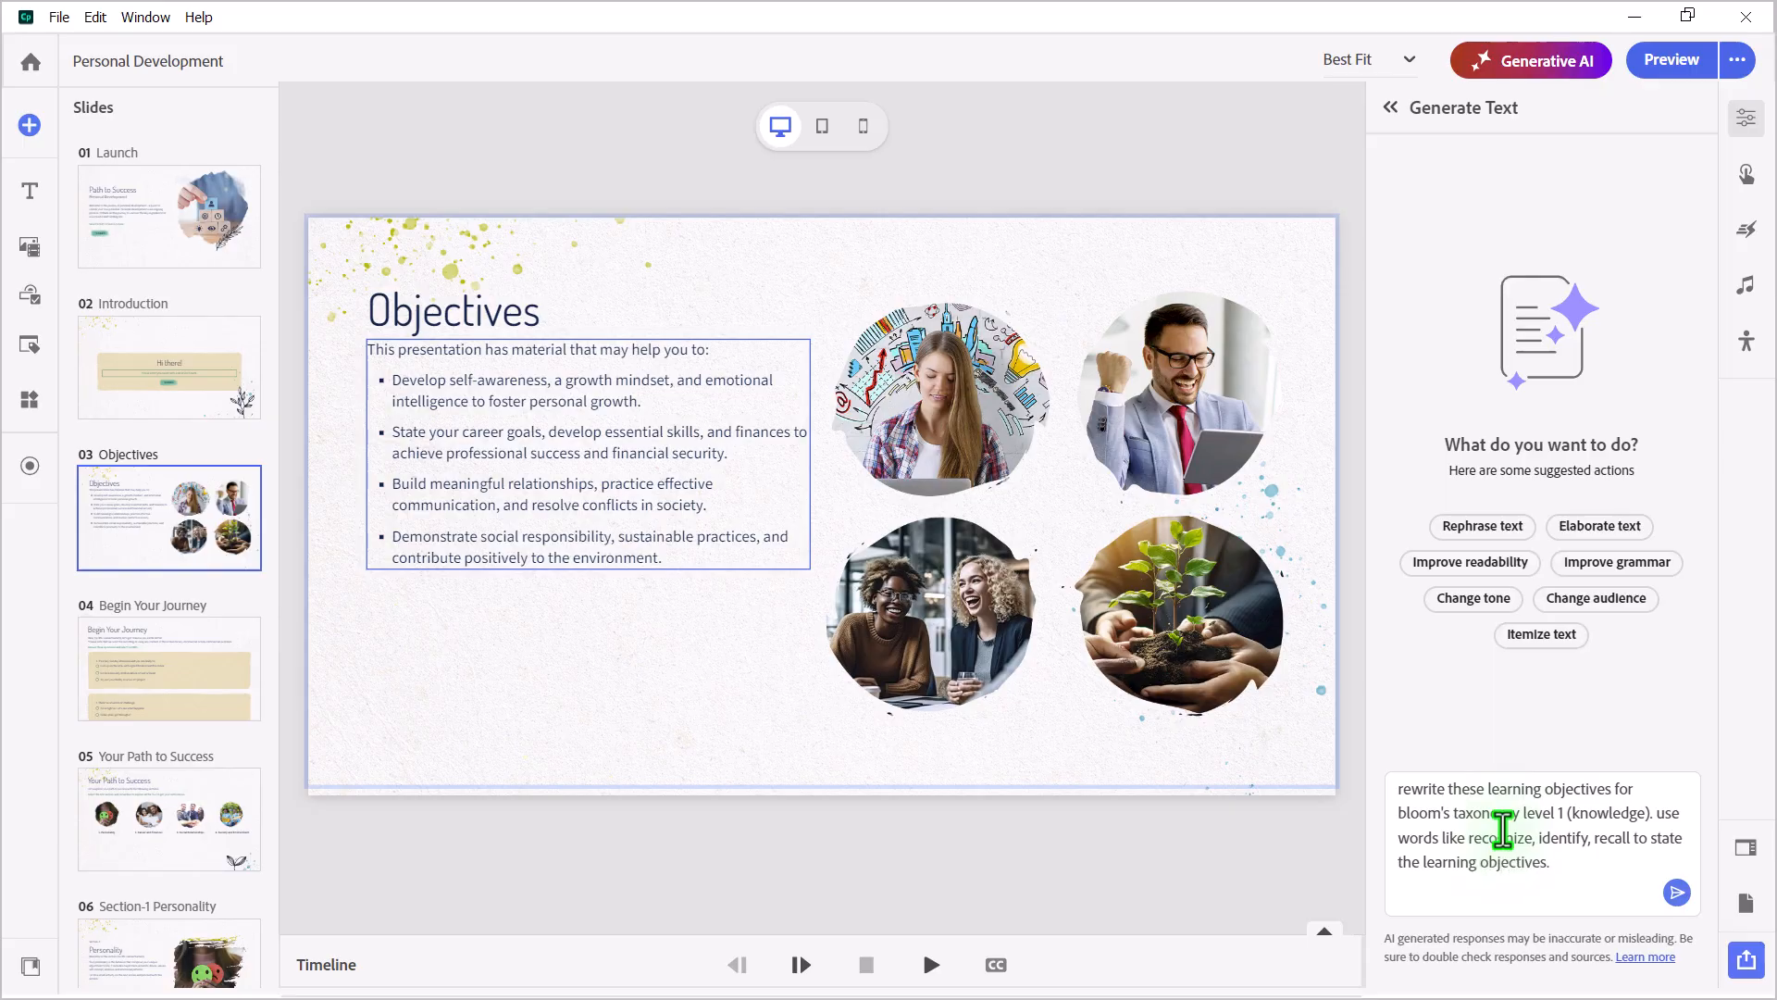
left_click(1676, 892)
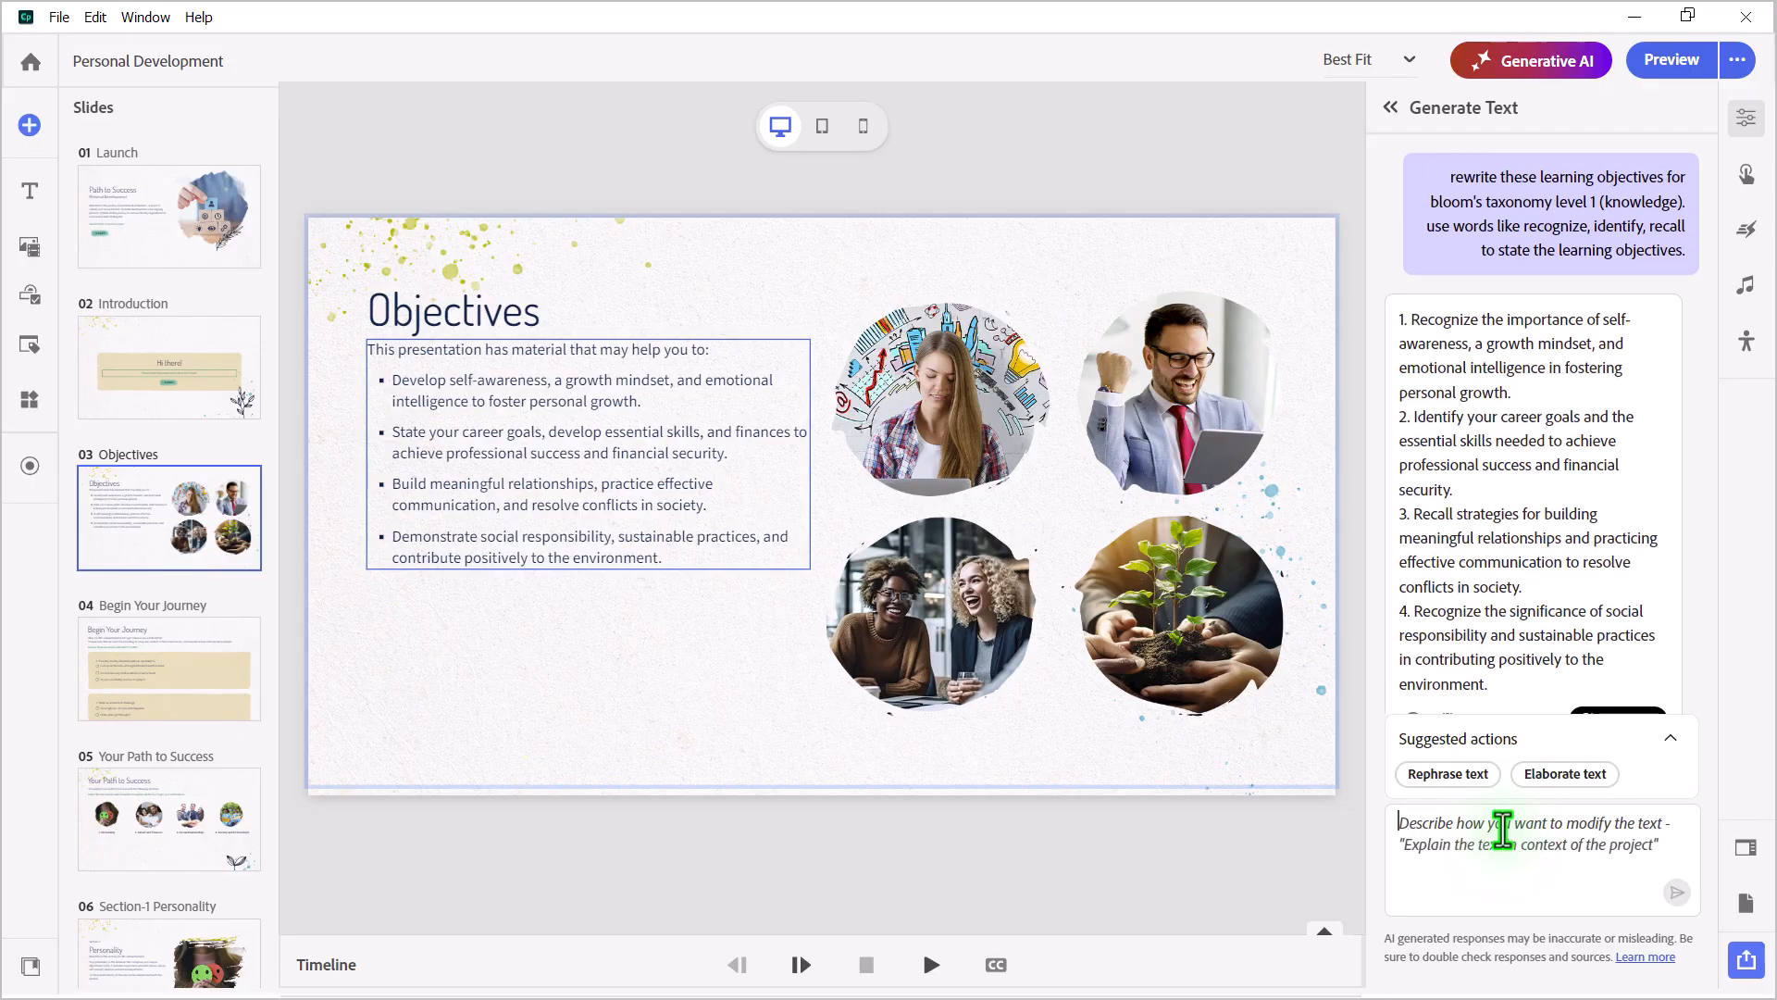
Replace the Objectives slide bullets with the AI's four recognize/identify/recall objectives
left_click(1529, 844)
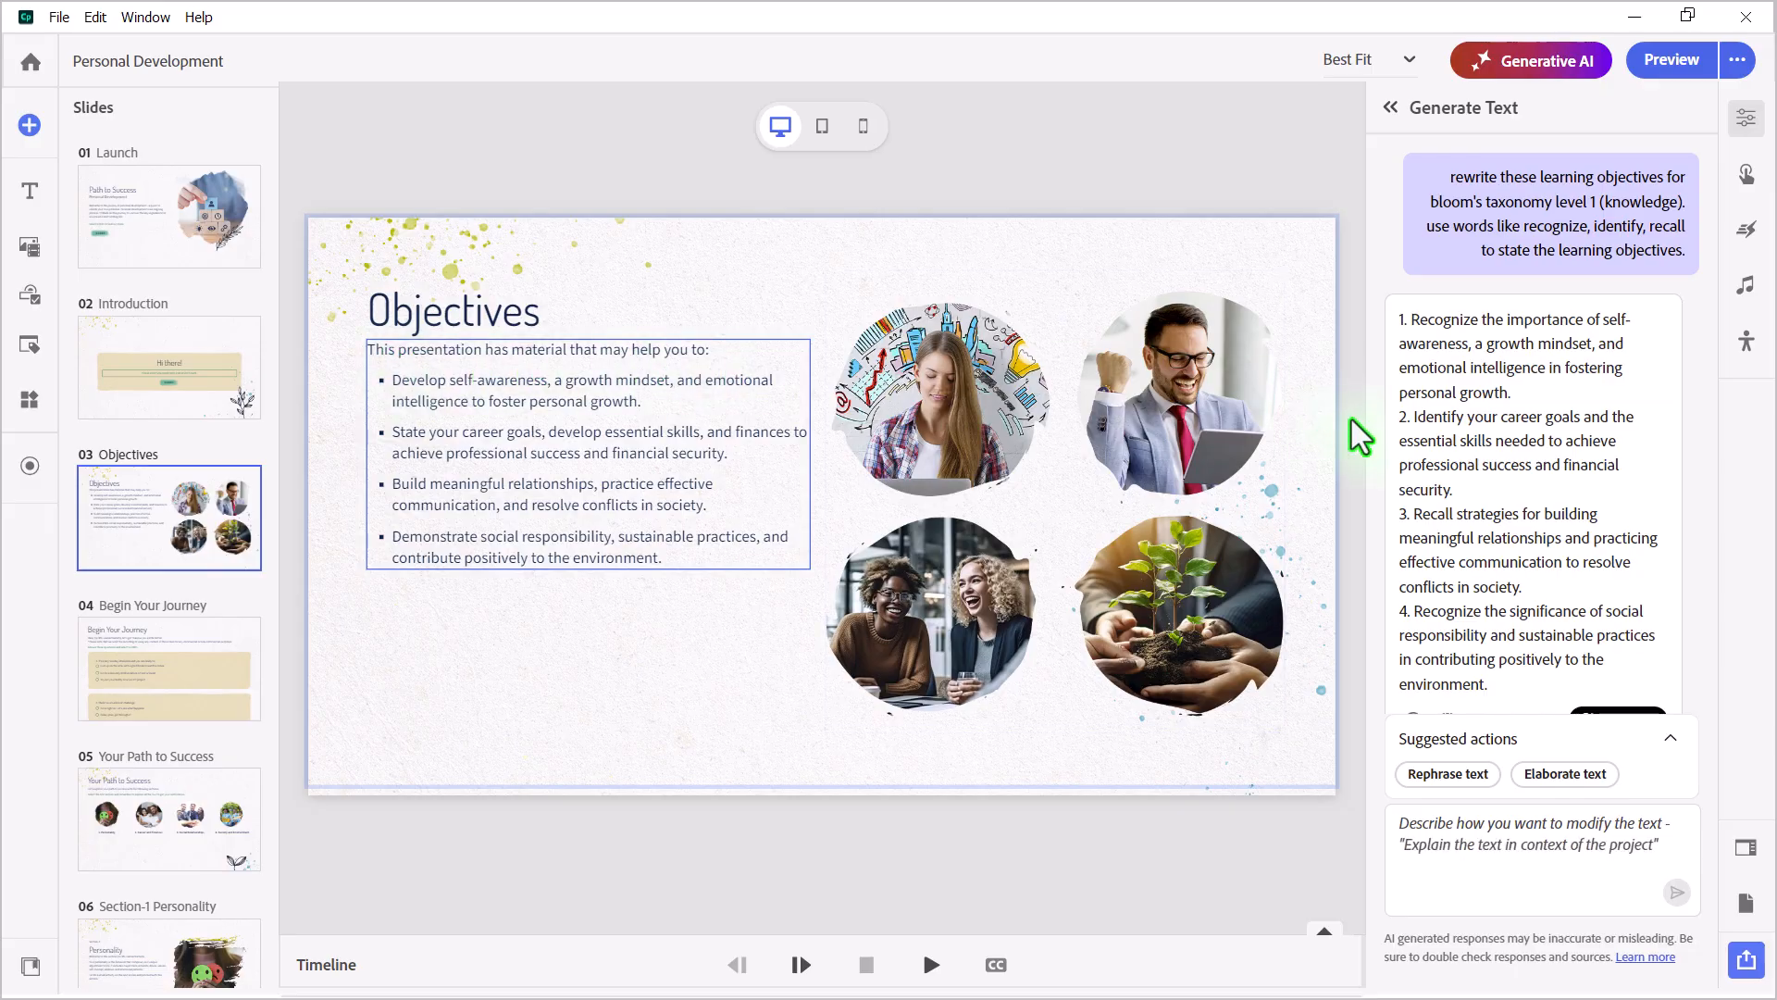
mouse_move(1535, 515)
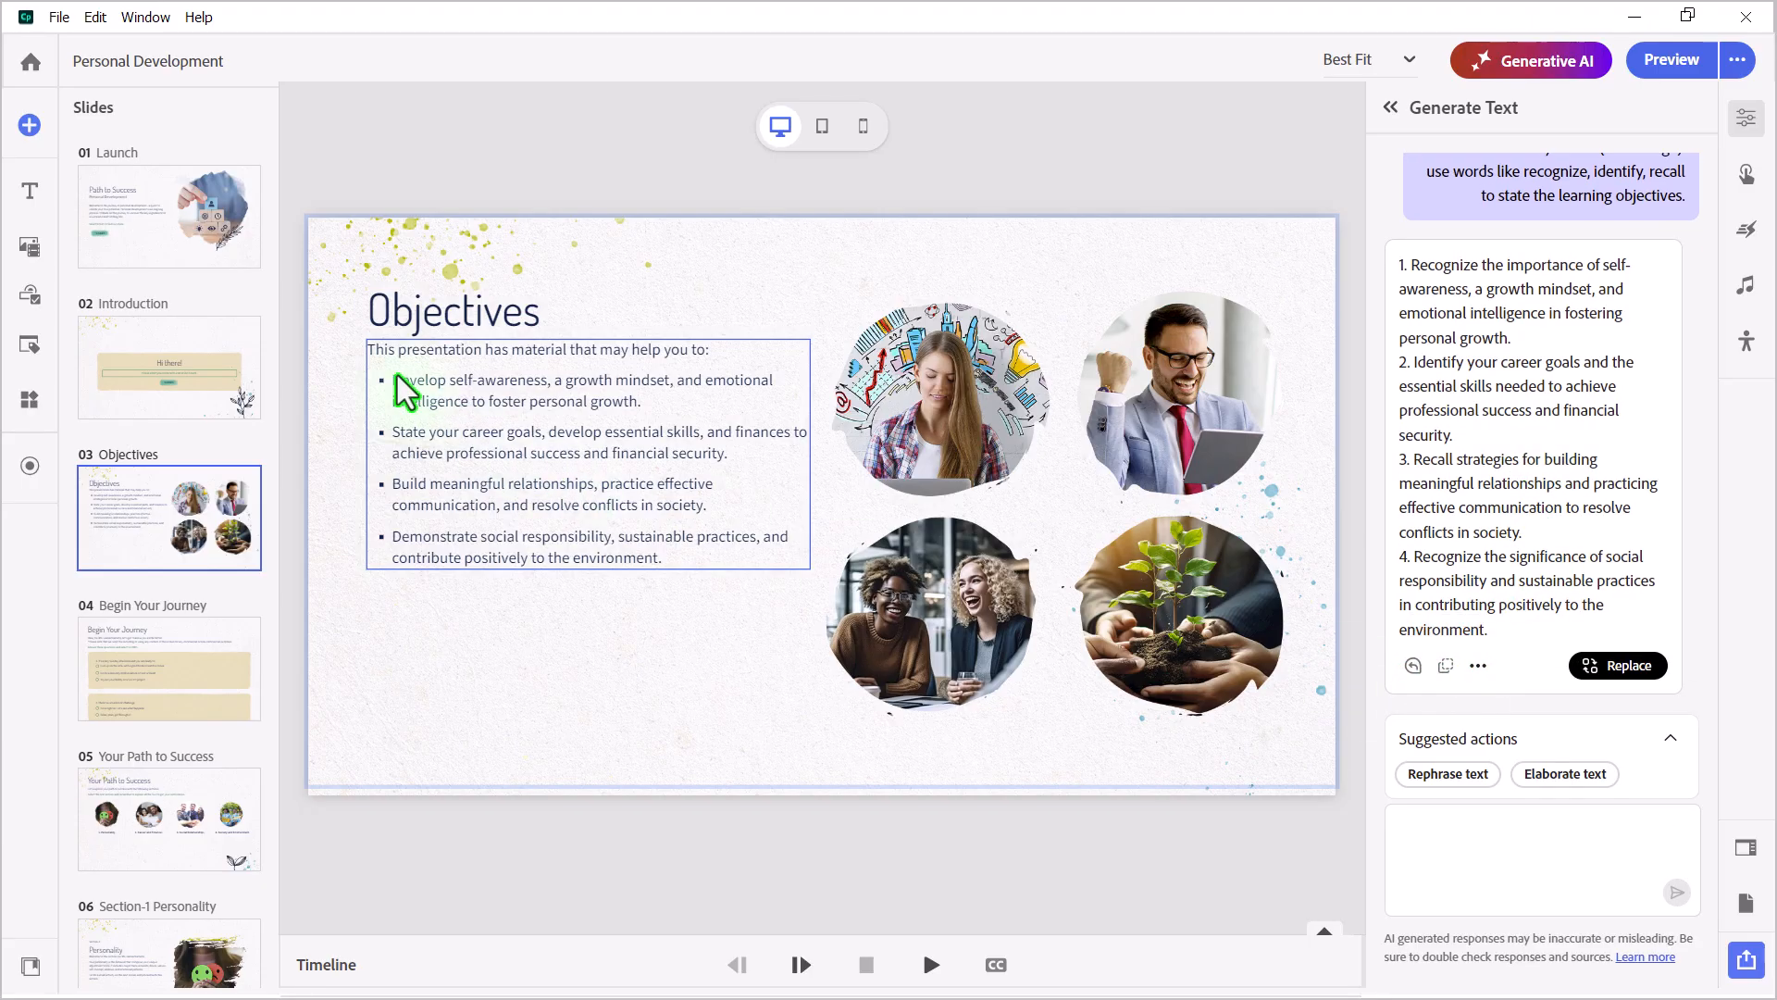
mouse_move(393, 395)
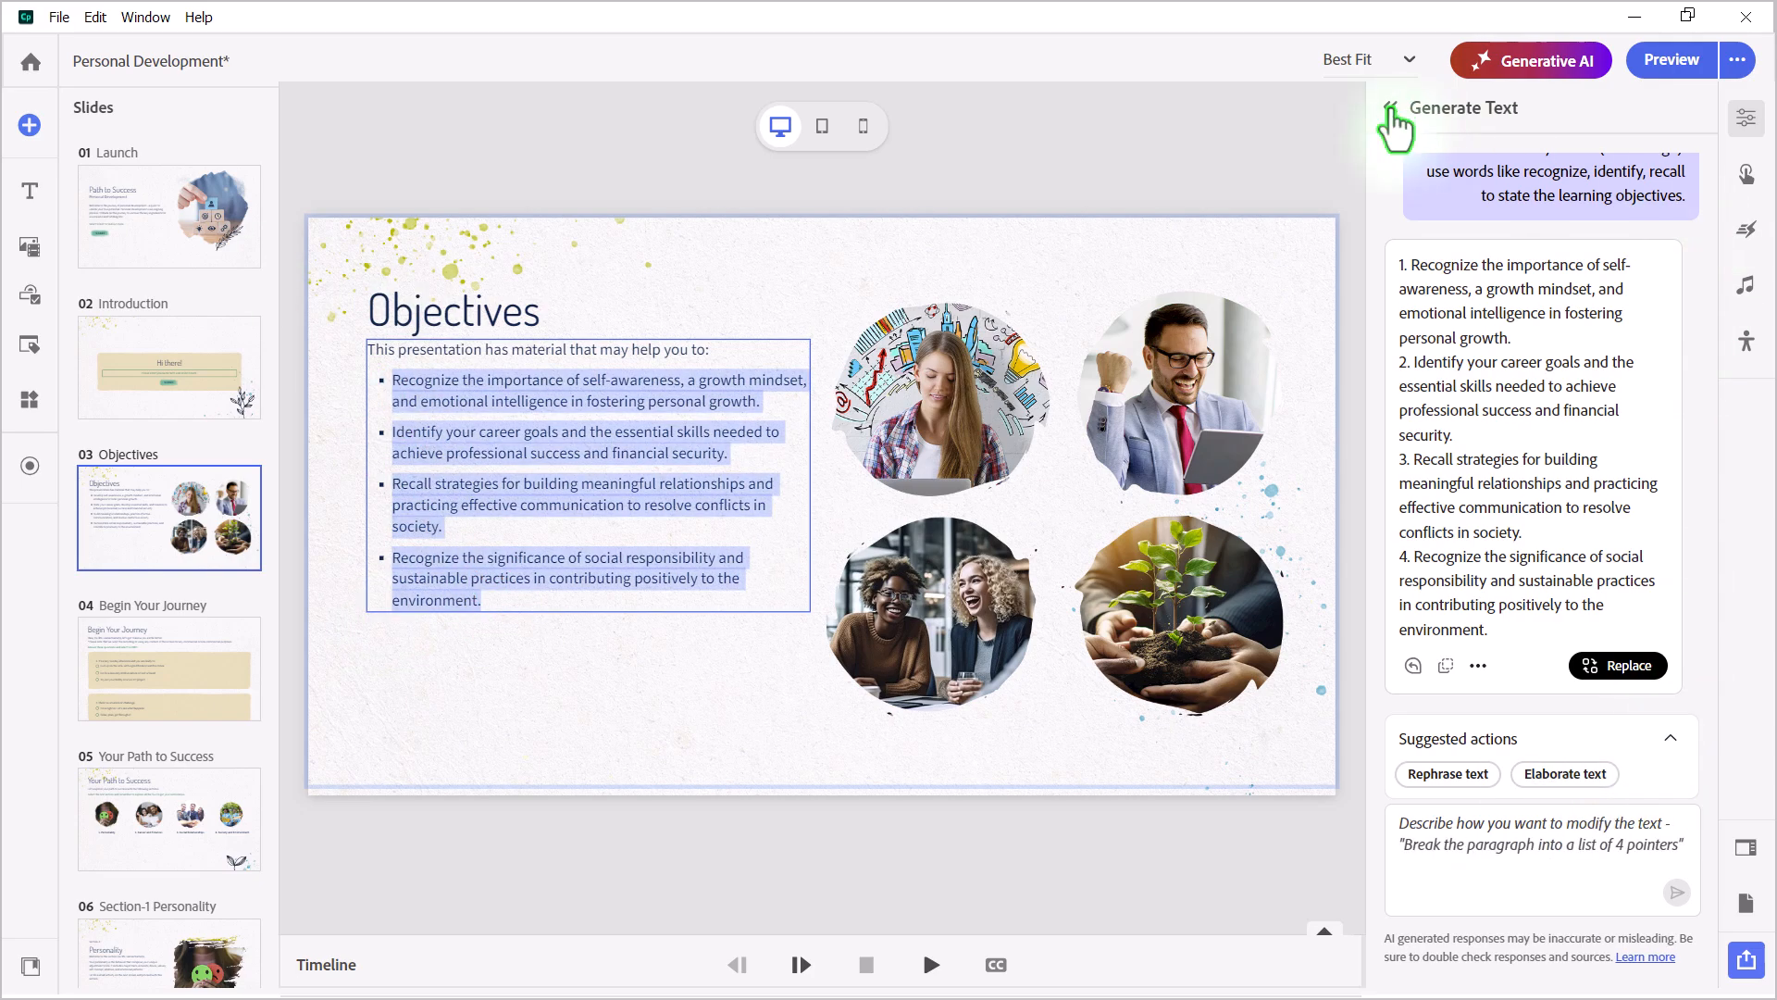
Format the four objectives as a numbered list using the 1) numbering style
left_click(1389, 107)
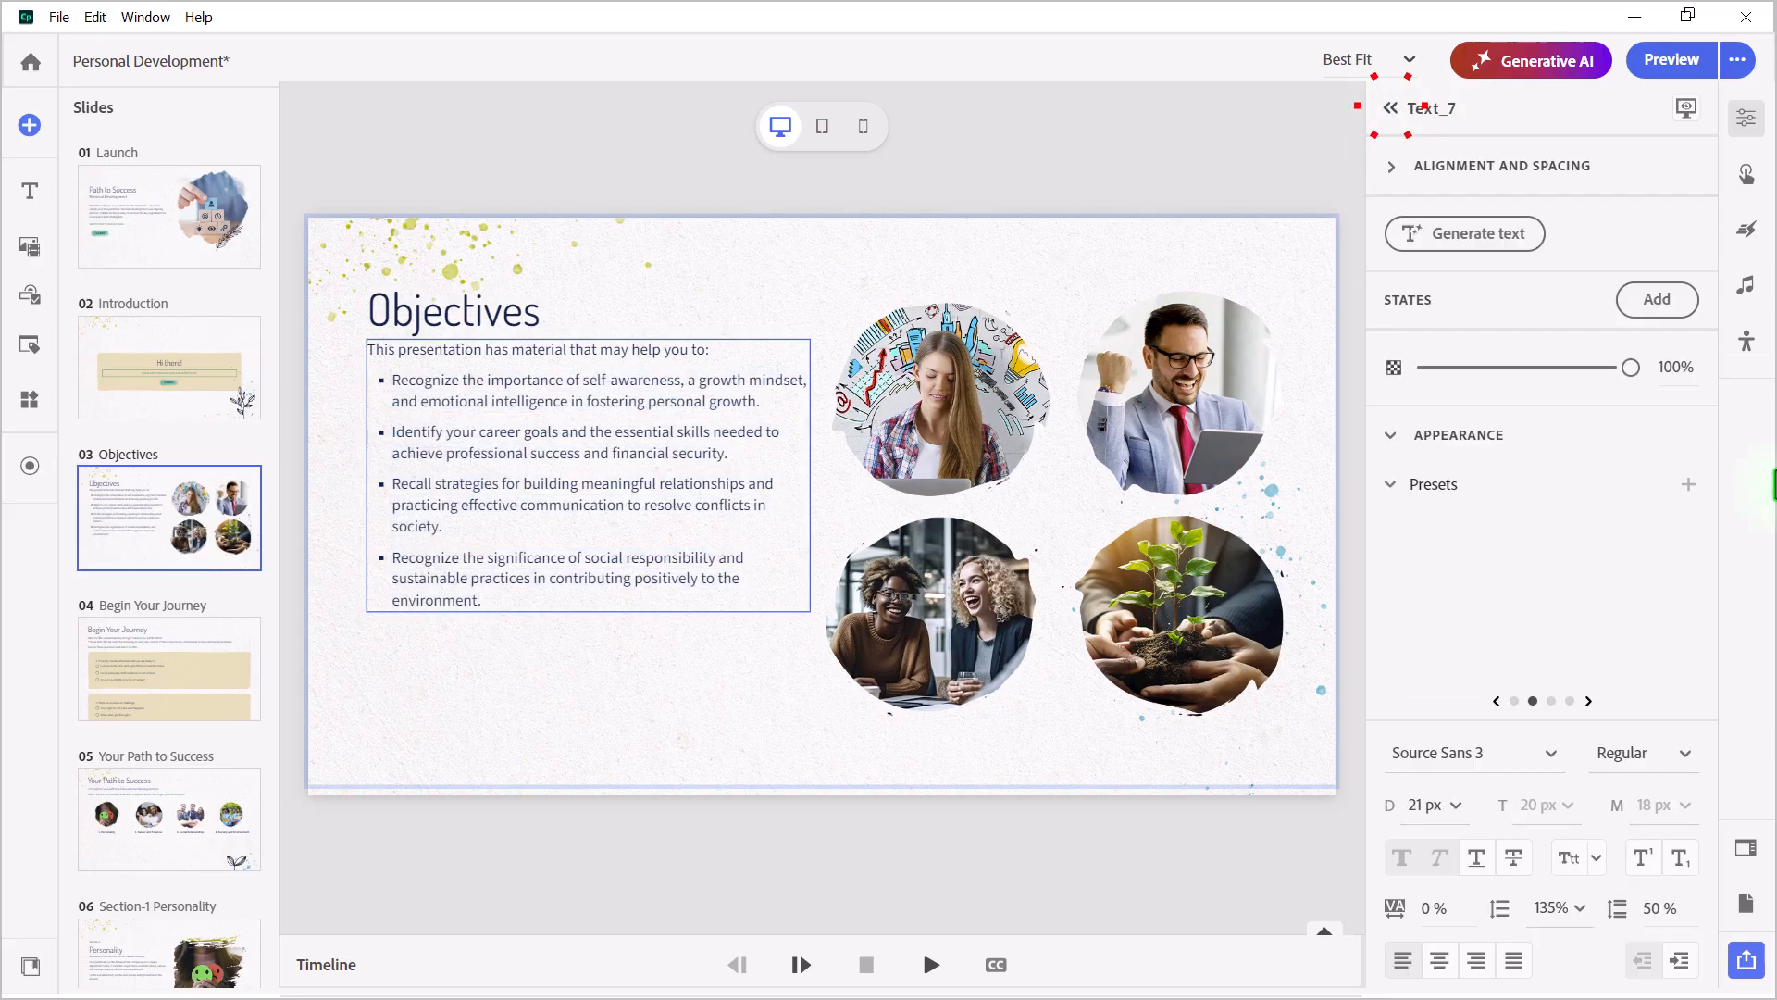
left_click(1432, 484)
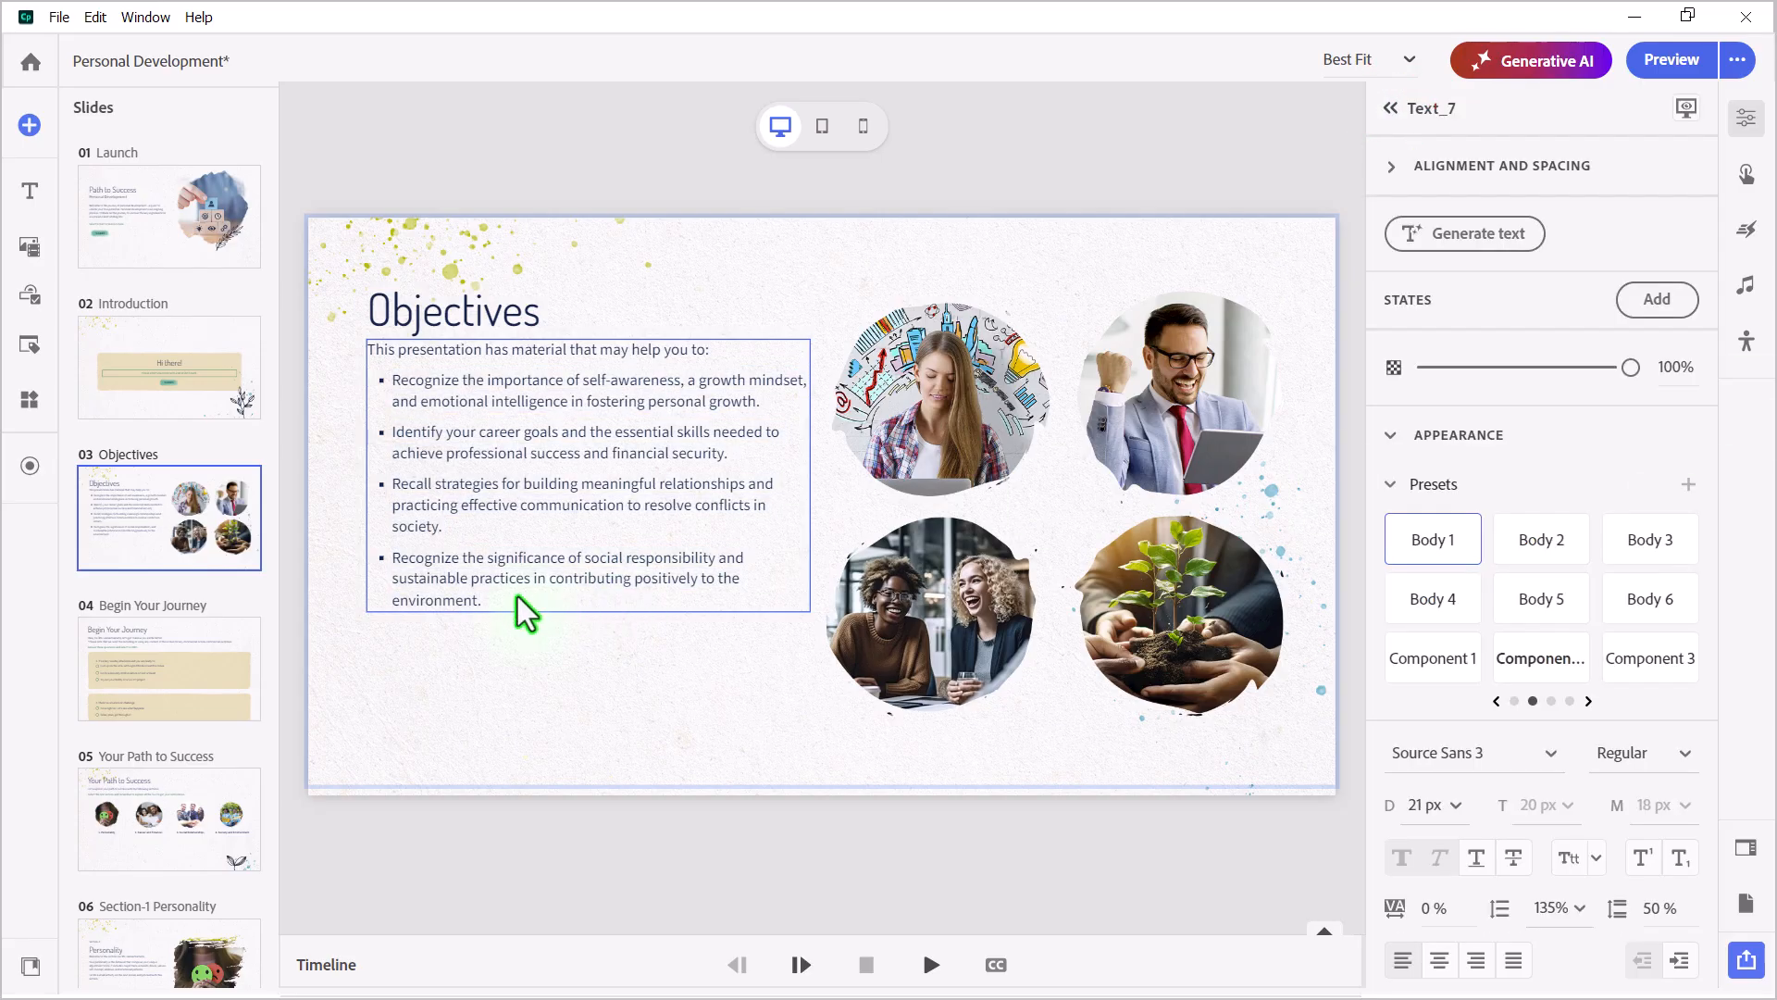
left_click(397, 379)
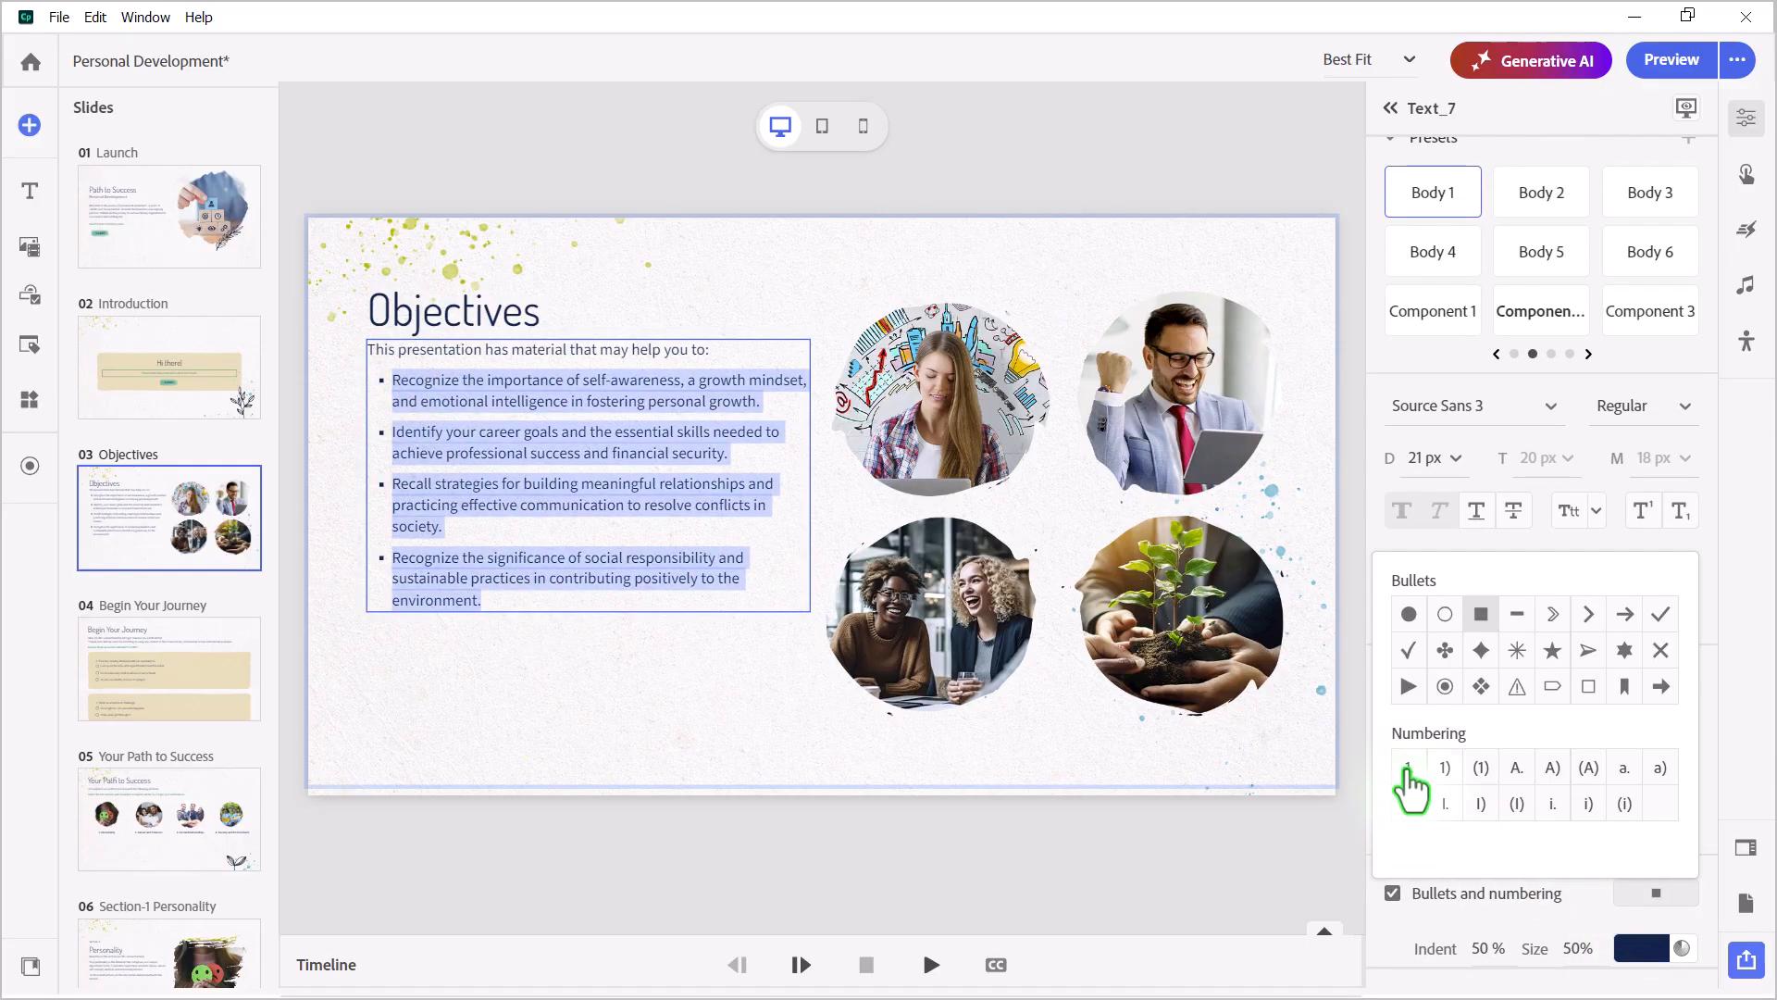
left_click(1408, 766)
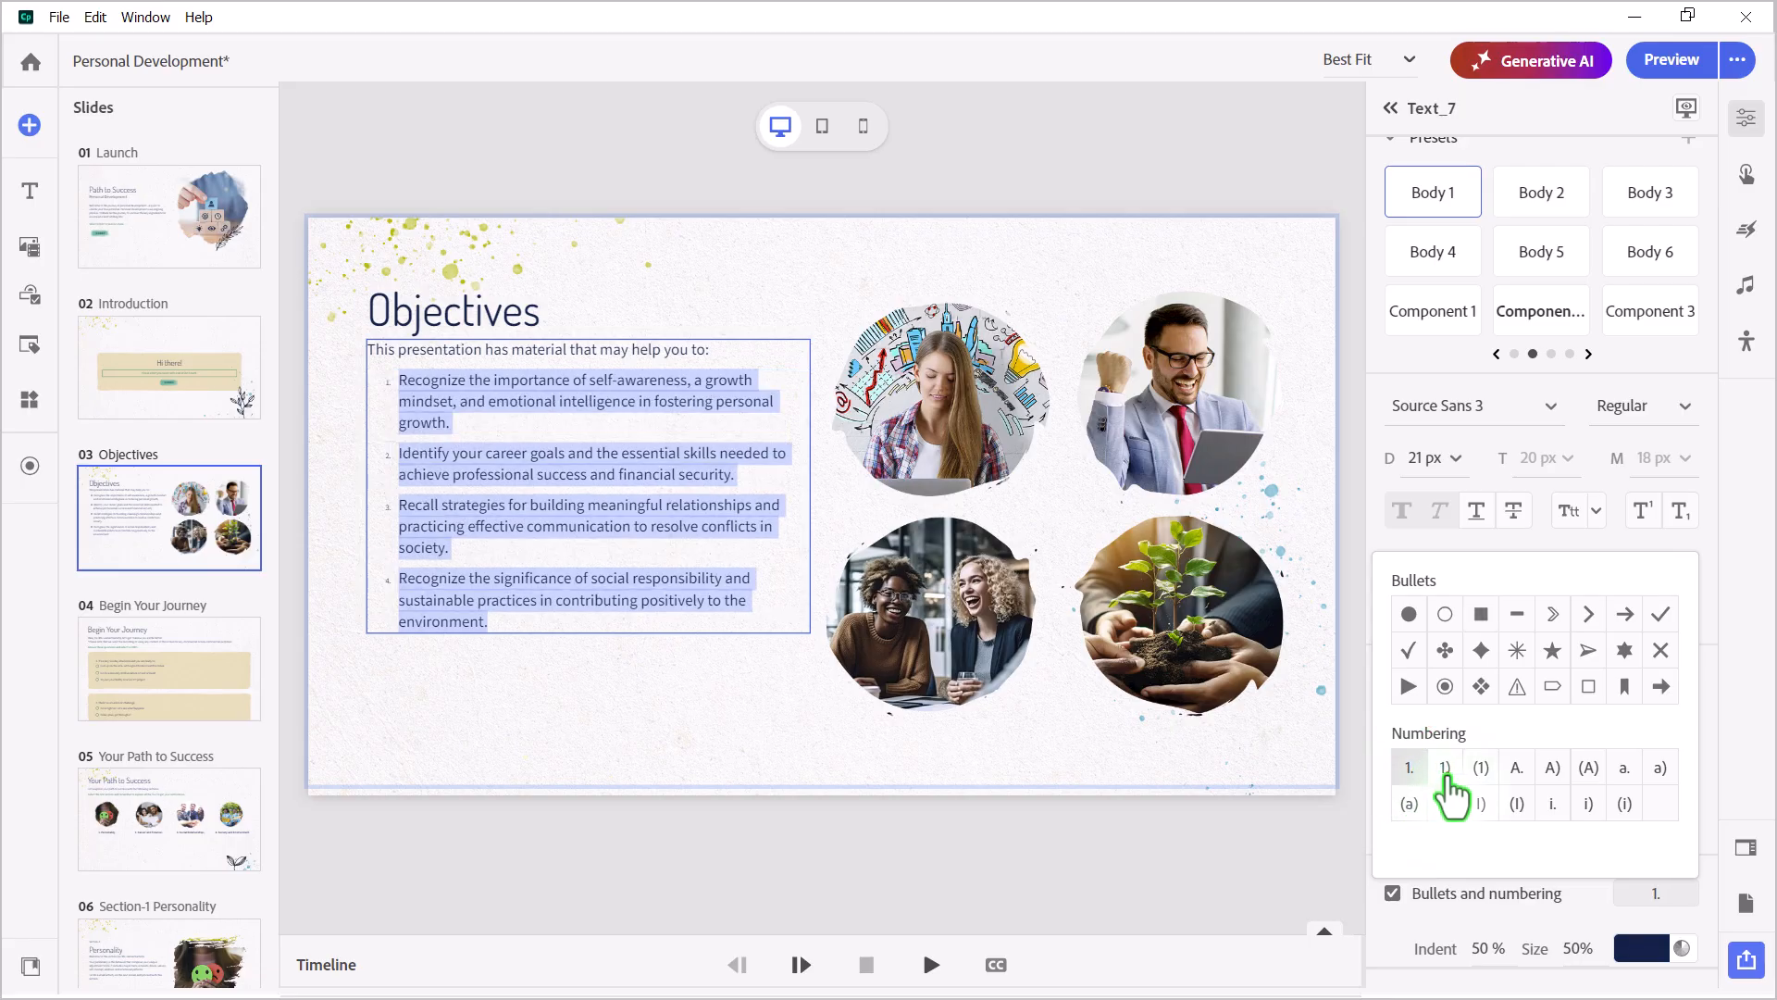
left_click(1443, 768)
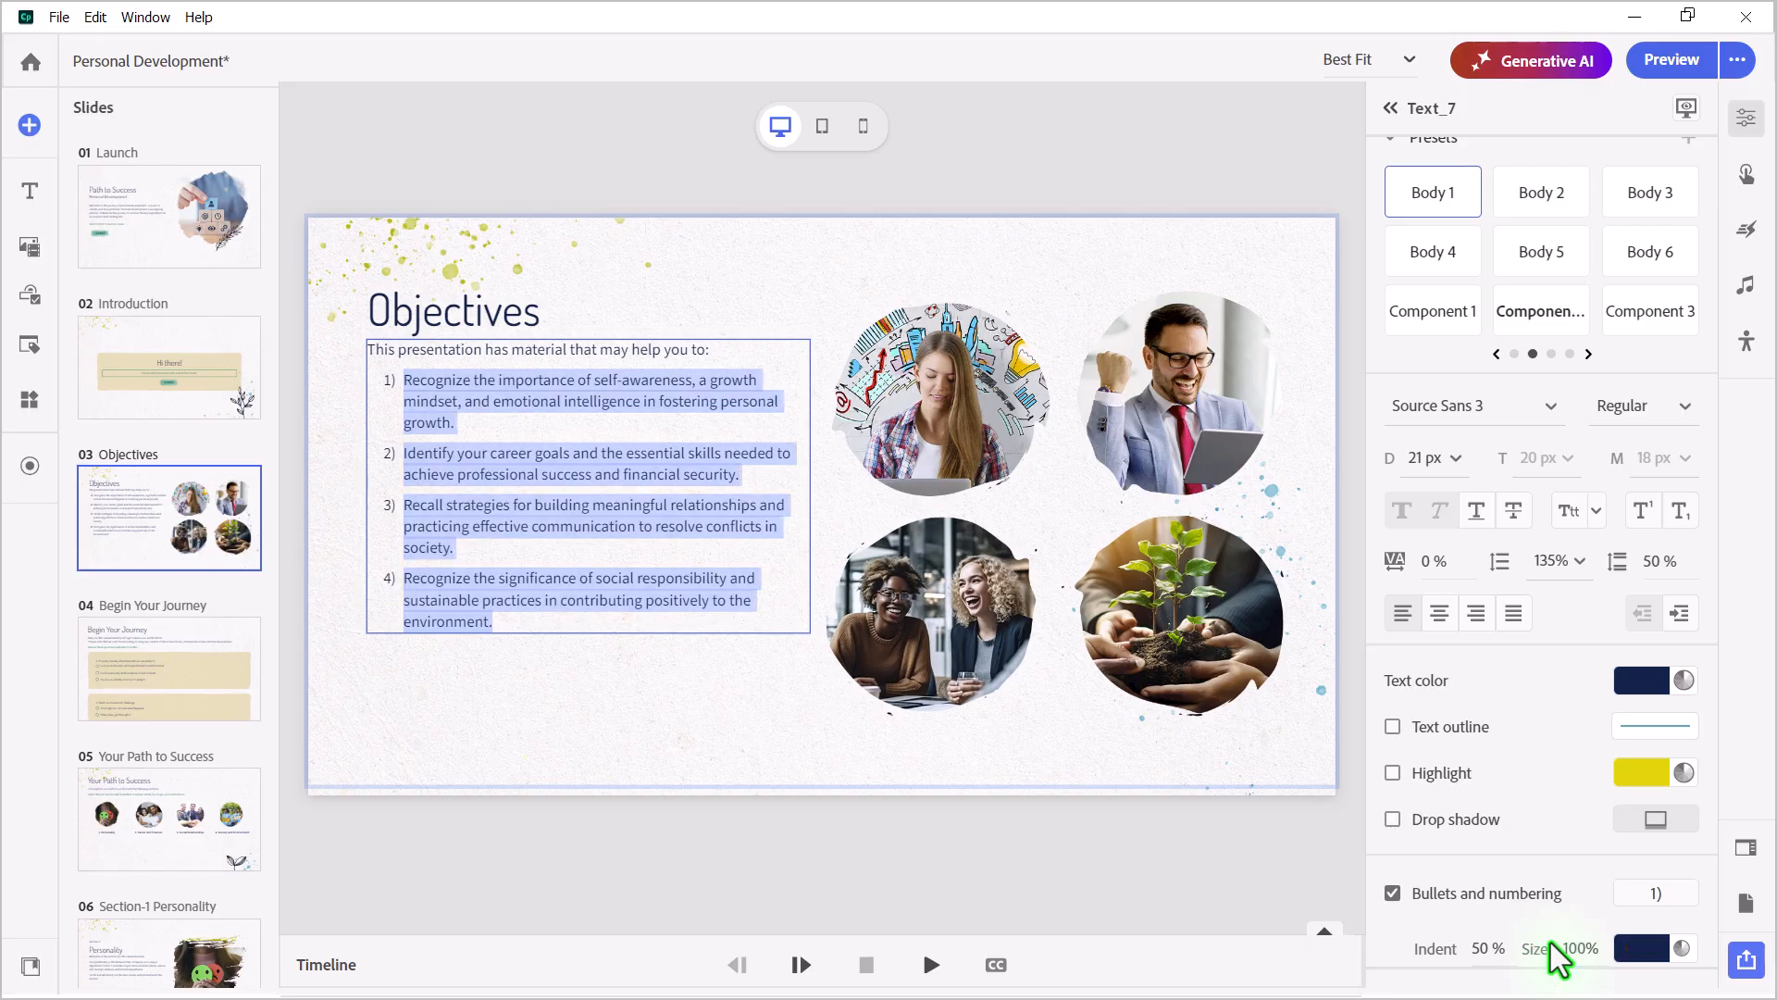
left_click(168, 904)
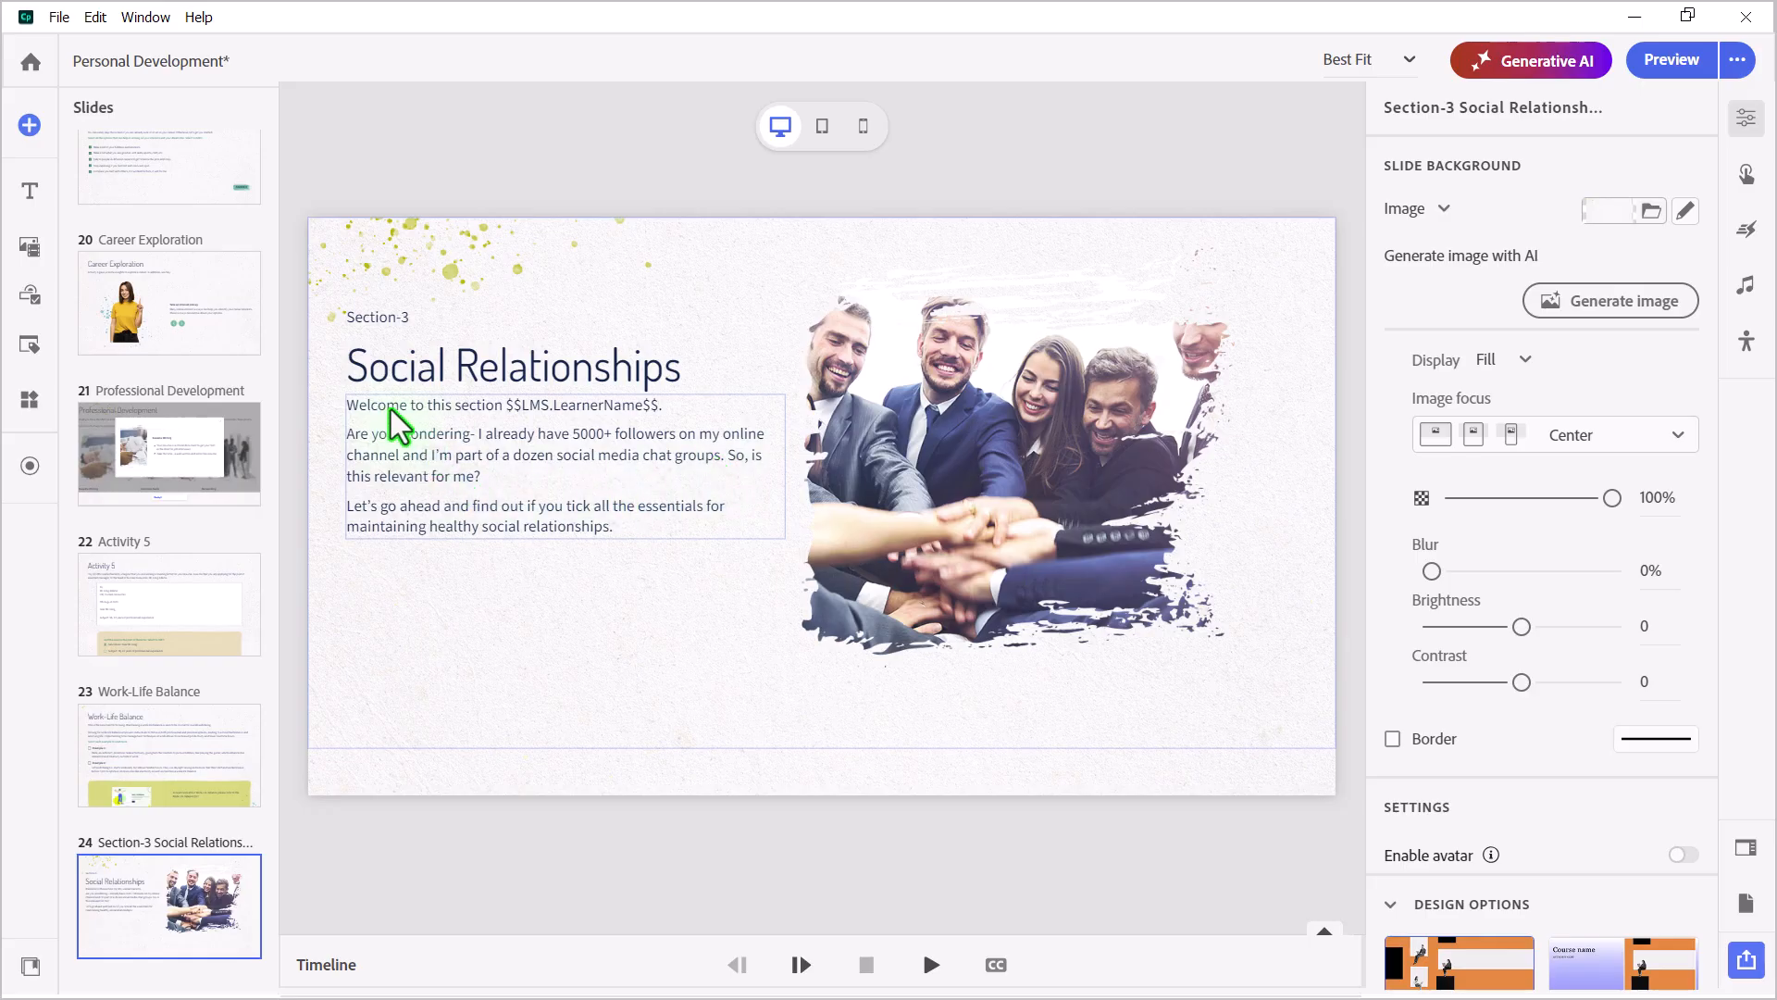
mouse_move(420, 442)
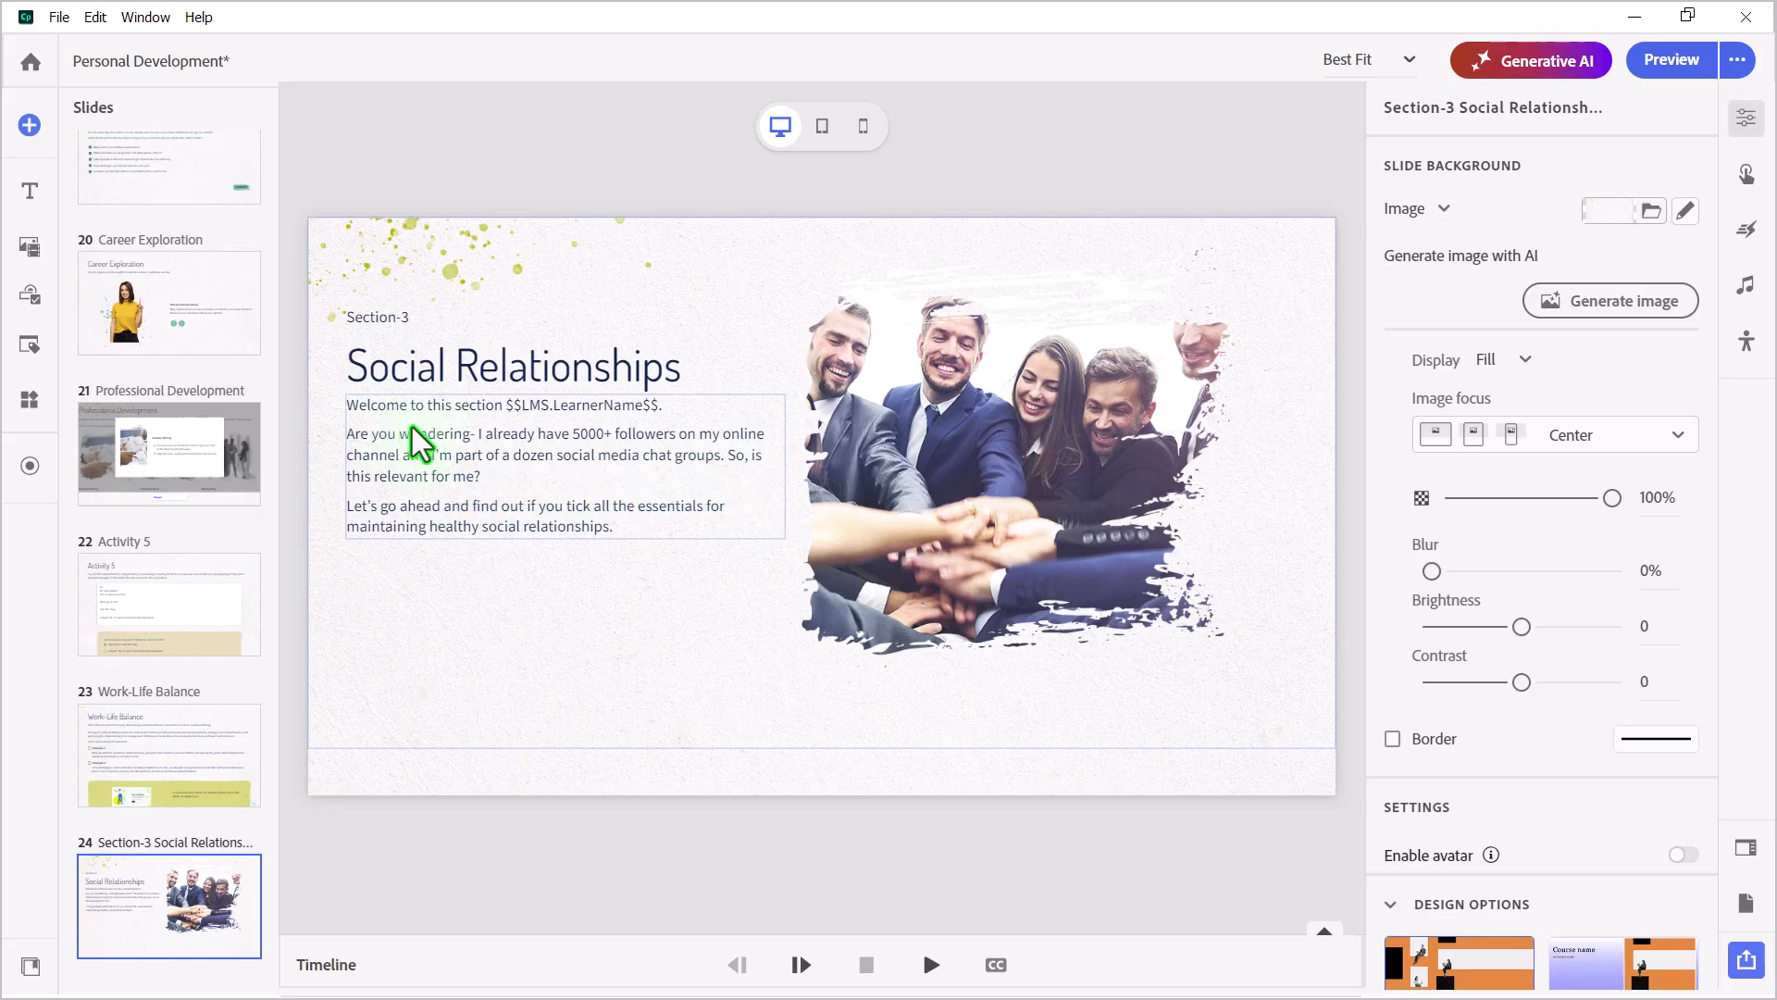
mouse_move(629, 465)
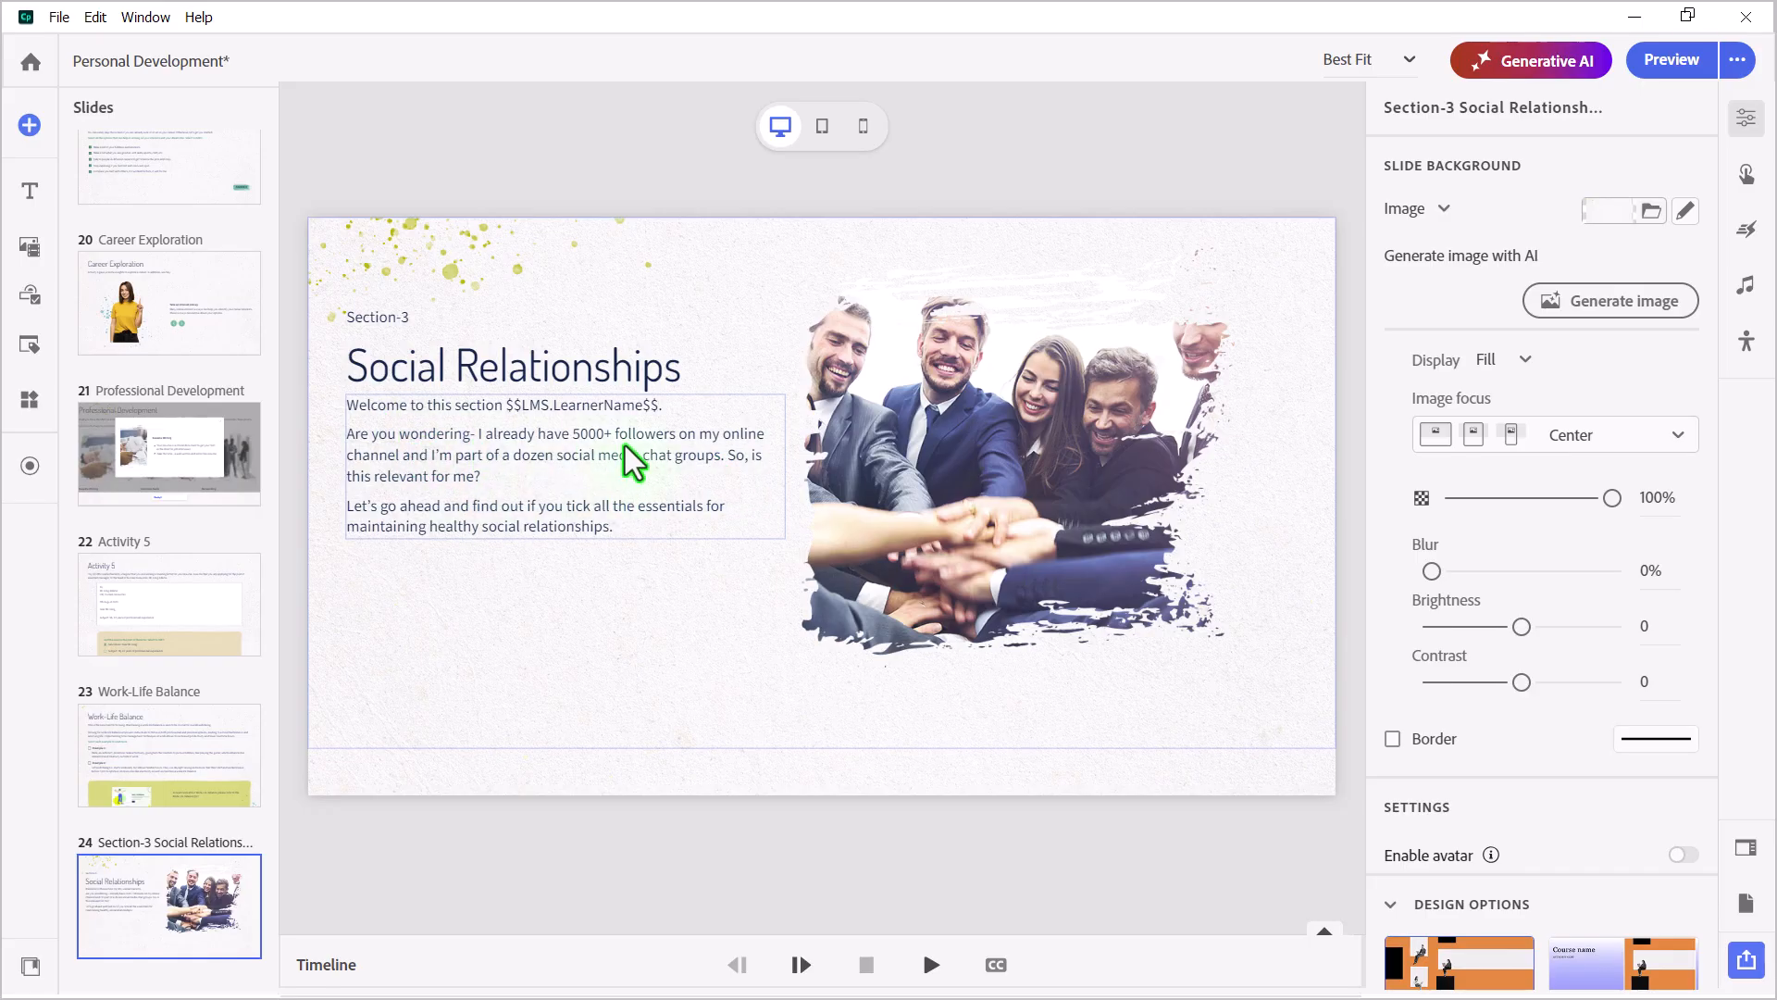
mouse_move(428, 468)
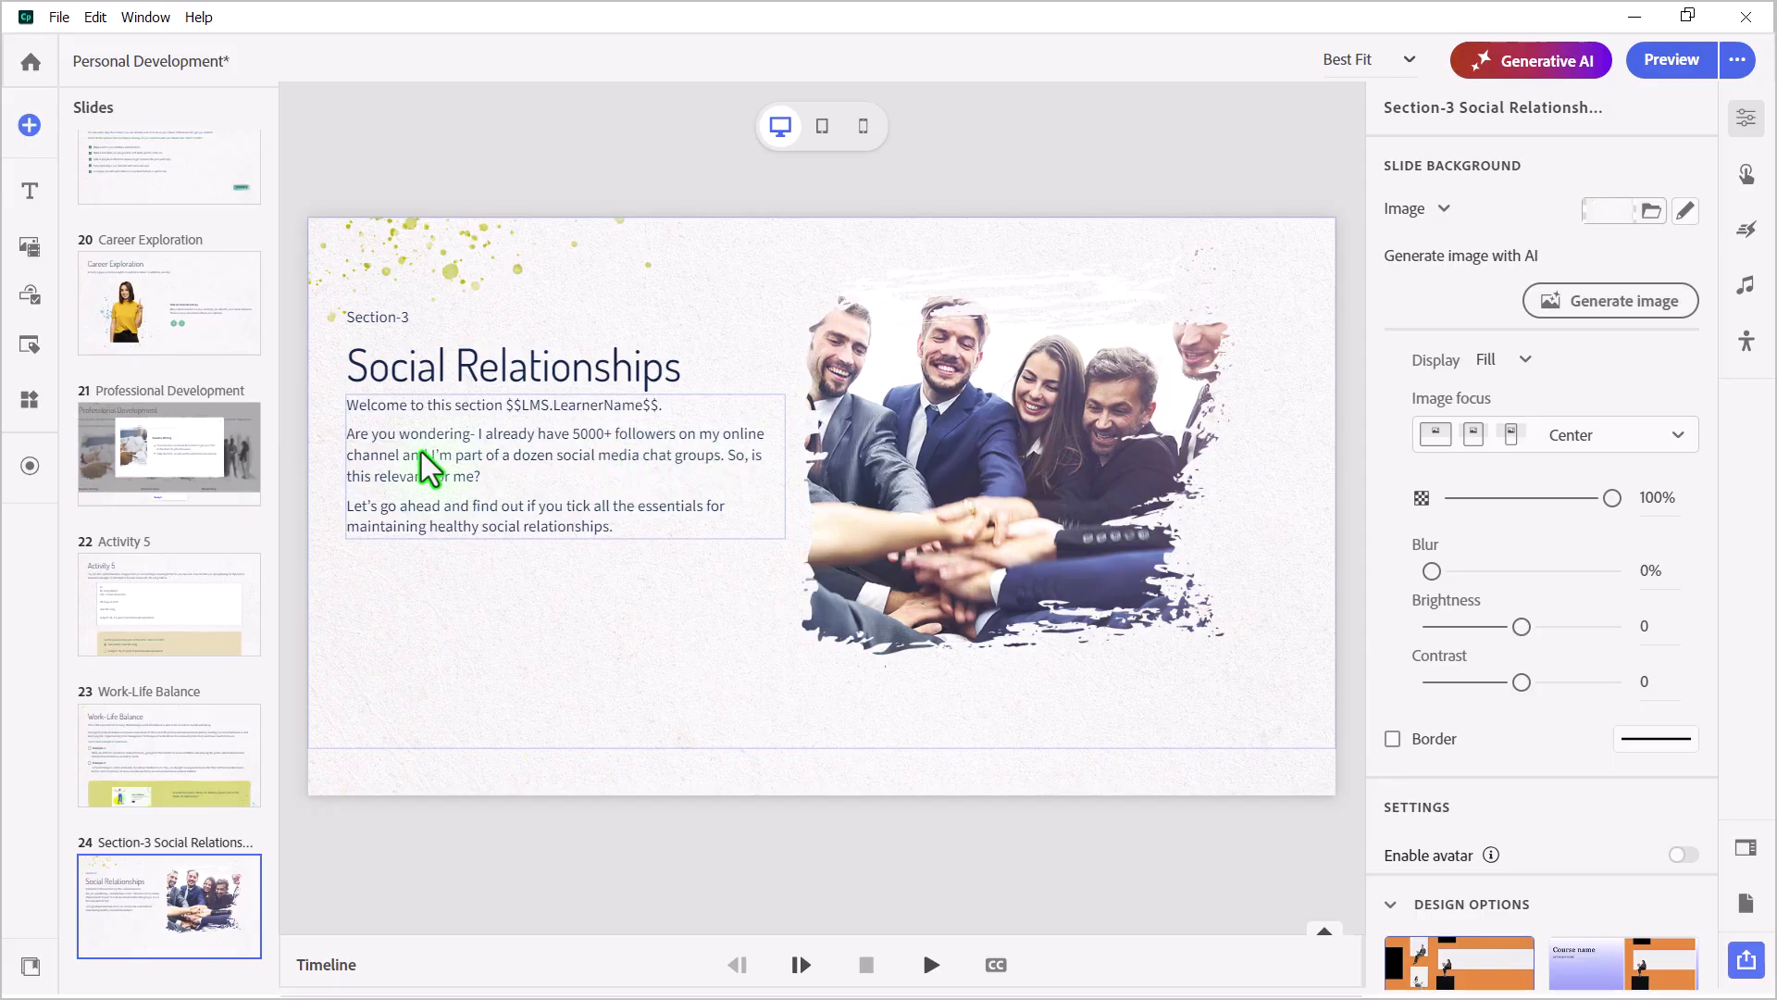
mouse_move(606, 474)
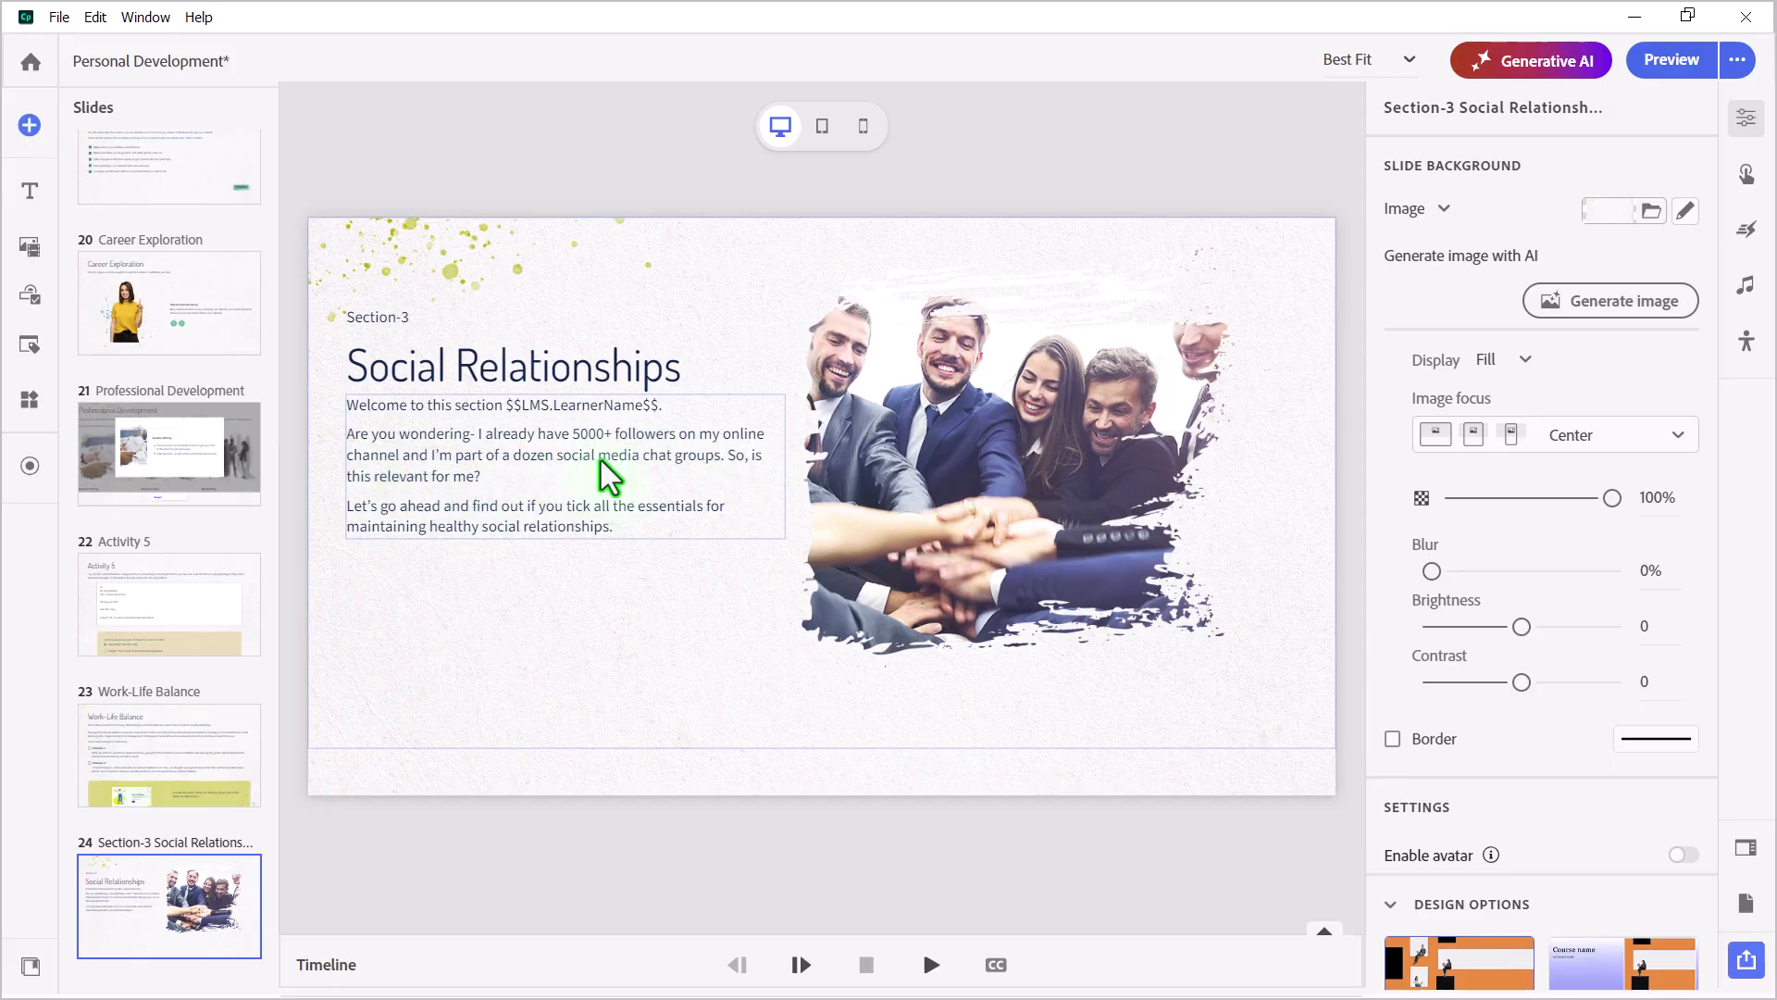
mouse_move(435, 494)
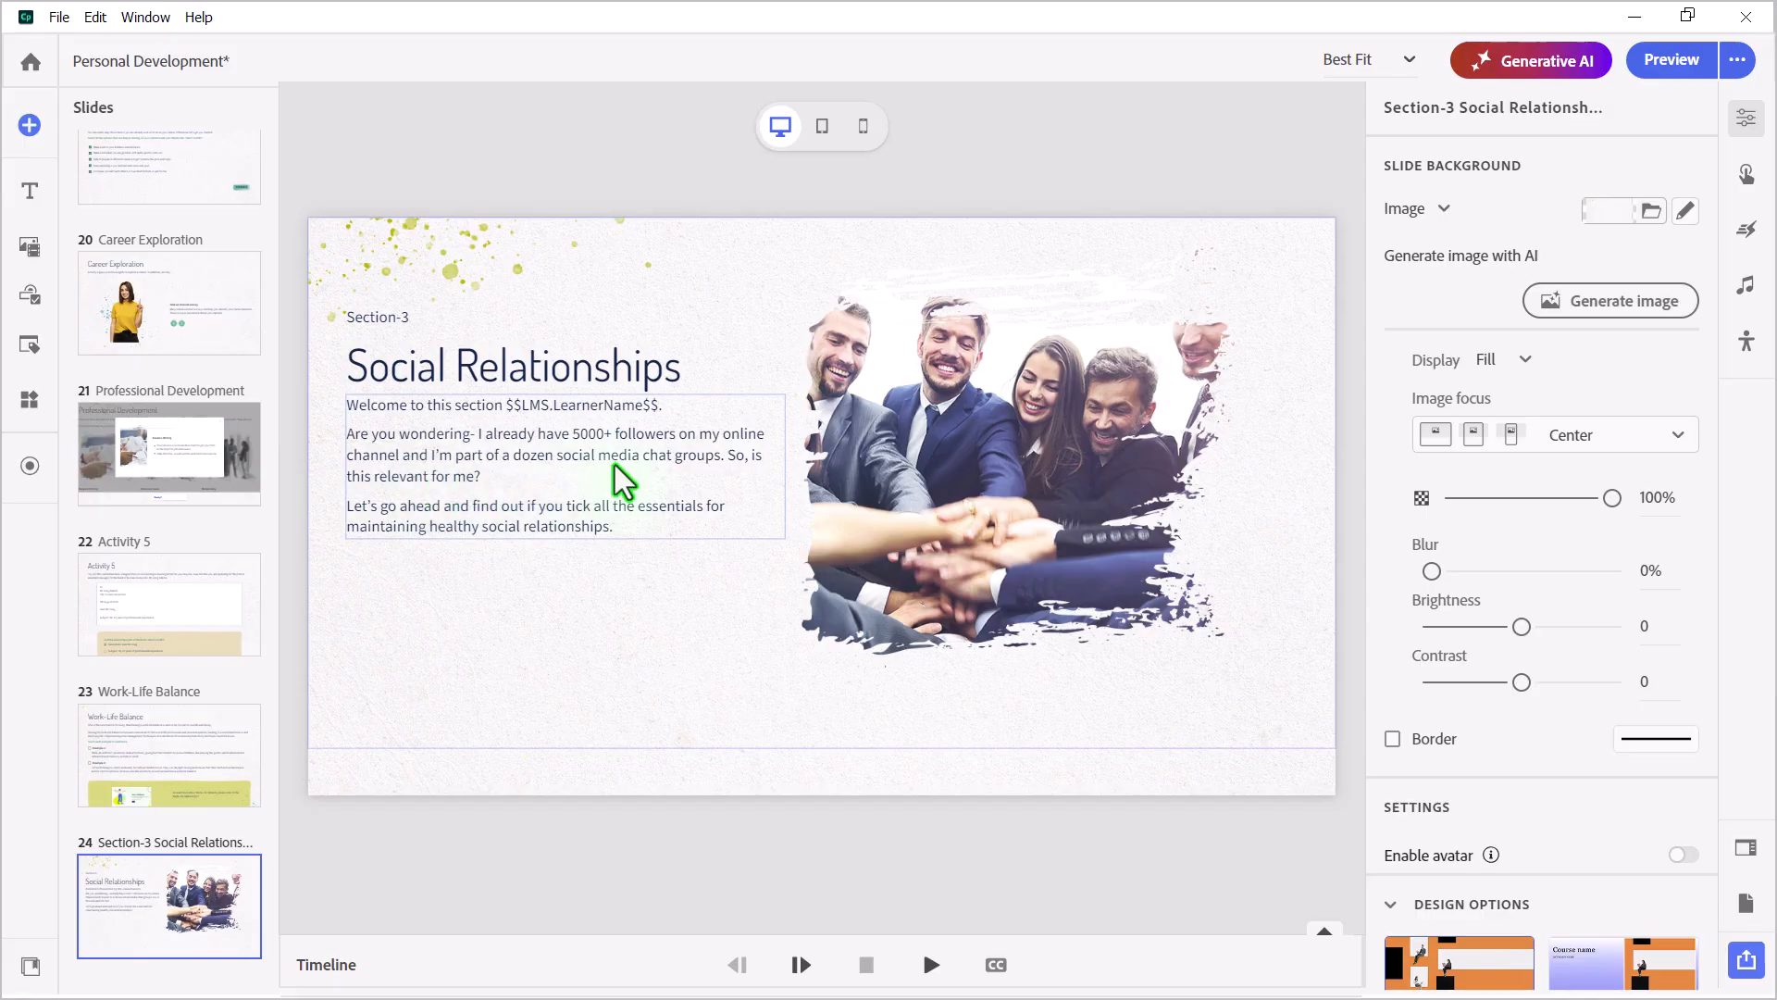
mouse_move(666, 490)
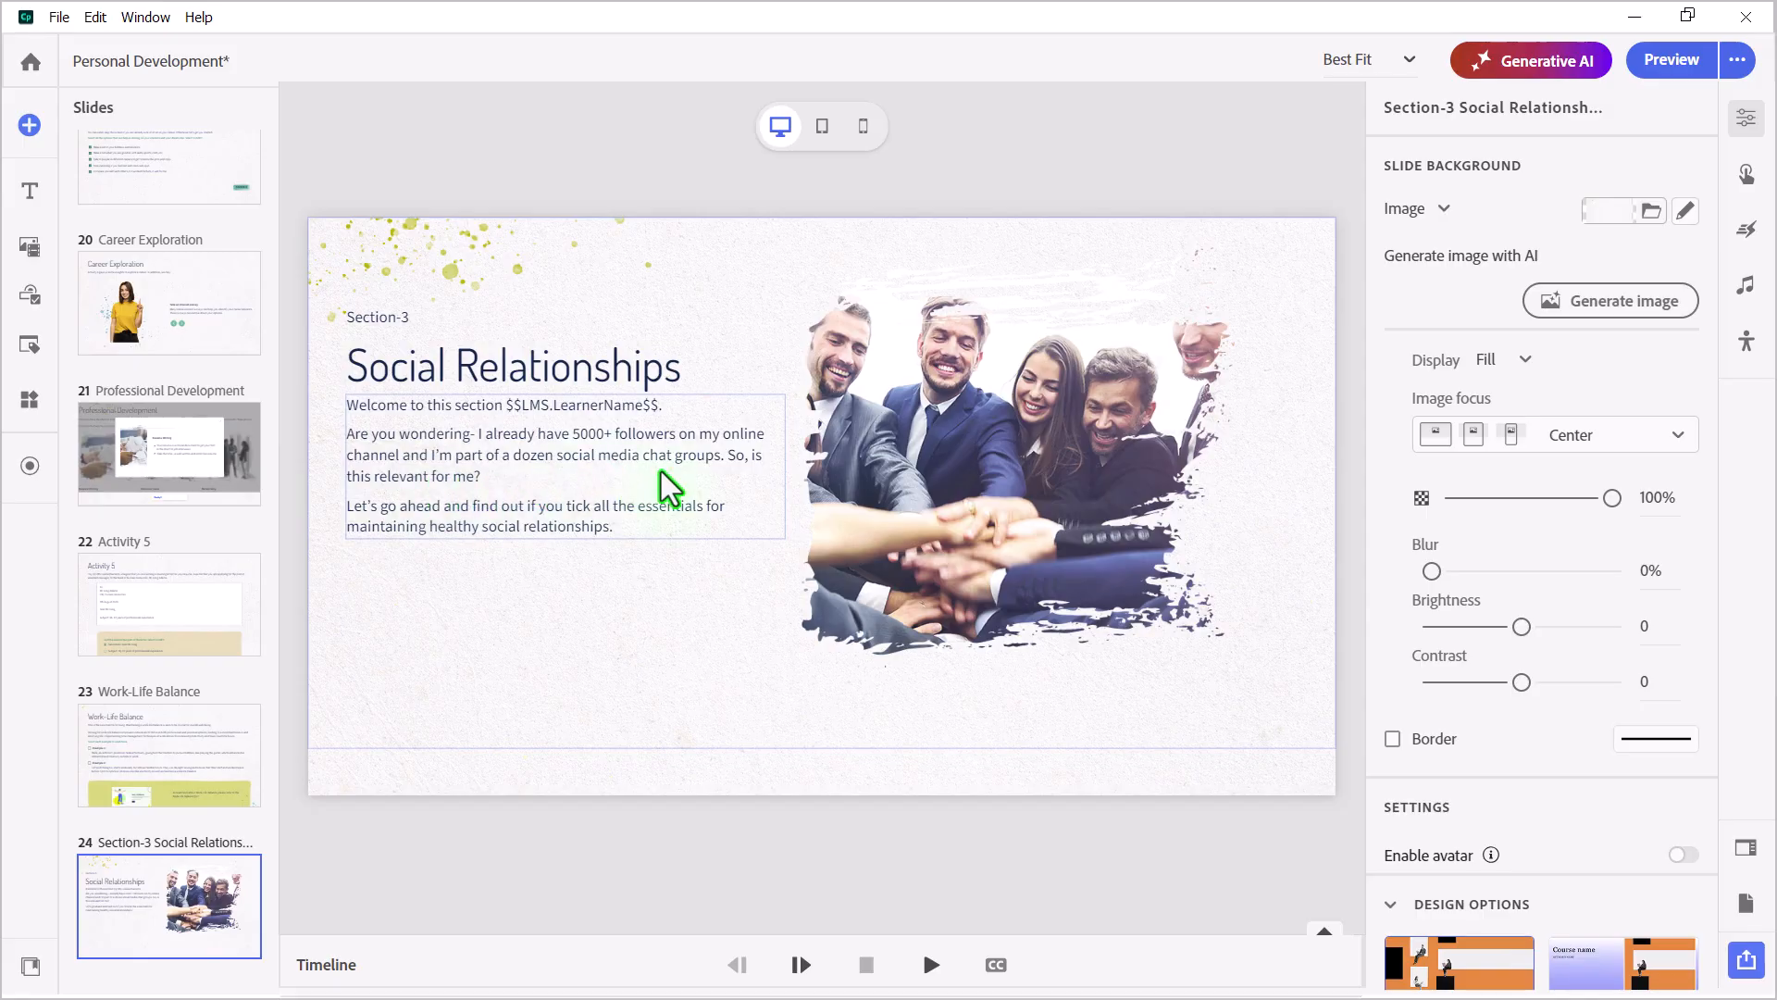
mouse_move(516, 481)
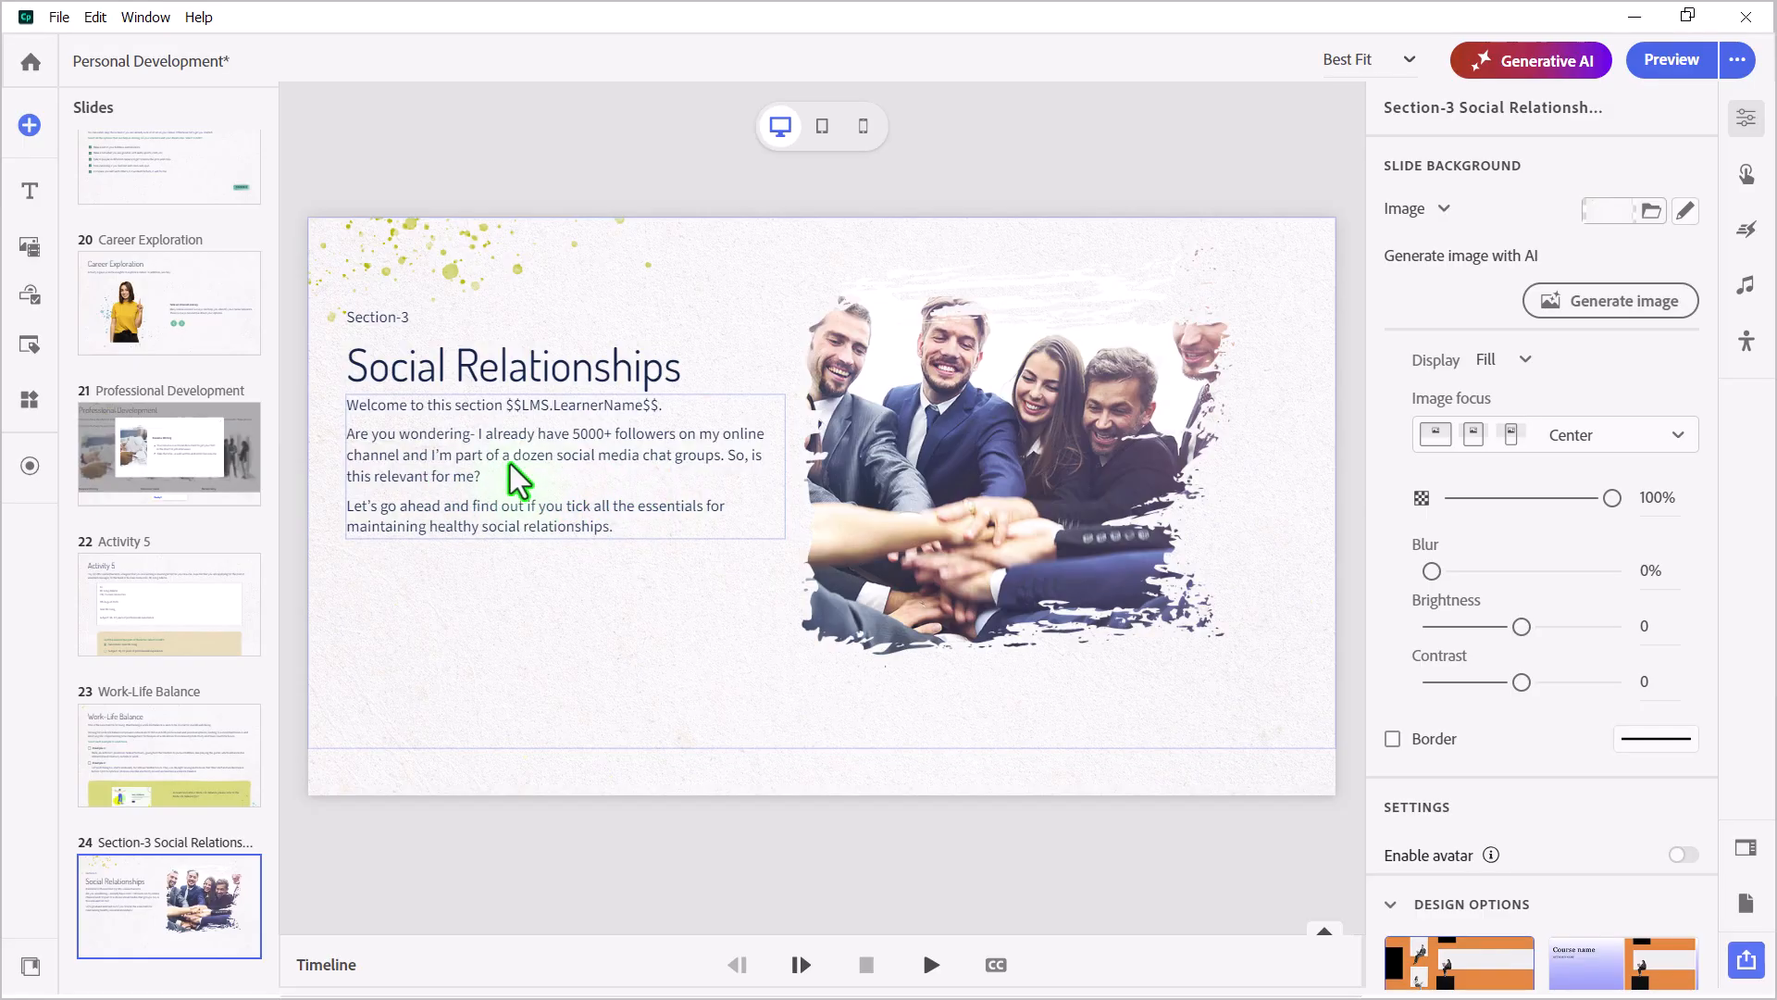
Select the Social Relationships intro paragraph and launch Generate text for it
left_click(555, 464)
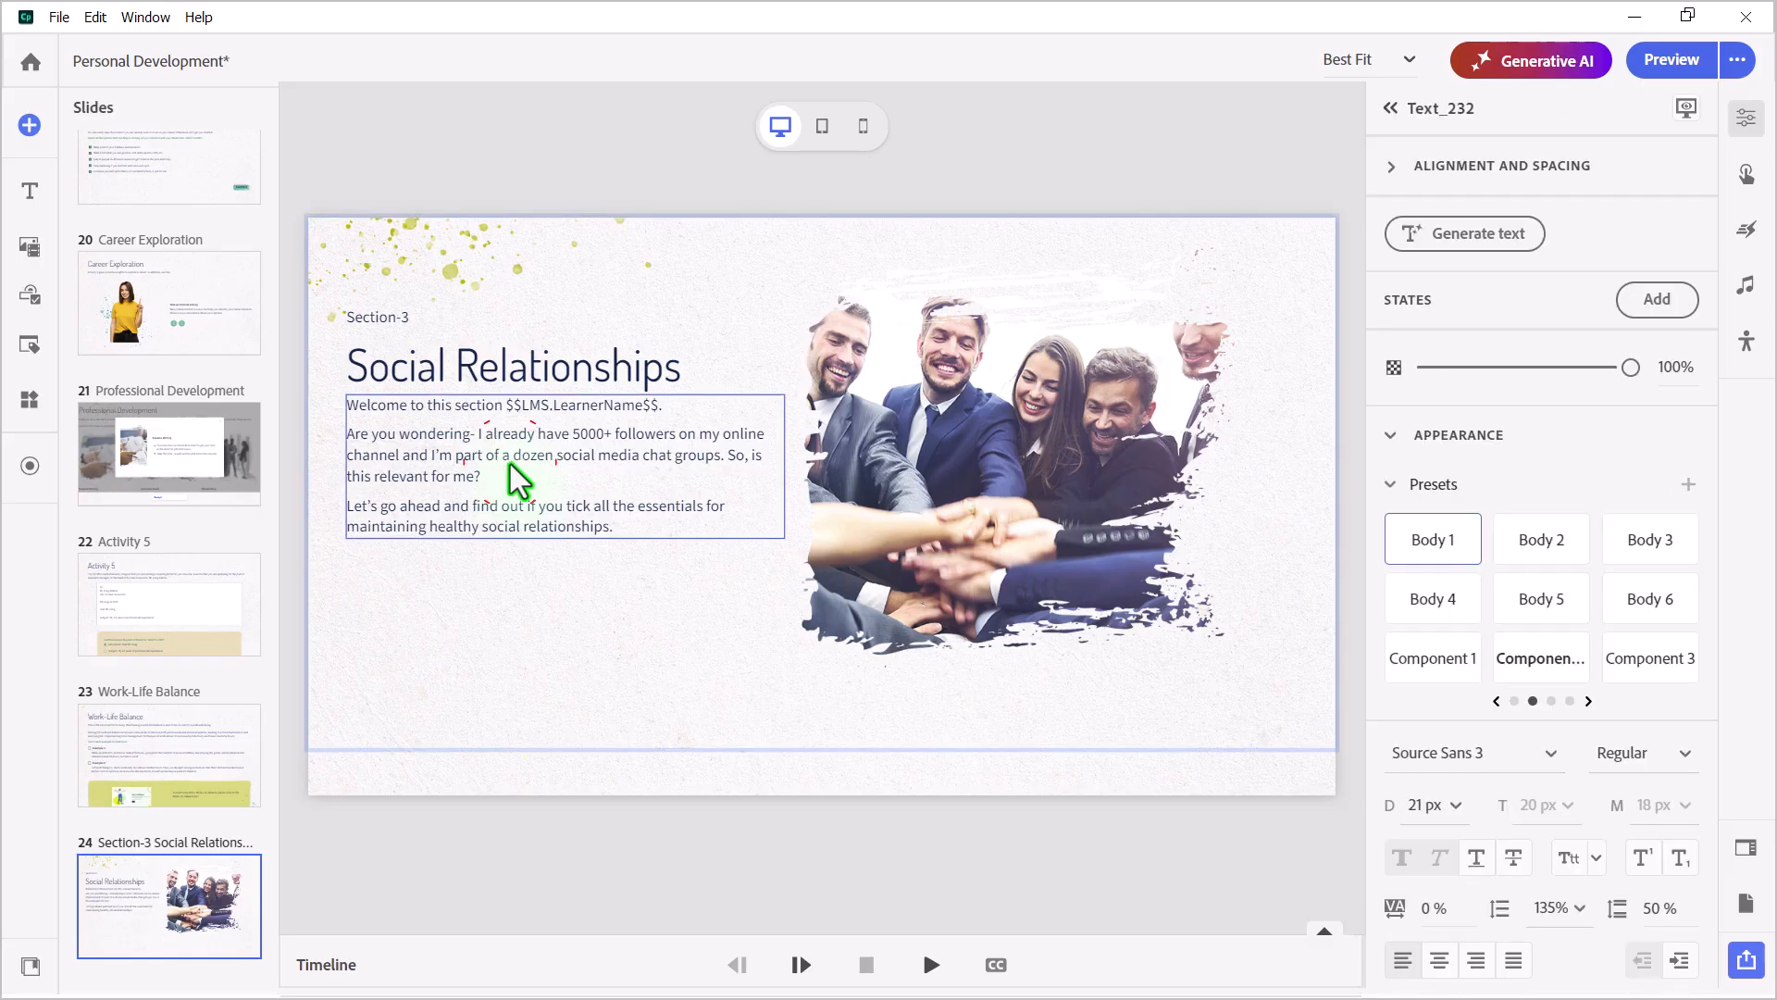
left_click(1463, 233)
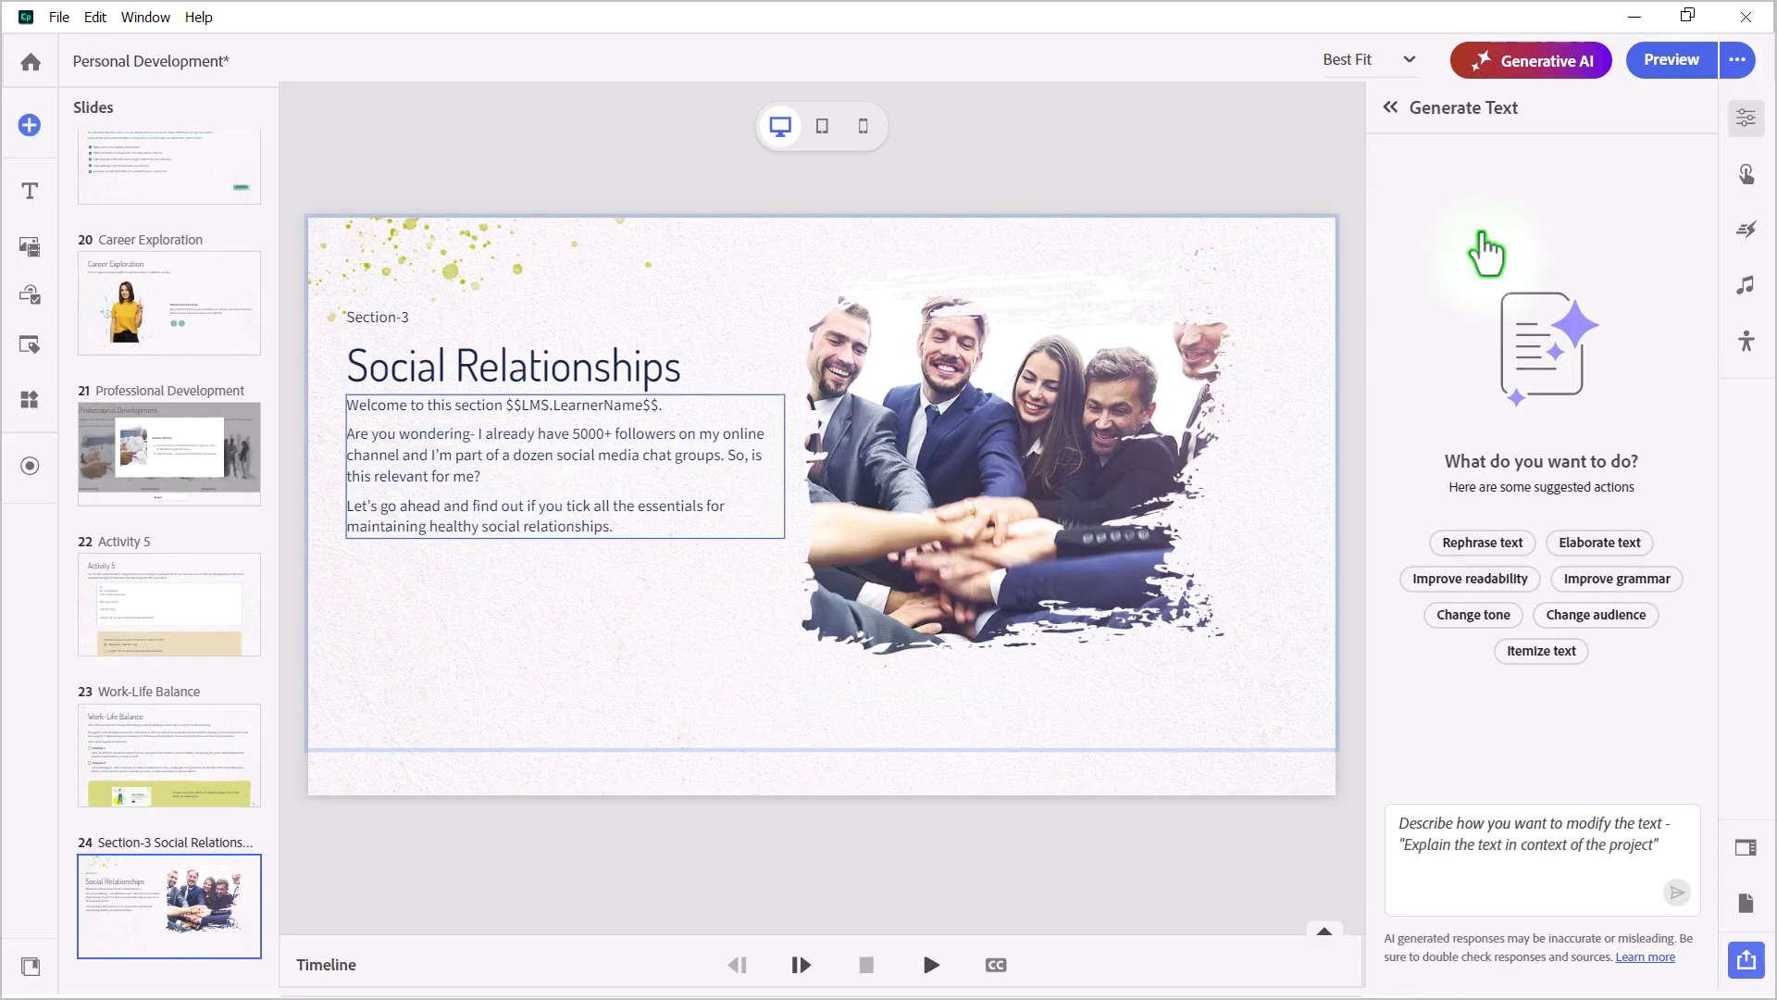
Ask the AI to improve readability so the intro text applies to more people
left_click(1539, 844)
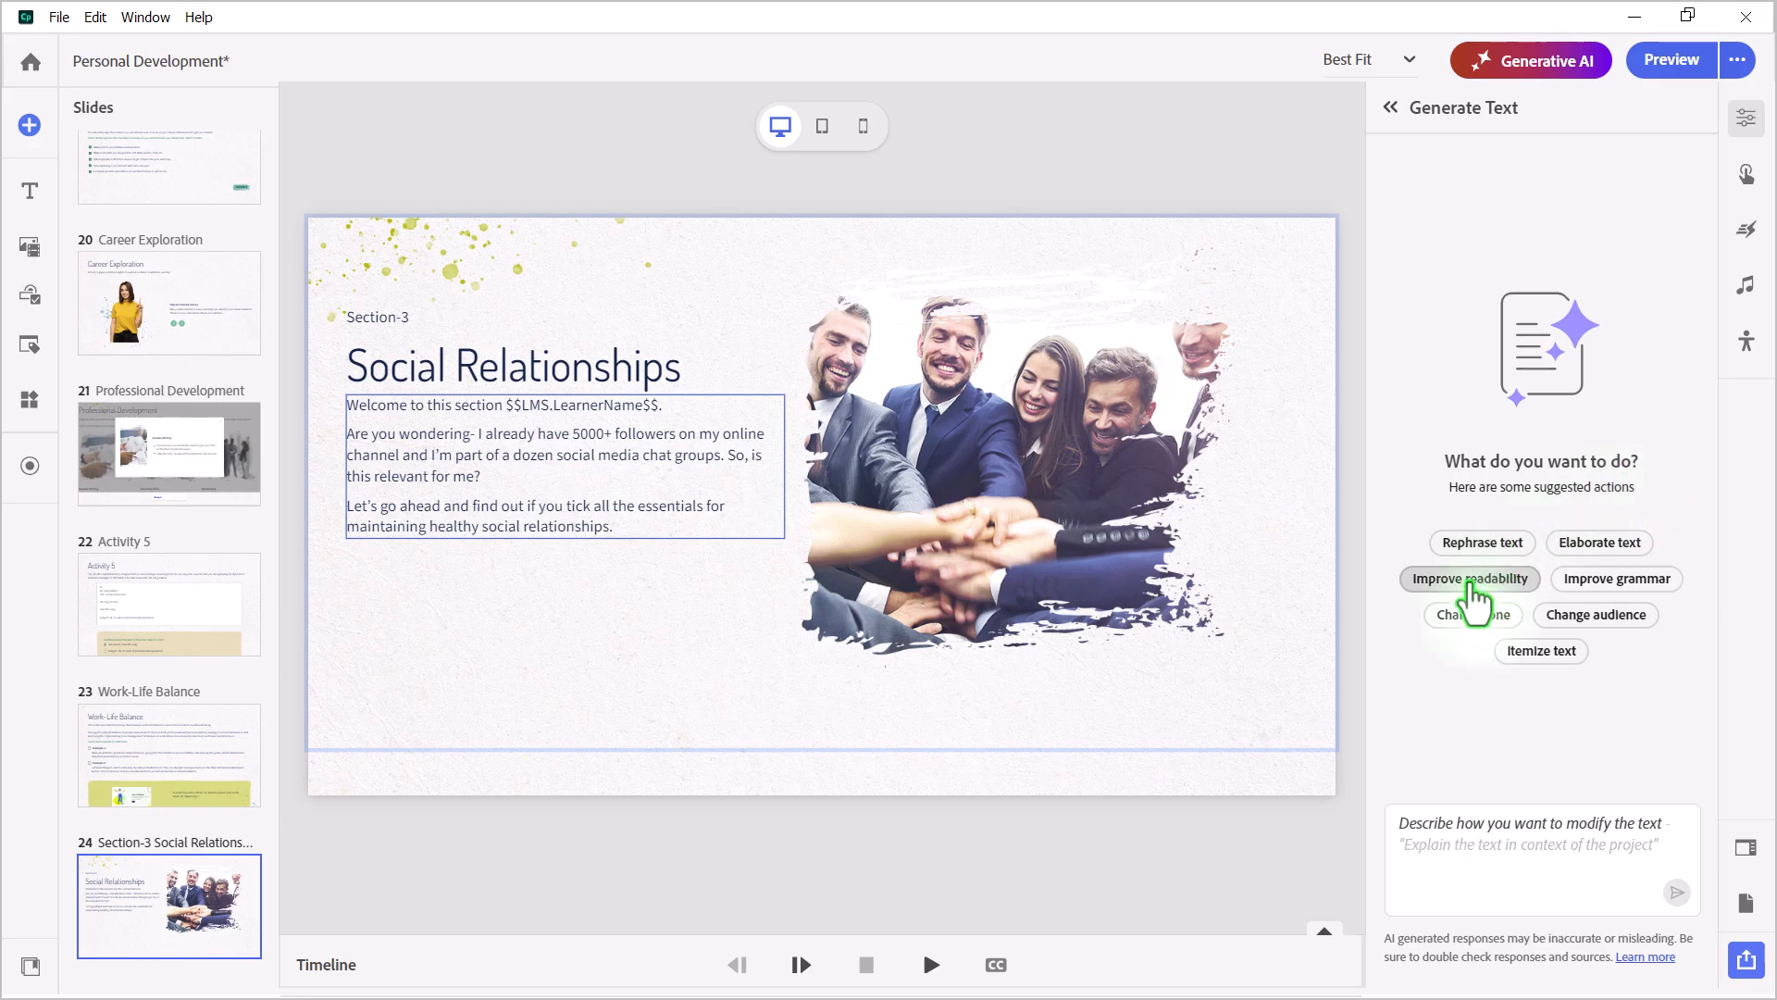
left_click(1468, 577)
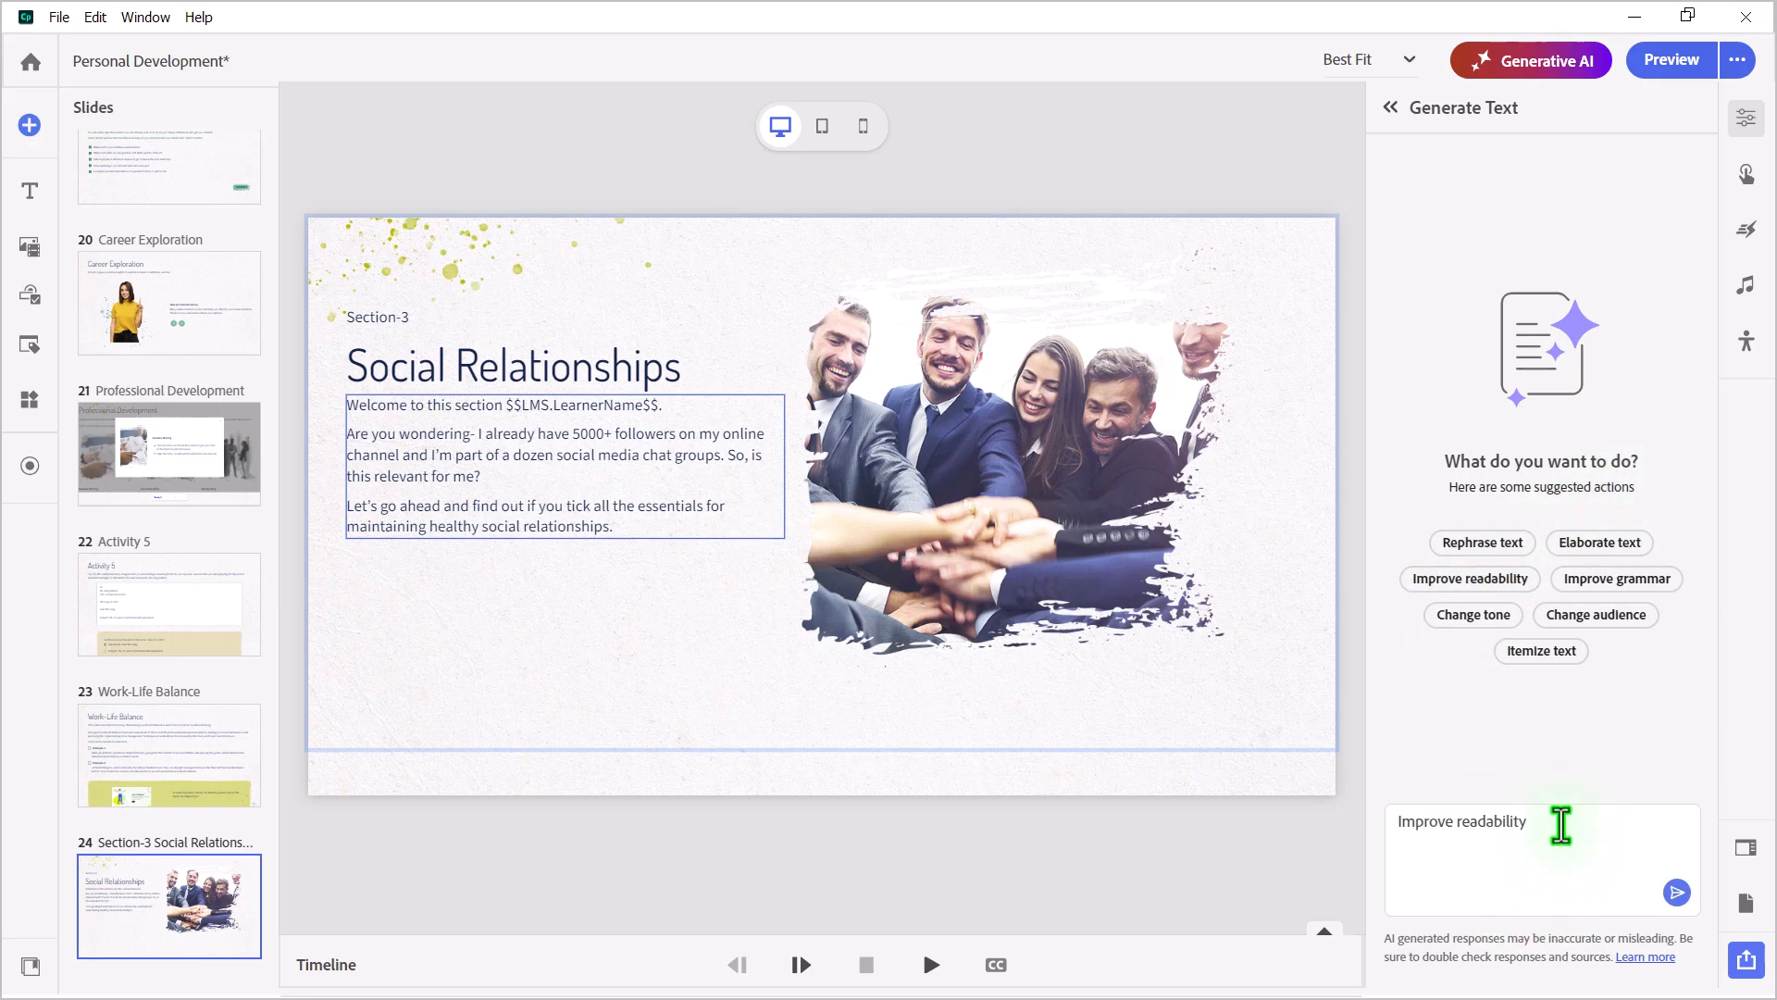
type("so that the text is")
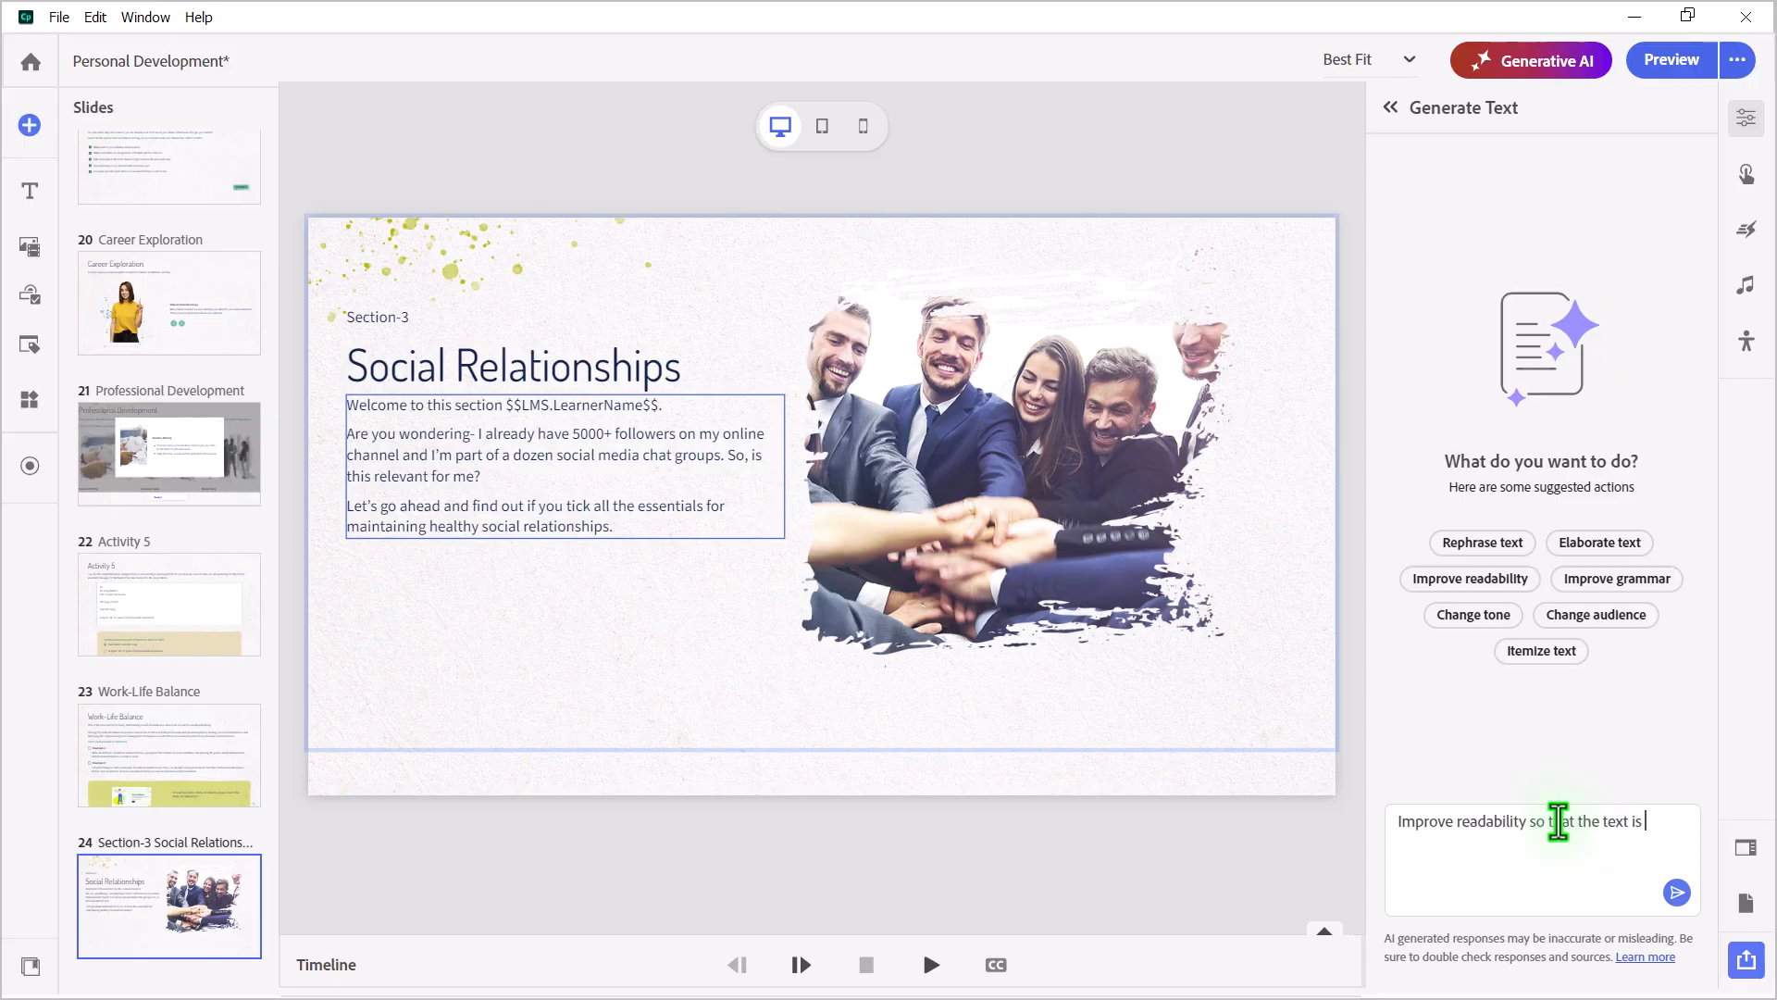
type("applicable to more")
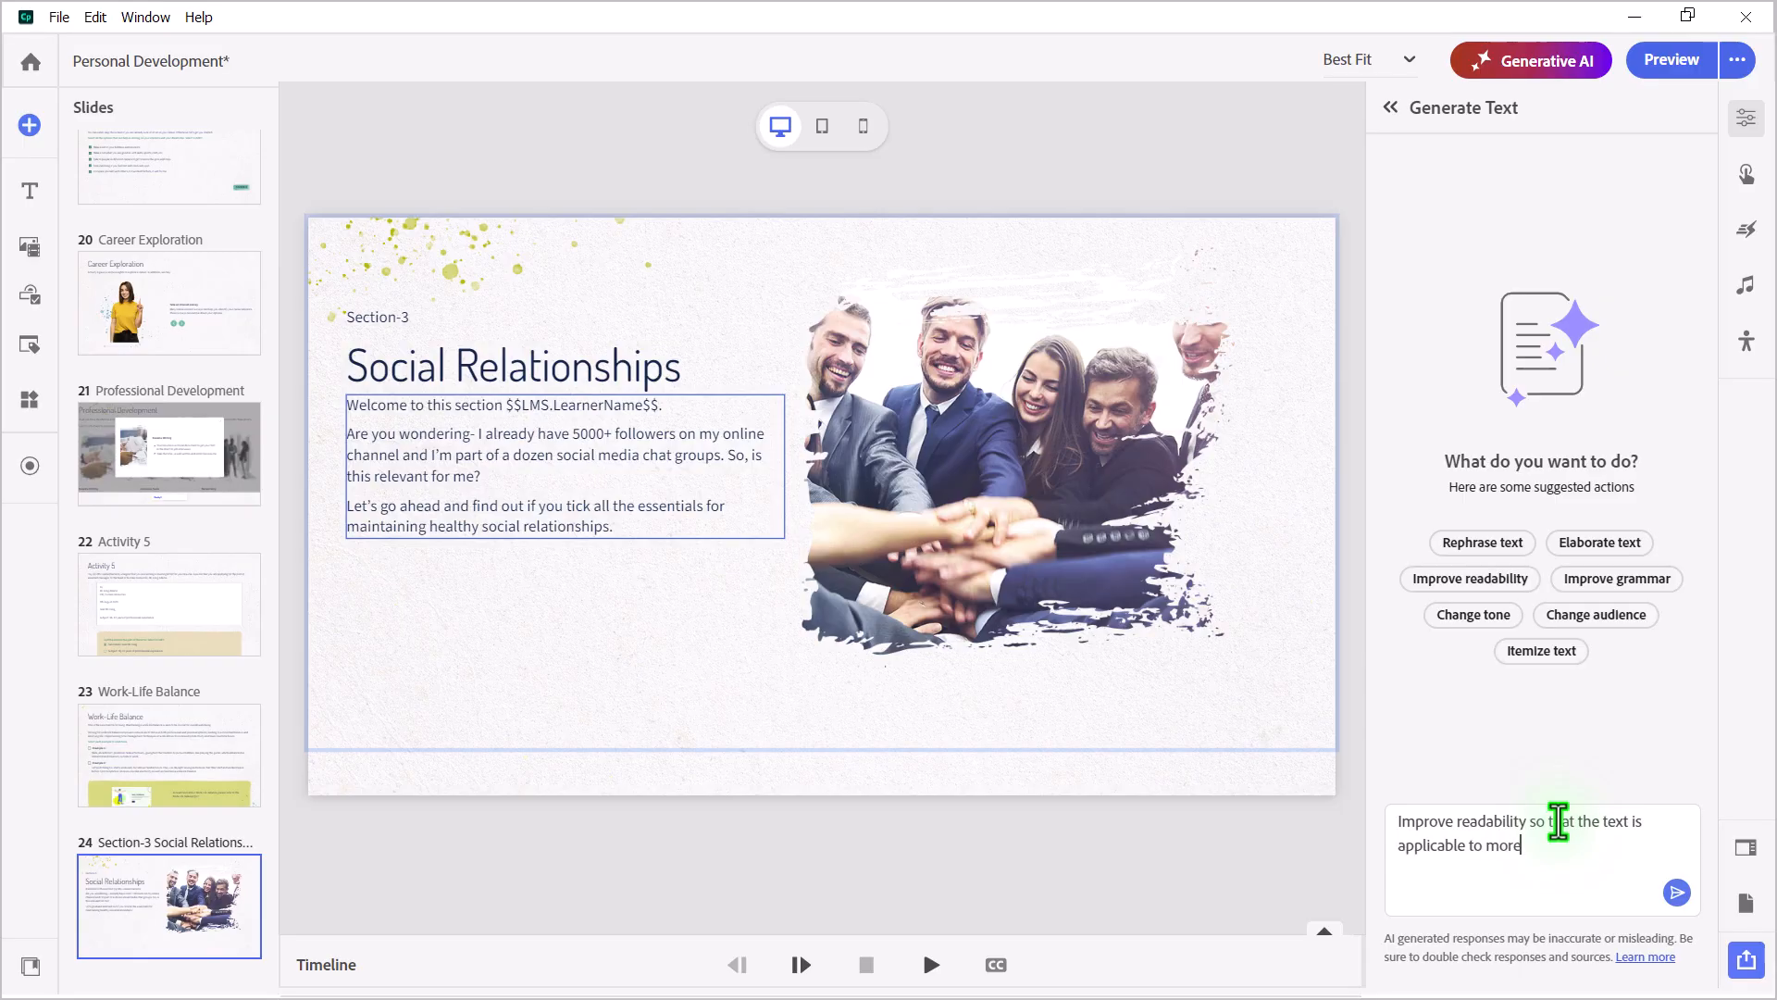
type("people.")
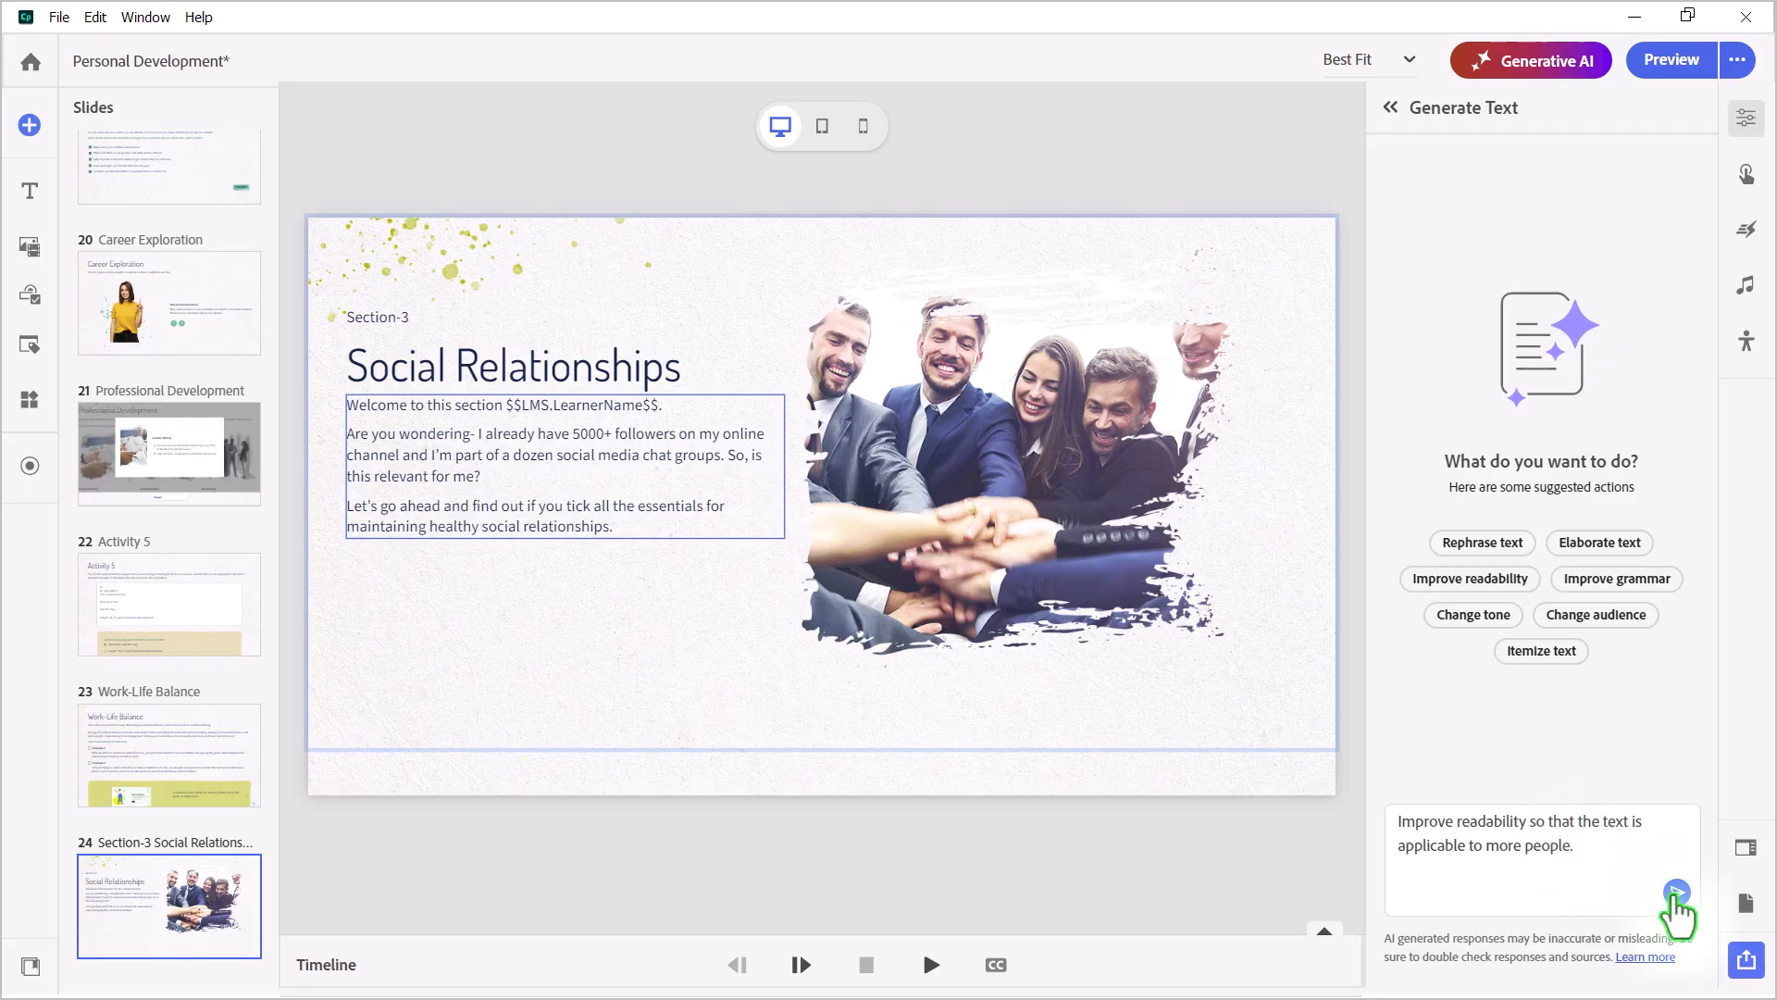
left_click(1677, 892)
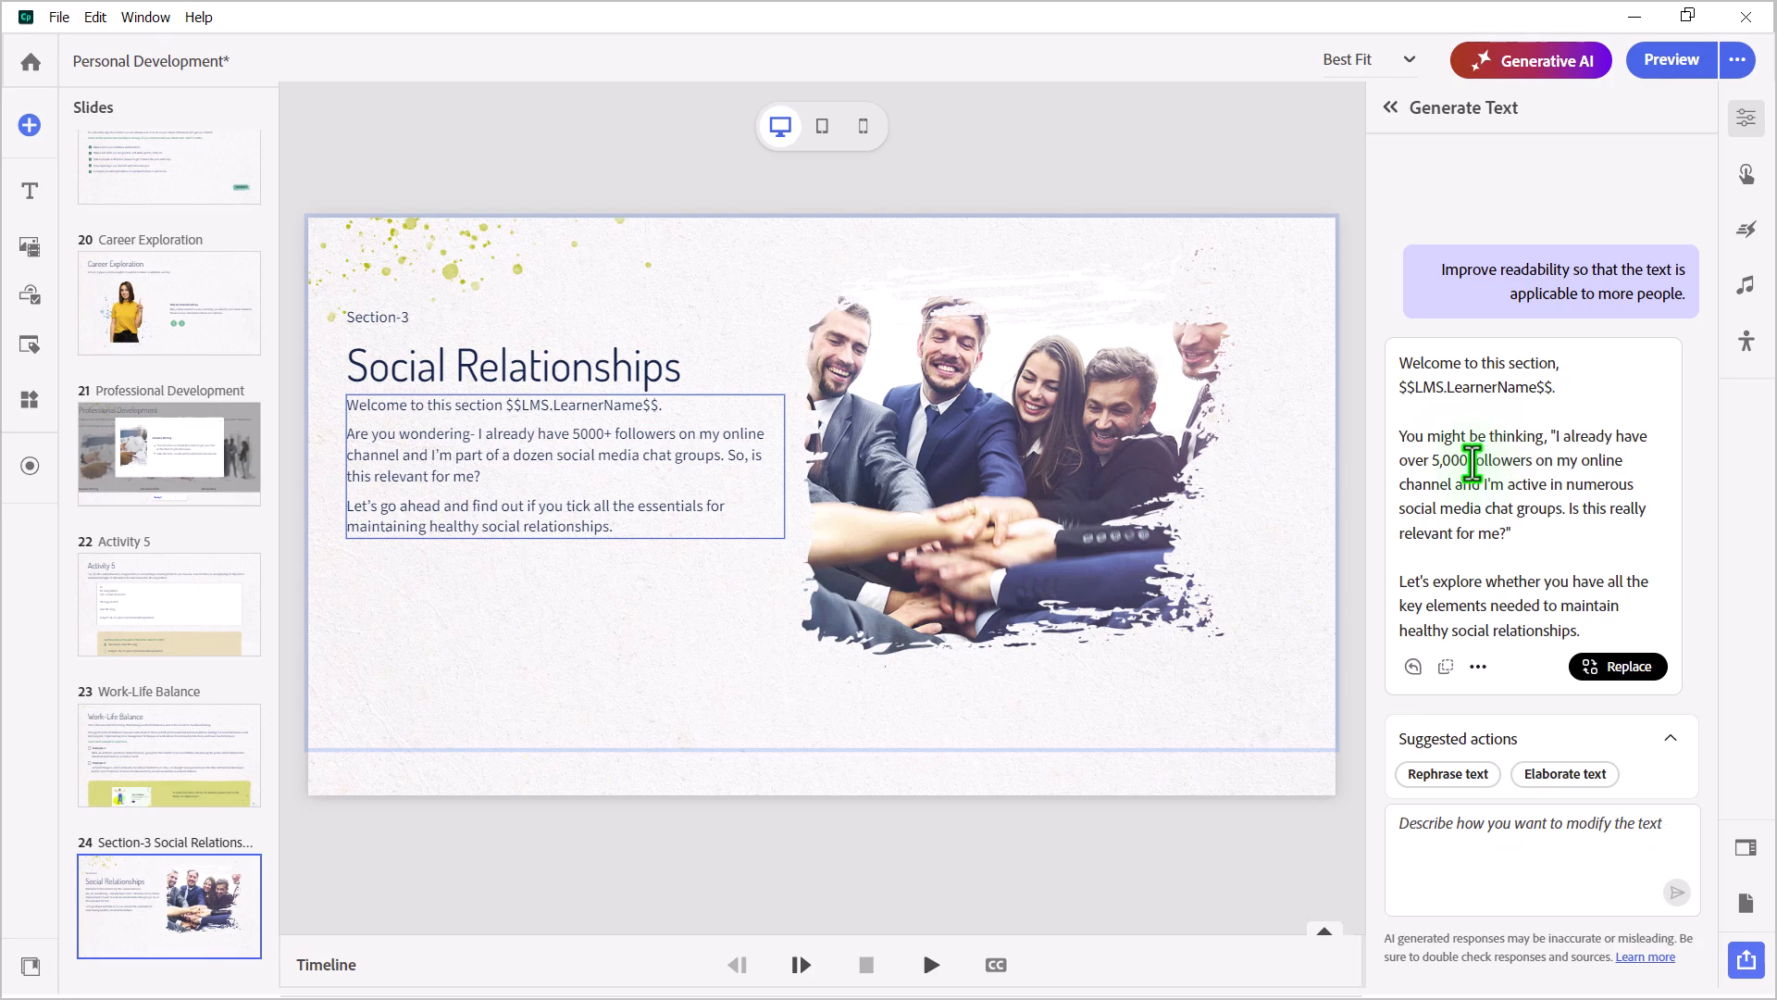
mouse_move(1430, 506)
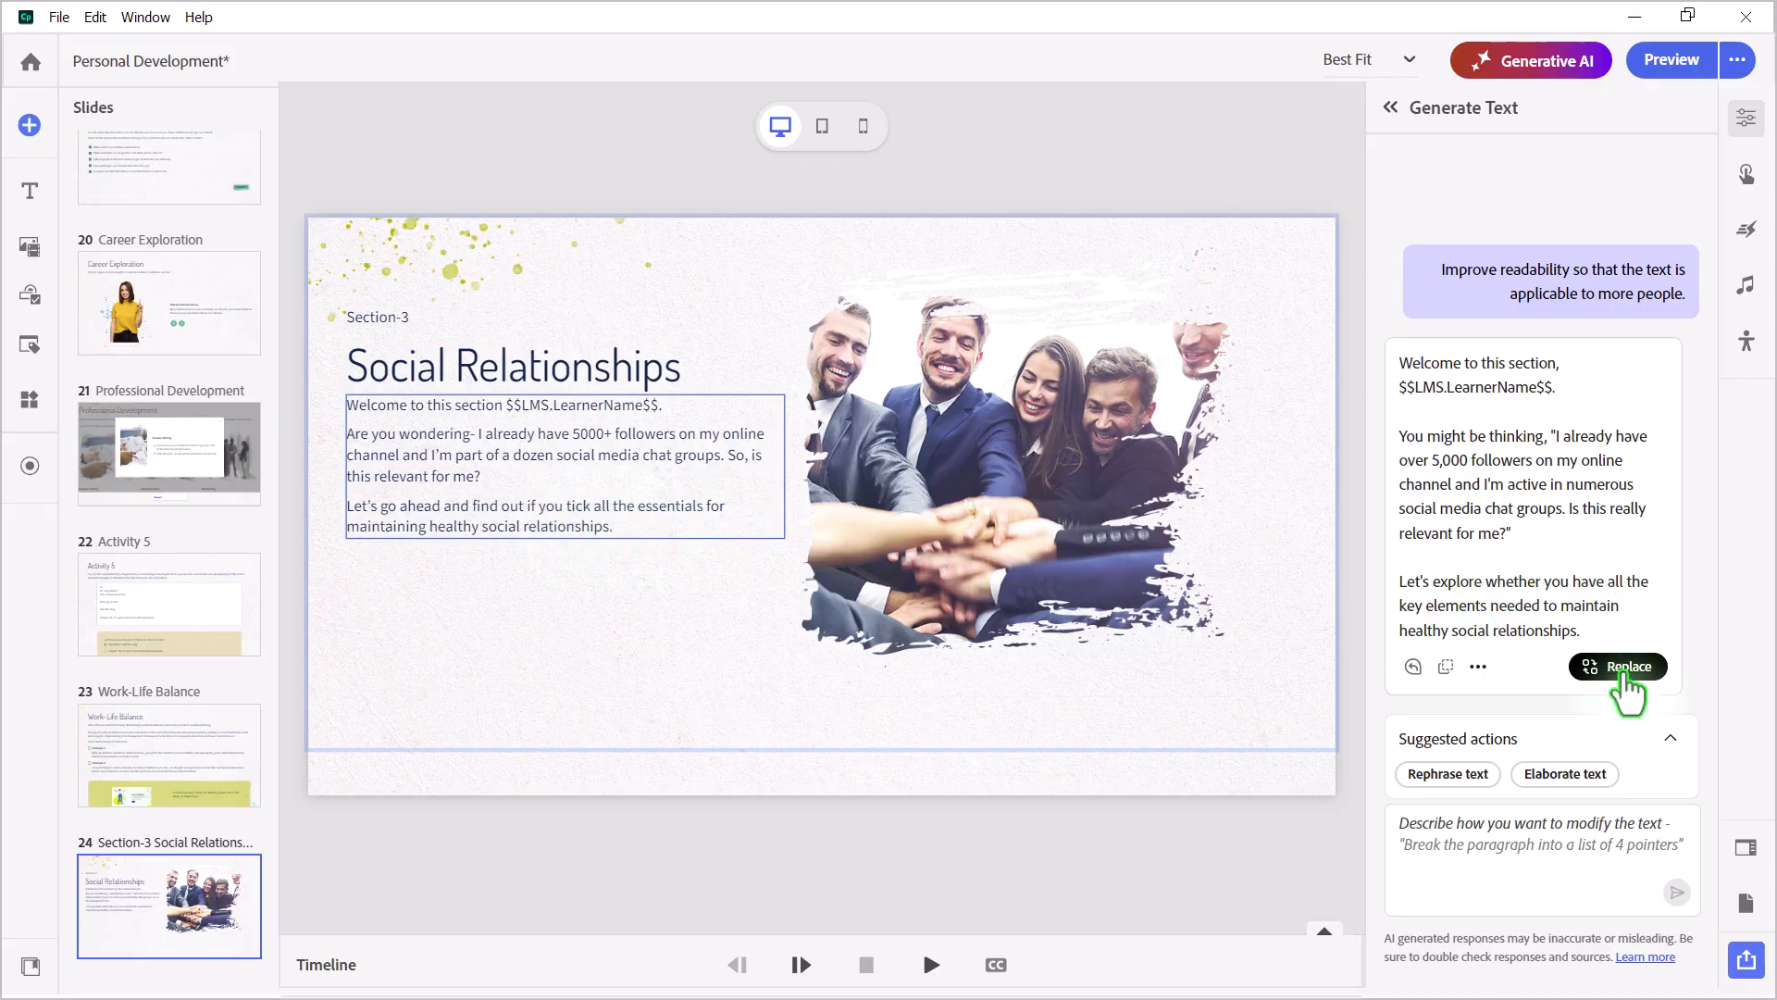
Apply the readable intro rewrite, then go to the Navigating Social Relationships slide
left_click(1617, 666)
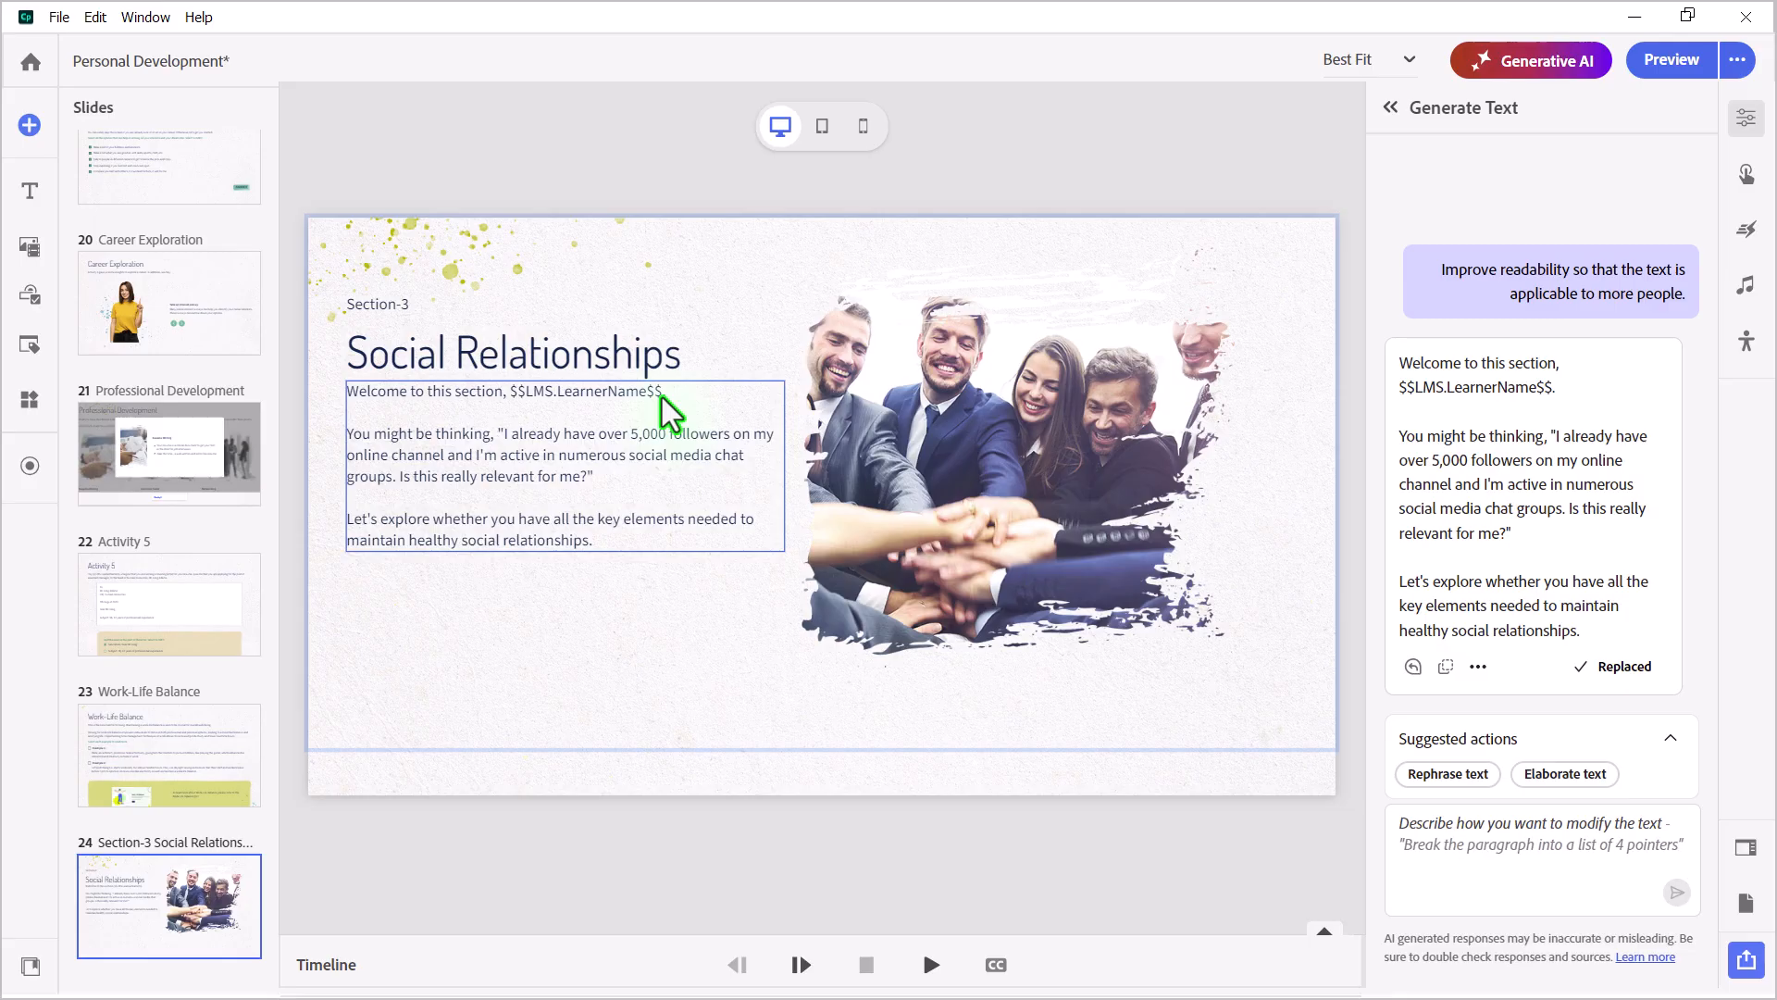
left_click(1541, 858)
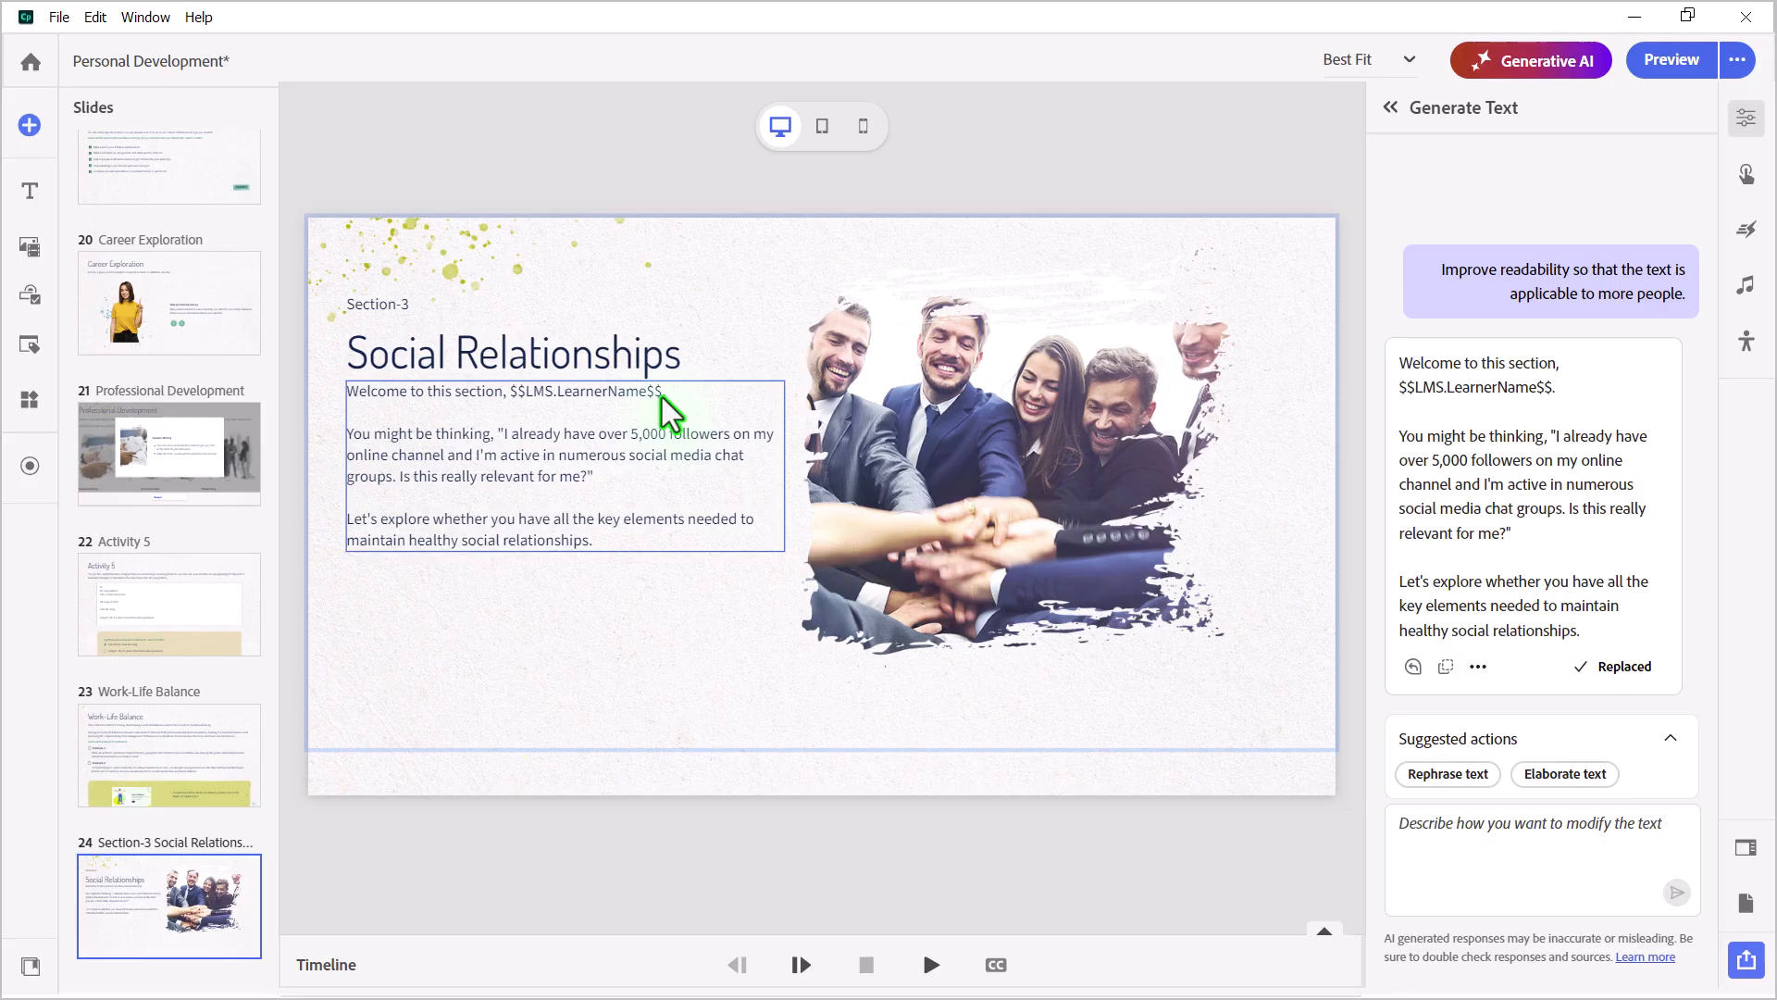
mouse_move(777, 482)
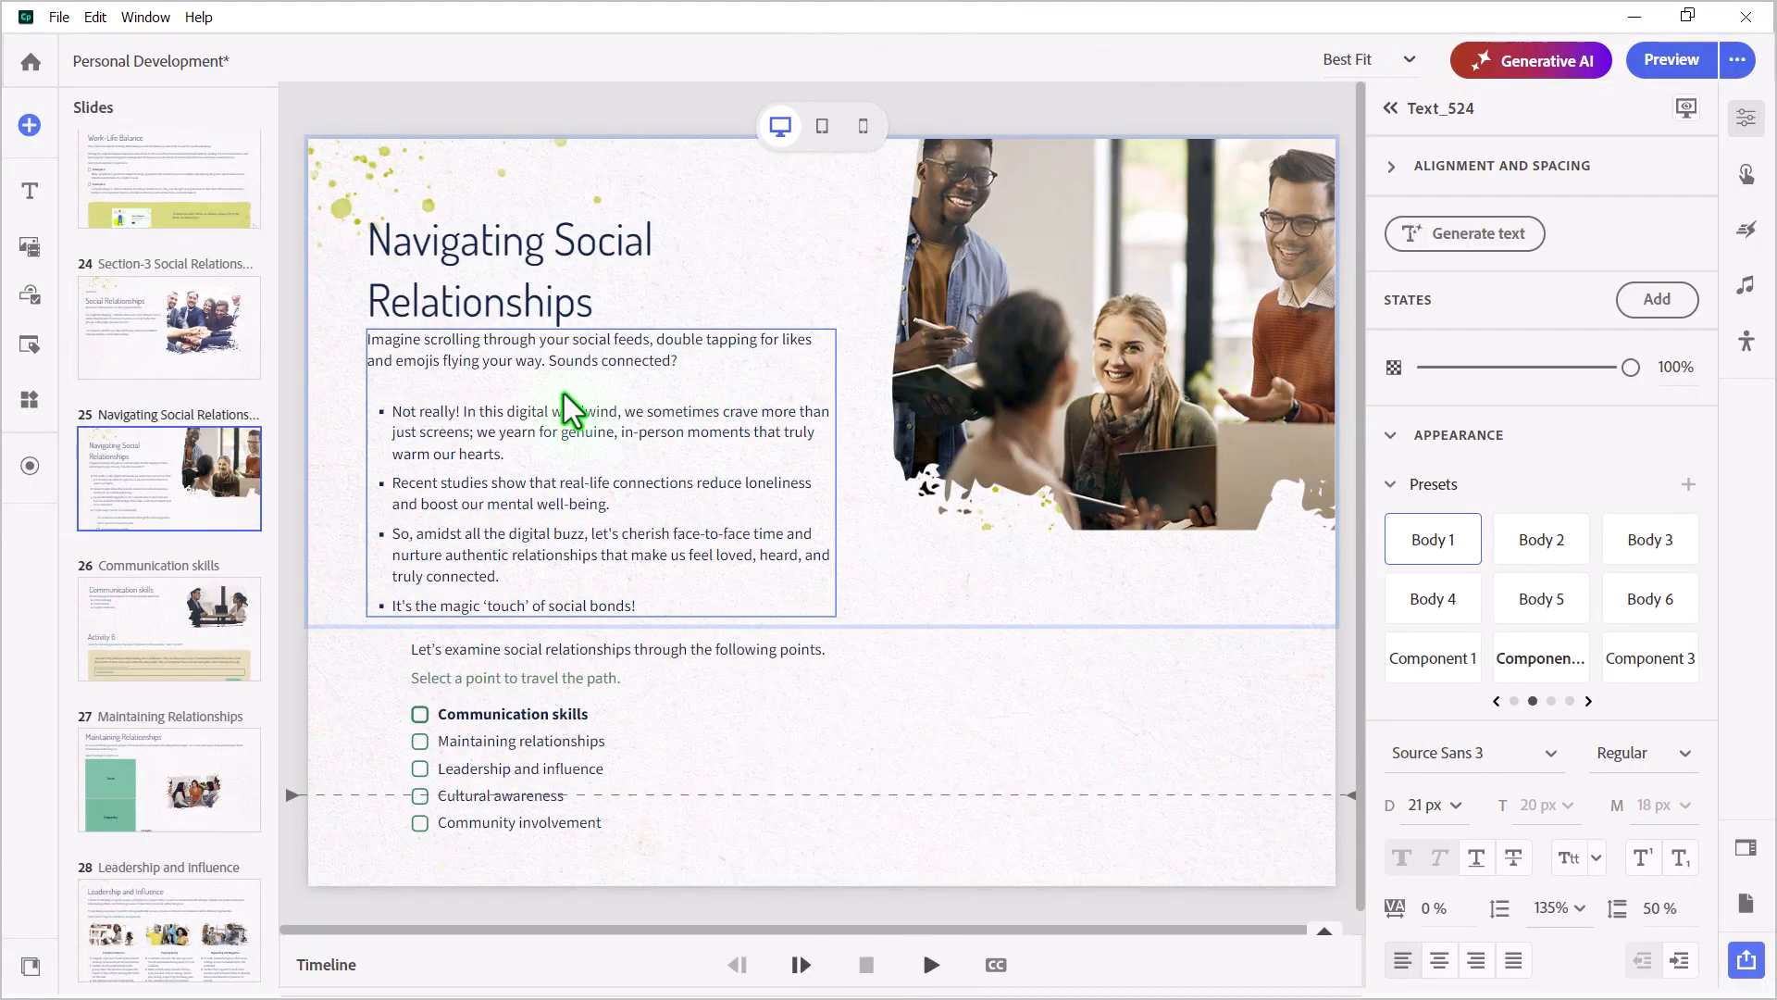
Request a body-text rewrite for readers less familiar with digital culture, using fewer buzzwords
left_click(436, 385)
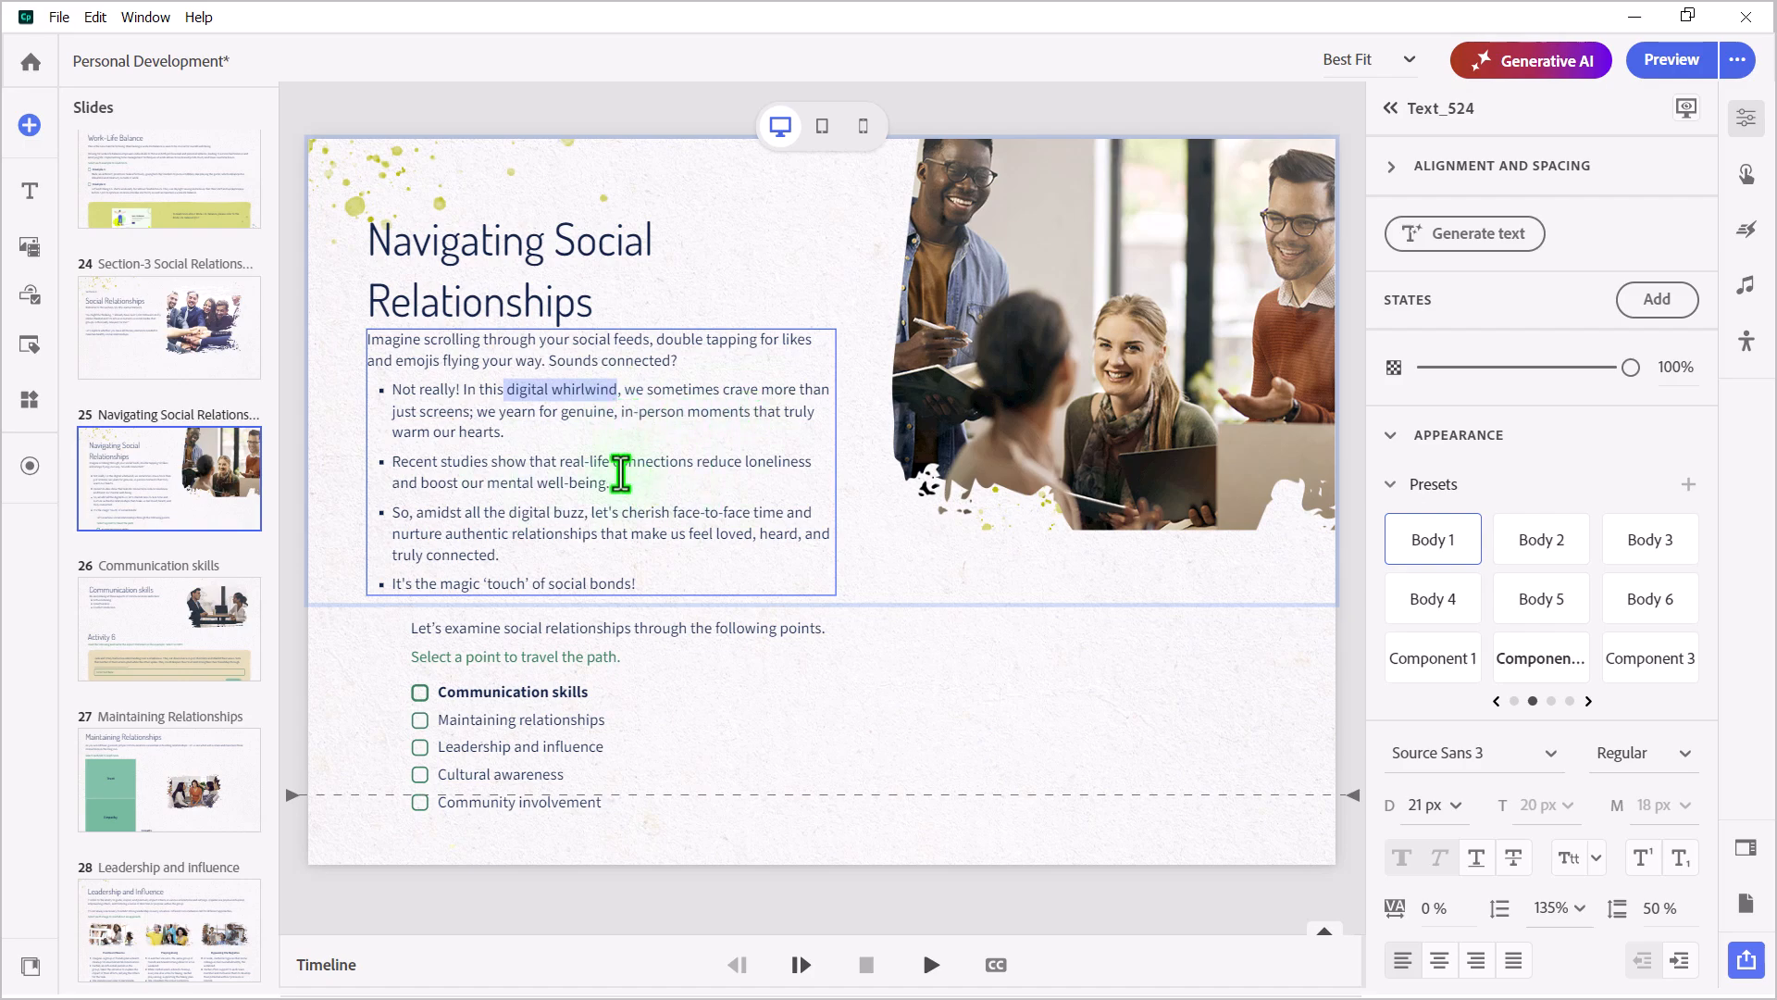
mouse_move(763, 506)
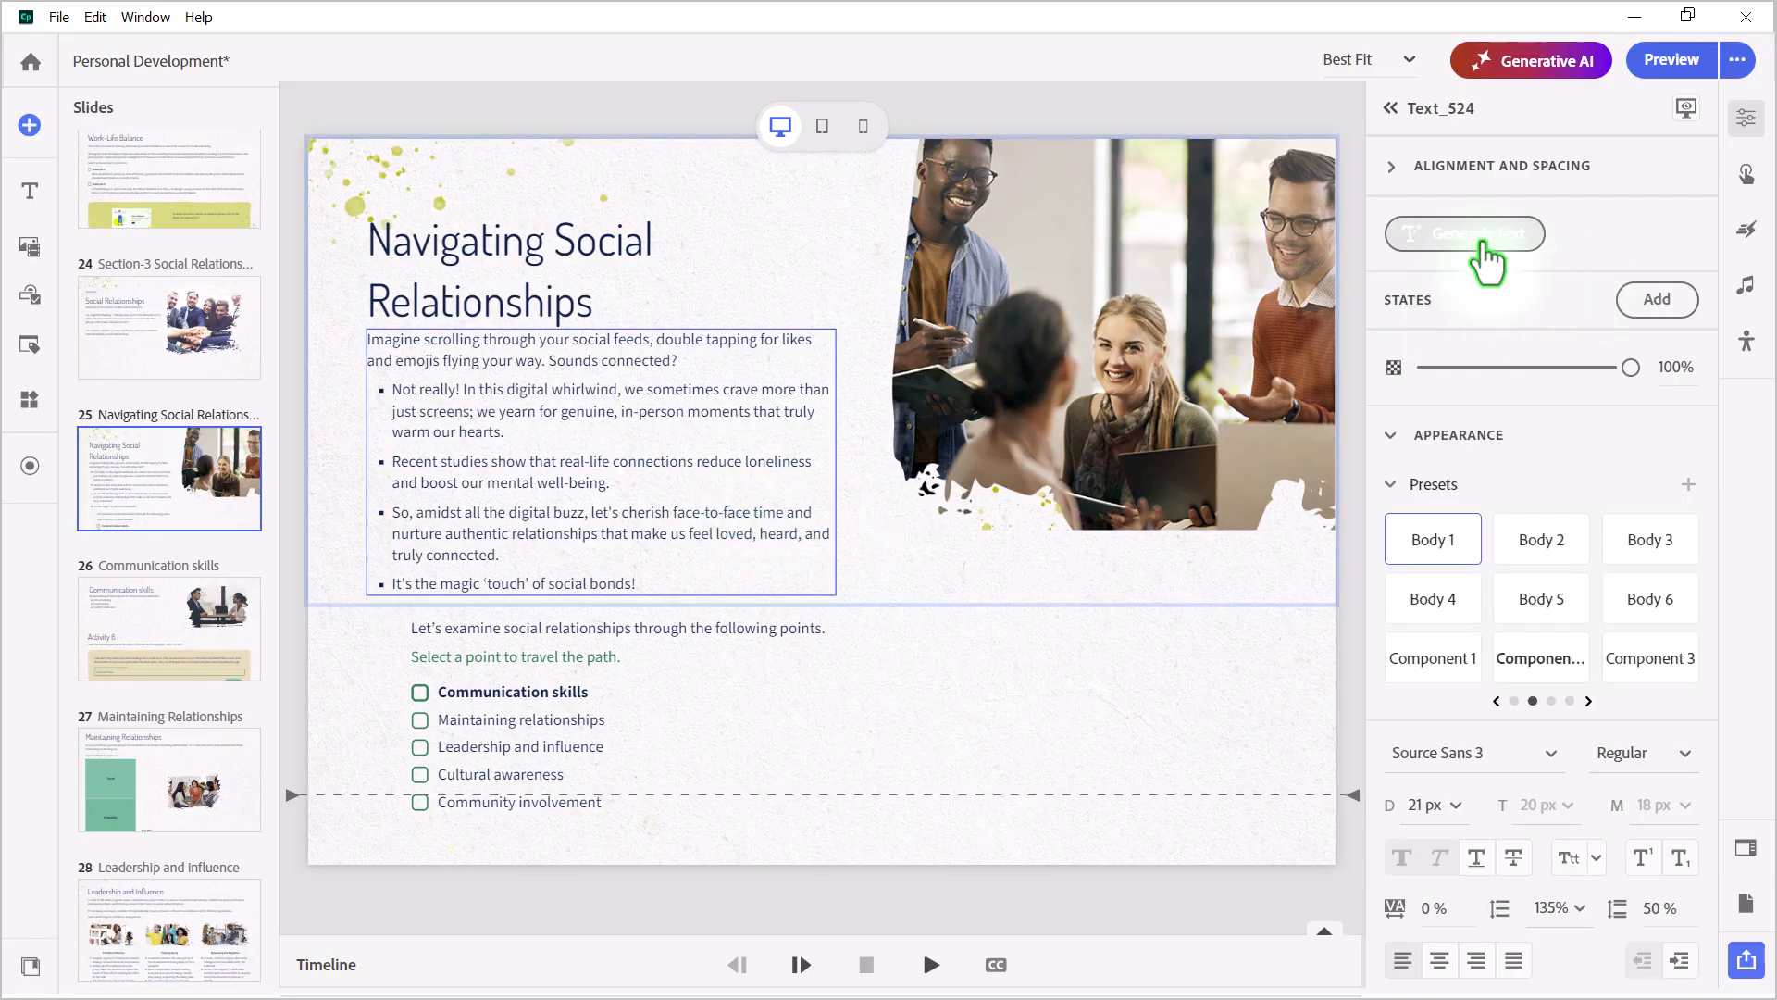
left_click(1463, 233)
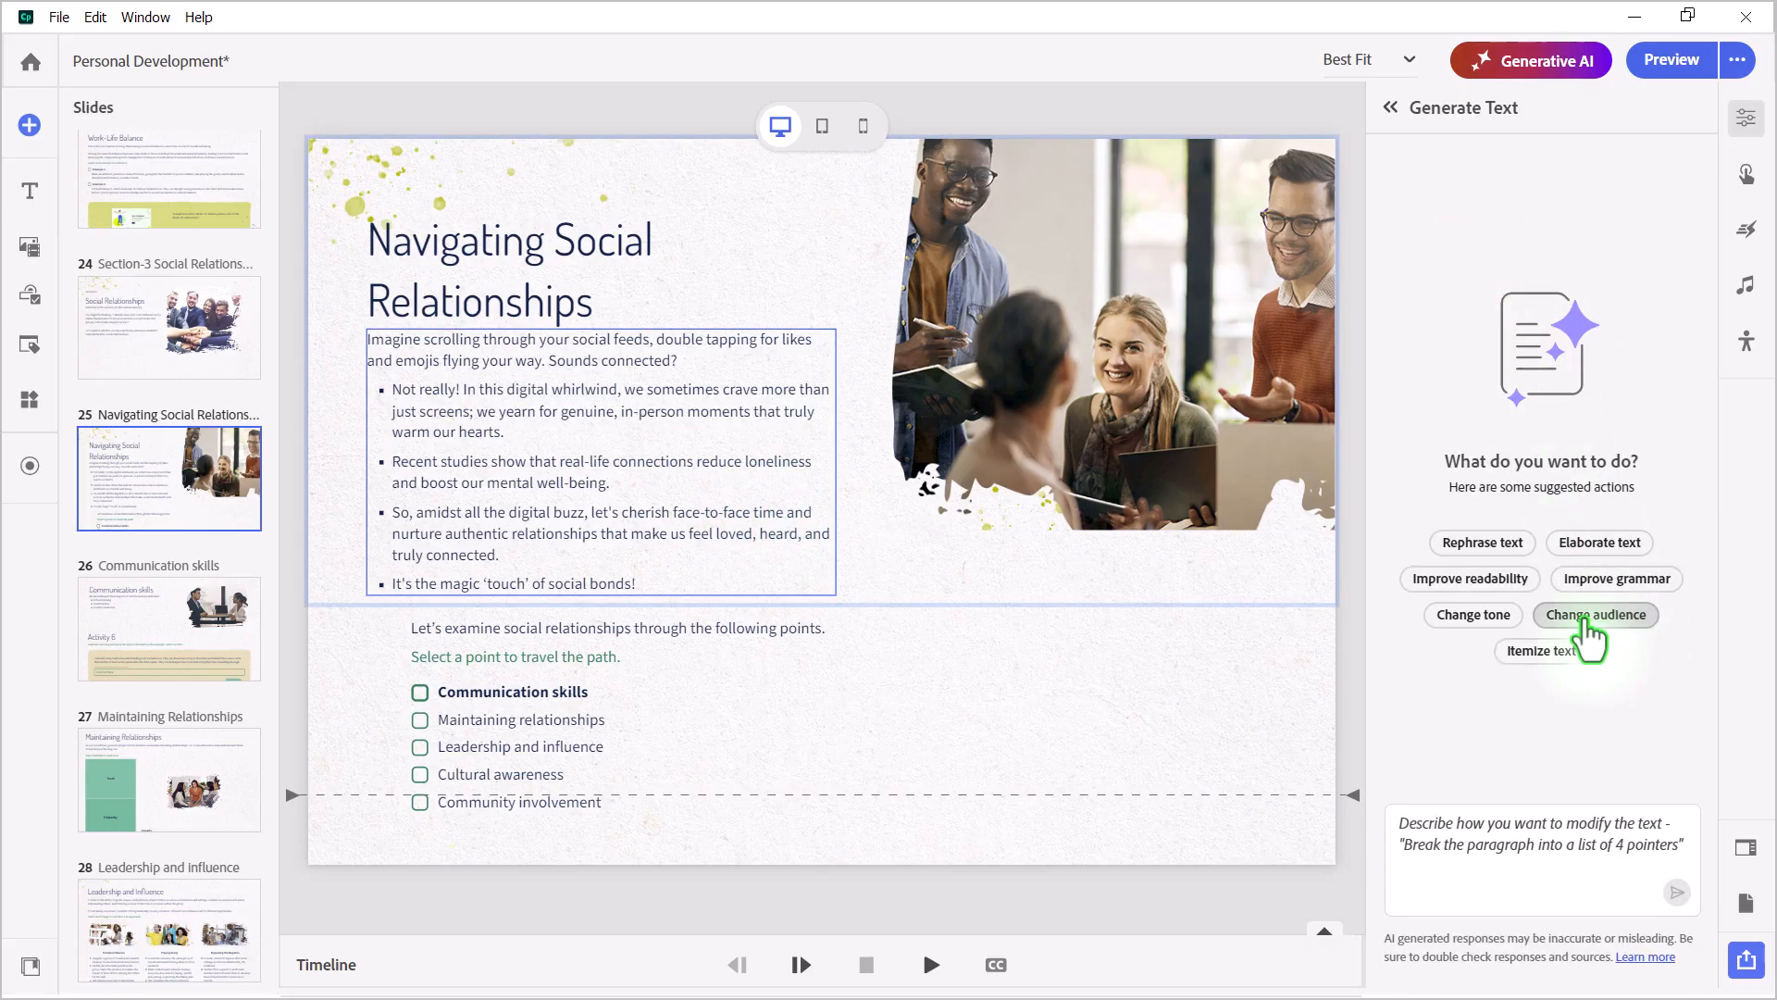
left_click(1594, 614)
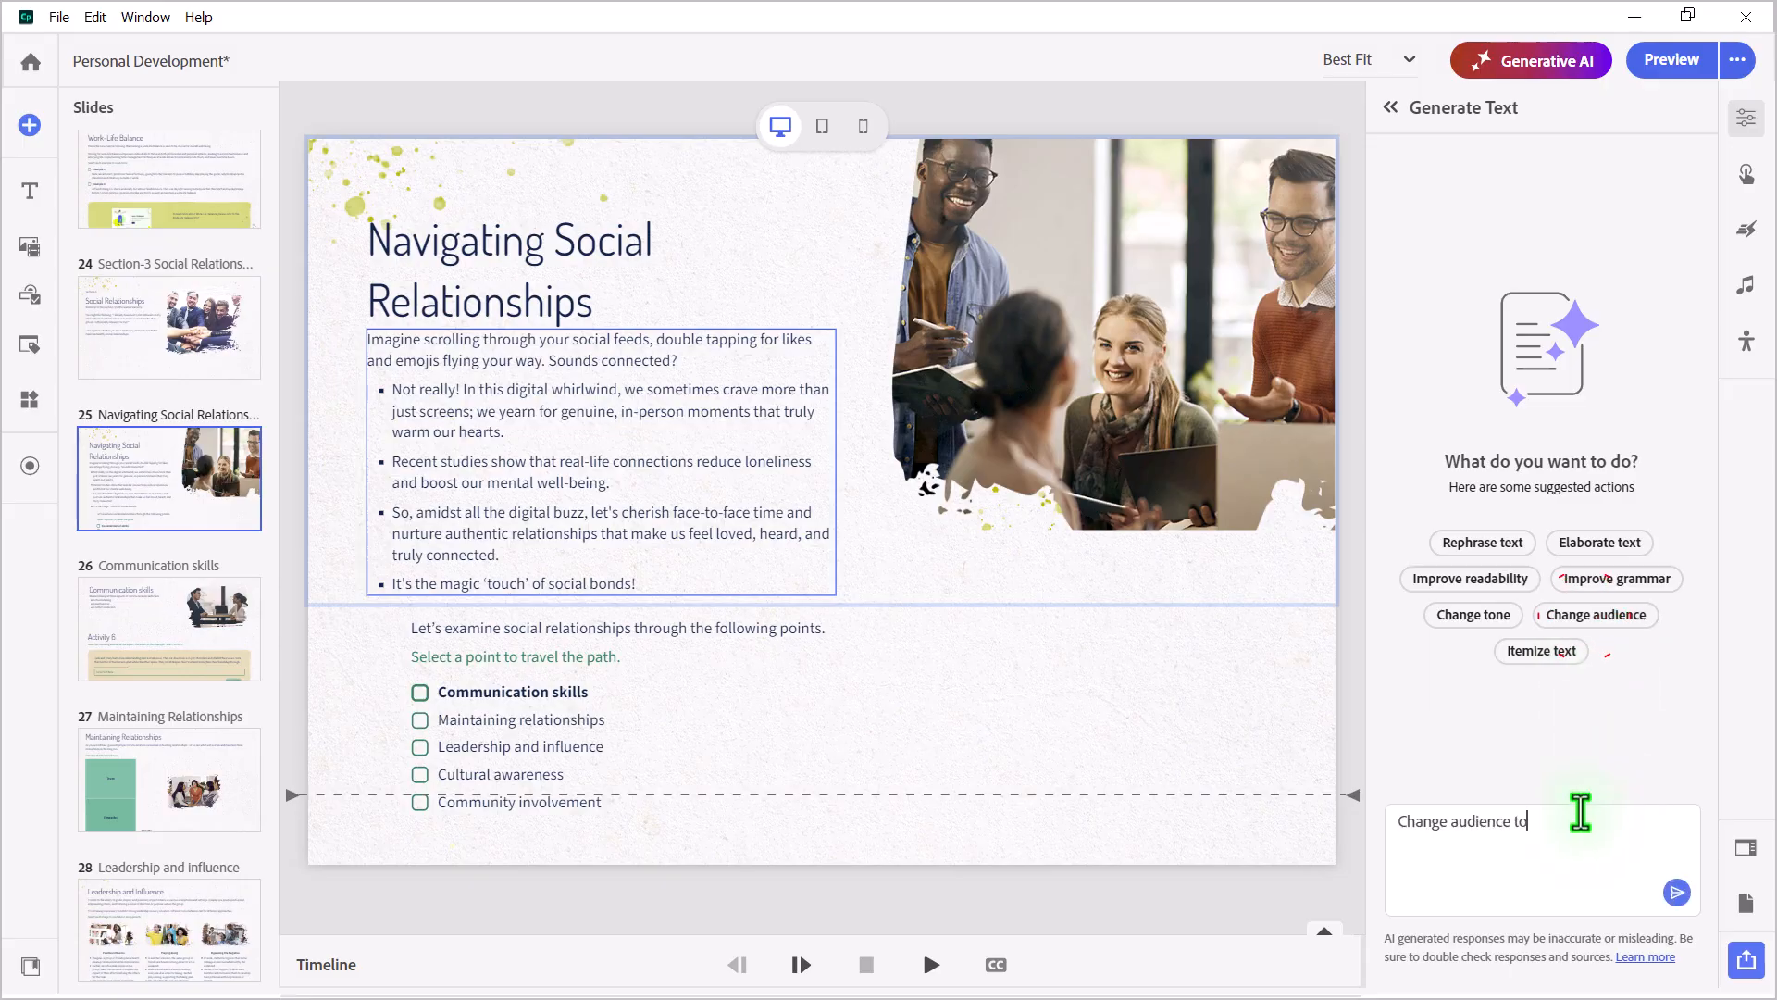
type("someone who is le")
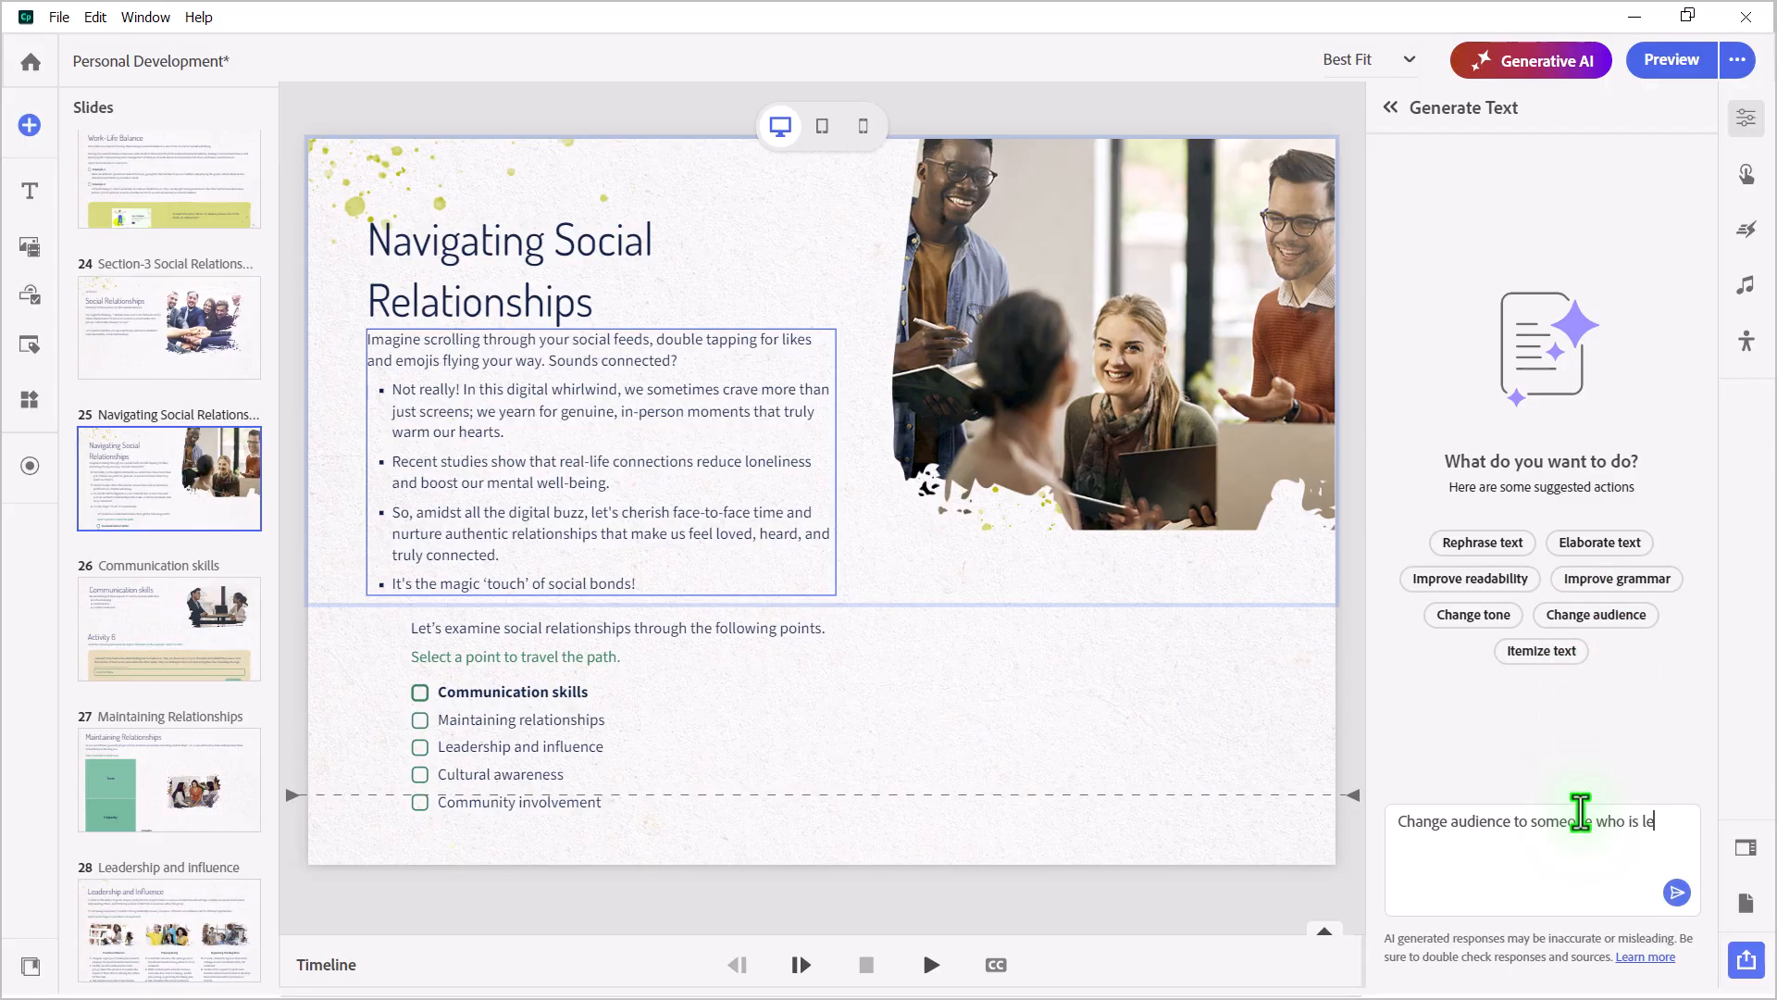
type("ss familiar")
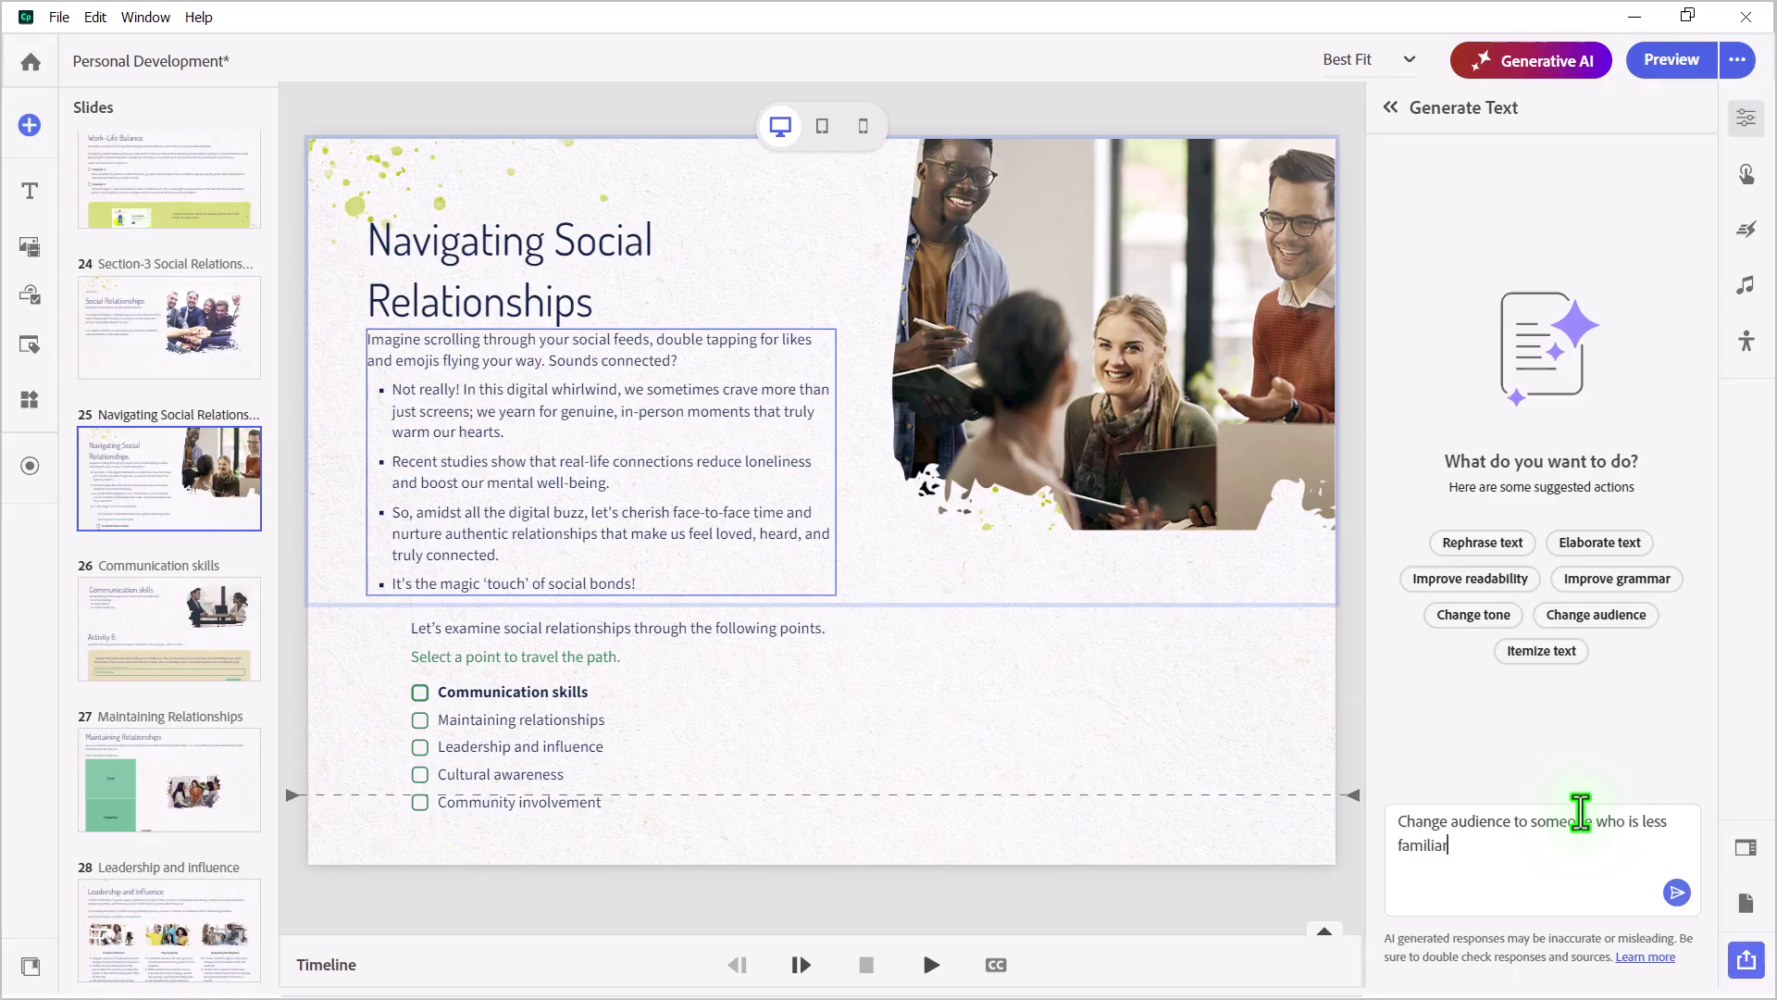
type("with the digital culture and use less")
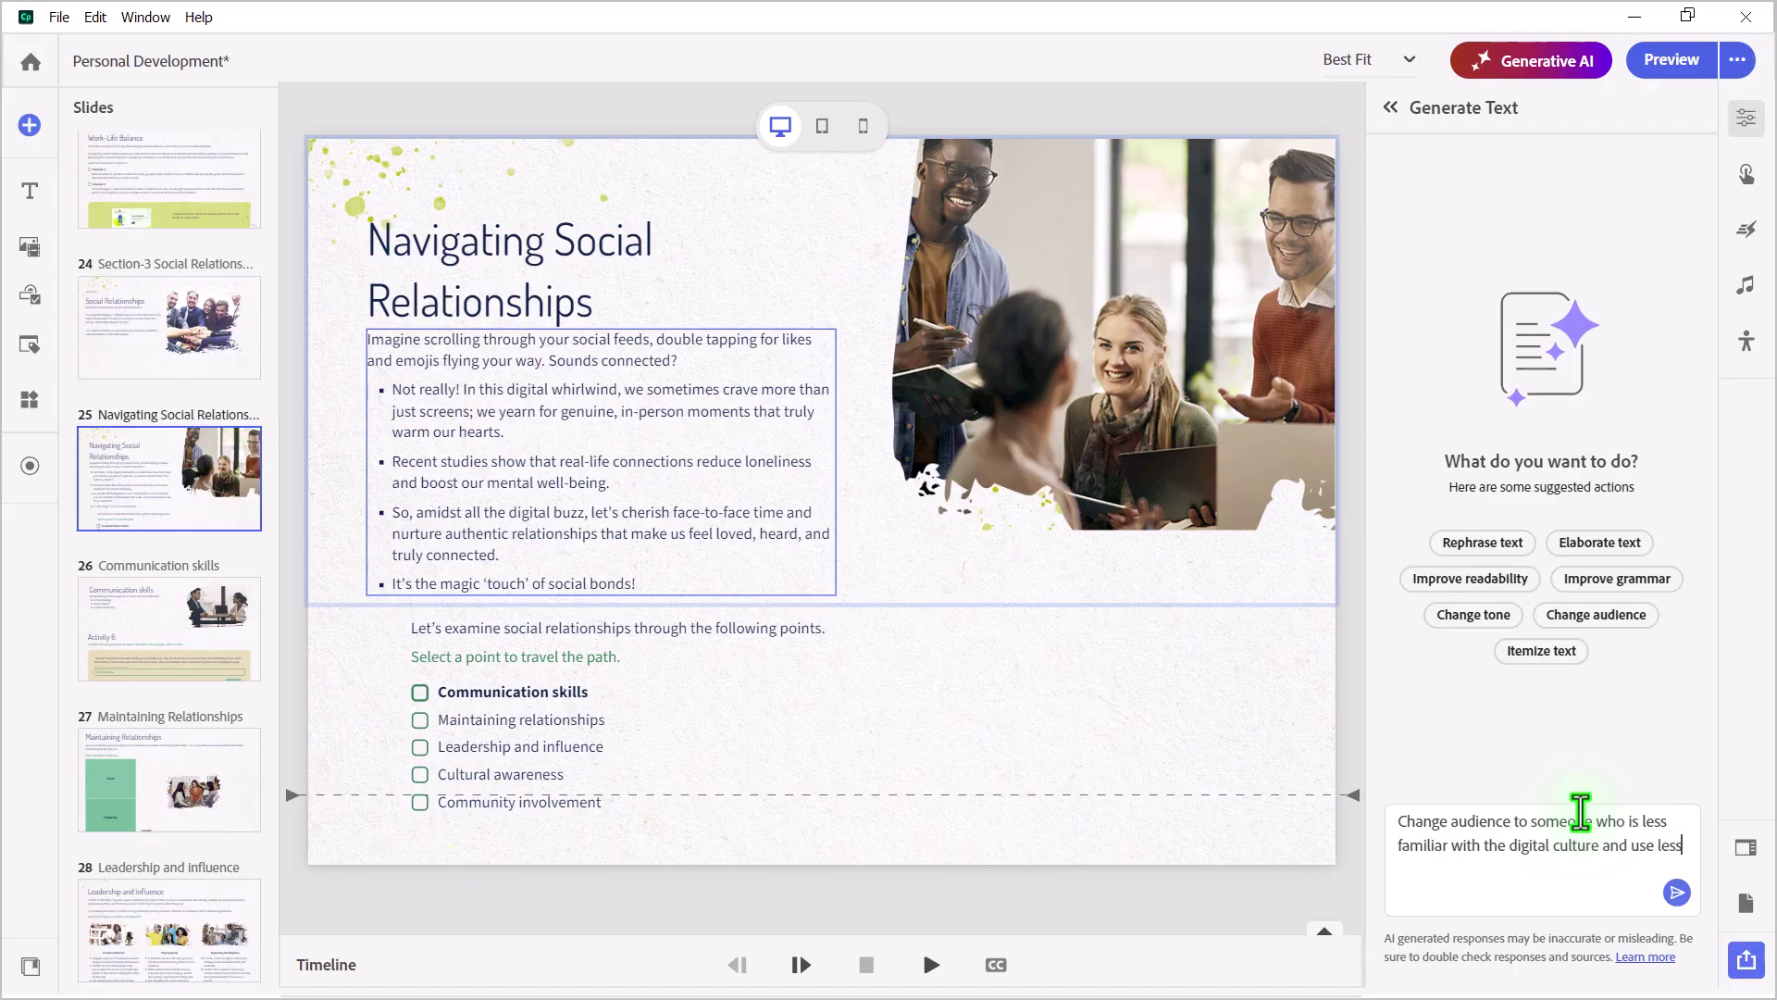
type("buzzwords.")
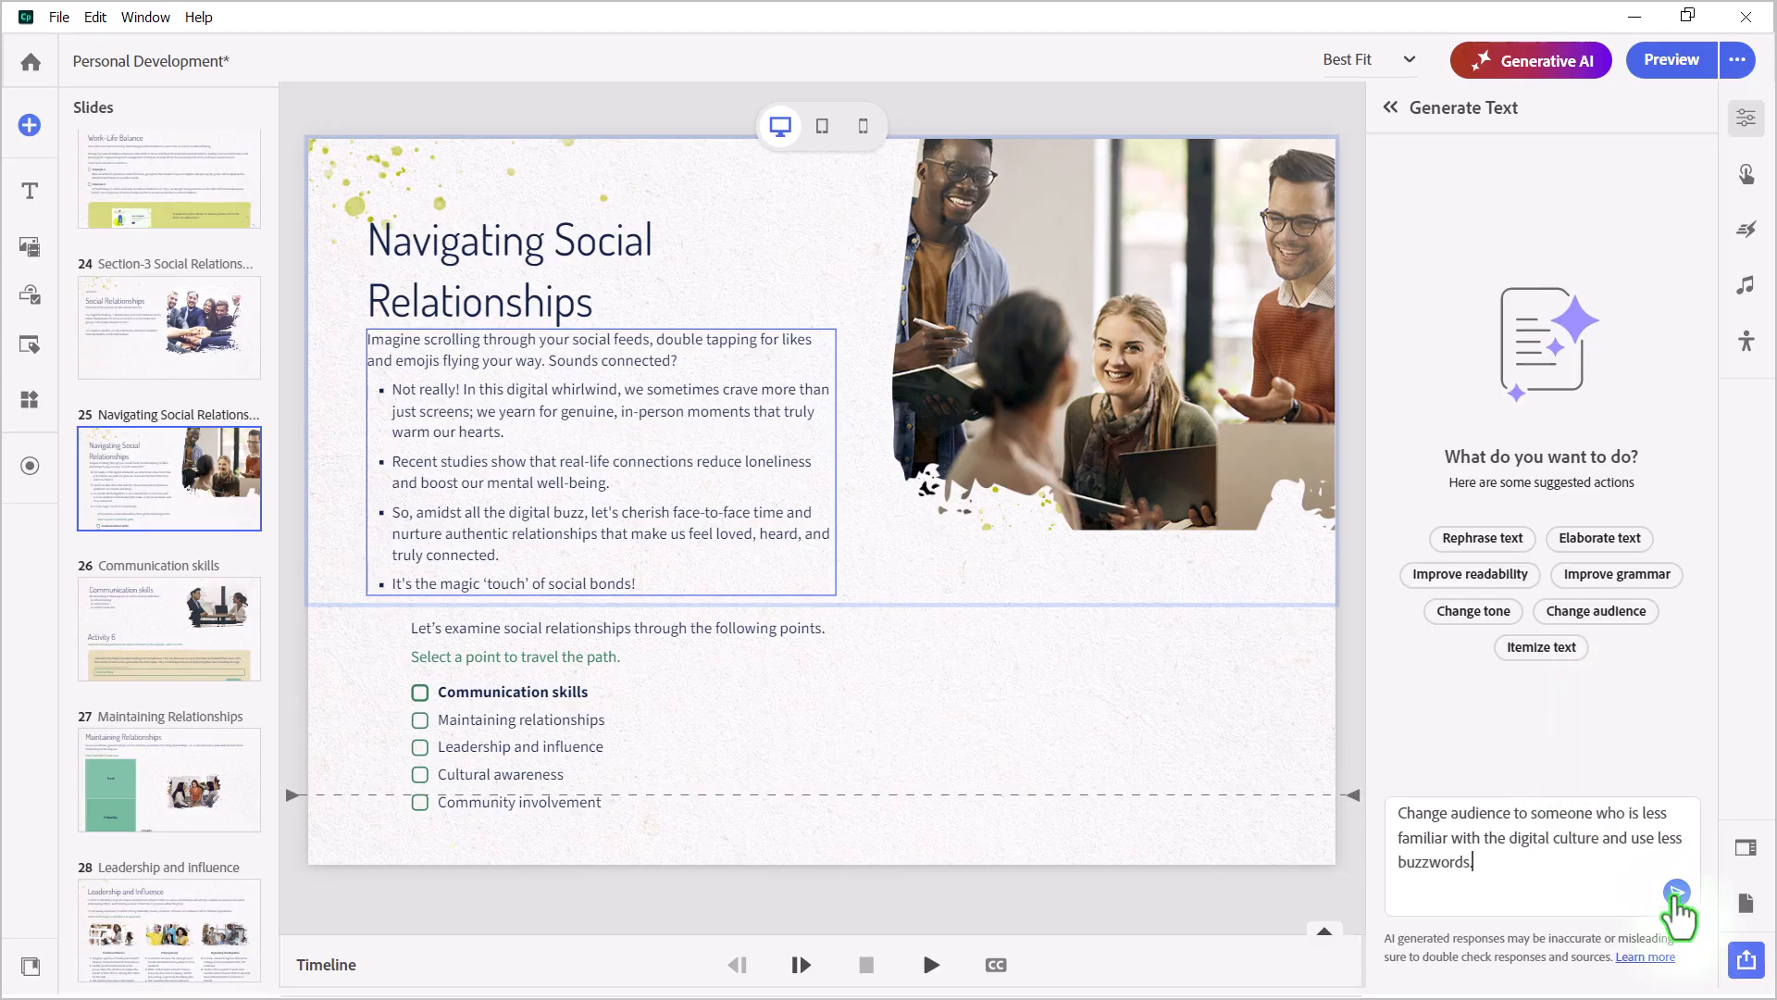
left_click(1676, 890)
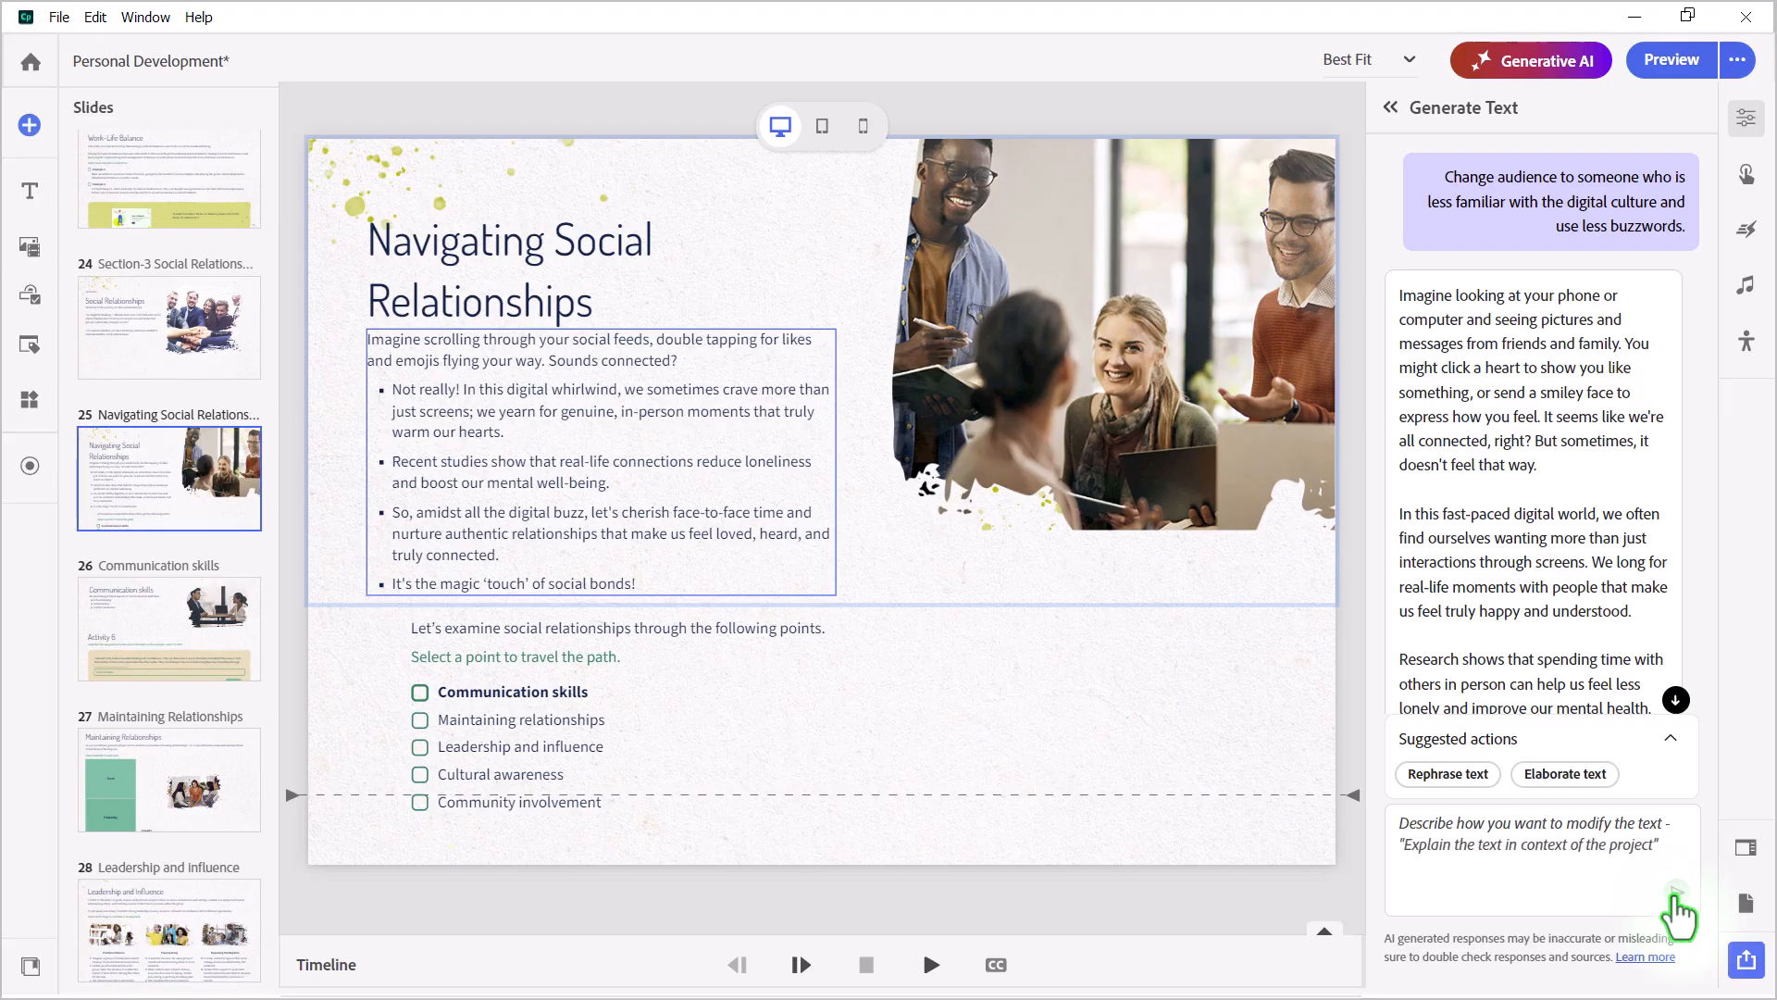
left_click(1536, 859)
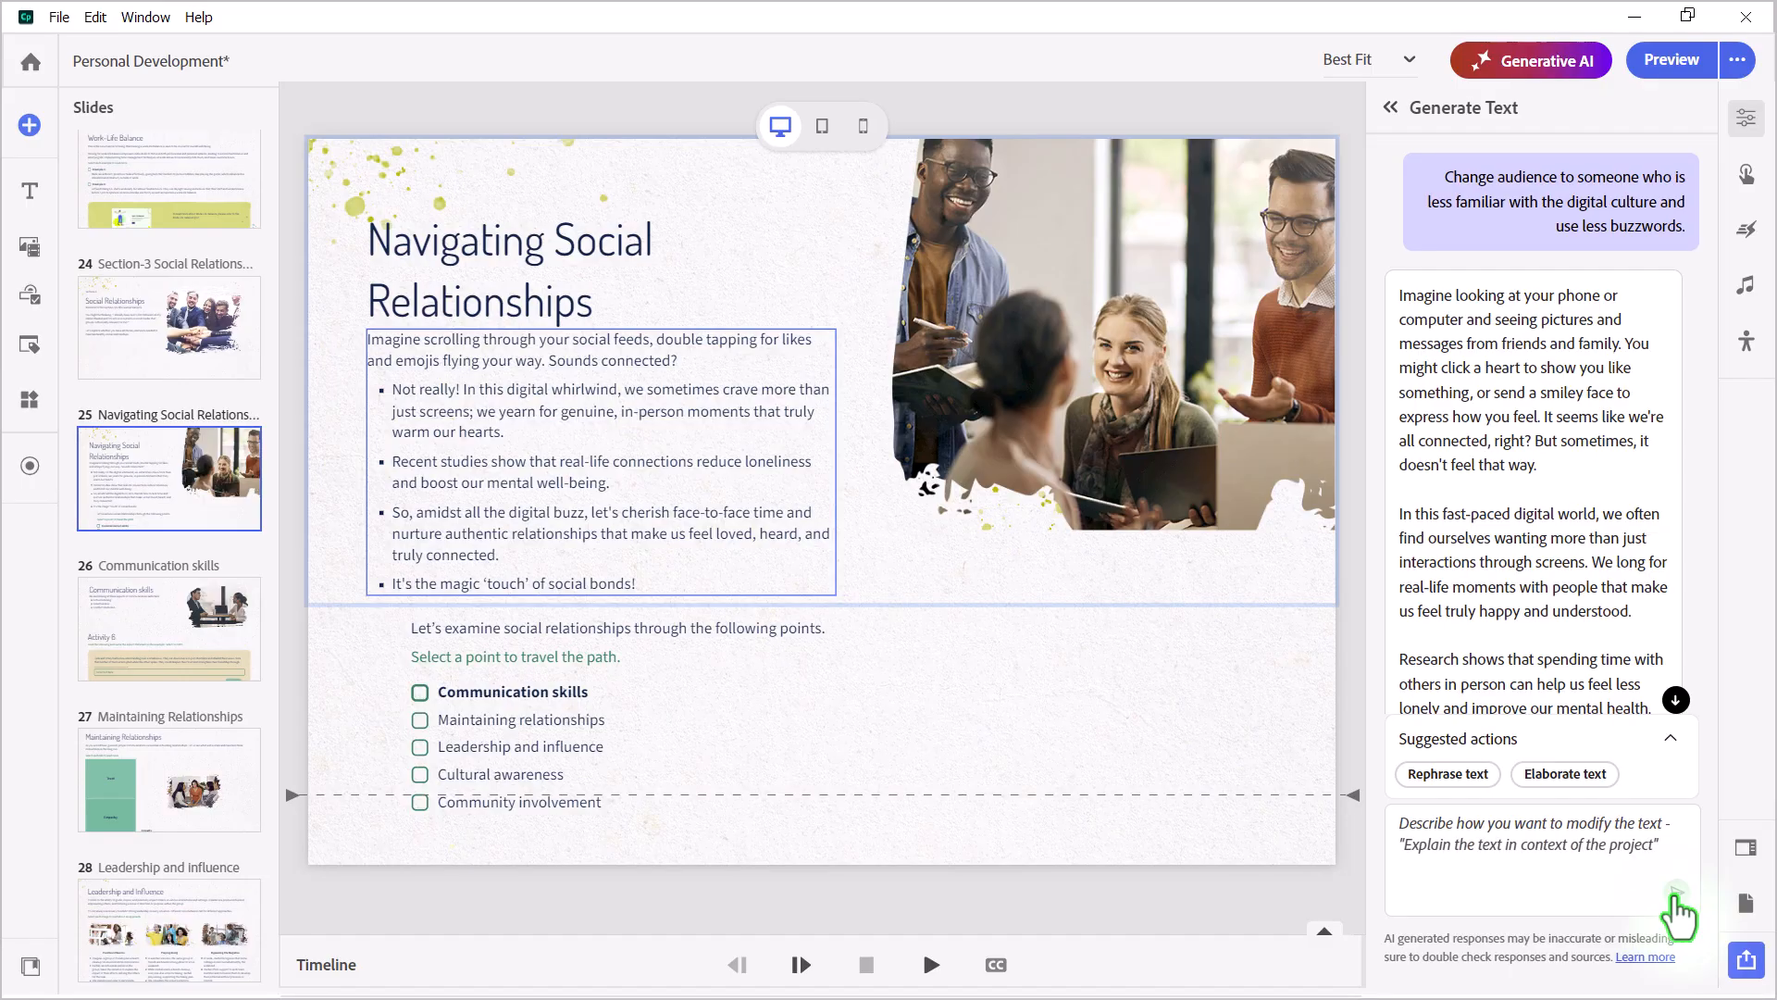
left_click(1535, 858)
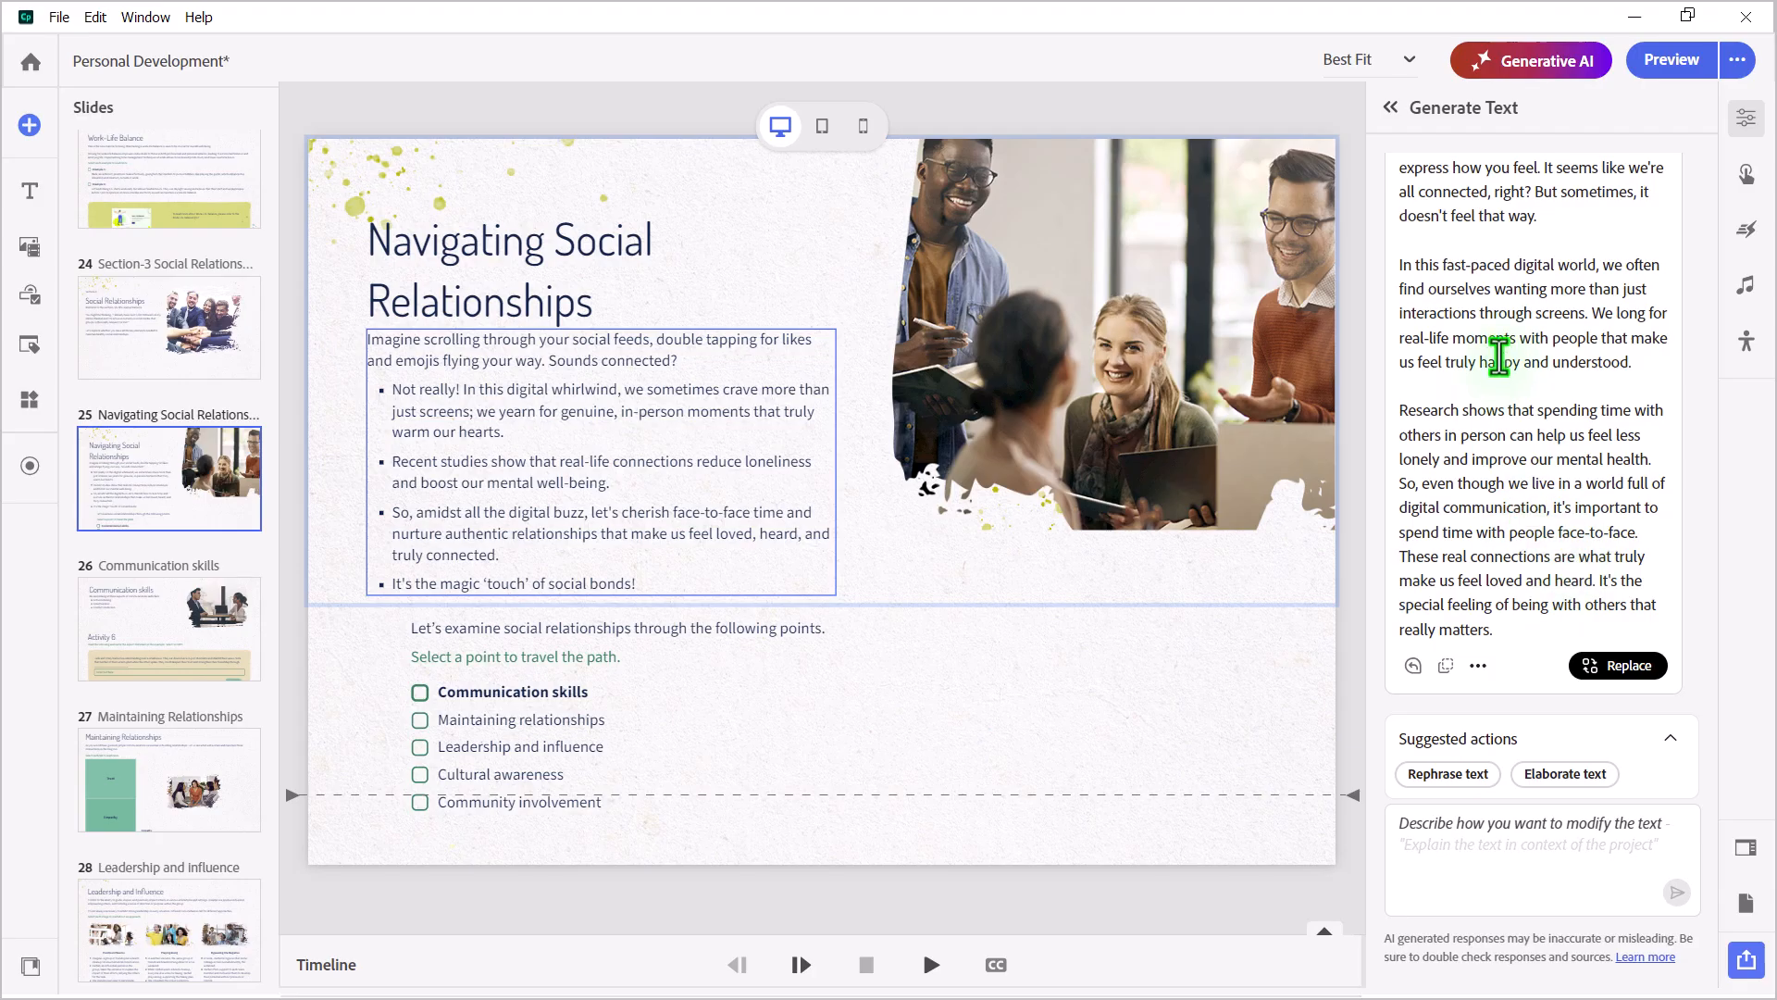
Apply the plainer, buzzword-free rewrite to the Navigating Social Relationships paragraph
left_click(1616, 665)
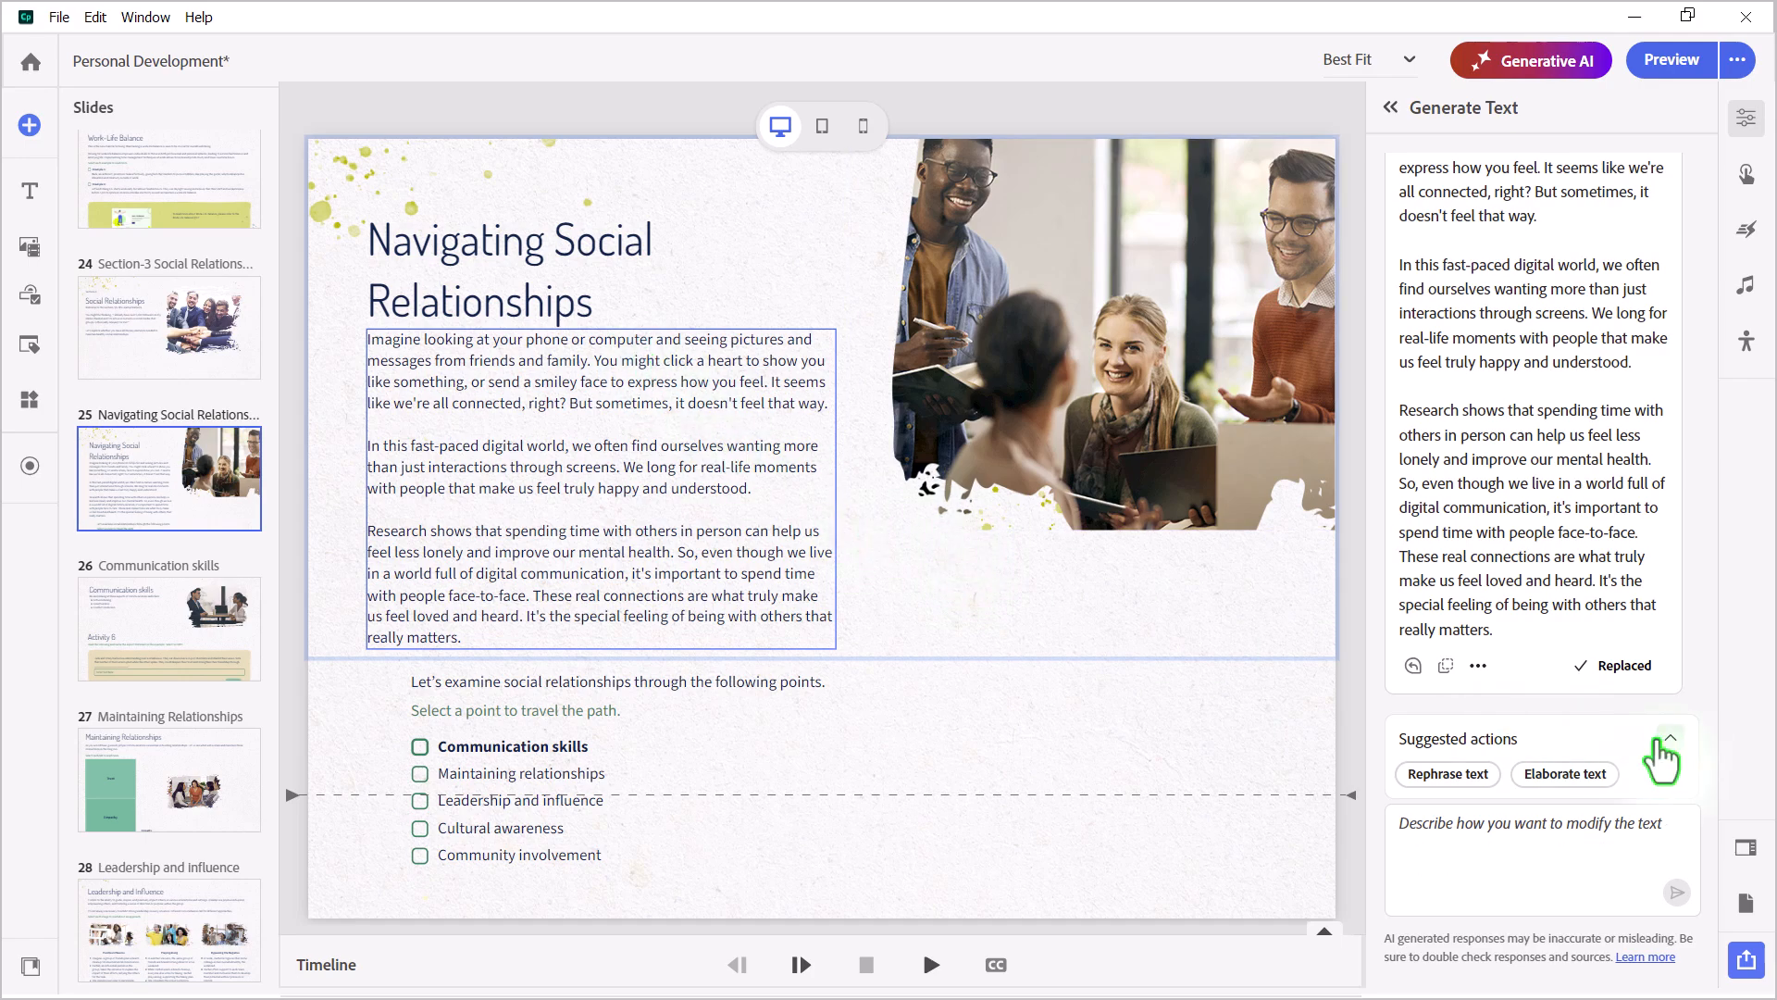
left_click(1670, 753)
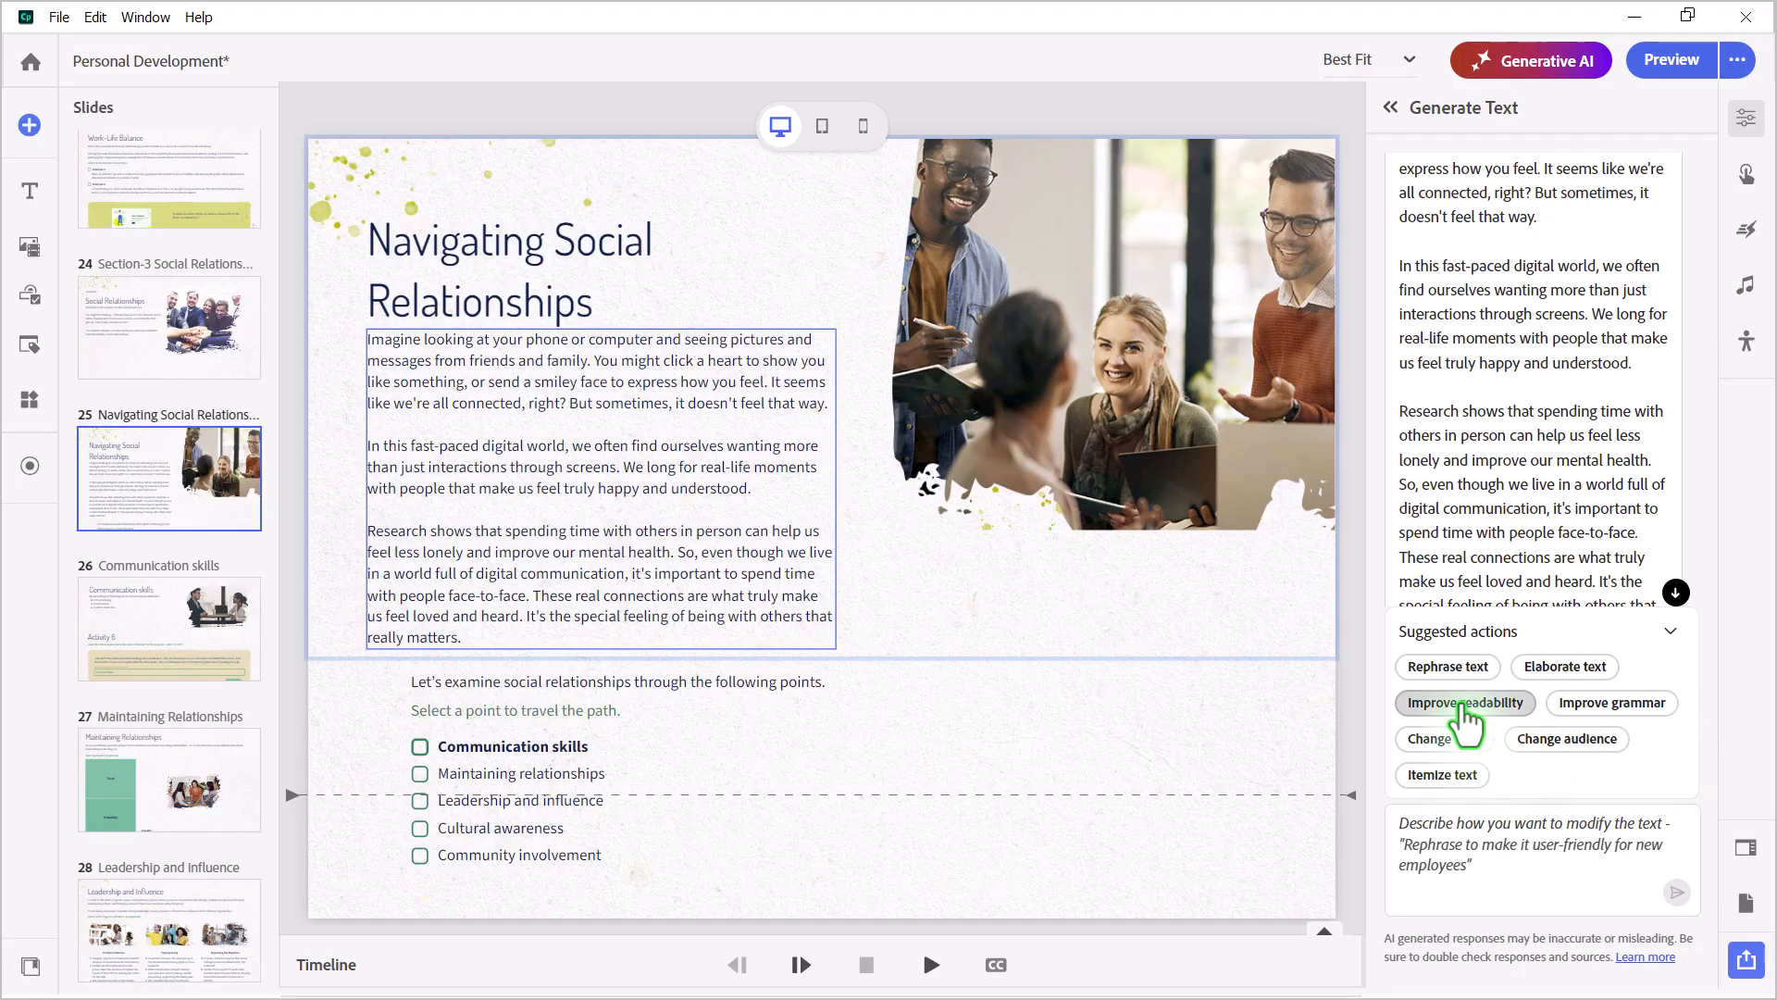
Regenerate the body text for a grade 8 reader and replace the slide paragraph
left_click(1464, 702)
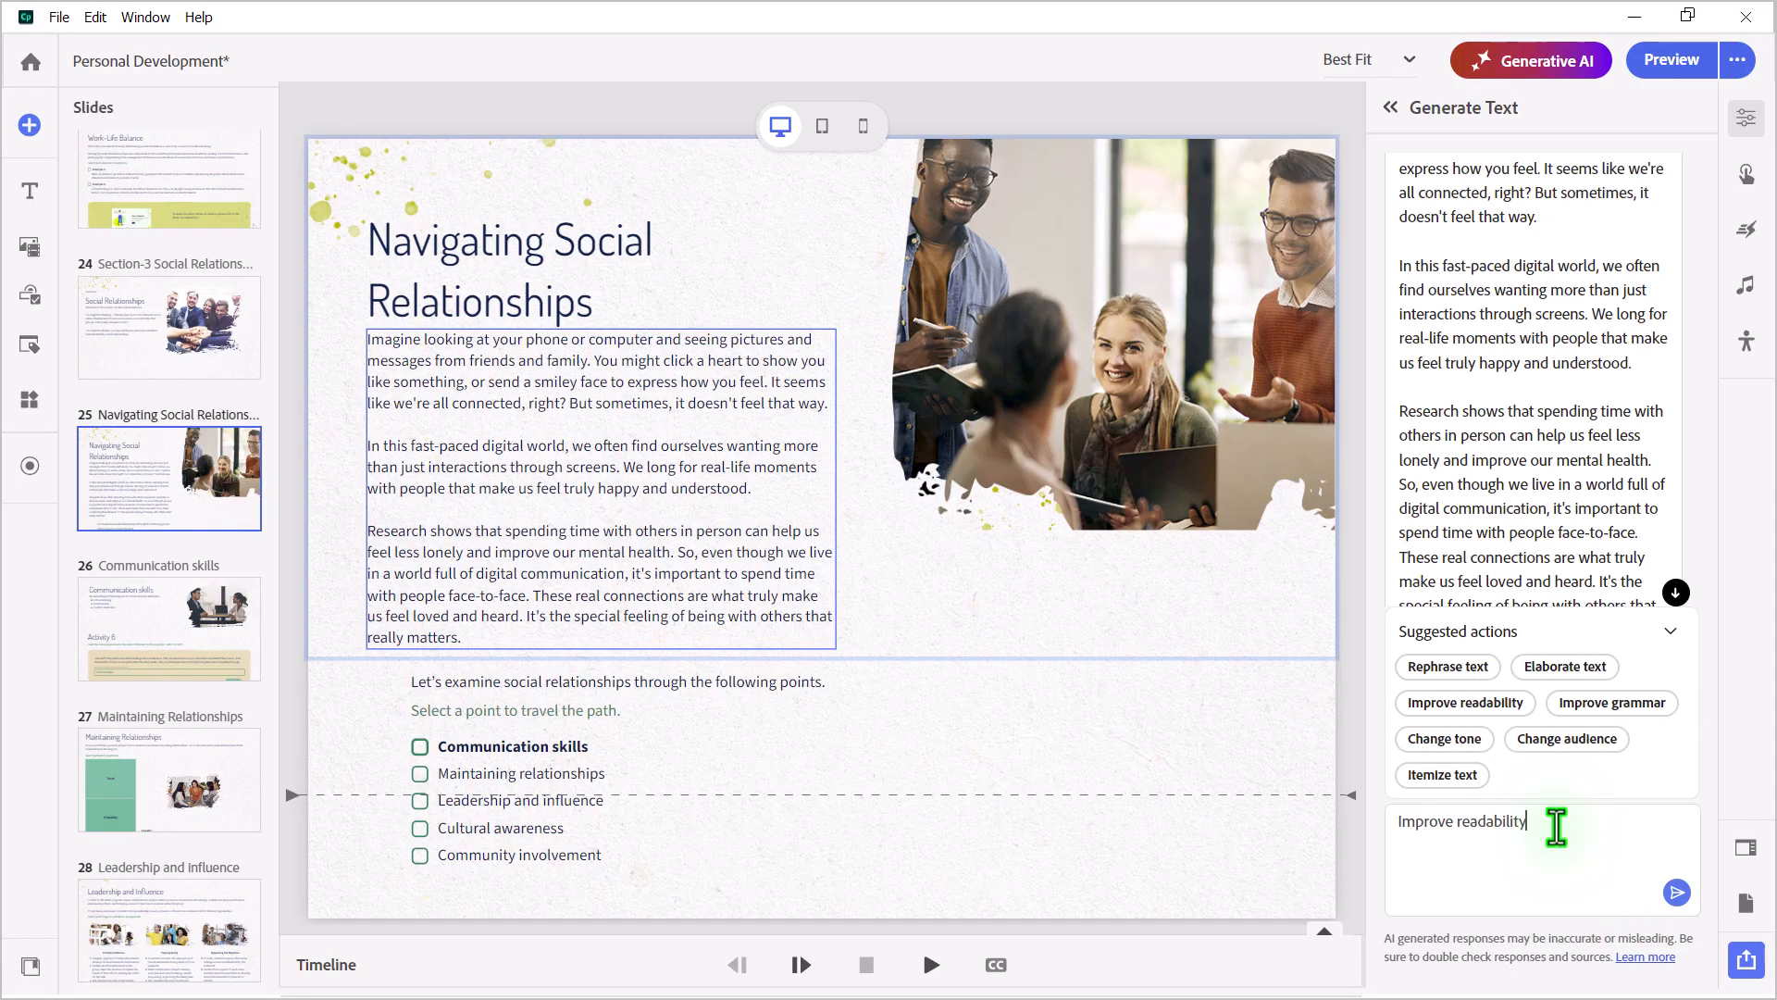
type("so that a")
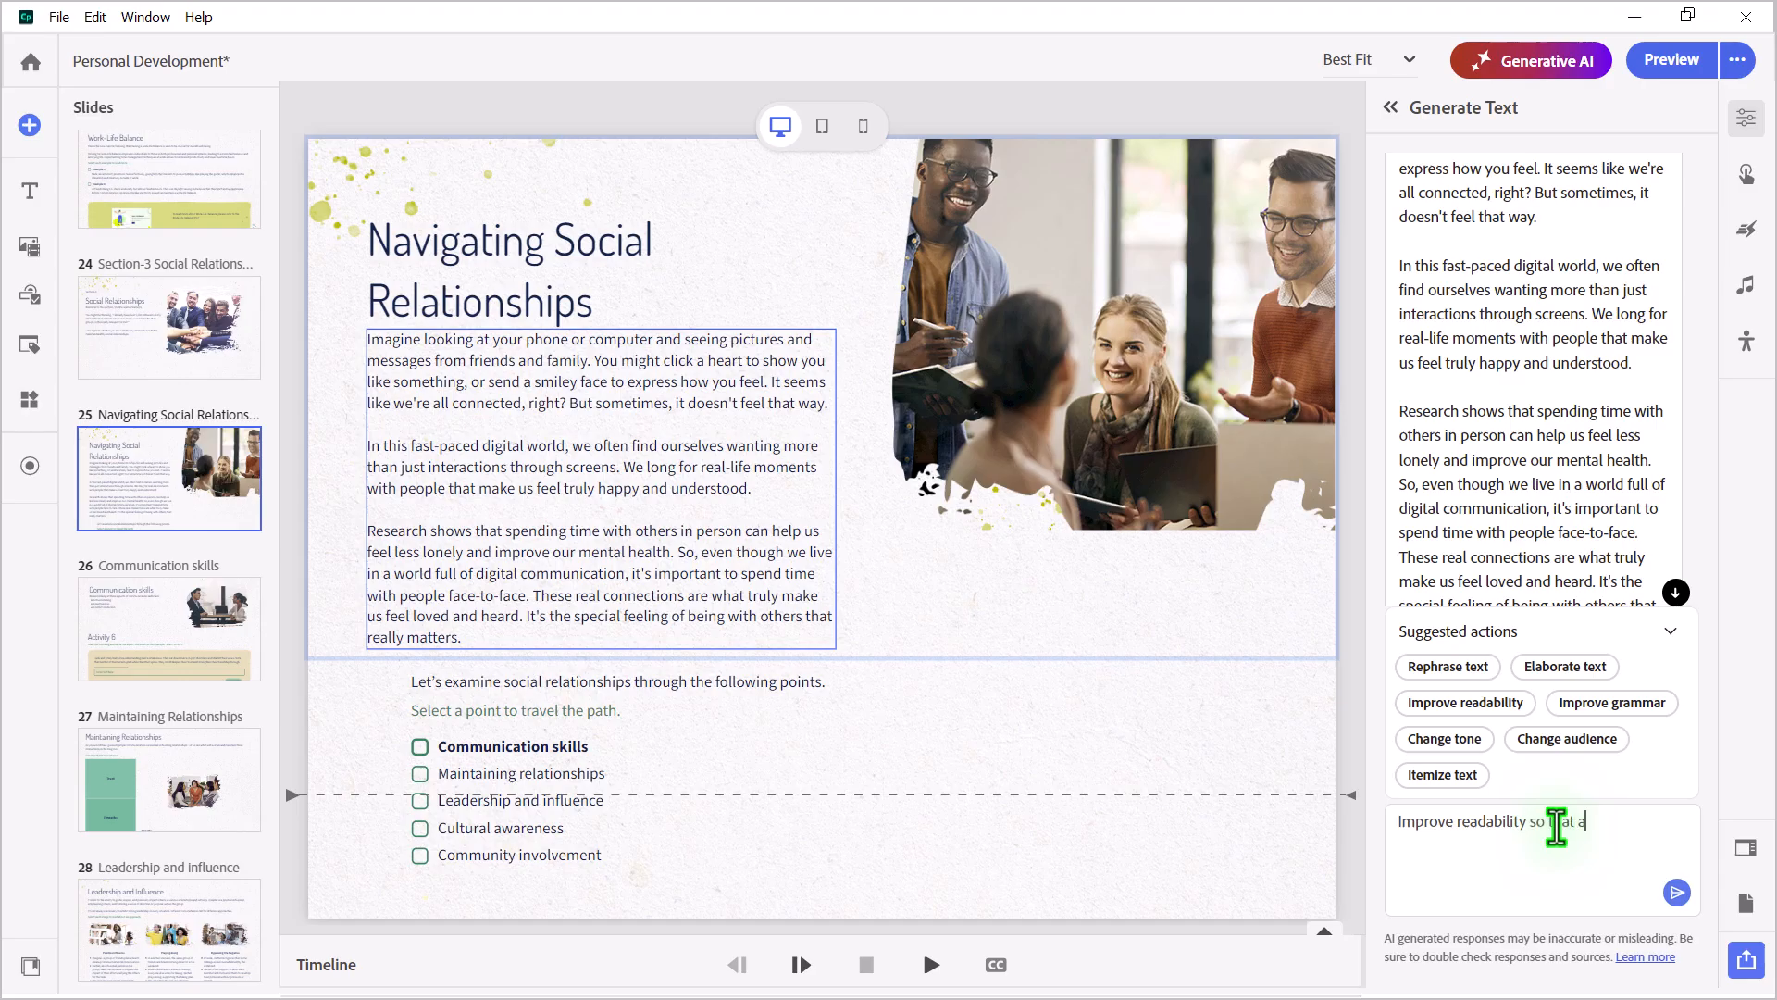
type("person with a")
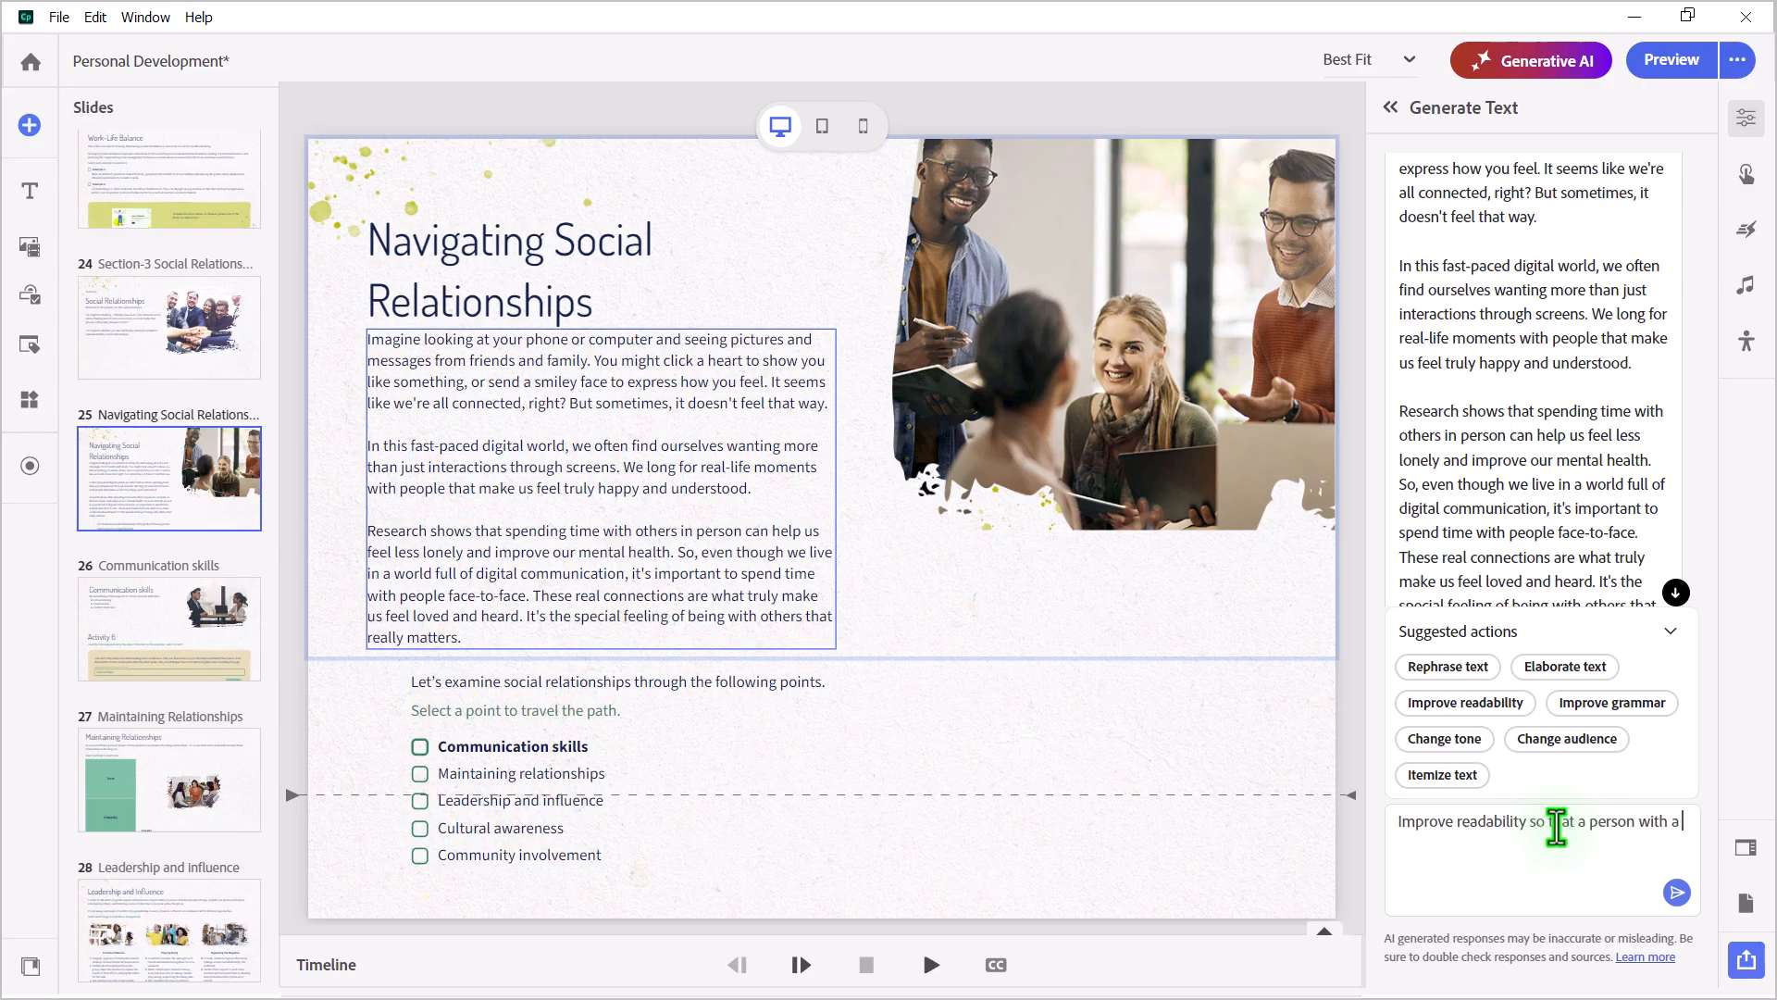
type("grade 8 education")
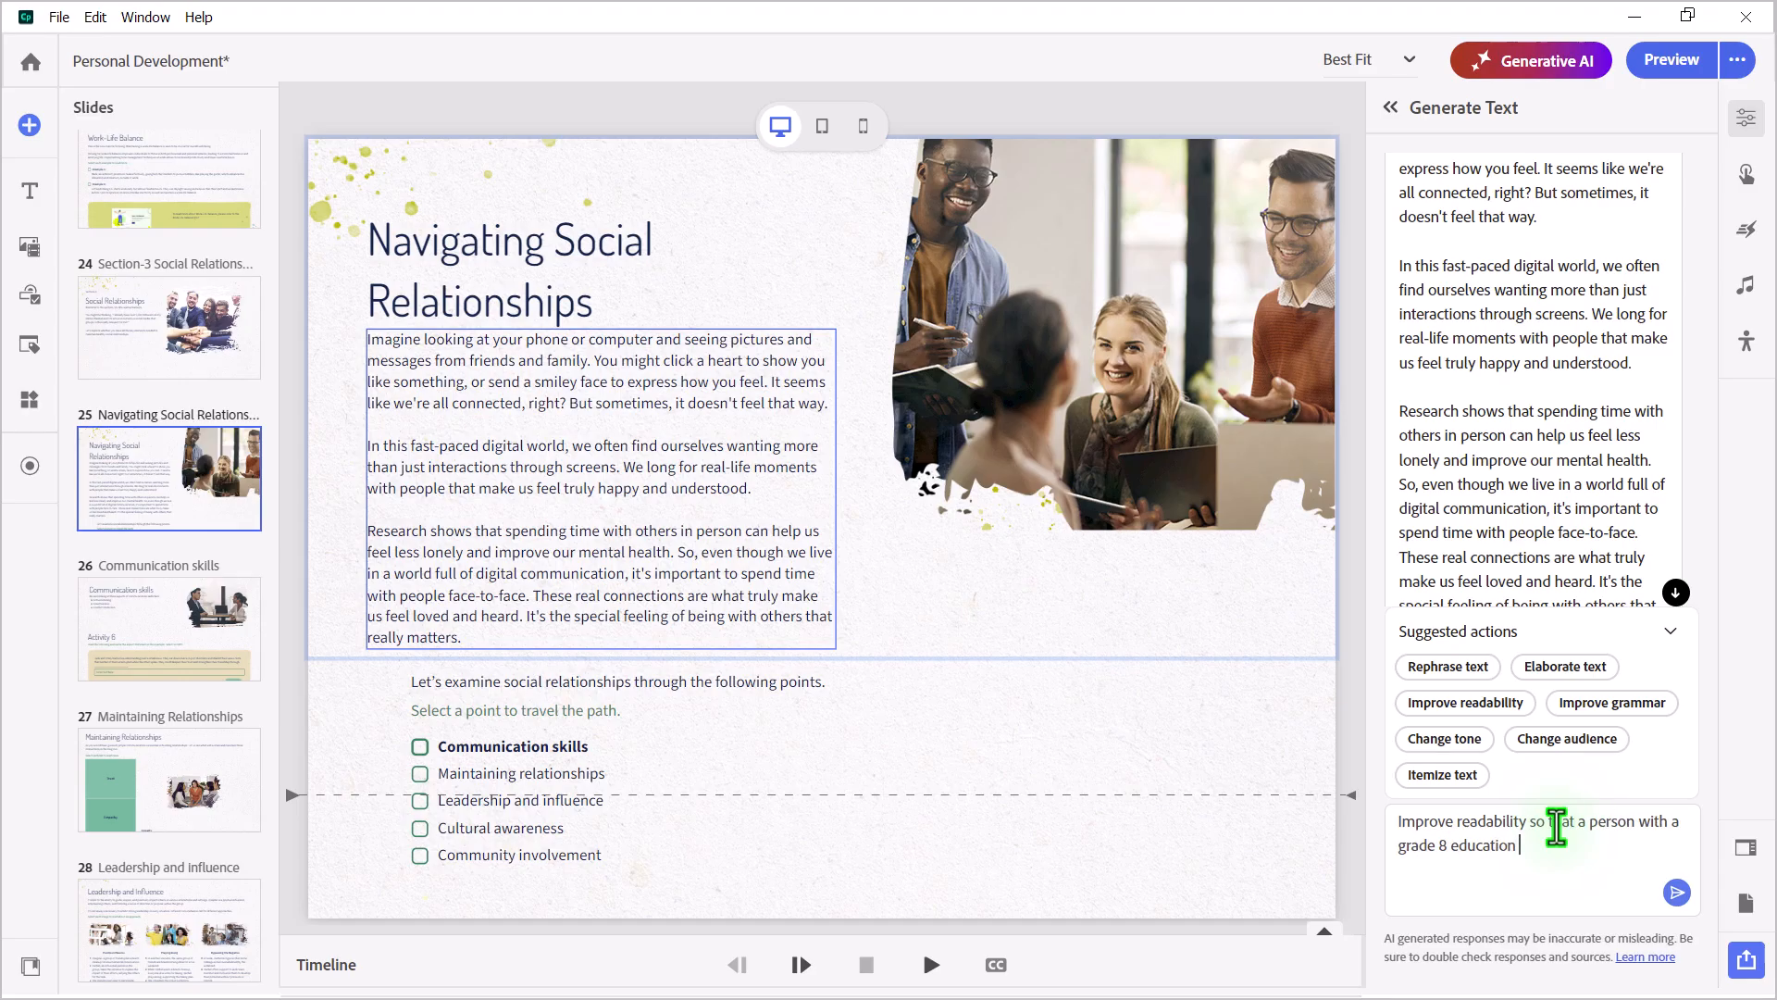
type("will understand everything.")
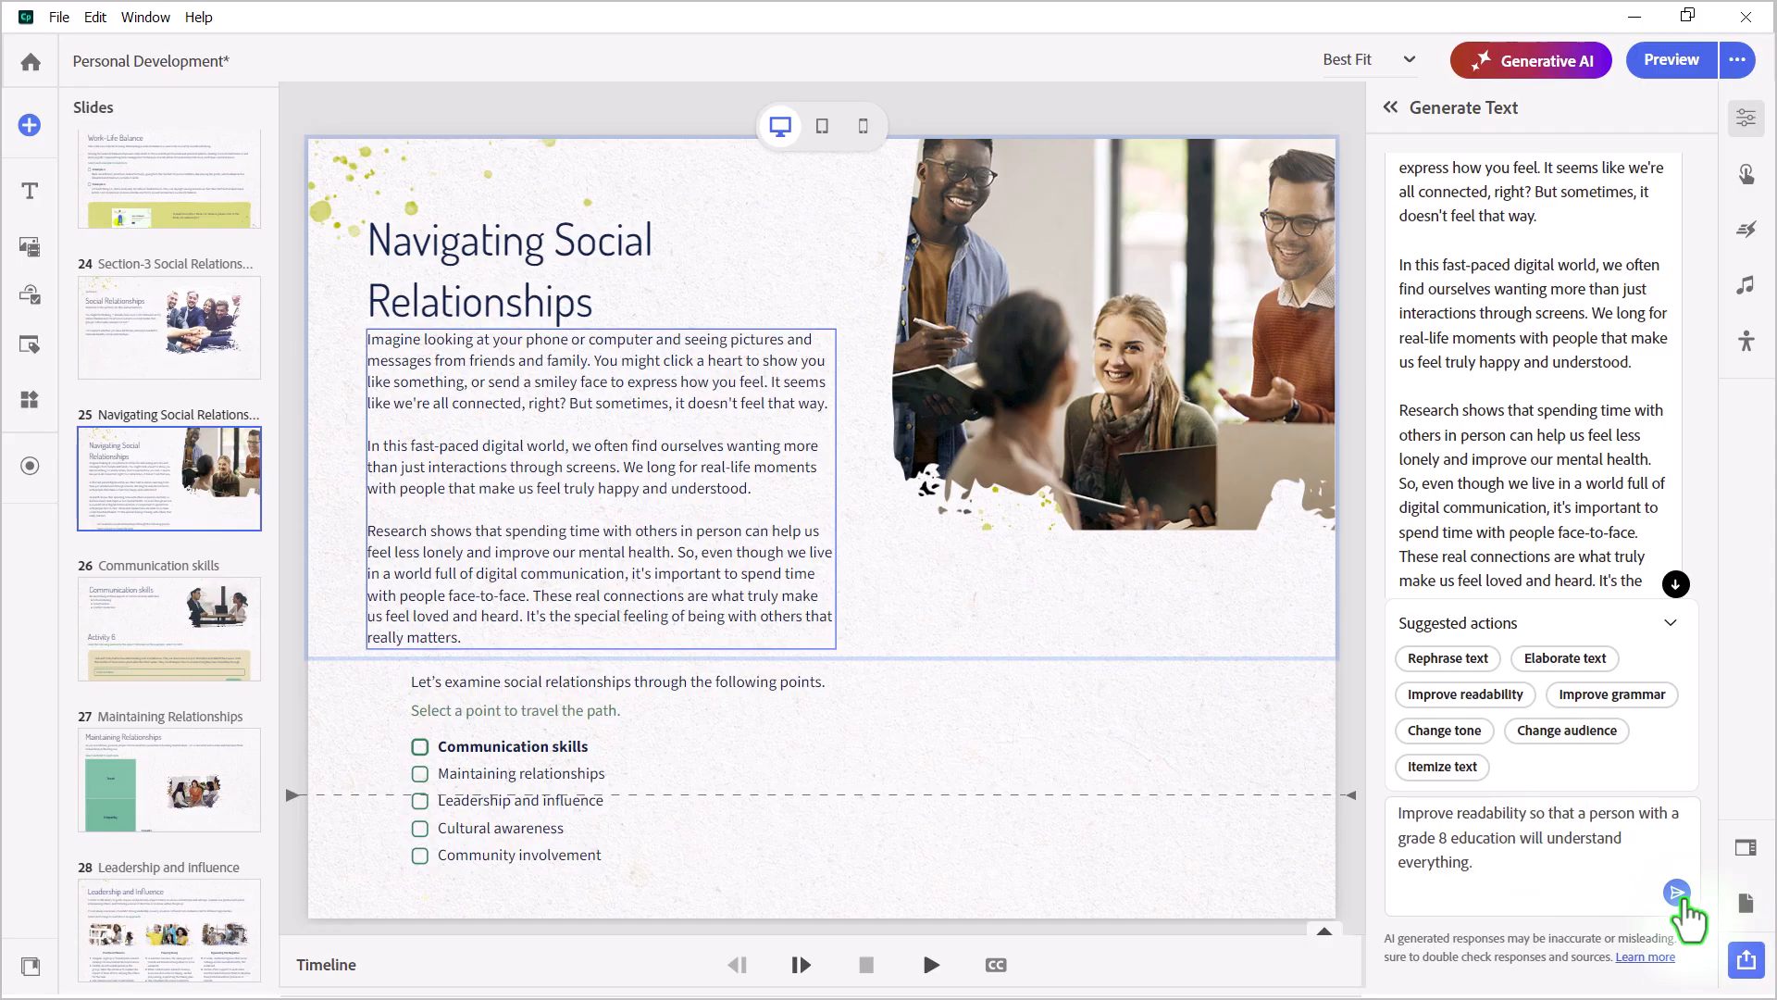
left_click(1675, 893)
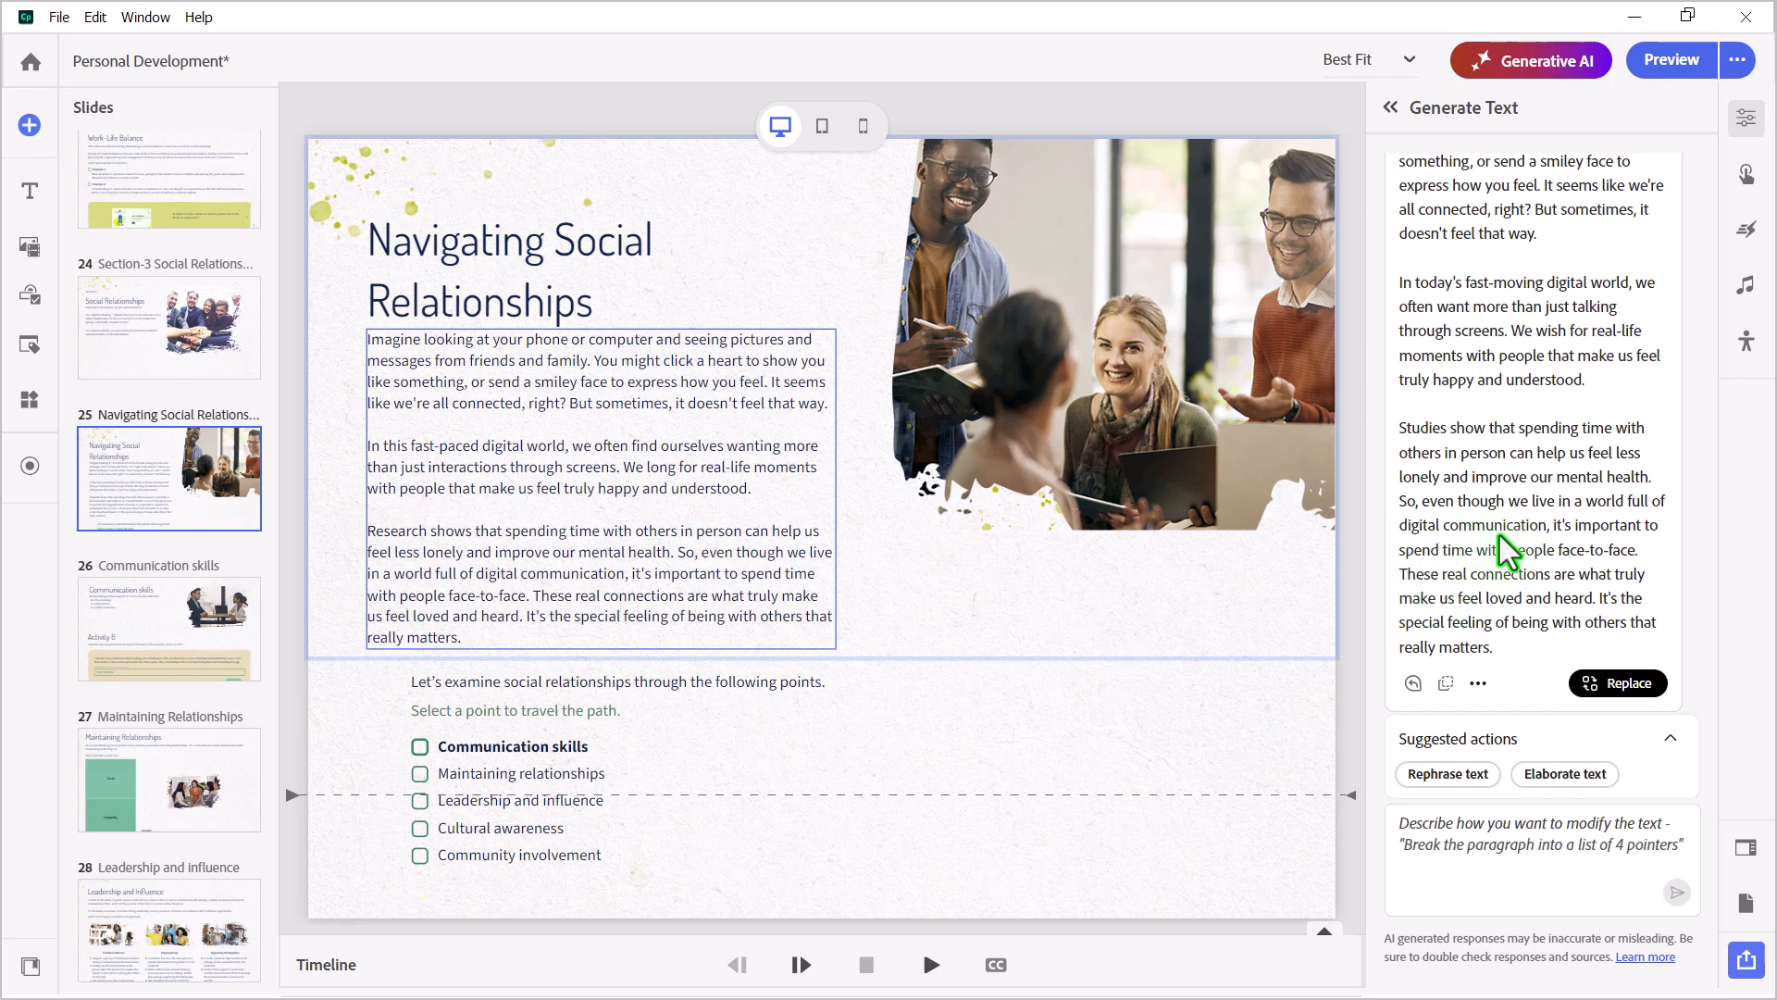
left_click(1617, 683)
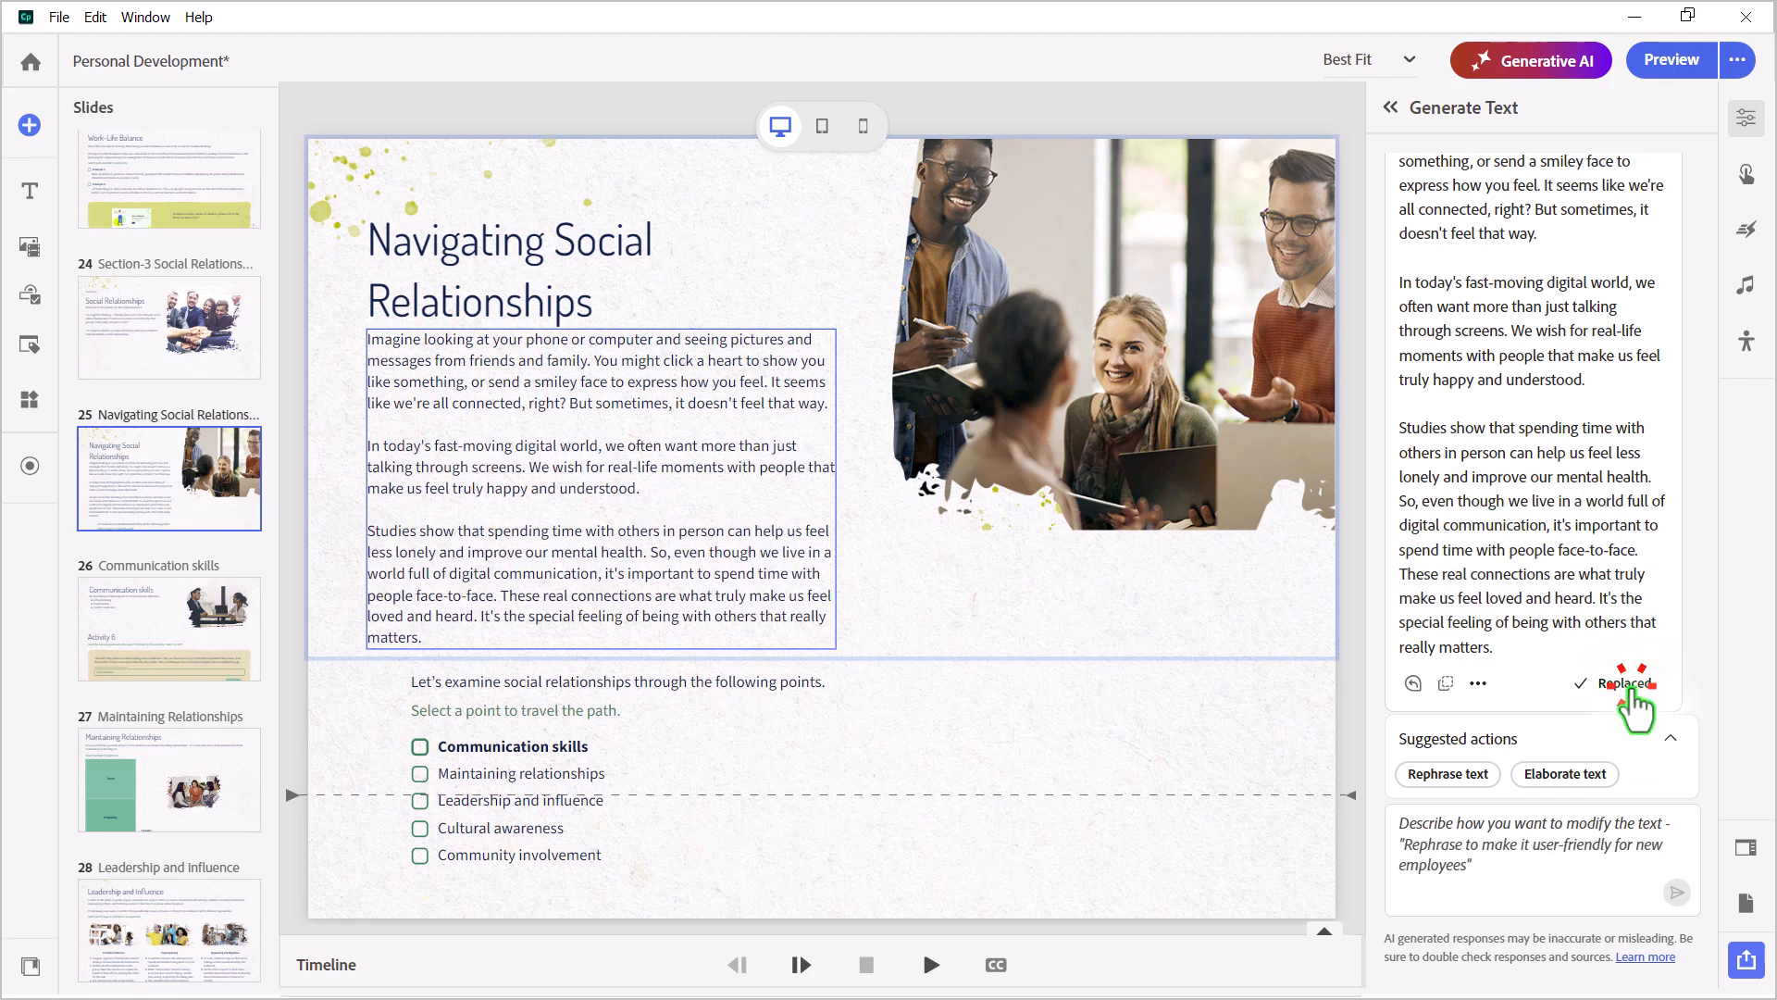